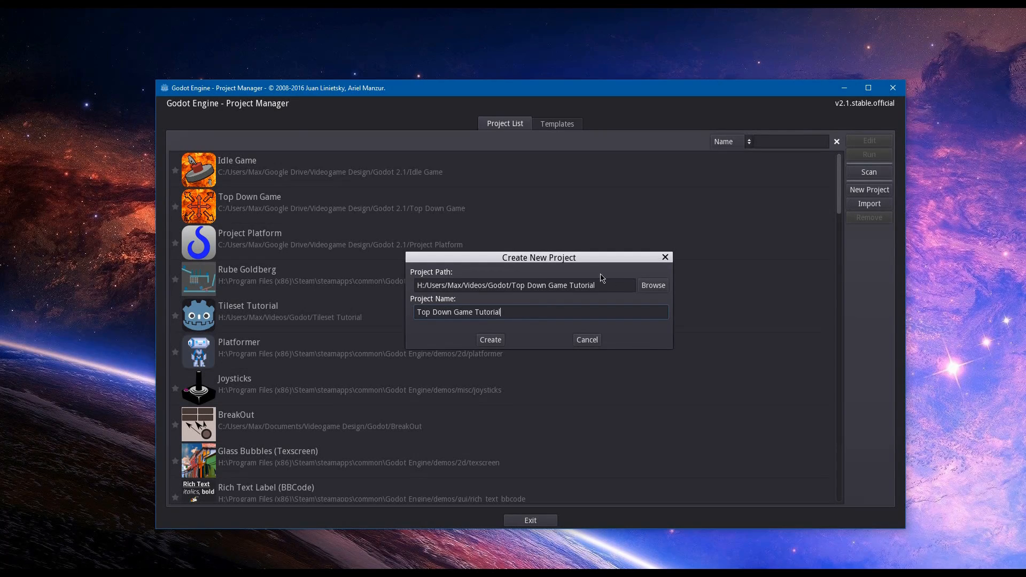
{"action": "mouse_move", "coordinate": [566, 292]}
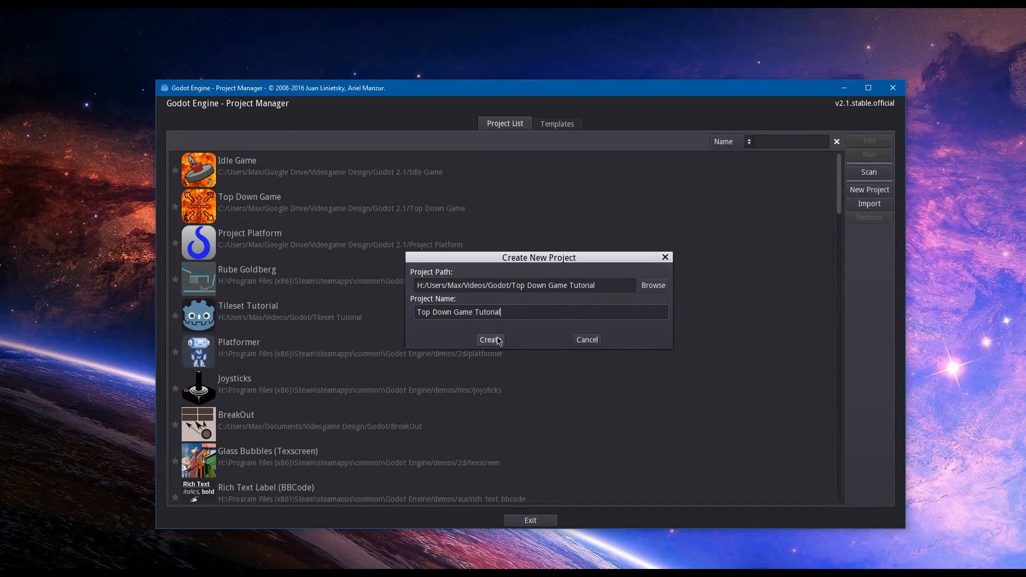
Confirm creation of the 'Top Down Game Tutorial' project so it opens in the editor.
{"action": "left_click", "coordinate": [490, 340]}
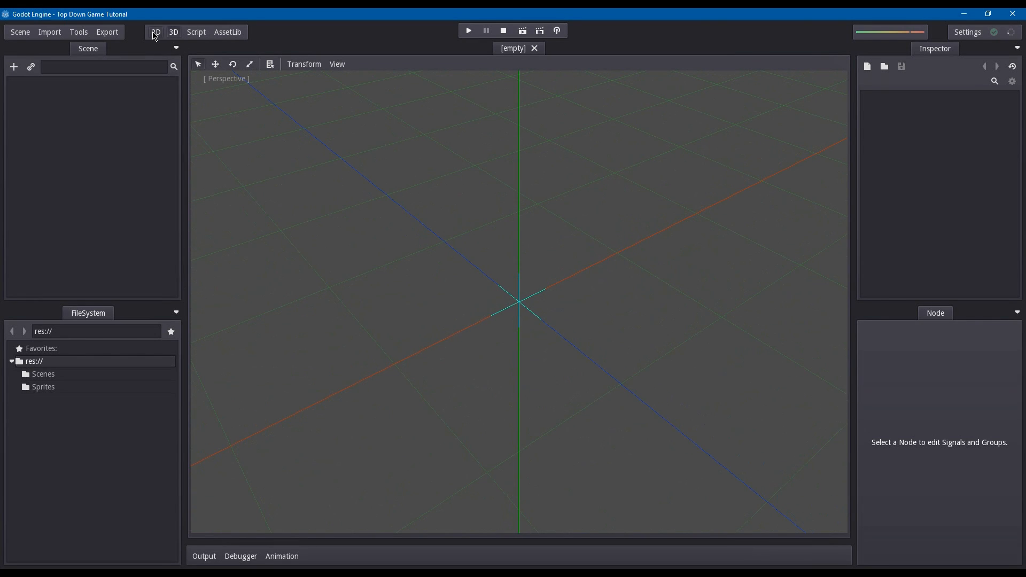
In 2D view, add a Node2D root and rename it World.
{"action": "left_click", "coordinate": [156, 31]}
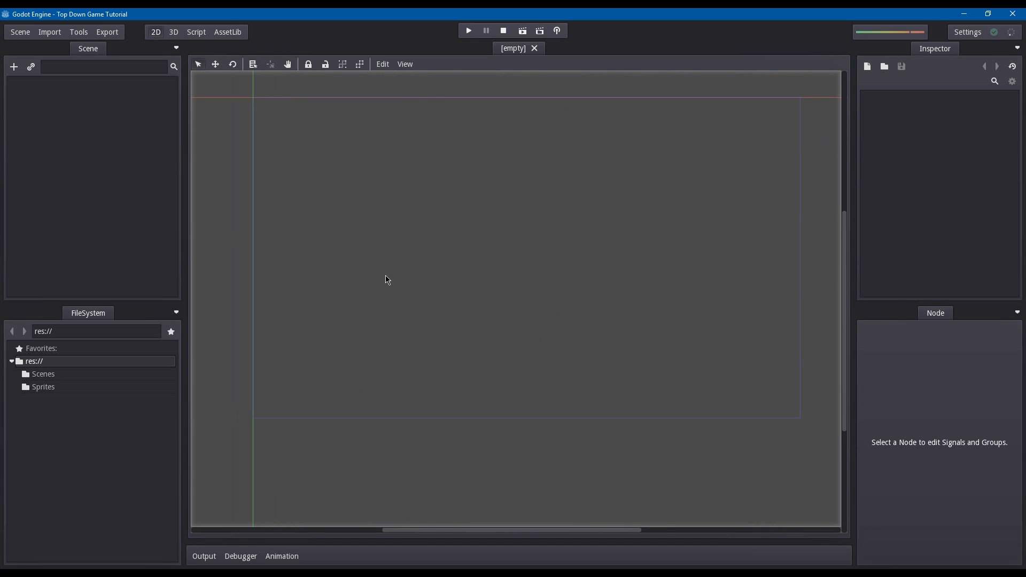
{"action": "mouse_move", "coordinate": [13, 67]}
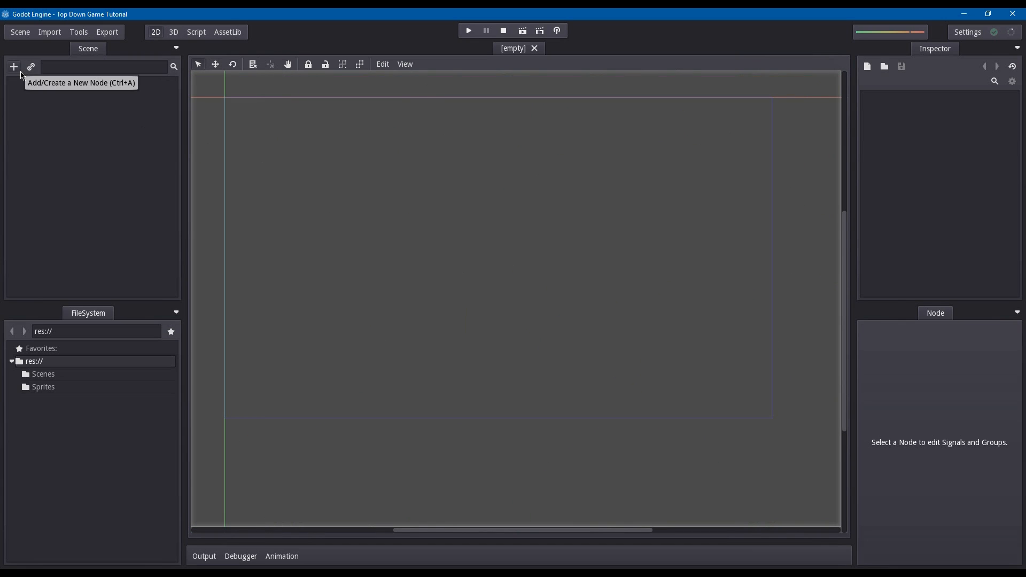
{"action": "left_click", "coordinate": [13, 66]}
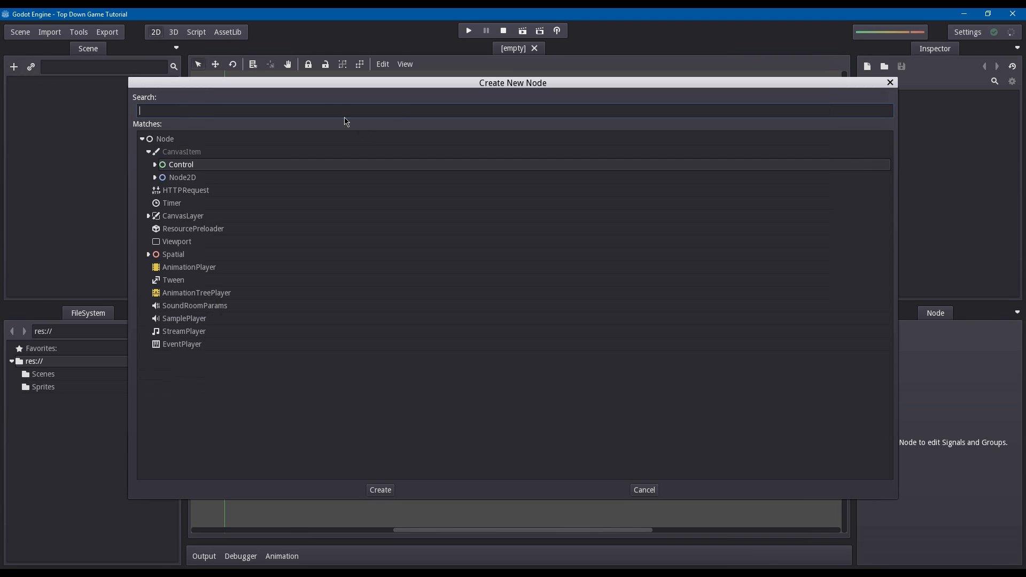
{"action": "left_click", "coordinate": [380, 490]}
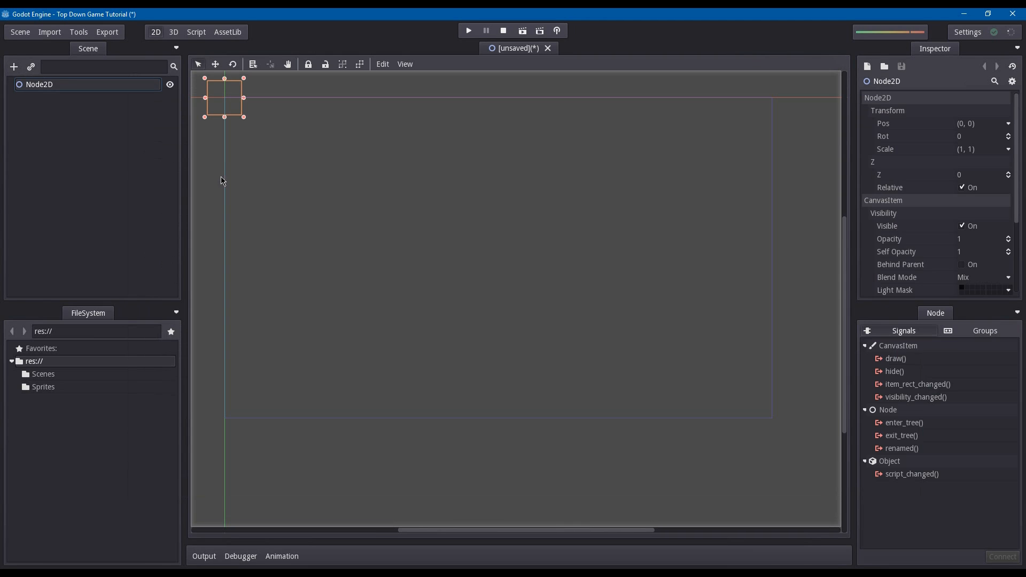
{"action": "double_click", "coordinate": [40, 84]}
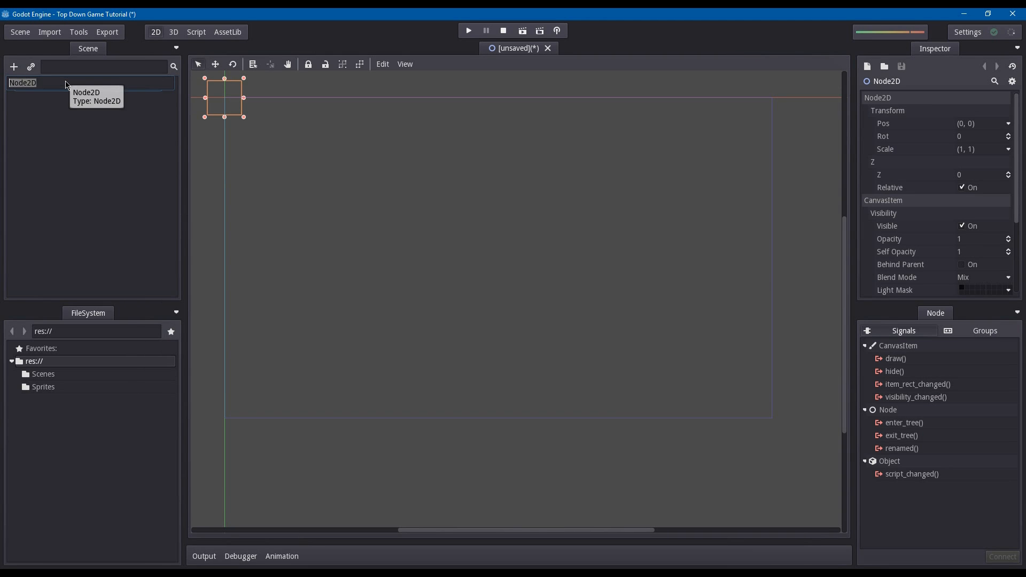
{"action": "type", "text": "World"}
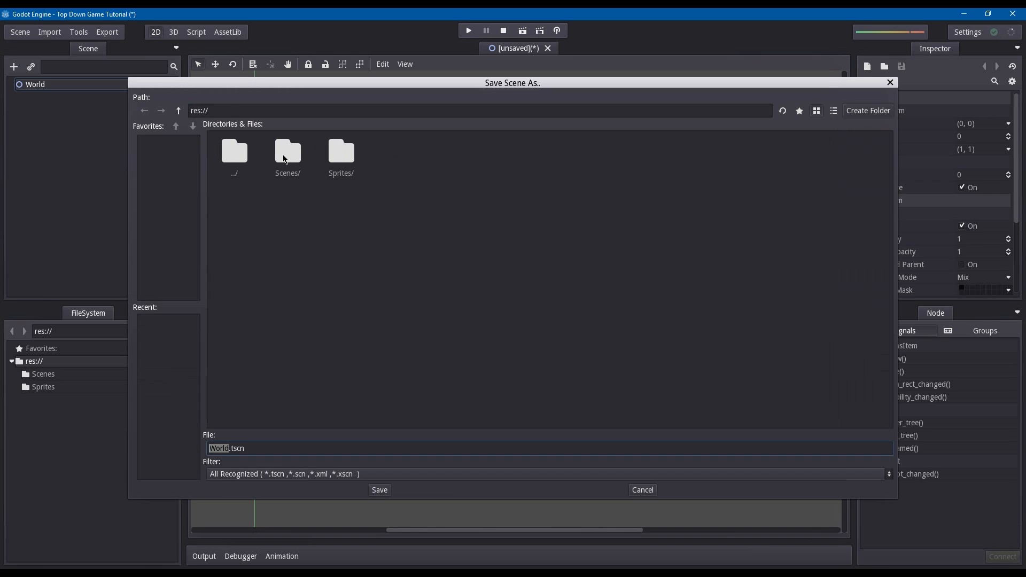
Save the scene as World.xml in the Scenes folder.
{"action": "double_click", "coordinate": [287, 151]}
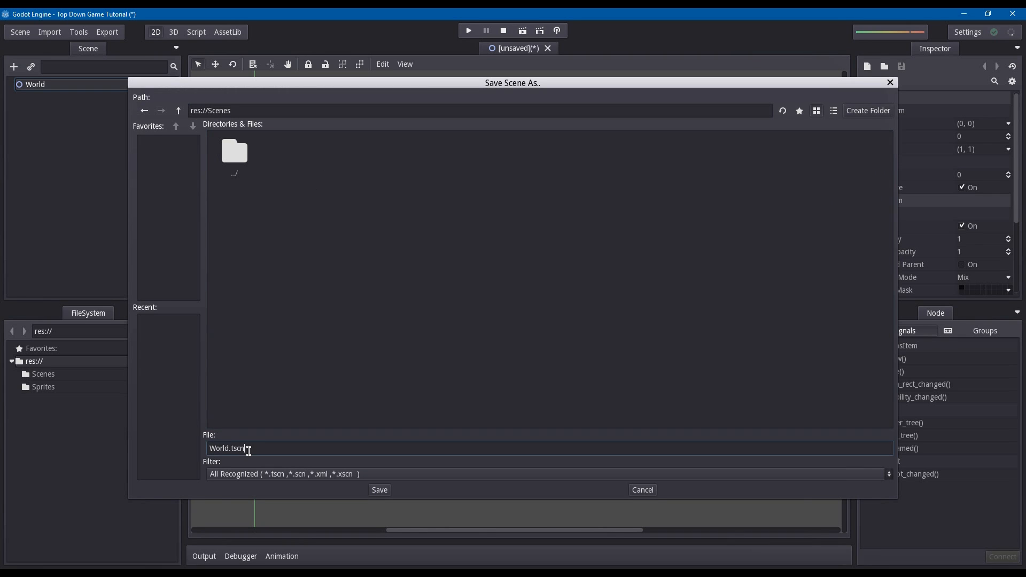
{"action": "key", "text": "Backspace"}
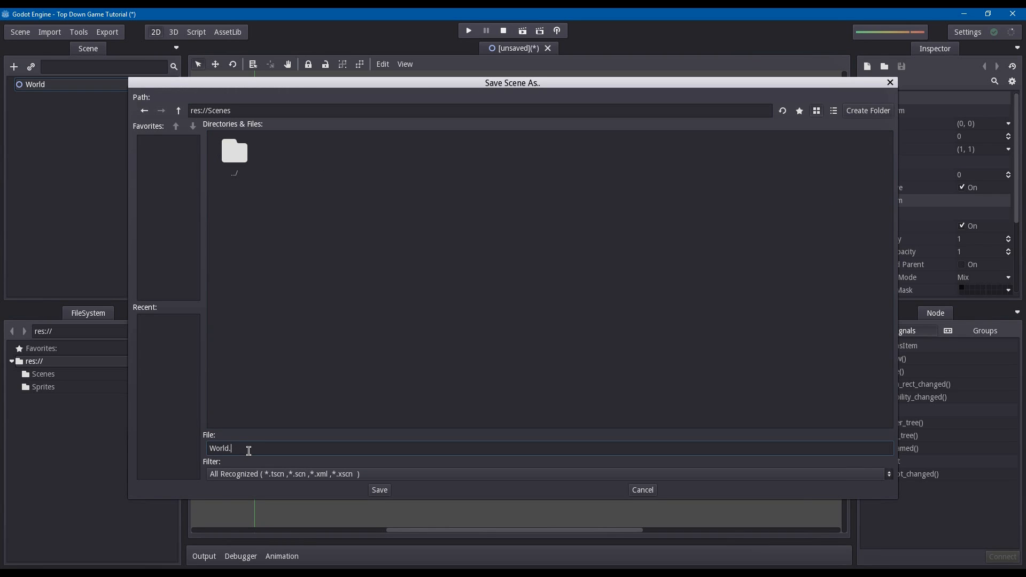
{"action": "left_click", "coordinate": [379, 490]}
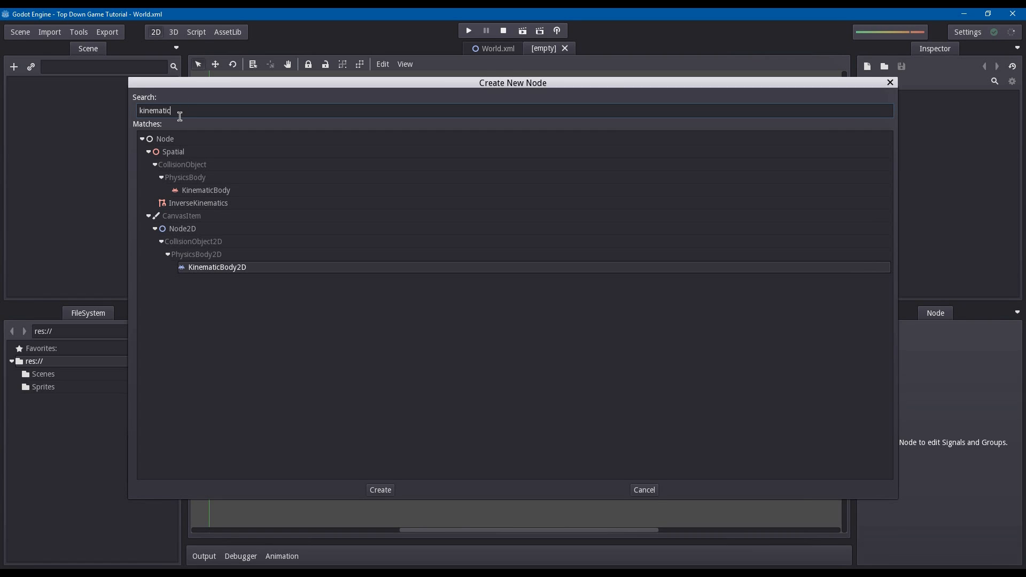
{"action": "mouse_move", "coordinate": [321, 270]}
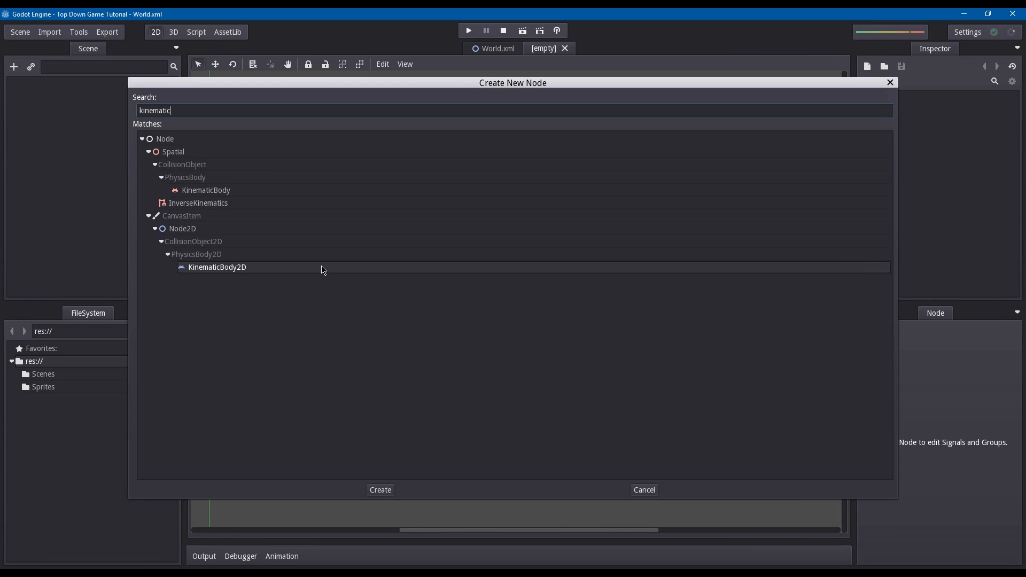
{"action": "mouse_move", "coordinate": [216, 267]}
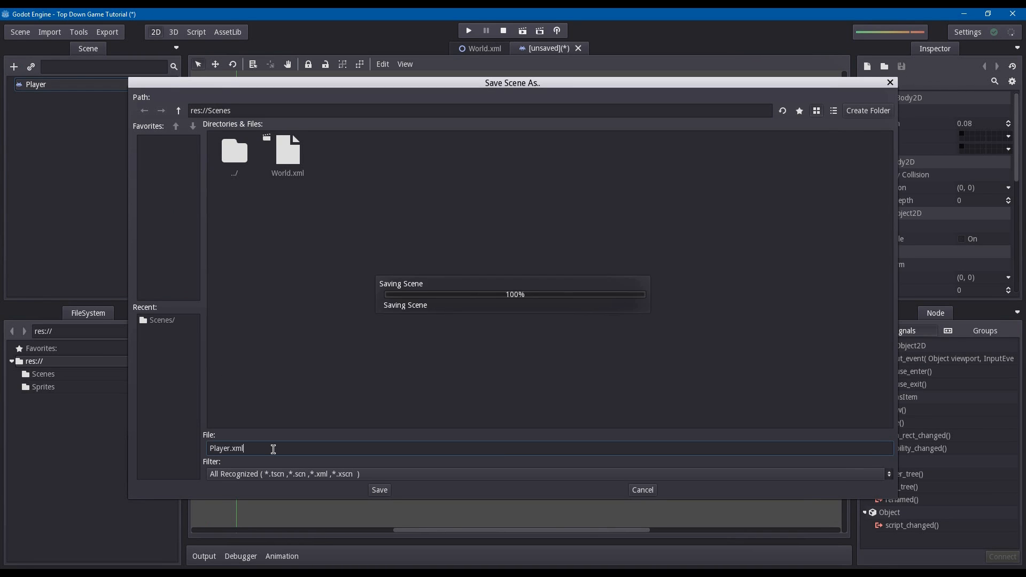
Save the Player scene as Scenes/Player.xml and return to the World.xml tab.
{"action": "left_click", "coordinate": [379, 489]}
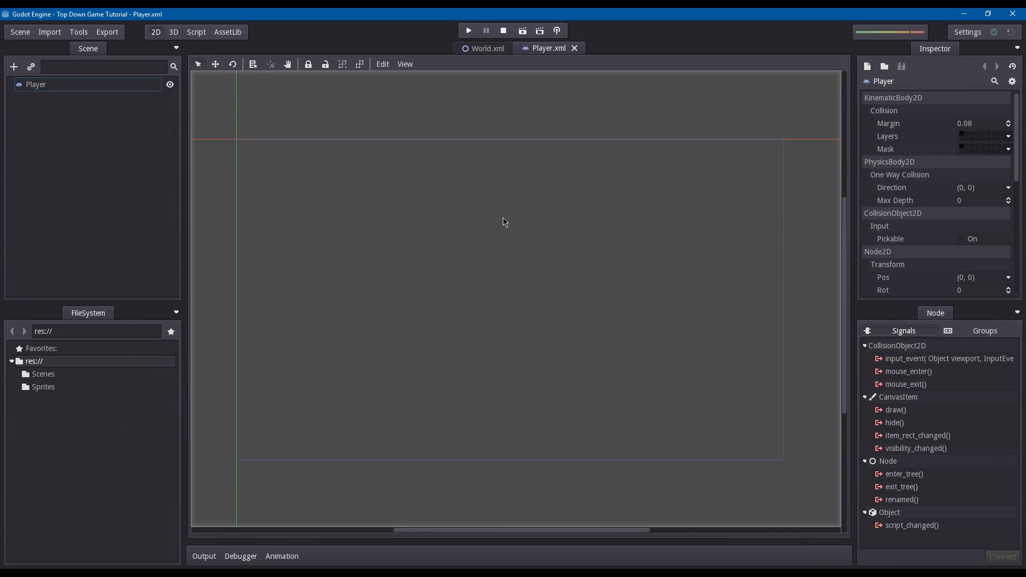
{"action": "left_click", "coordinate": [484, 48]}
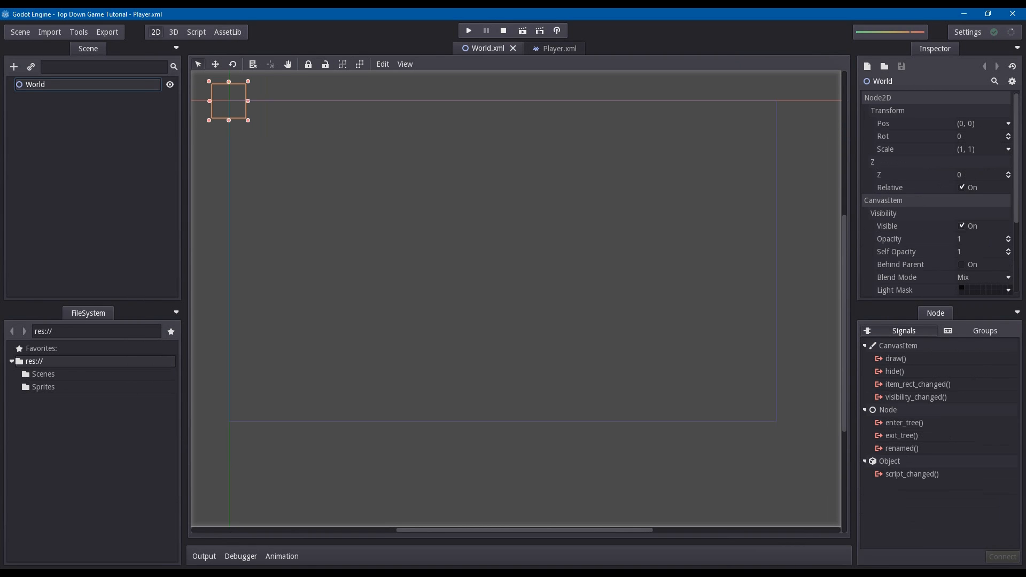
Set application/main_scene to res://Scenes/World.xml in Project Settings.
{"action": "left_click", "coordinate": [20, 32]}
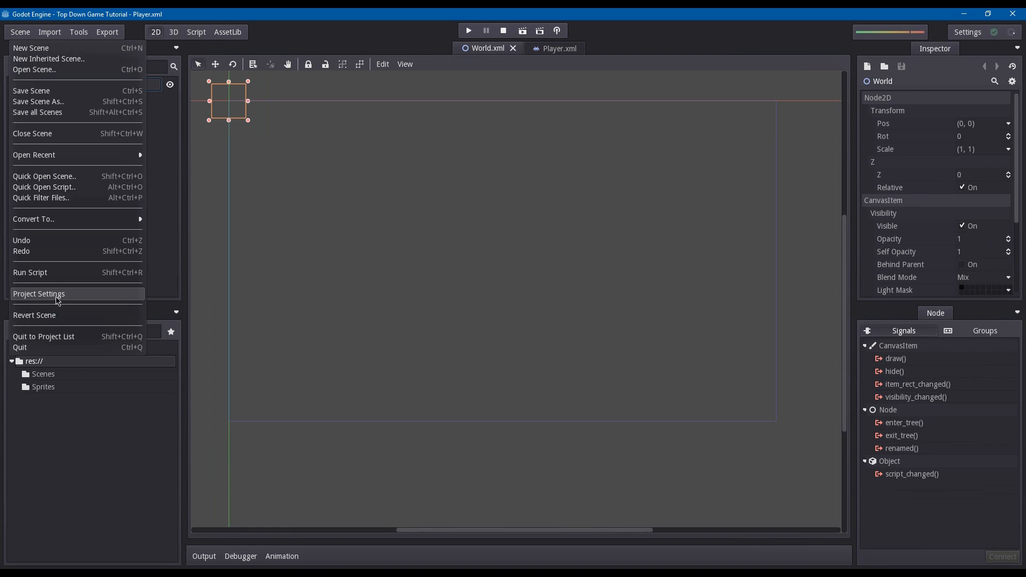
{"action": "left_click", "coordinate": [38, 294]}
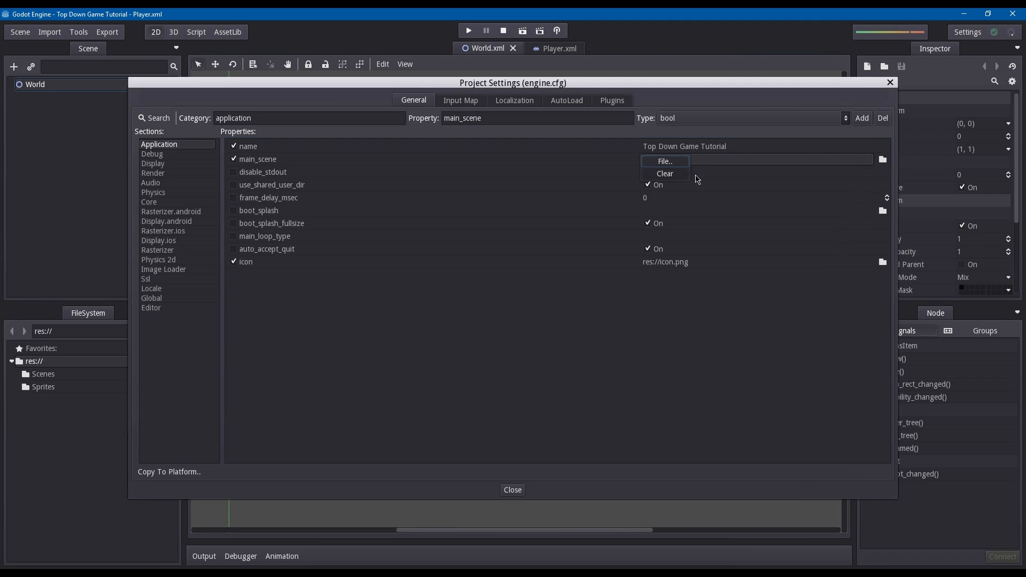
{"action": "left_click", "coordinate": [663, 161]}
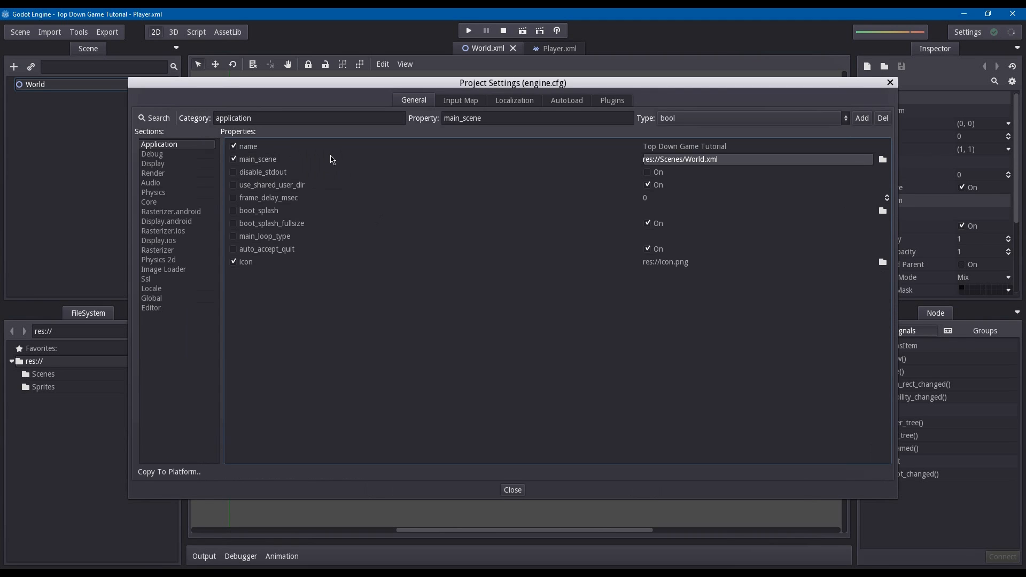
{"action": "mouse_move", "coordinate": [368, 258]}
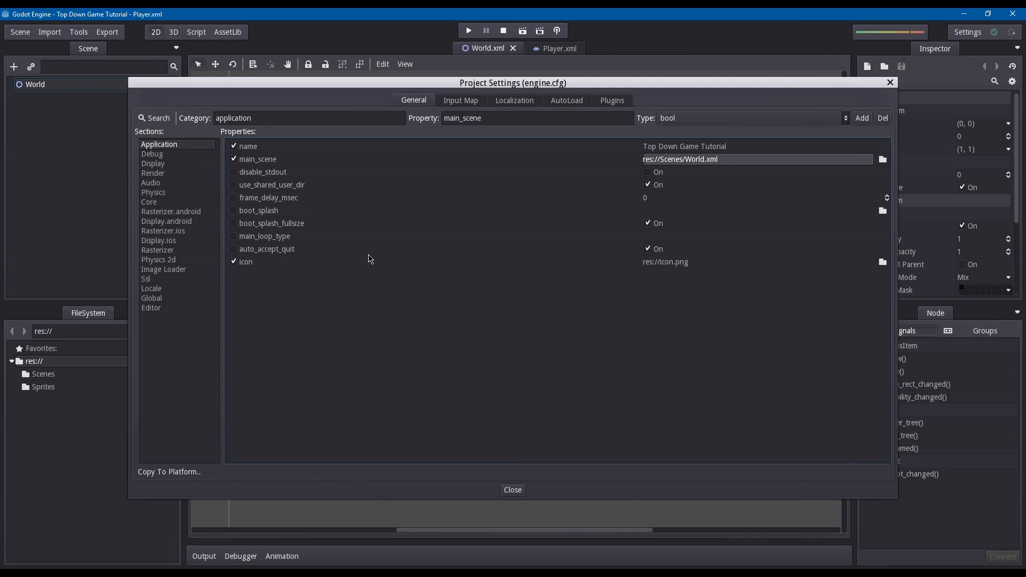
{"action": "mouse_move", "coordinate": [524, 498]}
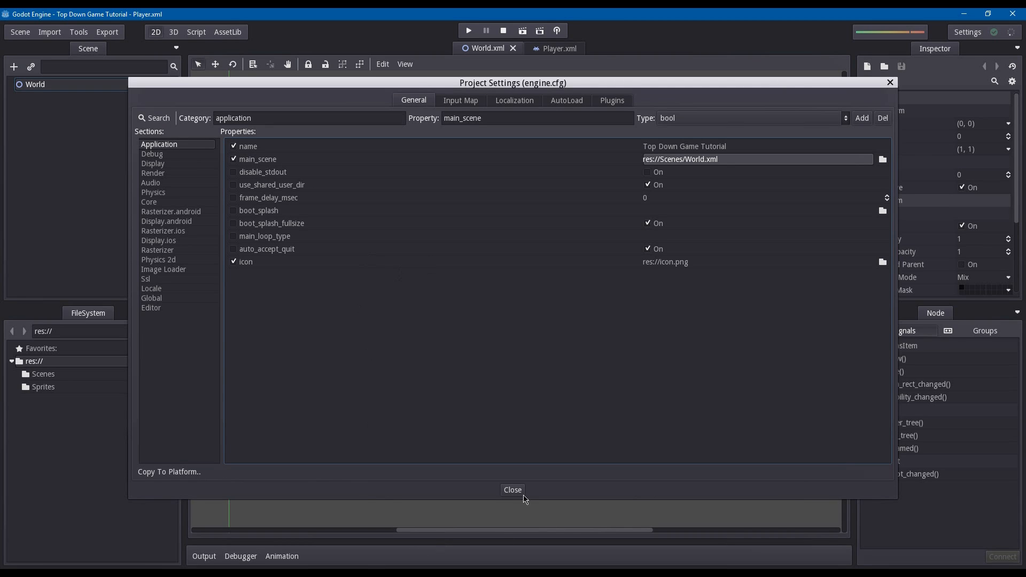
{"action": "left_click", "coordinate": [513, 490]}
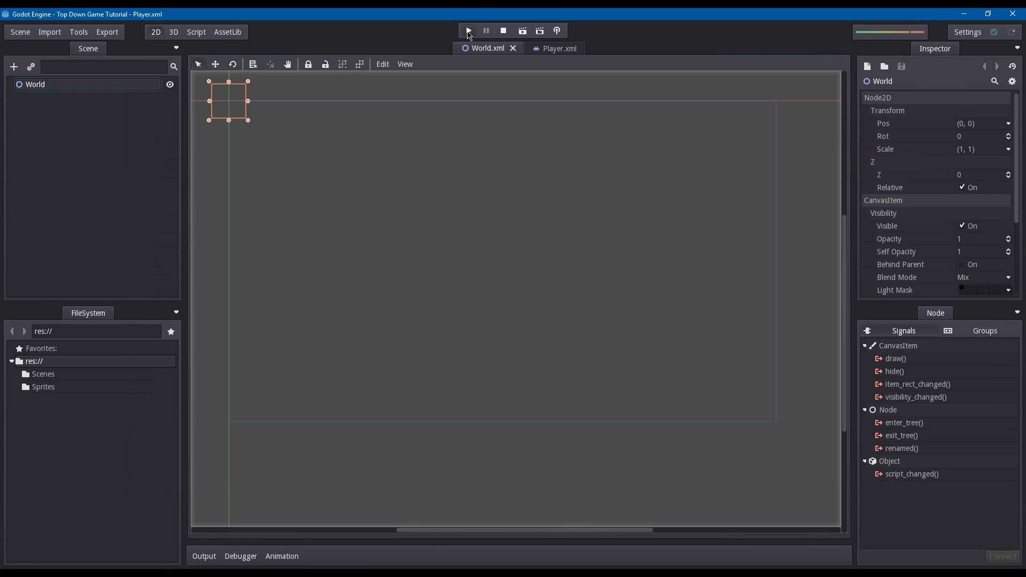
Switch between the scene tabs, ending on Player.xml.
{"action": "left_click", "coordinate": [553, 47]}
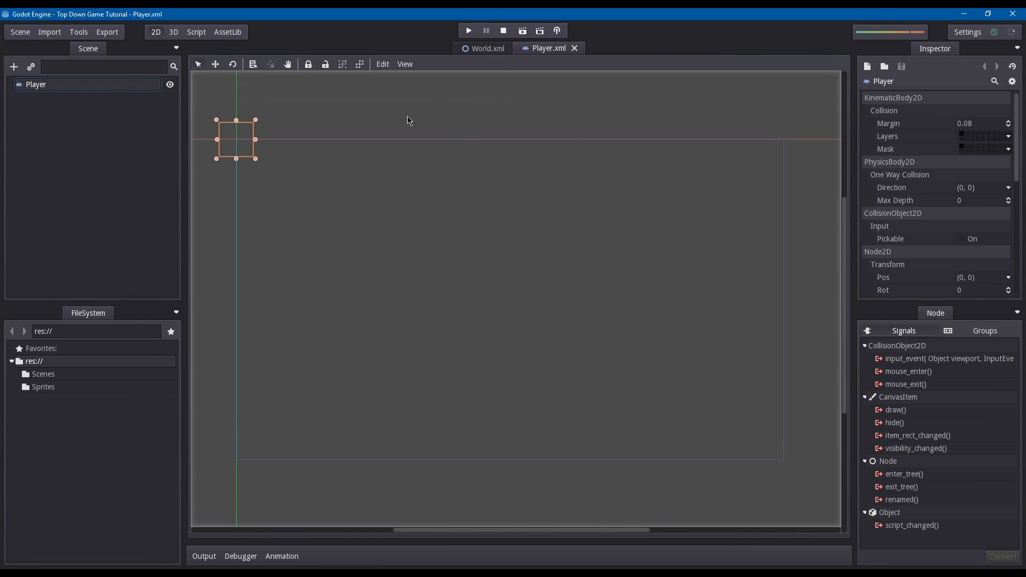
{"action": "mouse_move", "coordinate": [459, 151]}
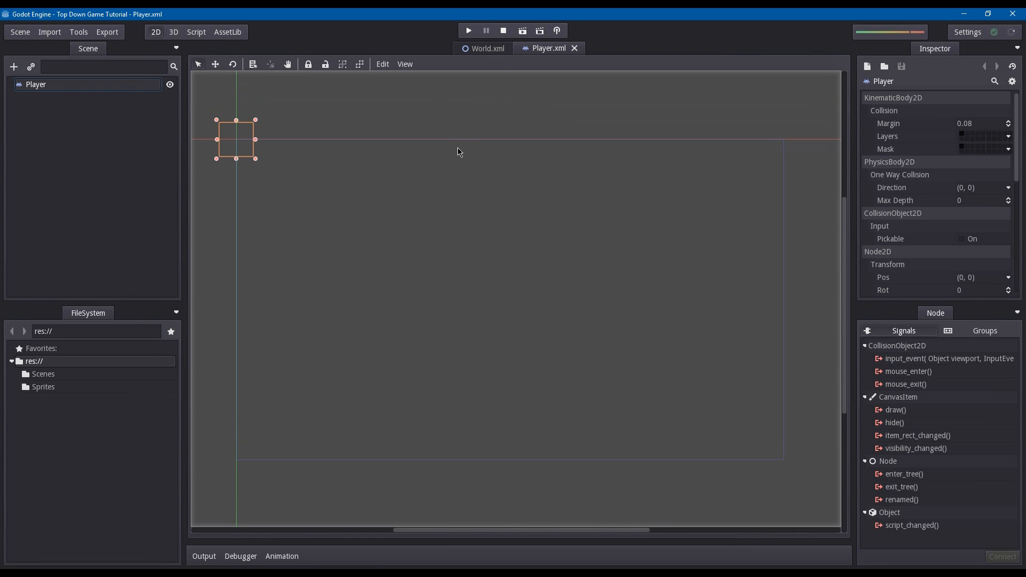
{"action": "left_click", "coordinate": [486, 47]}
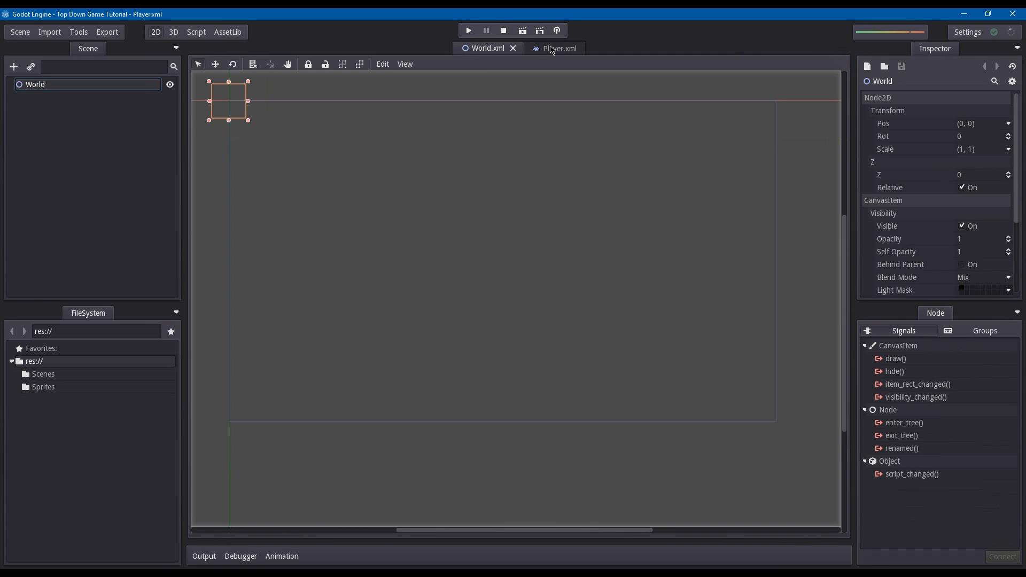
{"action": "left_click", "coordinate": [554, 47]}
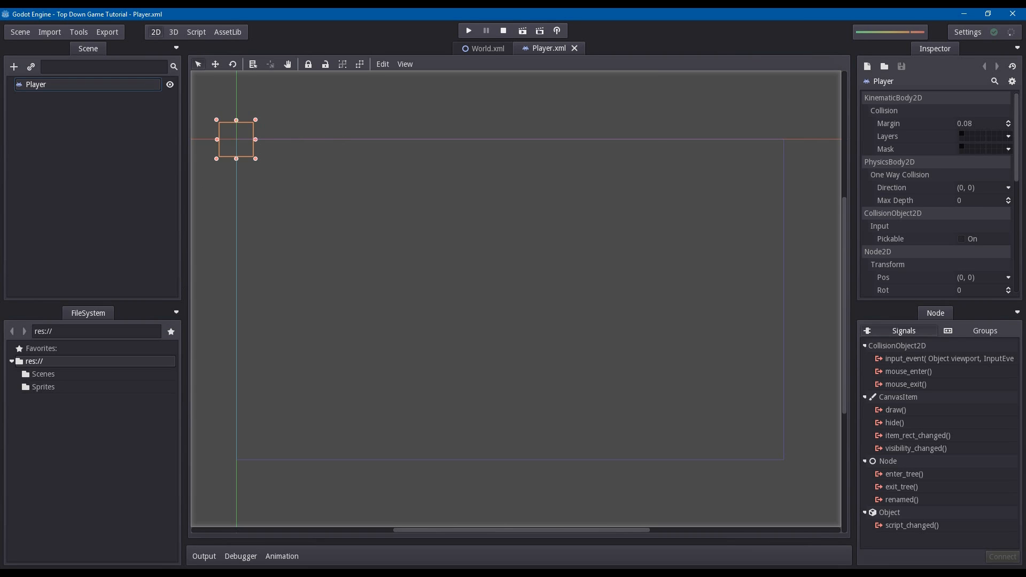
{"action": "mouse_move", "coordinate": [135, 110]}
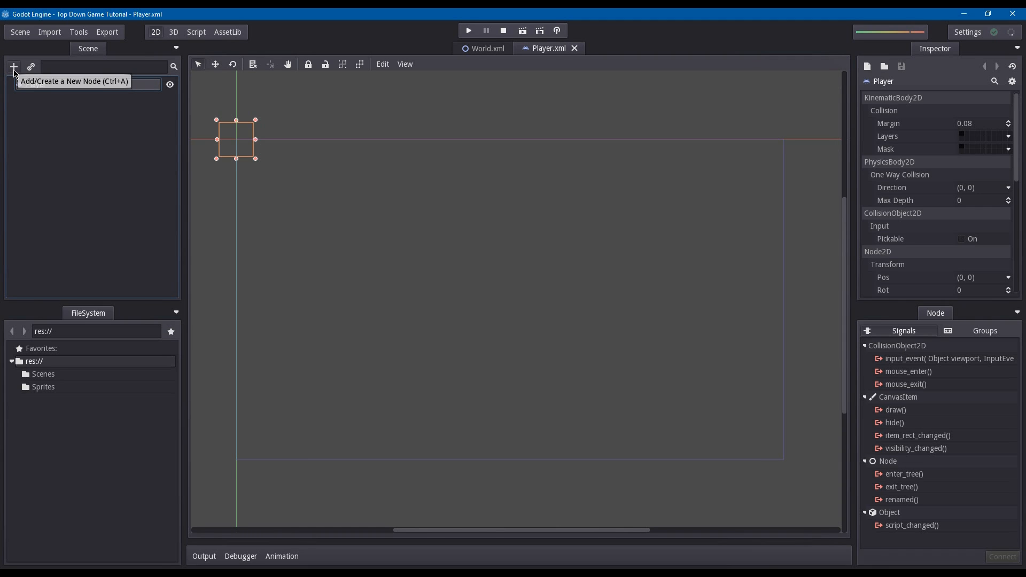
Add a CollisionShape2D child to the Player root.
{"action": "left_click", "coordinate": [13, 66]}
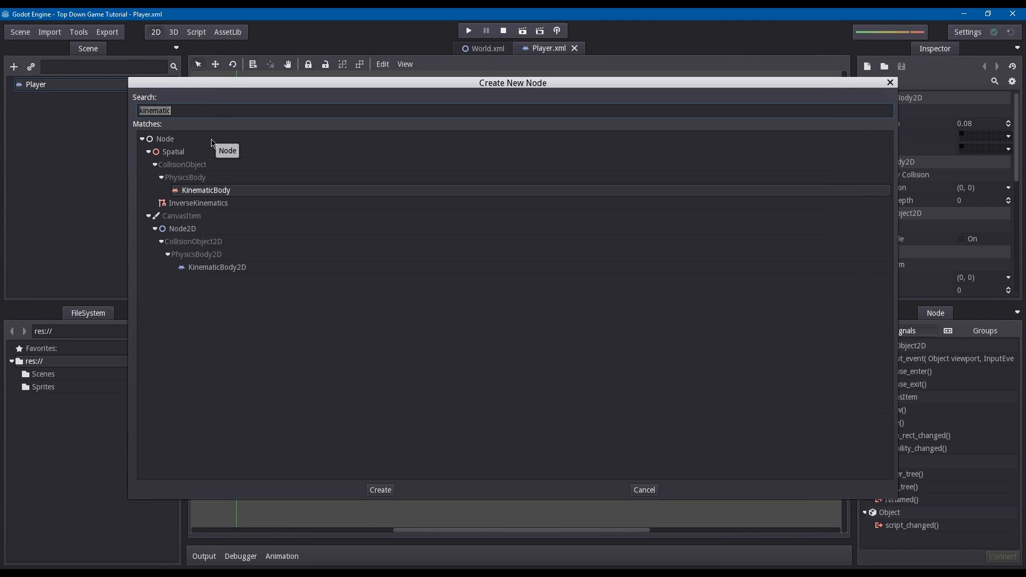
{"action": "type", "text": "collision"}
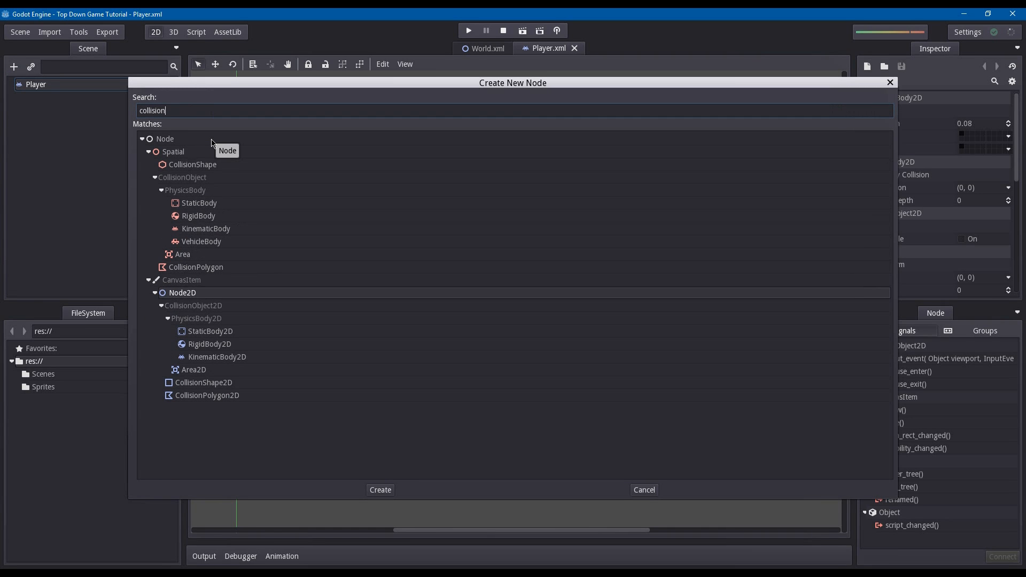
{"action": "left_click", "coordinate": [204, 382]}
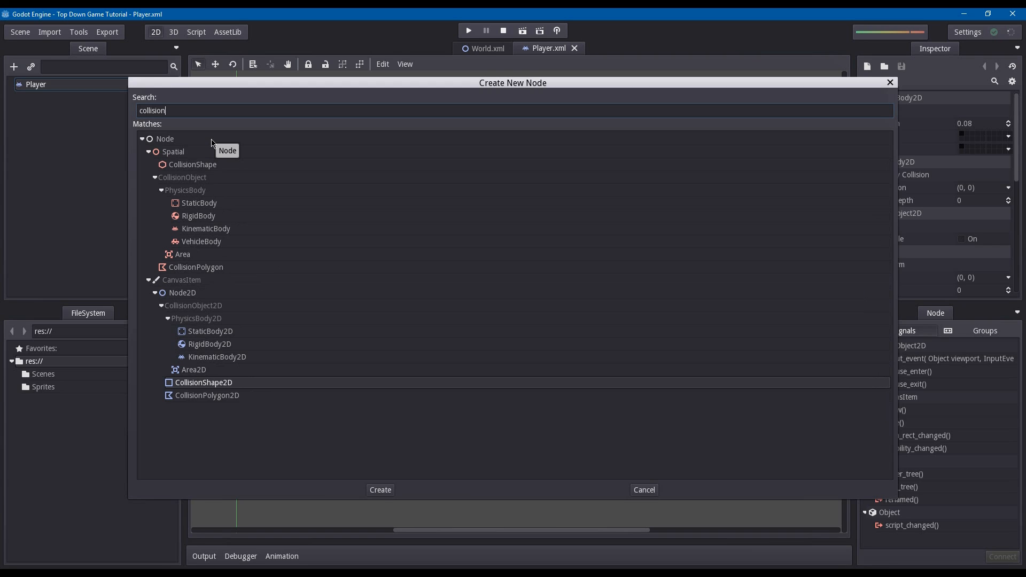
{"action": "left_click", "coordinate": [379, 490]}
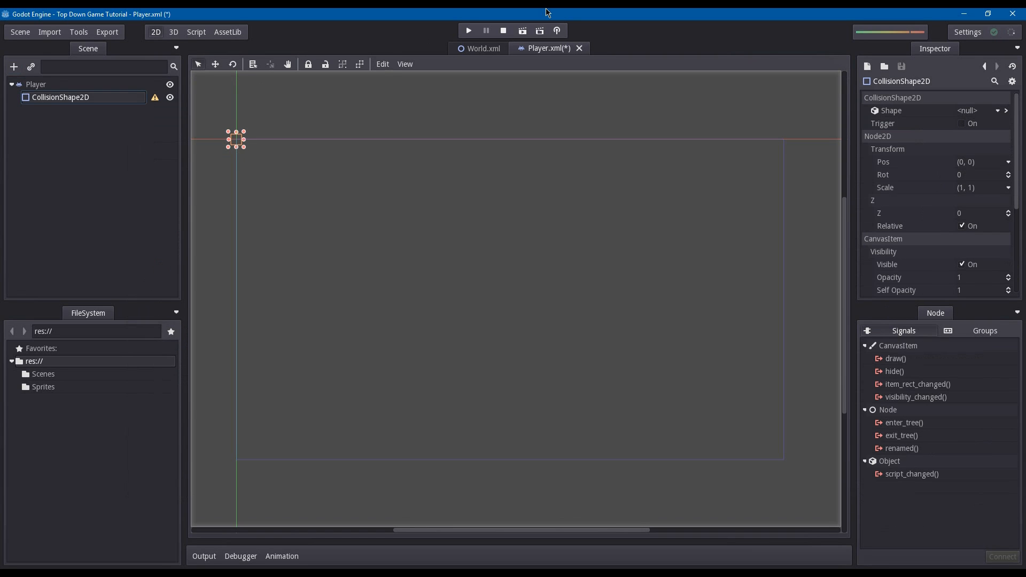
{"action": "mouse_move", "coordinate": [986, 112]}
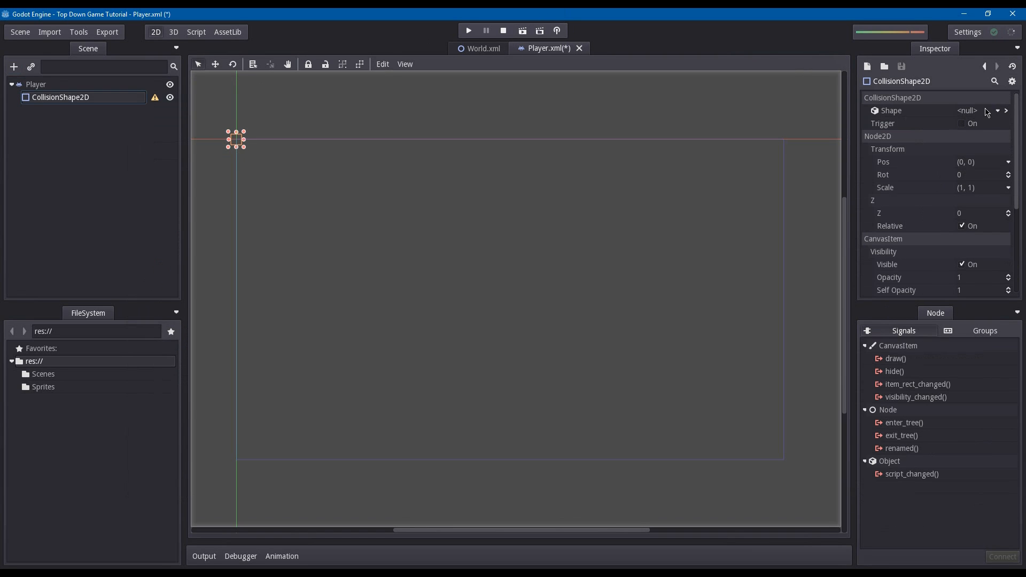
Give the collision shape a new RectangleShape2D with extents 16 by 16.
{"action": "left_click", "coordinate": [995, 110]}
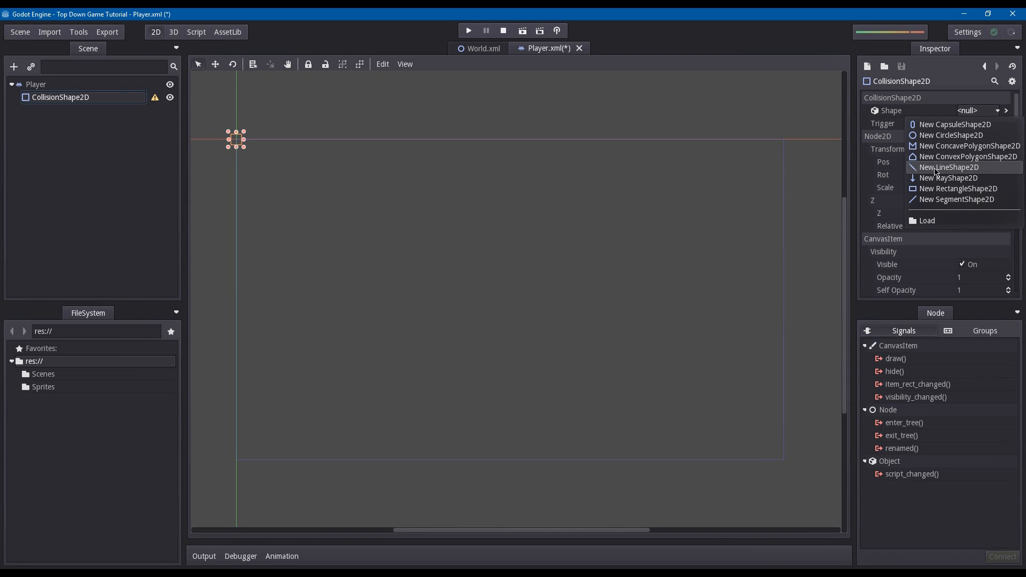
{"action": "left_click", "coordinate": [957, 188]}
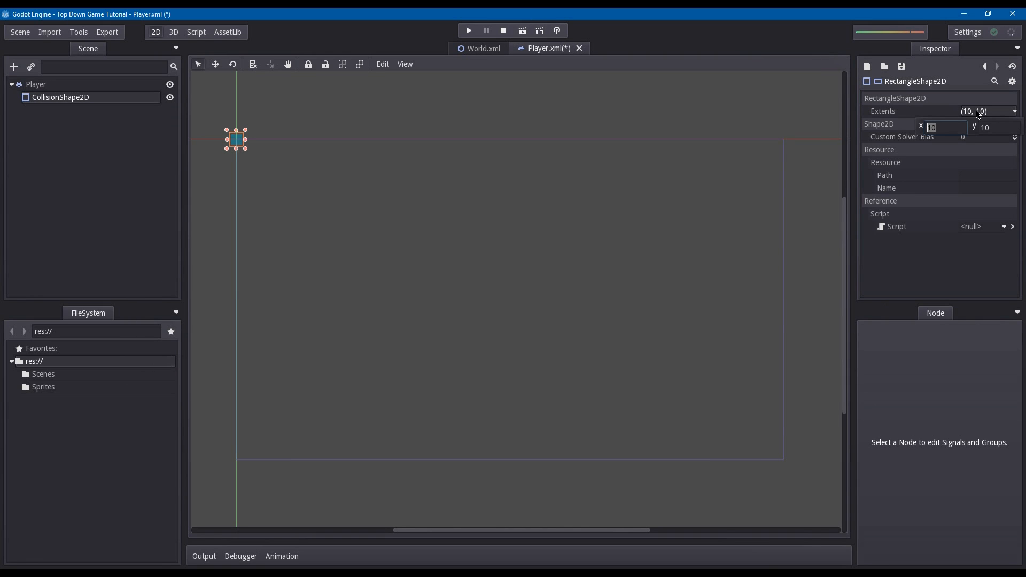
{"action": "type", "text": "16"}
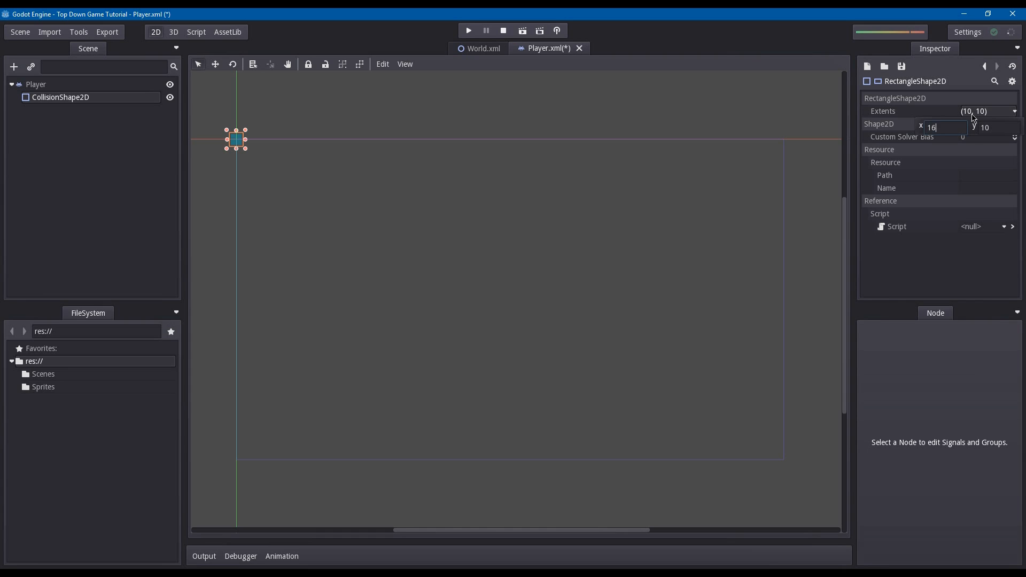
{"action": "type", "text": "16"}
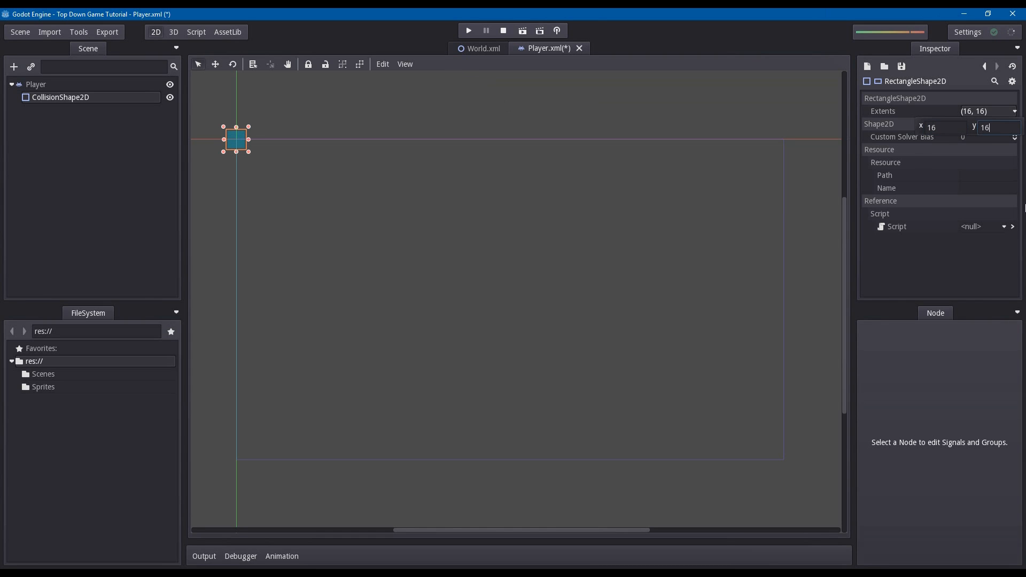
{"action": "left_click", "coordinate": [61, 97]}
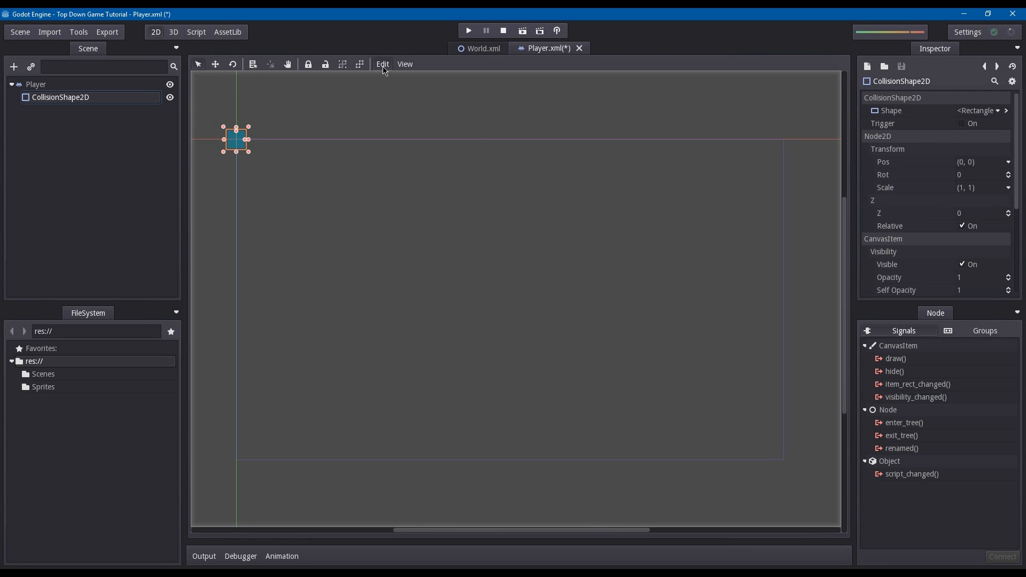
Set the snap grid step to 16 and rename the CollisionShape2D node to Collision.
{"action": "left_click", "coordinate": [382, 63]}
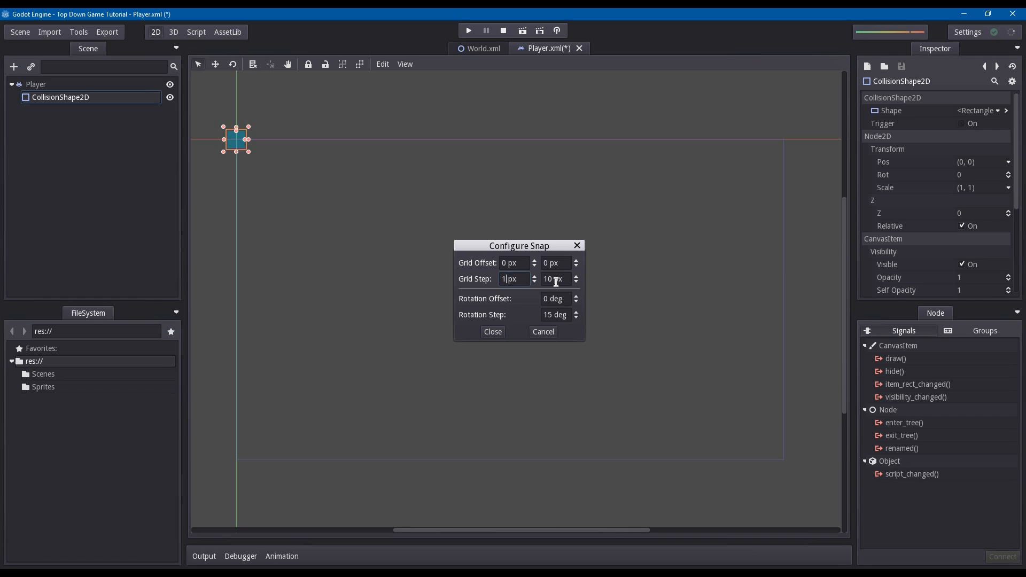
{"action": "type", "text": "16"}
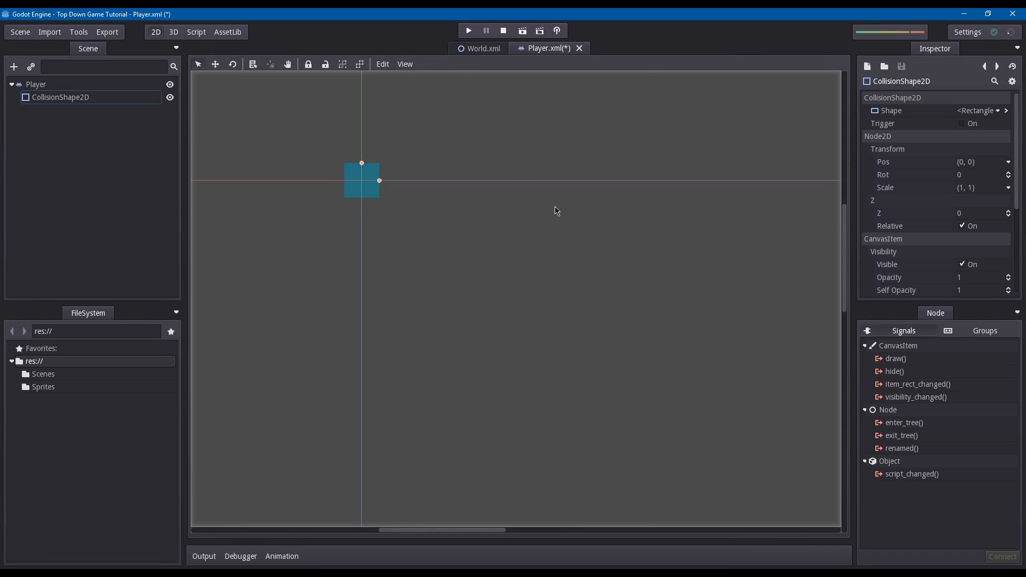
{"action": "mouse_move", "coordinate": [375, 186]}
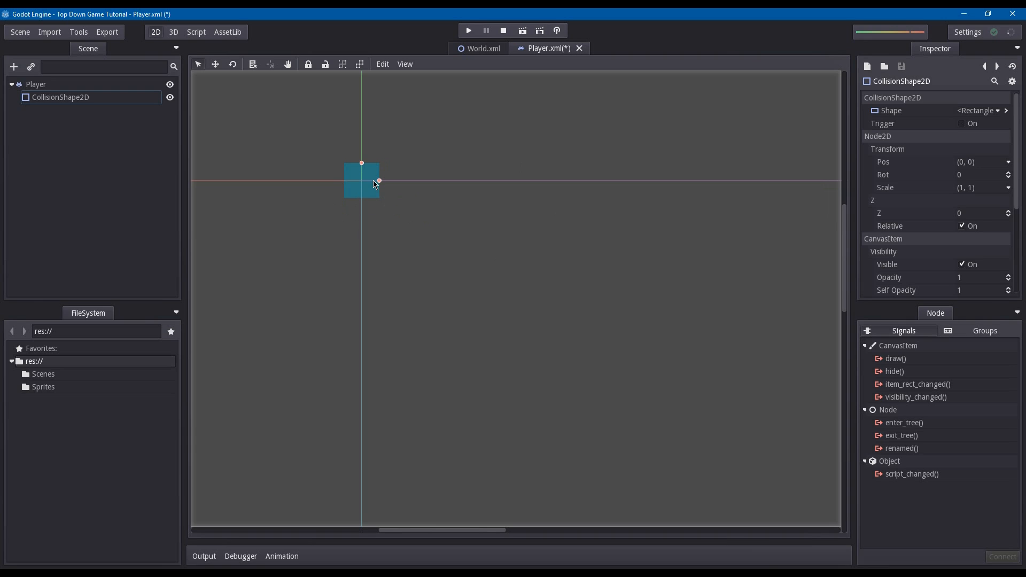
{"action": "double_click", "coordinate": [59, 97]}
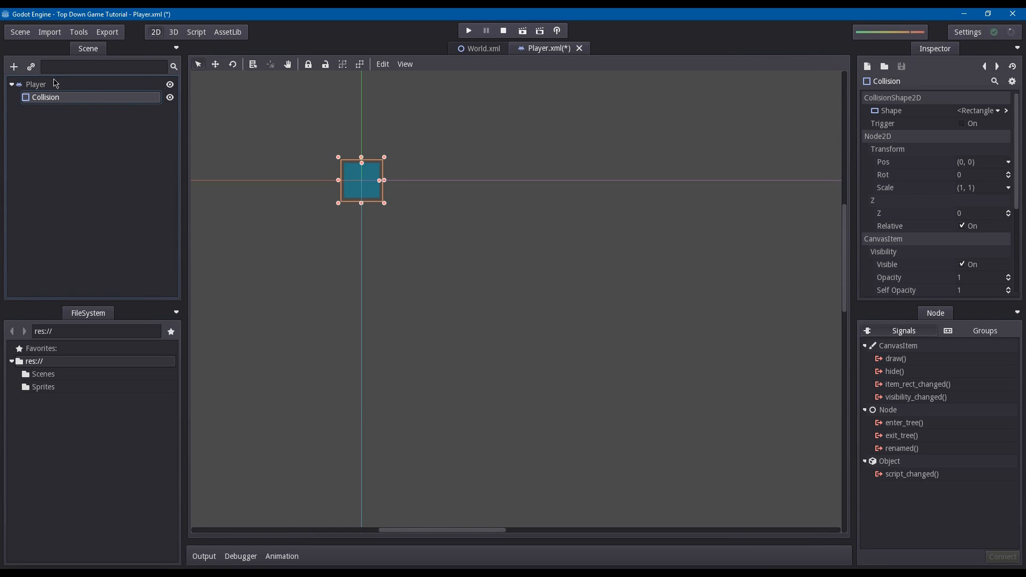
{"action": "left_click", "coordinate": [35, 84]}
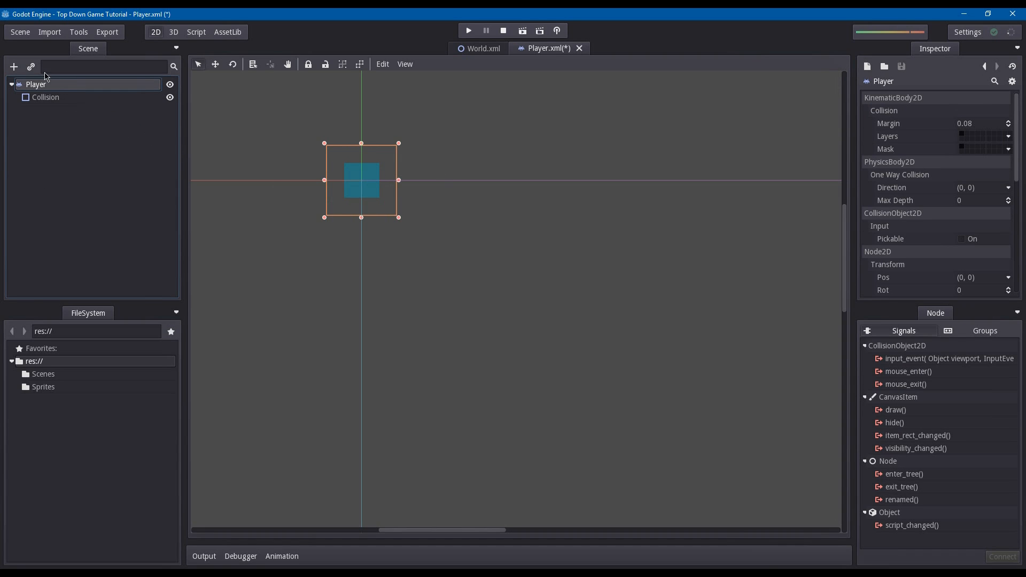
Search 'Raycast' in the node list and add a RayCast2D under Player.
{"action": "left_click", "coordinate": [14, 67]}
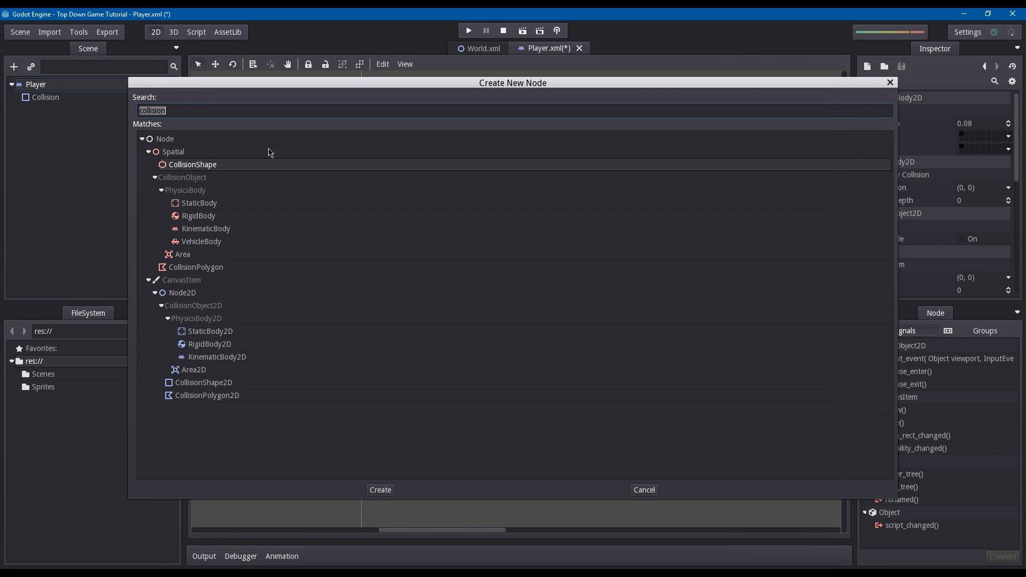
{"action": "type", "text": "Rayva"}
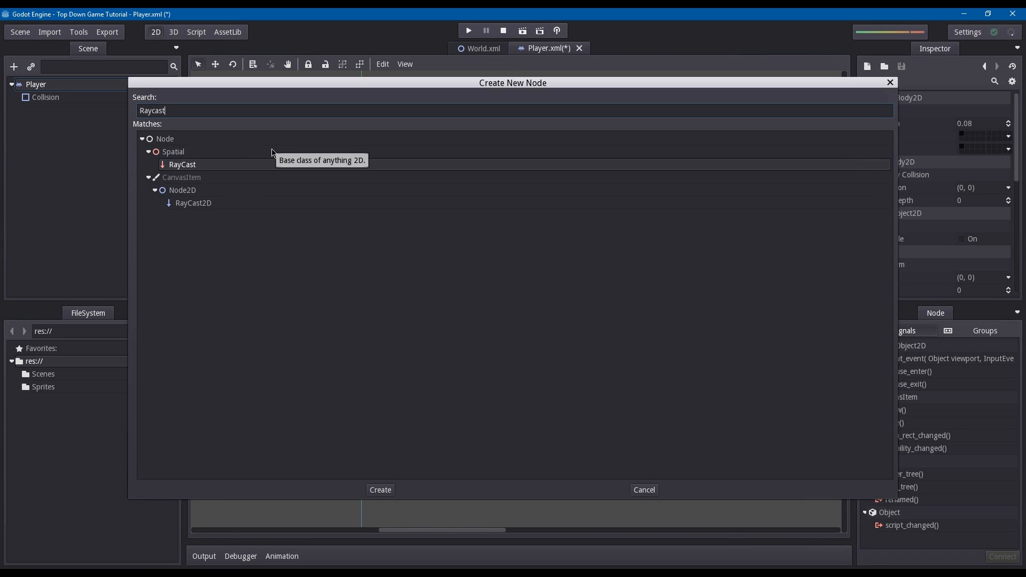
{"action": "left_click", "coordinate": [380, 489]}
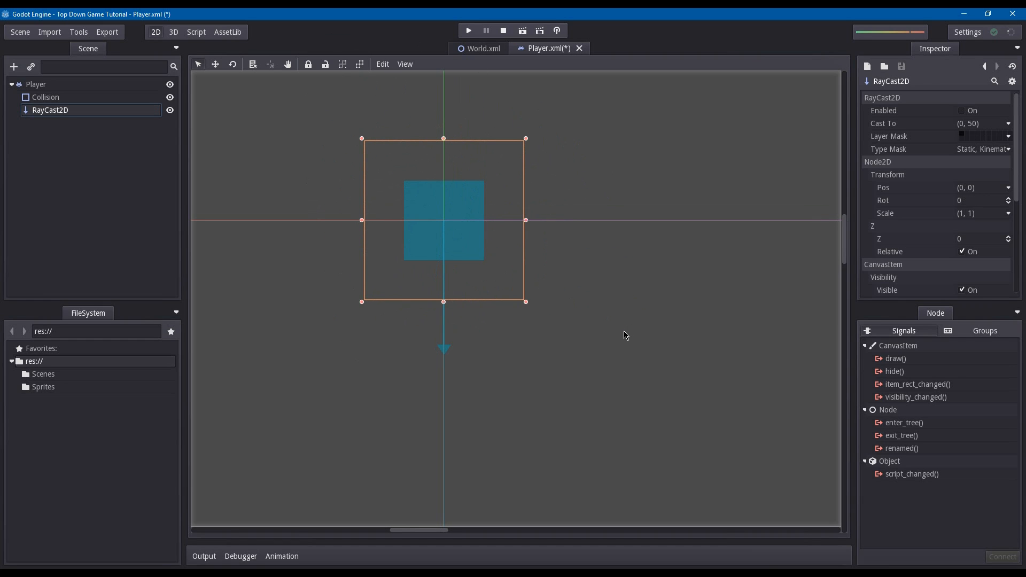
{"action": "mouse_move", "coordinate": [621, 339]}
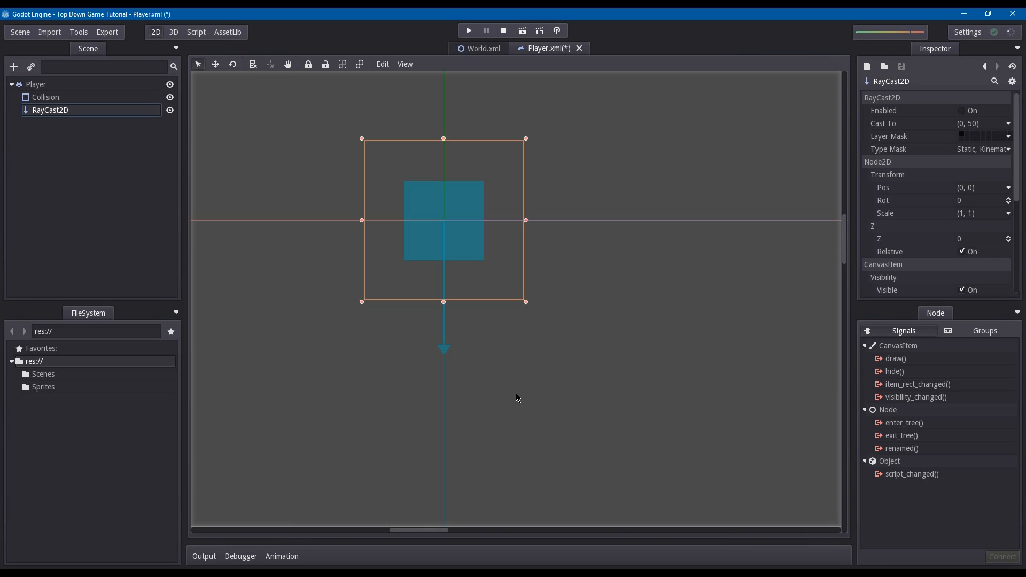
{"action": "mouse_move", "coordinate": [450, 482]}
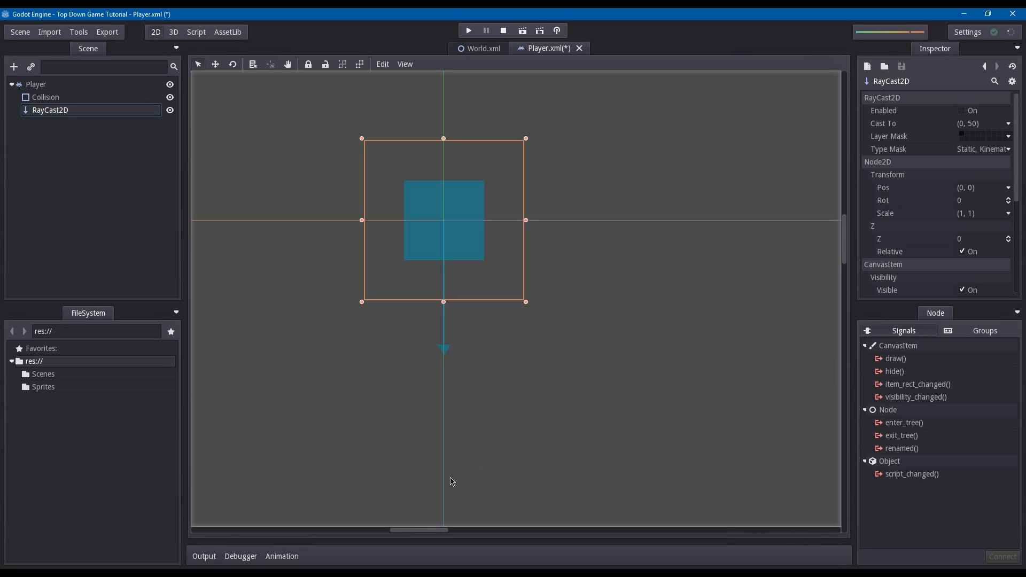
{"action": "mouse_move", "coordinate": [159, 531]}
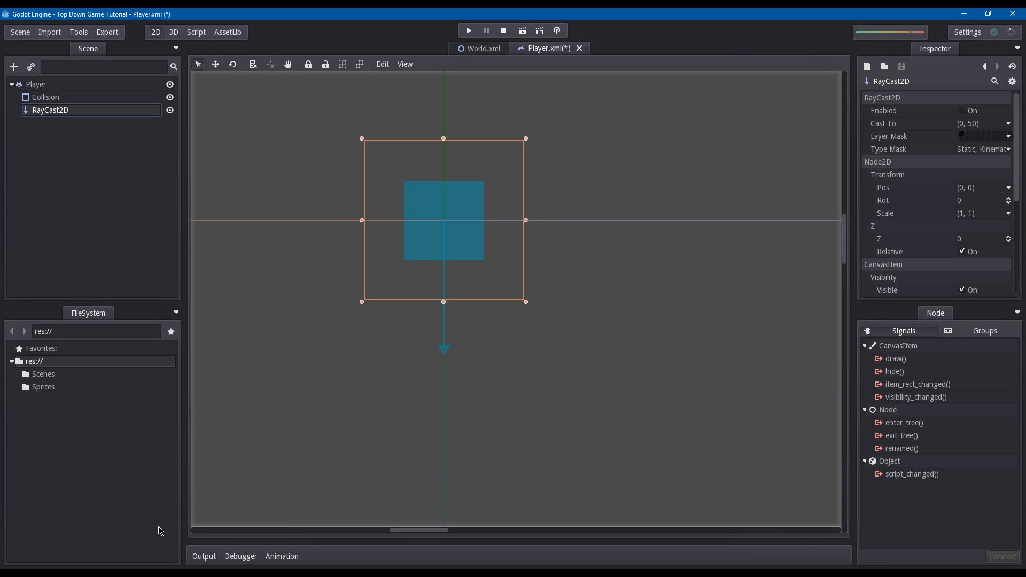
{"action": "left_click", "coordinate": [36, 84]}
{"action": "type", "text": "Came"}
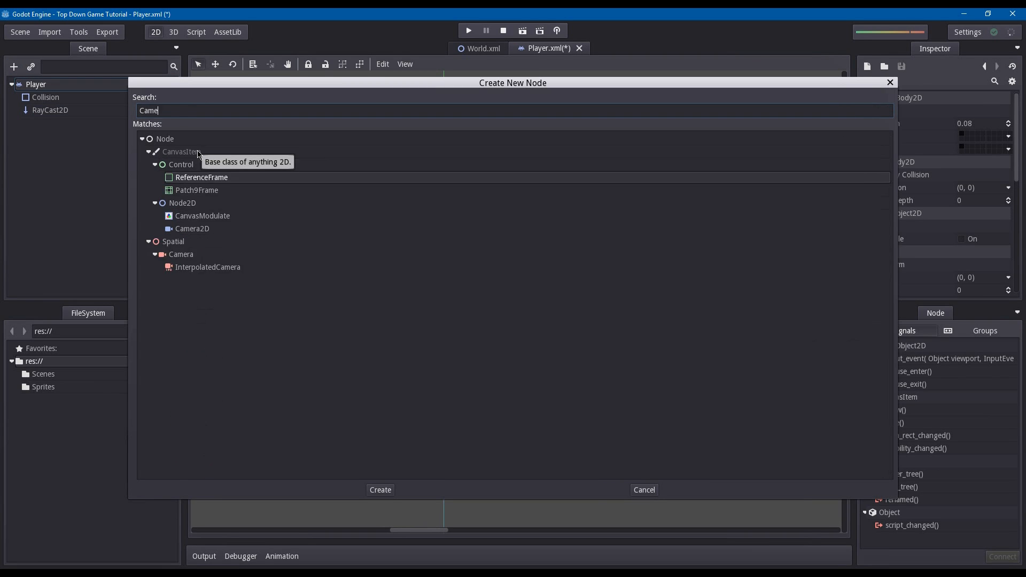
Add a Camera2D, tick Current, and move it to the top of Player's children.
{"action": "left_click", "coordinate": [379, 490]}
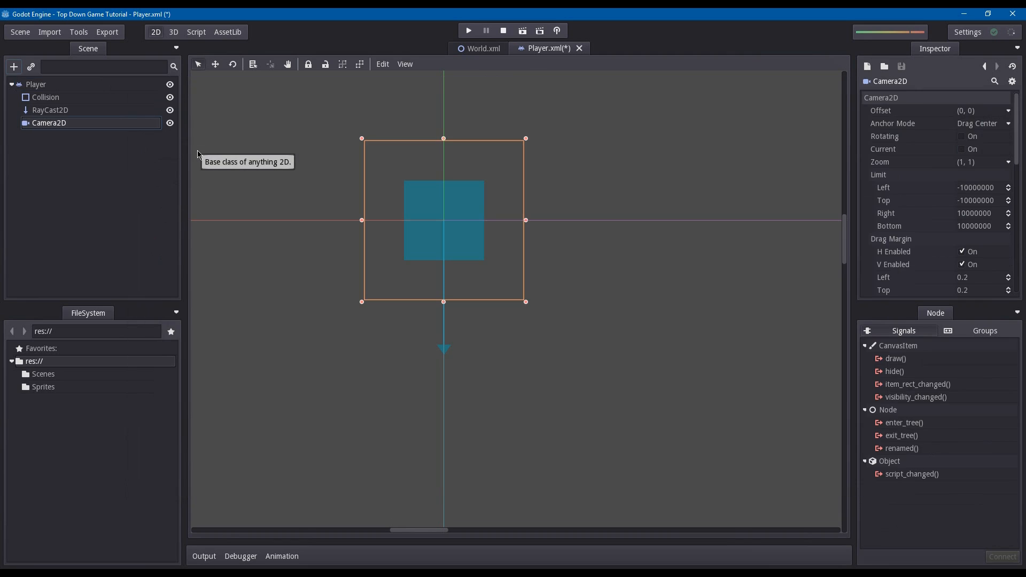
{"action": "mouse_move", "coordinate": [201, 174]}
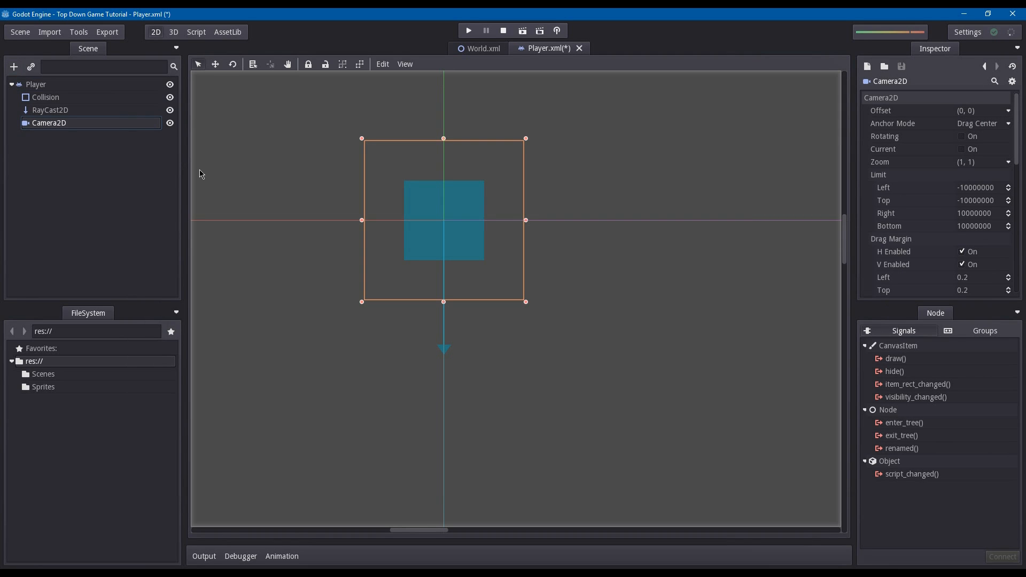
{"action": "mouse_move", "coordinate": [606, 249]}
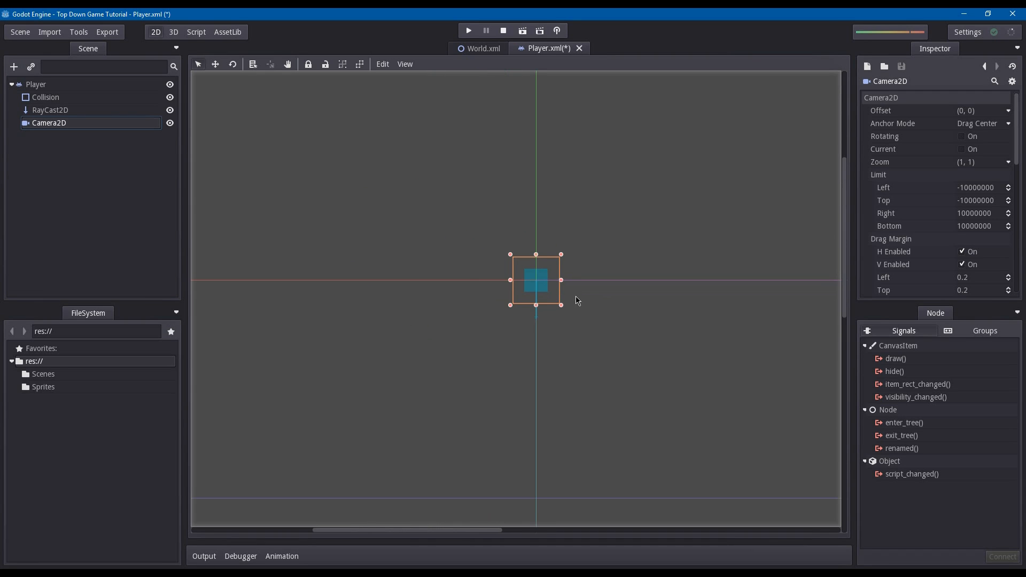
{"action": "left_click", "coordinate": [961, 149]}
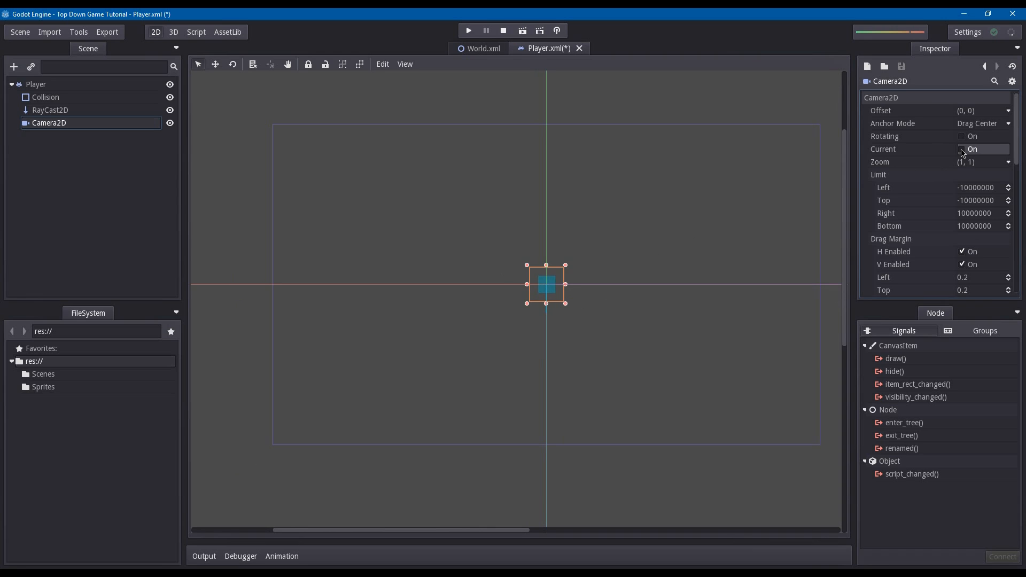
{"action": "left_click", "coordinate": [963, 148]}
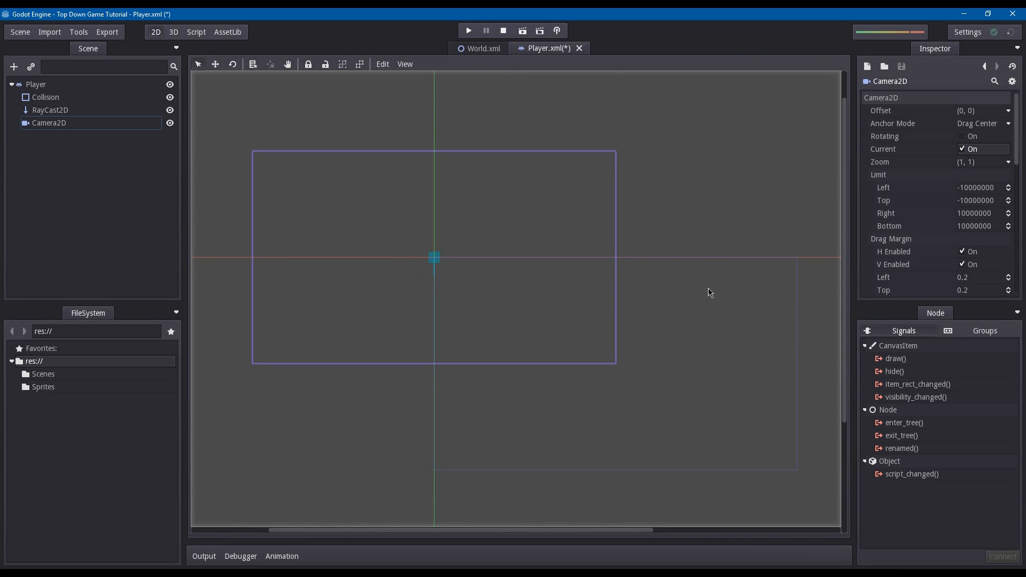
{"action": "mouse_move", "coordinate": [72, 96]}
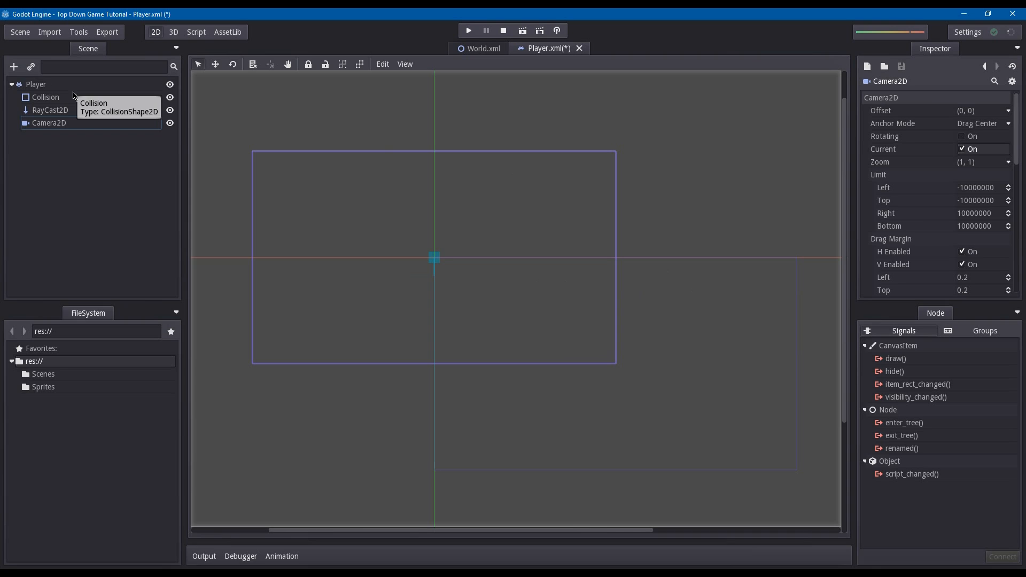
{"action": "left_click", "coordinate": [49, 123]}
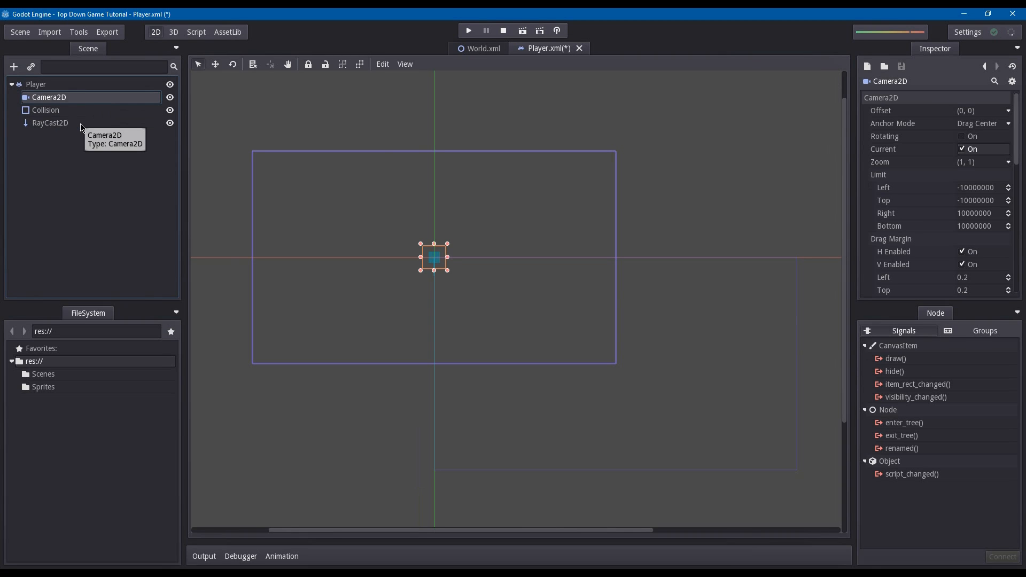
{"action": "mouse_move", "coordinate": [77, 201]}
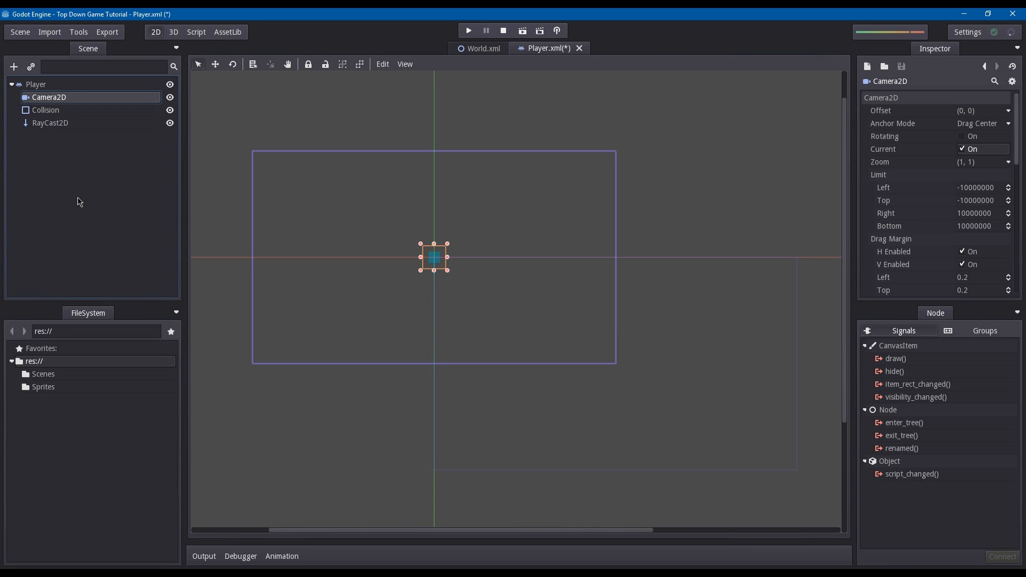
{"action": "mouse_move", "coordinate": [107, 161]}
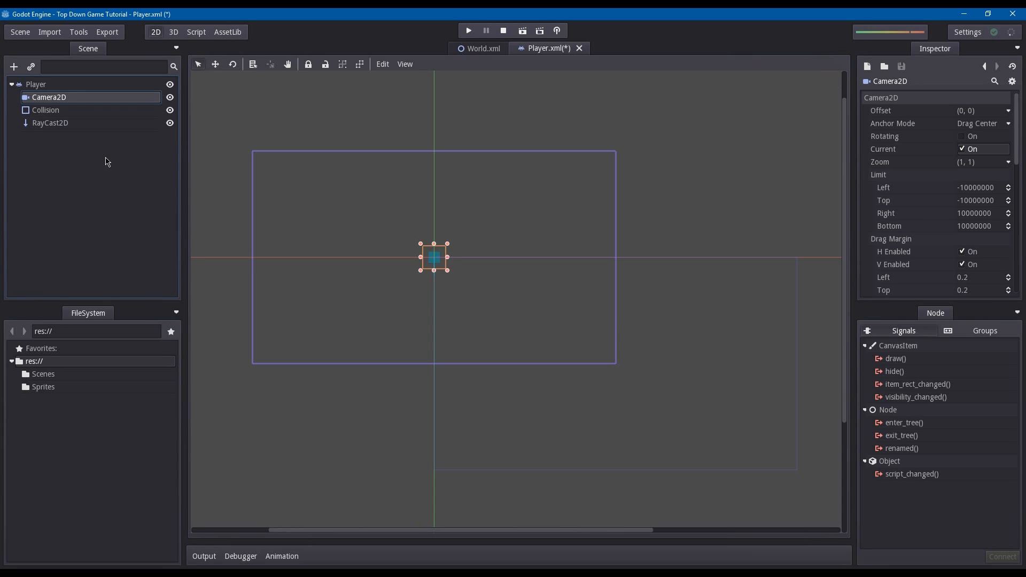
{"action": "left_click", "coordinate": [36, 84]}
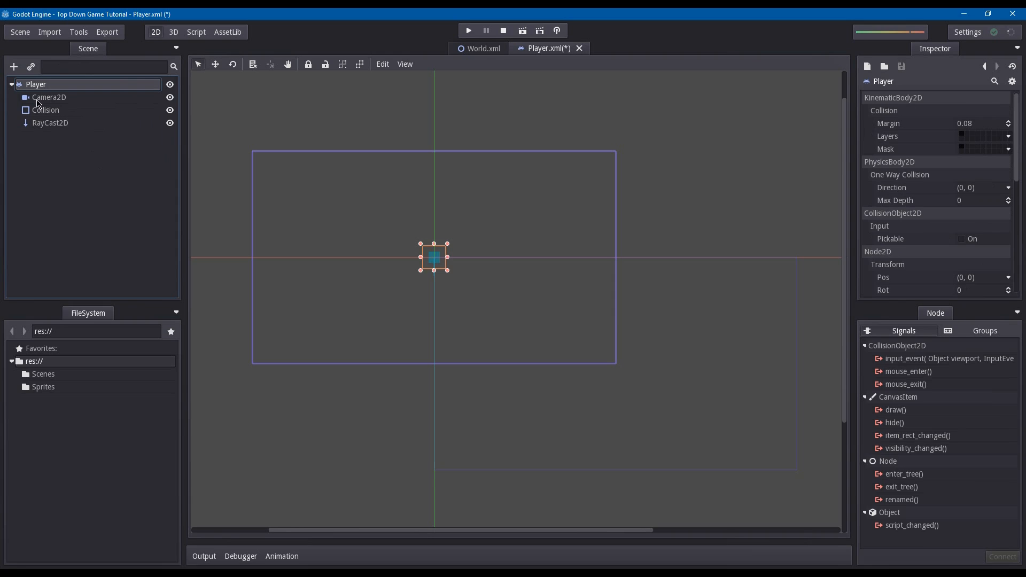
{"action": "mouse_move", "coordinate": [36, 84]}
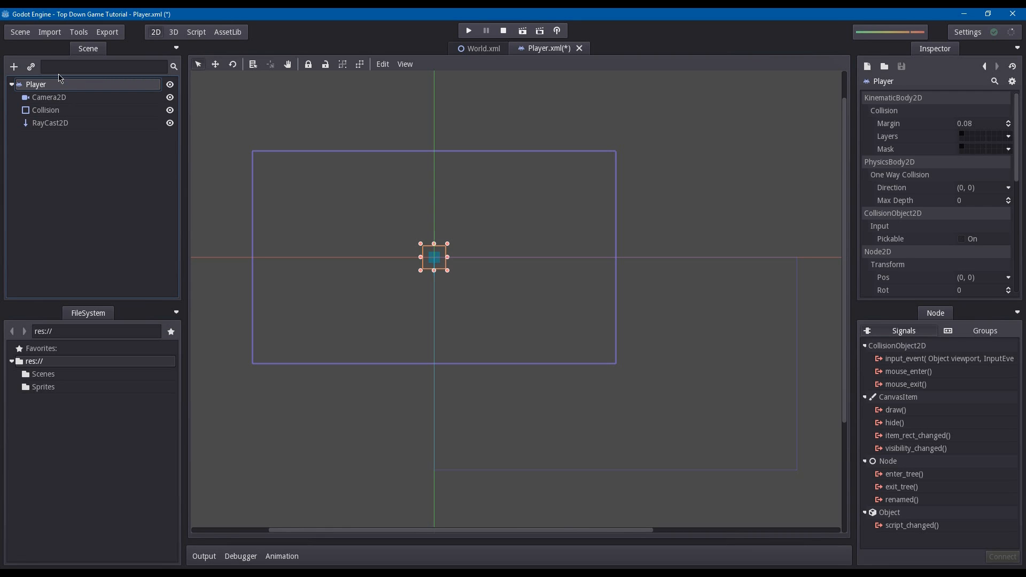
{"action": "mouse_move", "coordinate": [14, 67]}
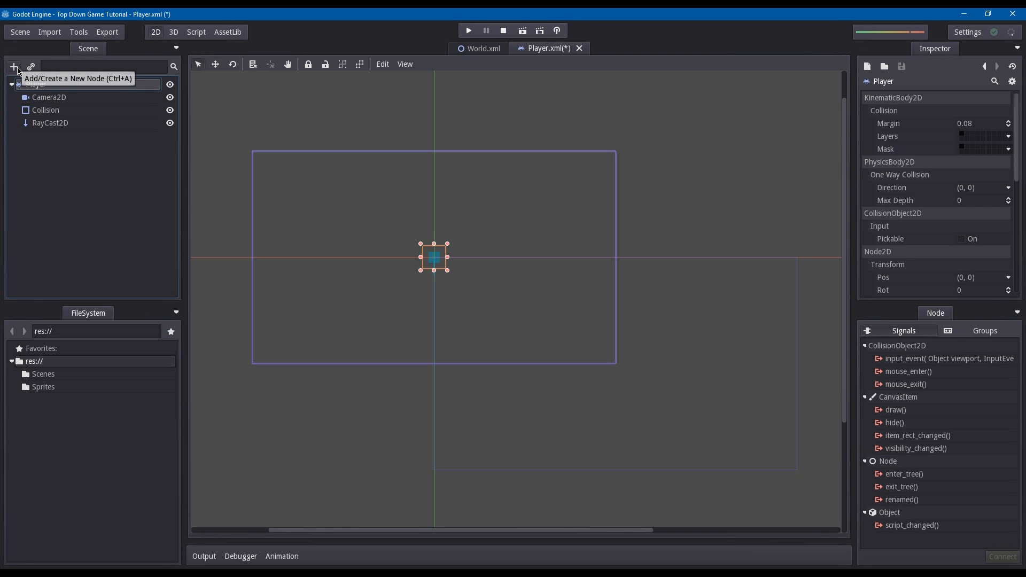
Add a Sprite named Shadow above Collision and load its texture from file.
{"action": "left_click", "coordinate": [14, 67]}
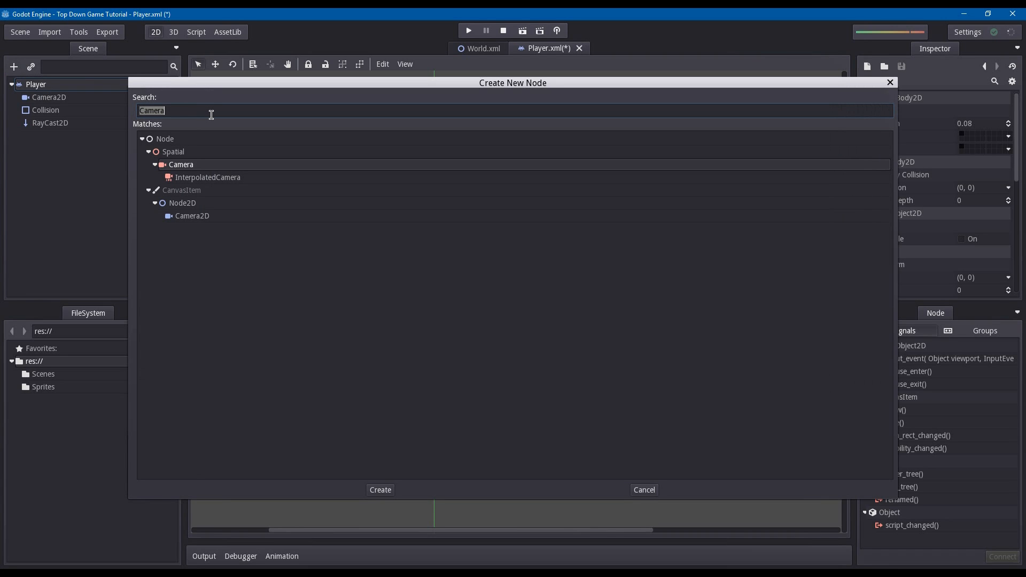
{"action": "type", "text": "s"}
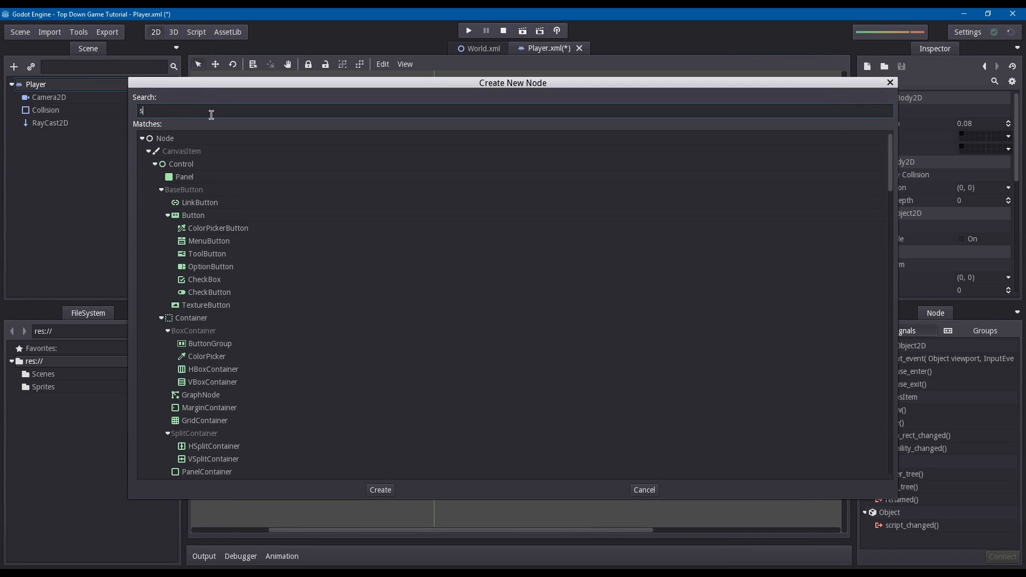
{"action": "type", "text": "prite"}
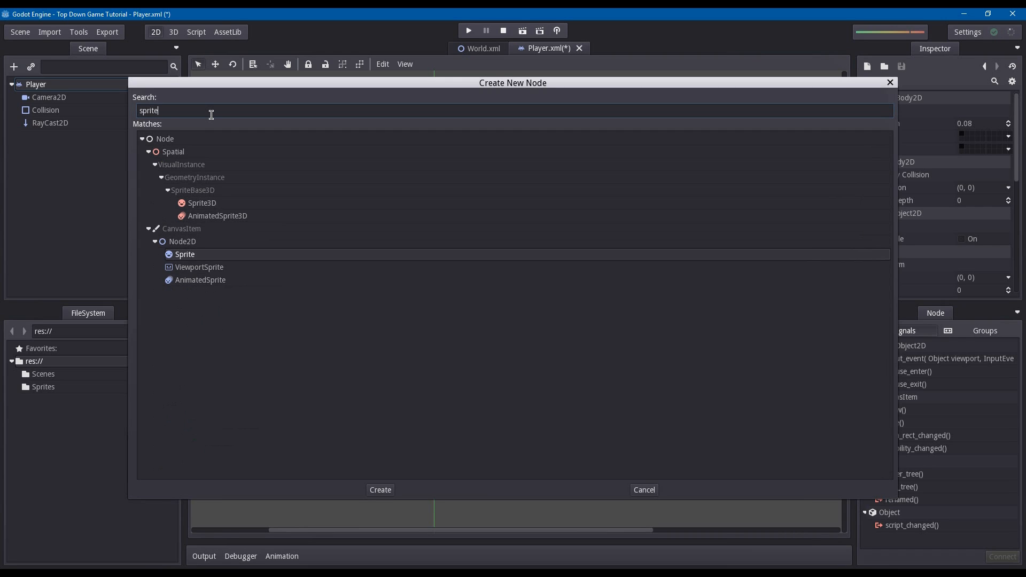
{"action": "left_click", "coordinate": [379, 490]}
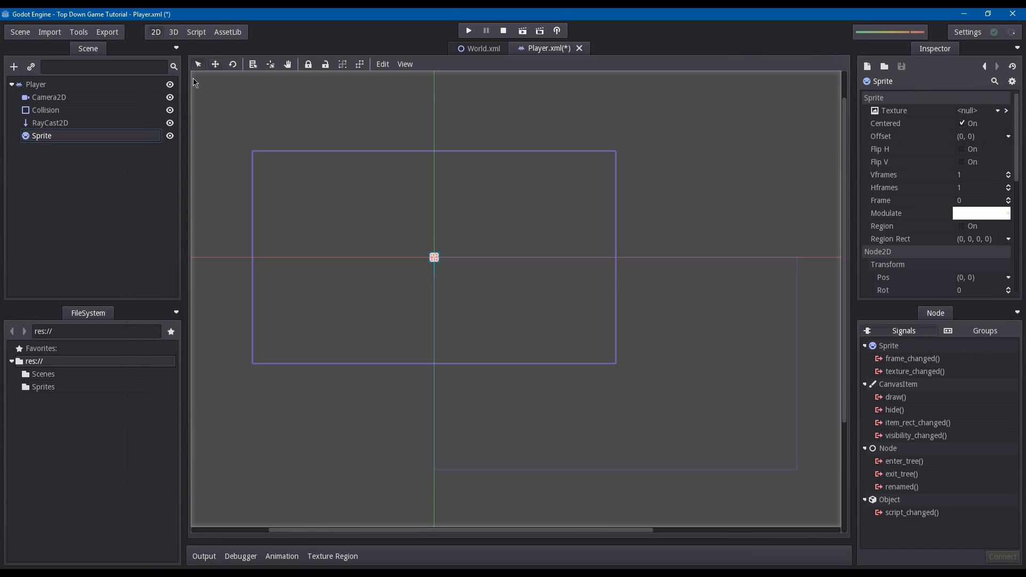
{"action": "mouse_move", "coordinate": [73, 140]}
{"action": "type", "text": "Shadow"}
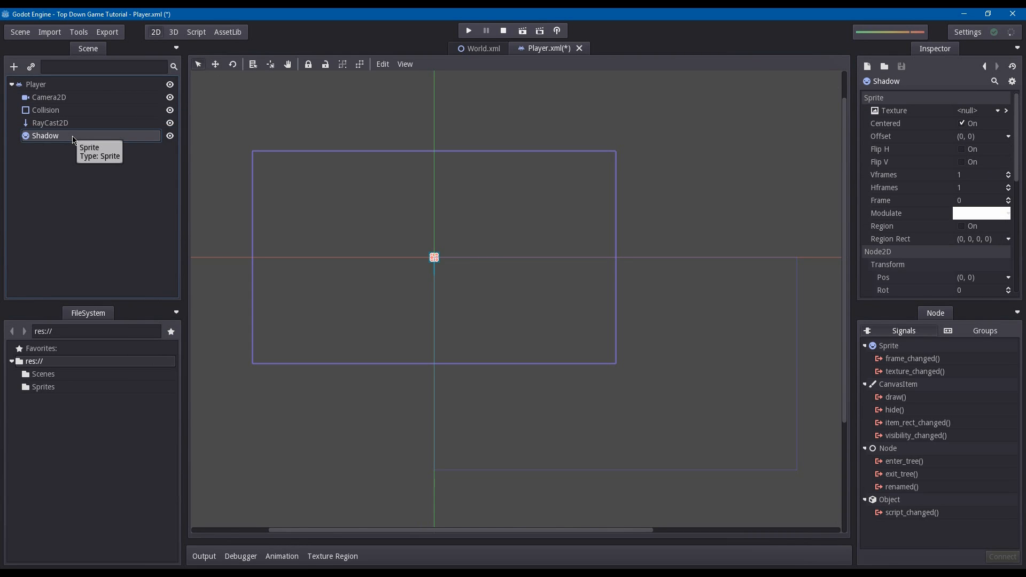
{"action": "left_click_drag", "start_coordinate": [44, 135], "coordinate": [45, 91]}
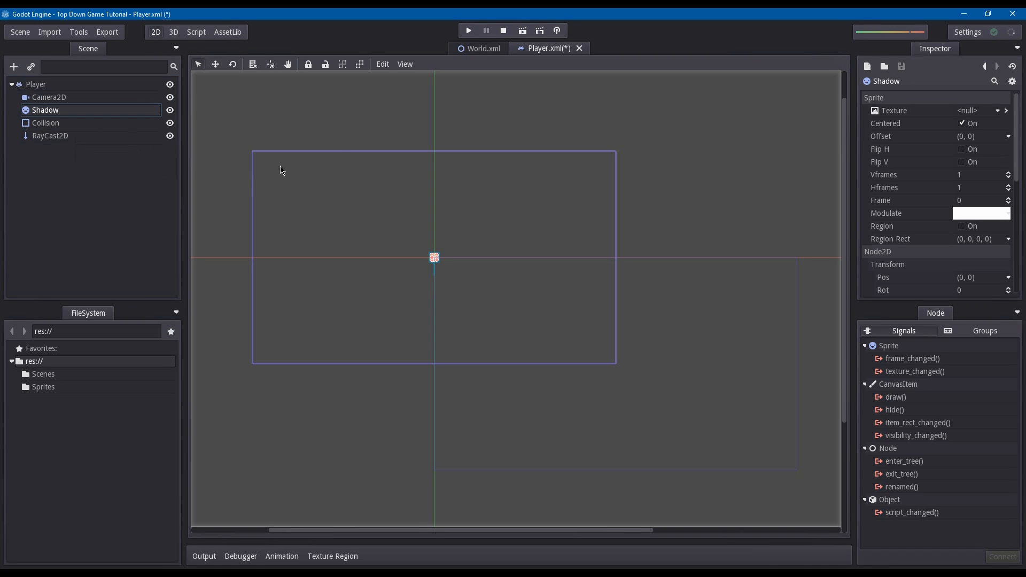
{"action": "left_click", "coordinate": [977, 110]}
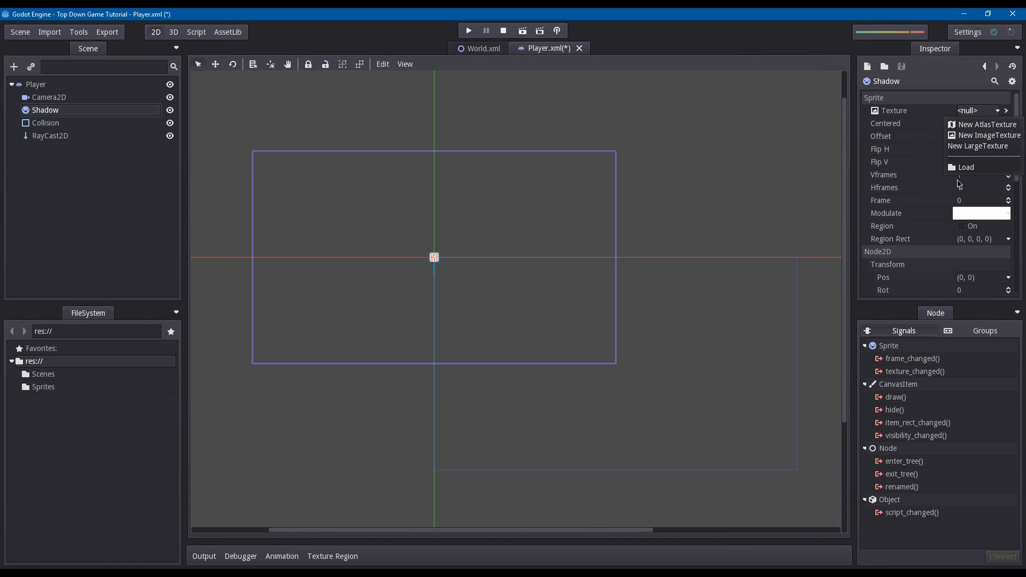
{"action": "left_click", "coordinate": [965, 166]}
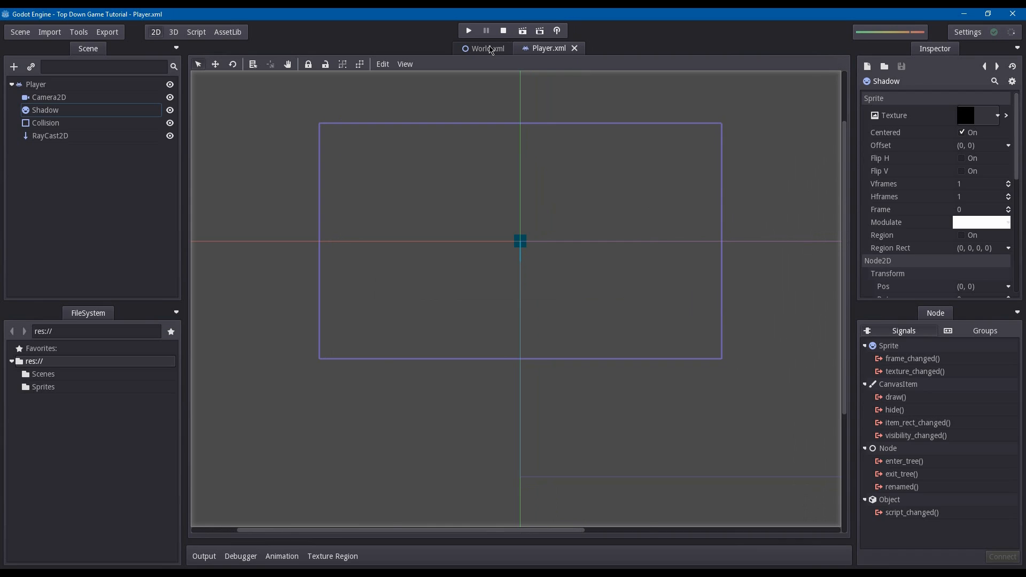
Instance Player.xml into the World scene.
{"action": "left_click", "coordinate": [484, 48]}
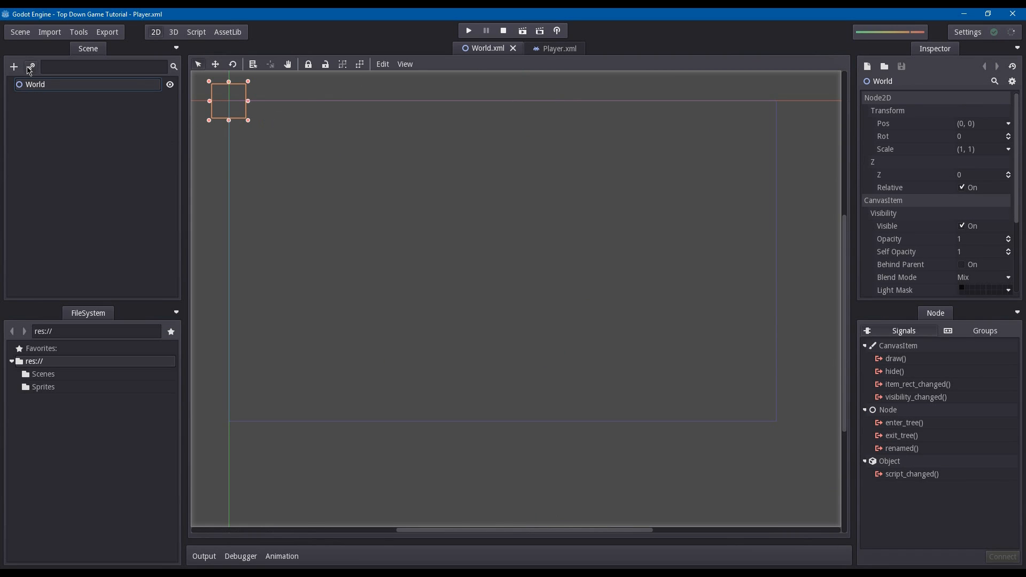
{"action": "mouse_move", "coordinate": [31, 67]}
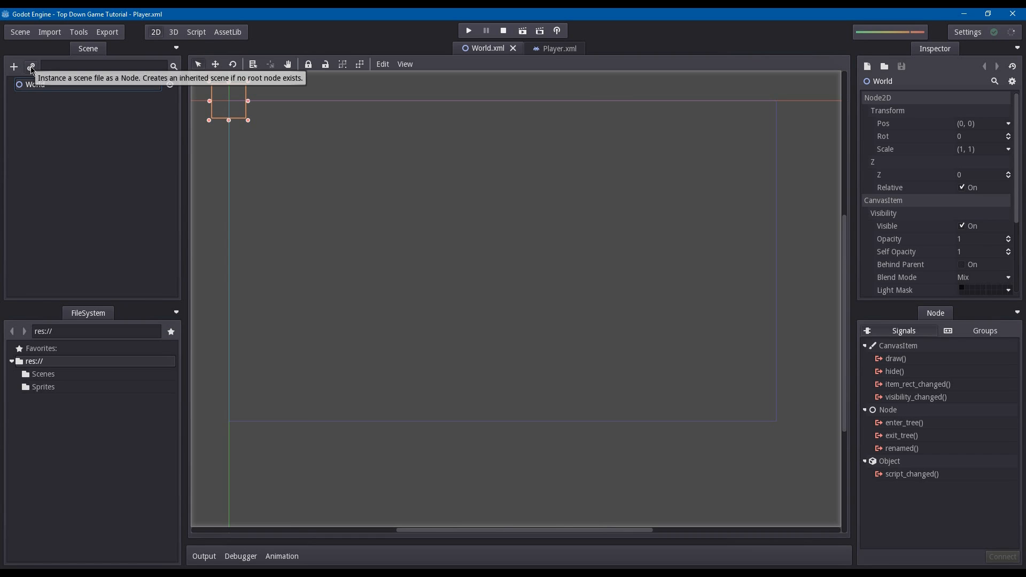
{"action": "left_click", "coordinate": [30, 67]}
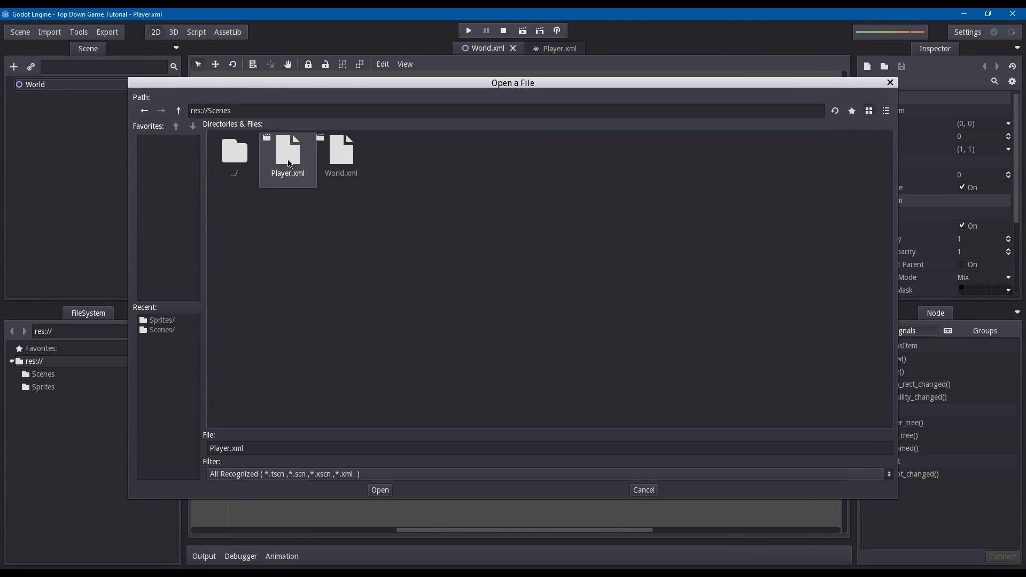
{"action": "left_click", "coordinate": [379, 489]}
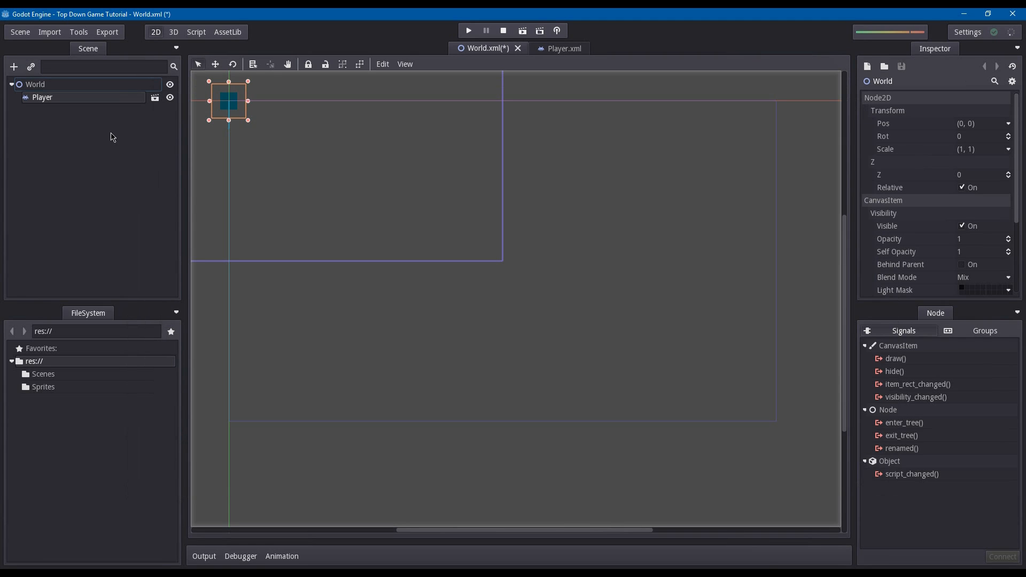
{"action": "mouse_move", "coordinate": [494, 67]}
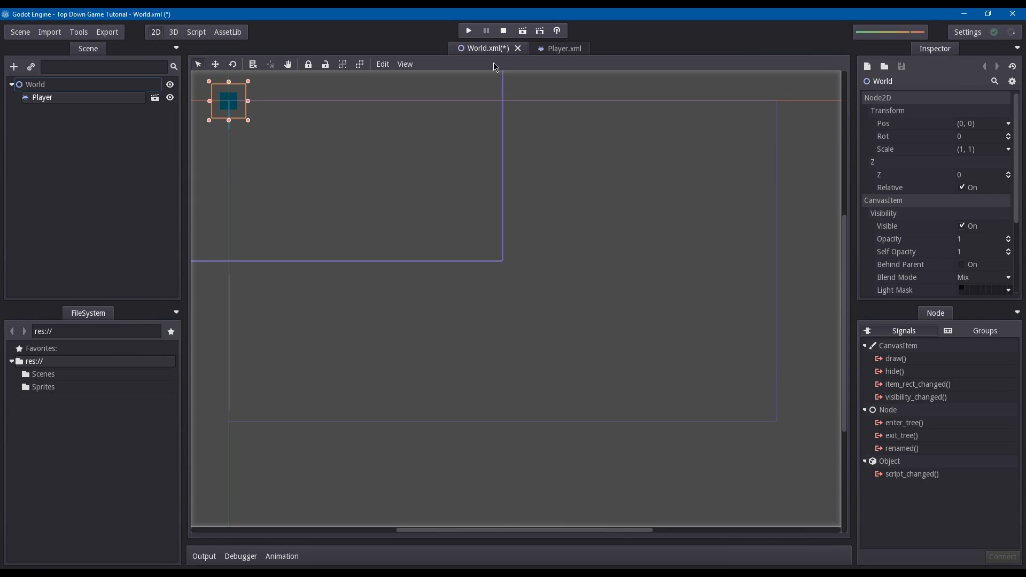
{"action": "mouse_move", "coordinate": [90, 97]}
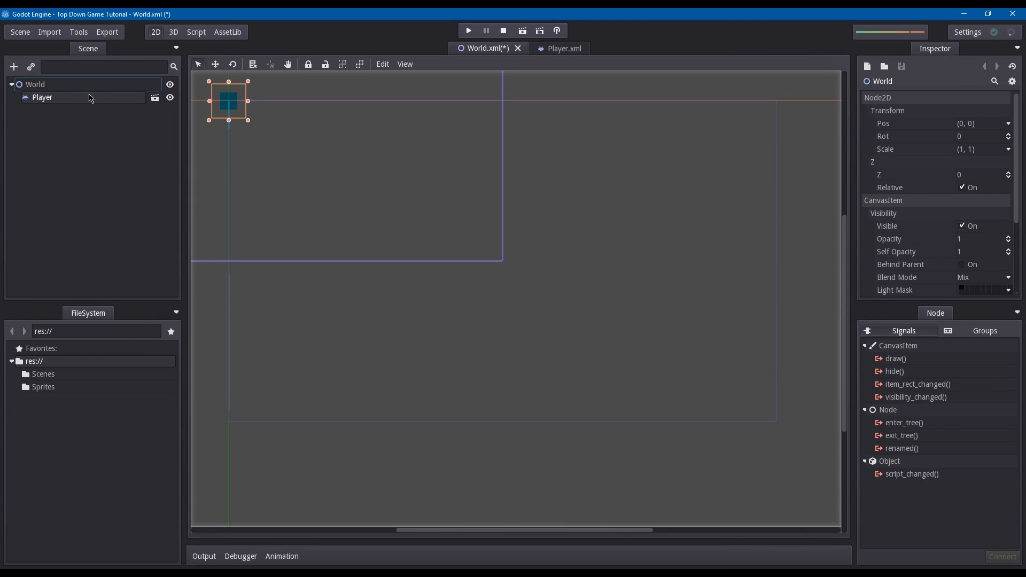
Drag the Player instance toward the middle of the screen area.
{"action": "left_click_drag", "start_coordinate": [229, 102], "coordinate": [506, 229]}
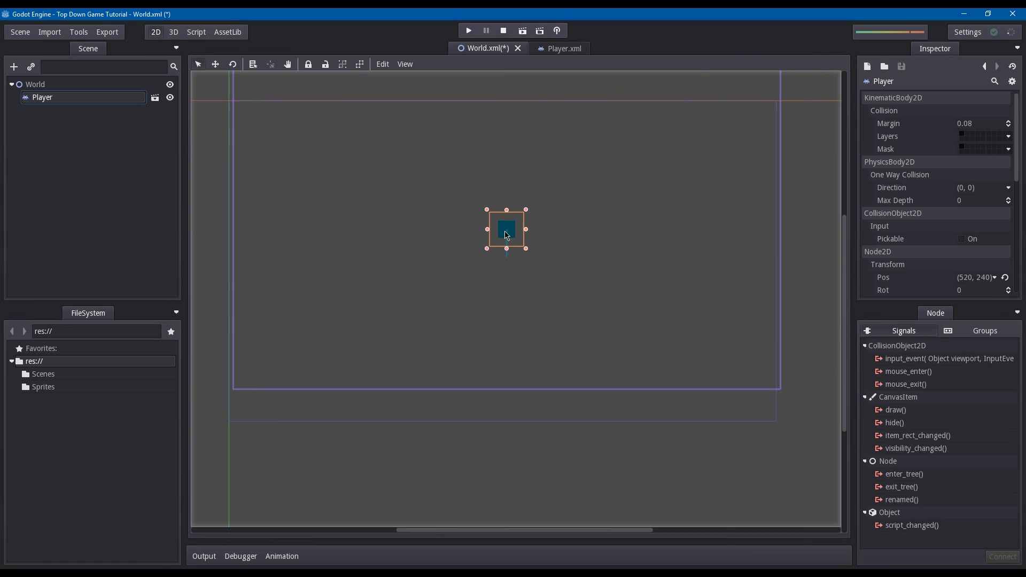
{"action": "left_click_drag", "start_coordinate": [506, 230], "coordinate": [492, 224]}
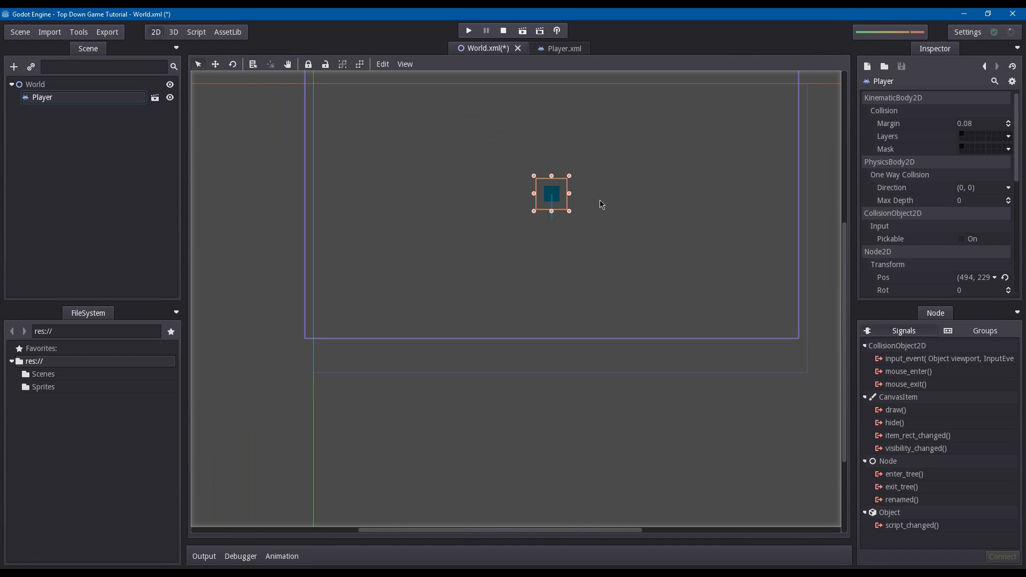
{"action": "left_click_drag", "start_coordinate": [550, 193], "coordinate": [557, 219]}
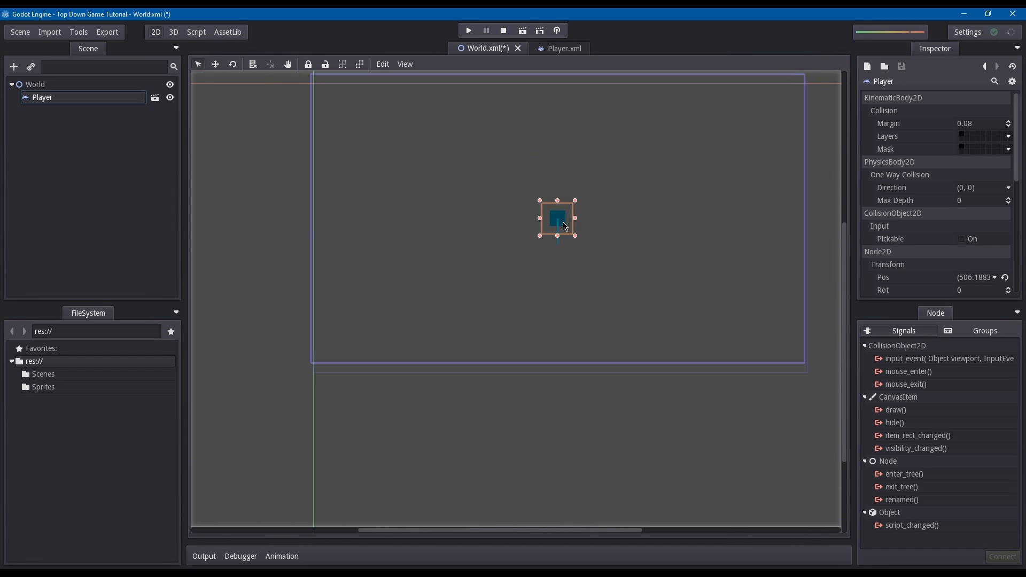
{"action": "left_click_drag", "start_coordinate": [558, 218], "coordinate": [545, 231]}
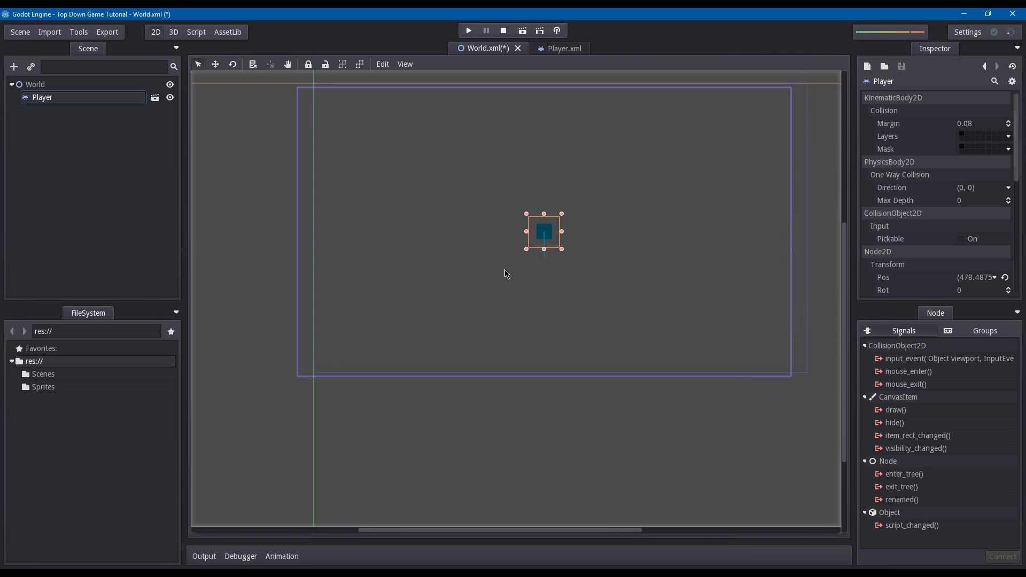
{"action": "mouse_move", "coordinate": [480, 285]}
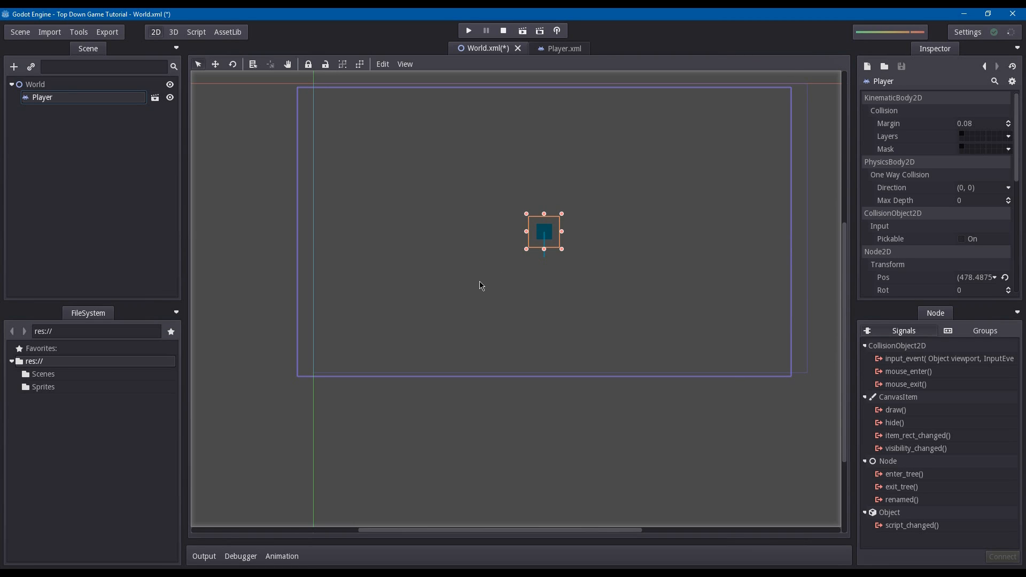
{"action": "mouse_move", "coordinate": [465, 290]}
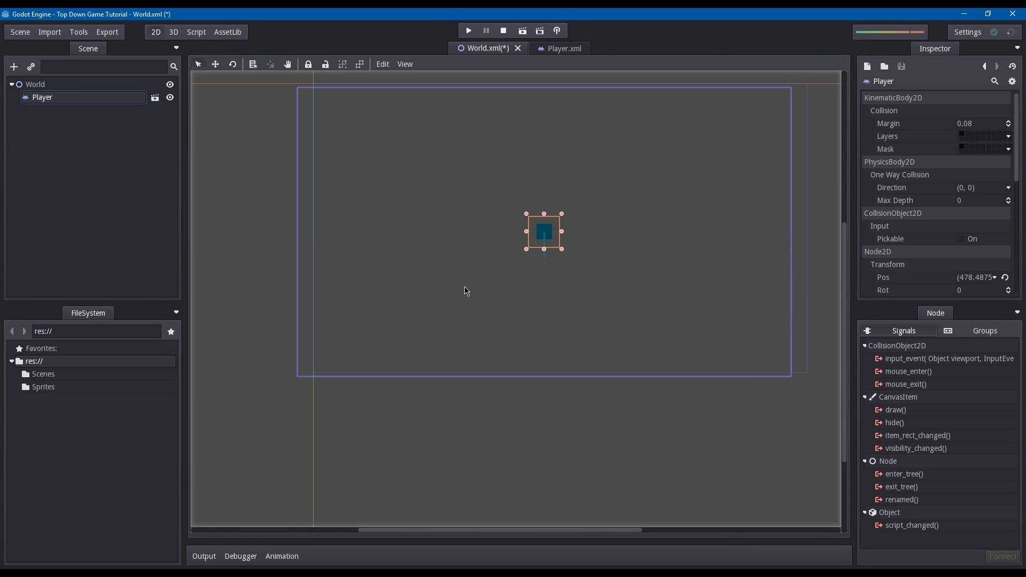
{"action": "mouse_move", "coordinate": [405, 306]}
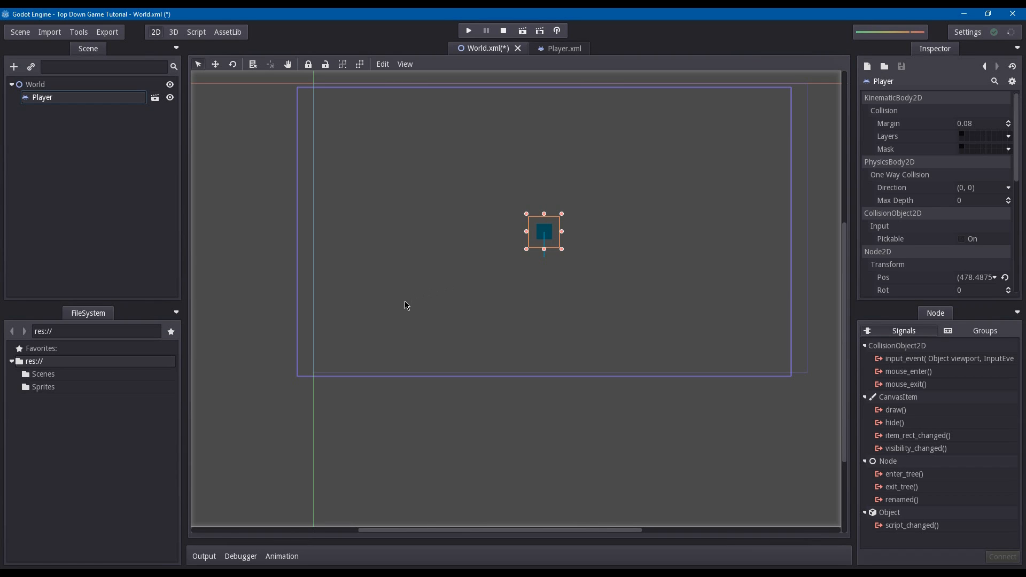
{"action": "mouse_move", "coordinate": [395, 313]}
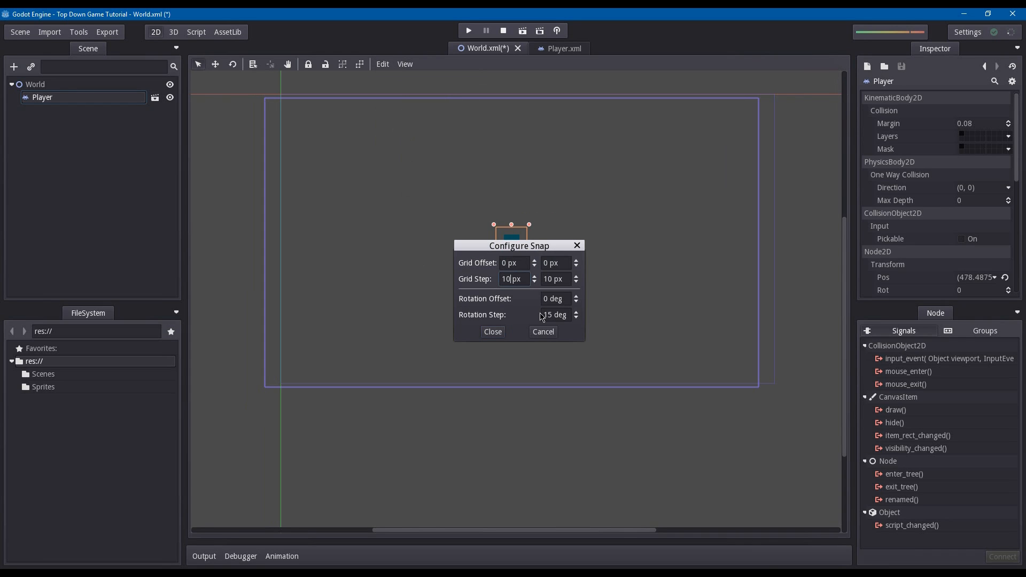
Close the Configure Snap dialog with the 10 px grid step applied.
{"action": "left_click", "coordinate": [493, 331]}
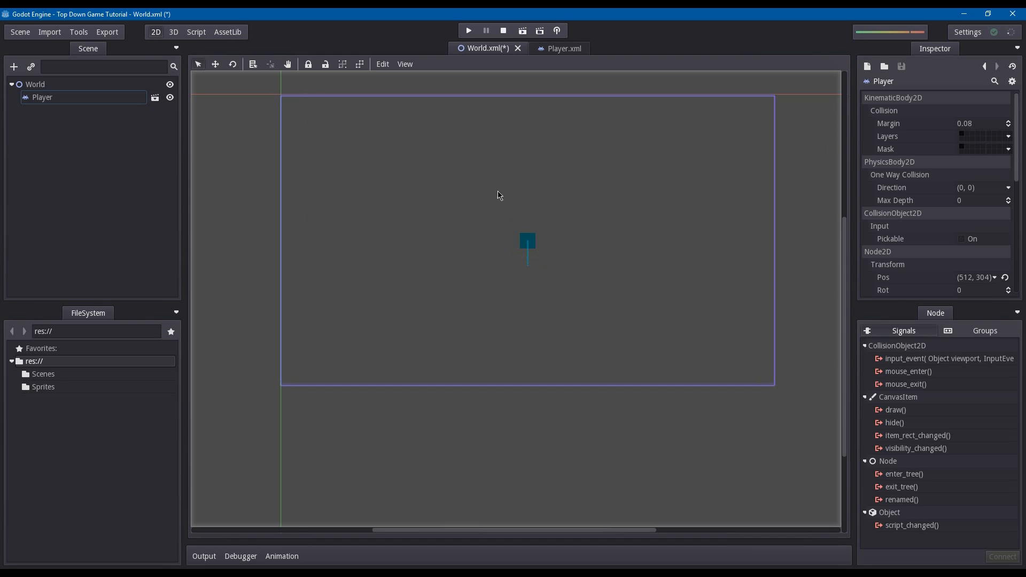
{"action": "mouse_move", "coordinate": [464, 199]}
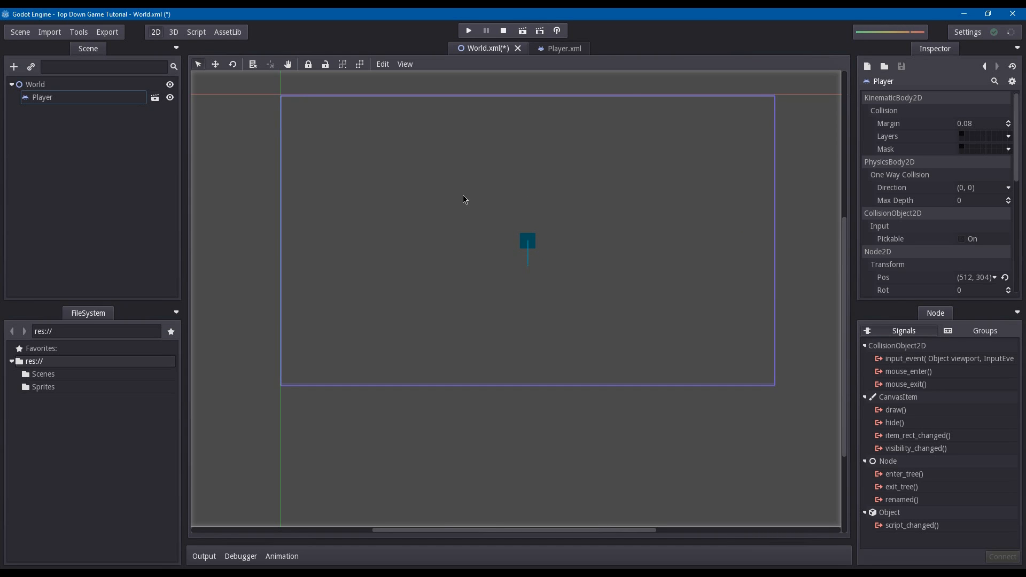
{"action": "mouse_move", "coordinate": [508, 238]}
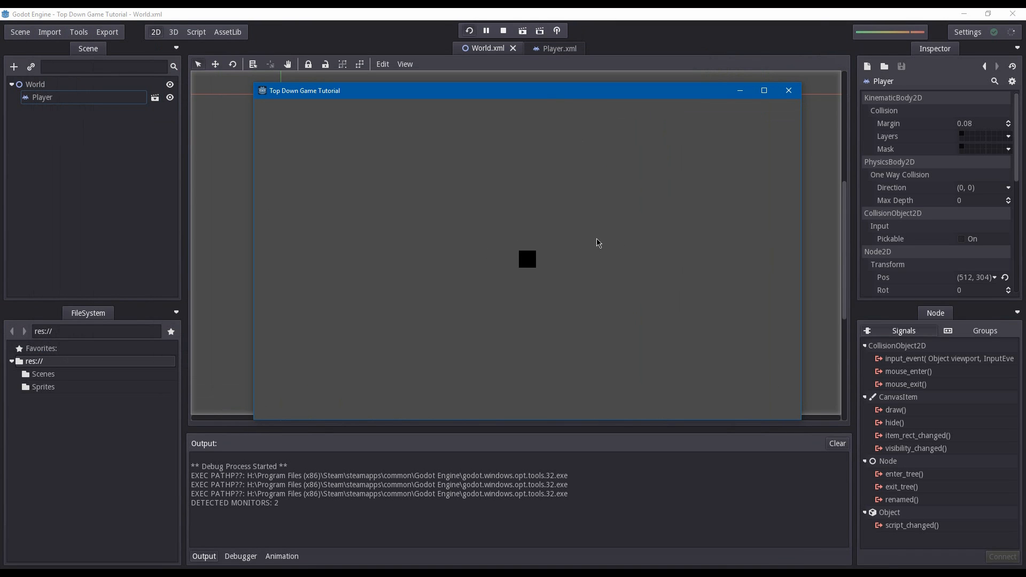
{"action": "mouse_move", "coordinate": [550, 265]}
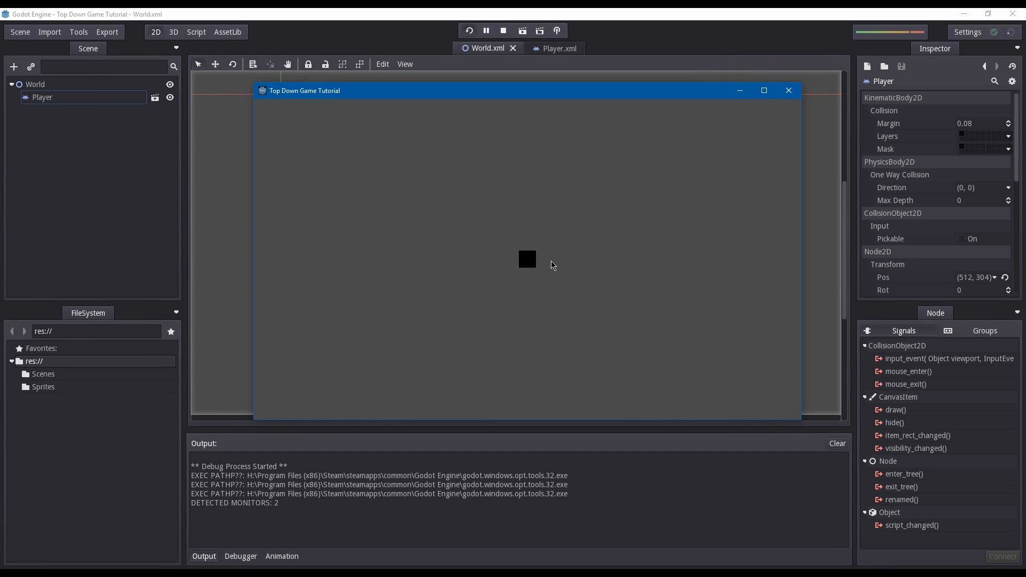
{"action": "mouse_move", "coordinate": [785, 119]}
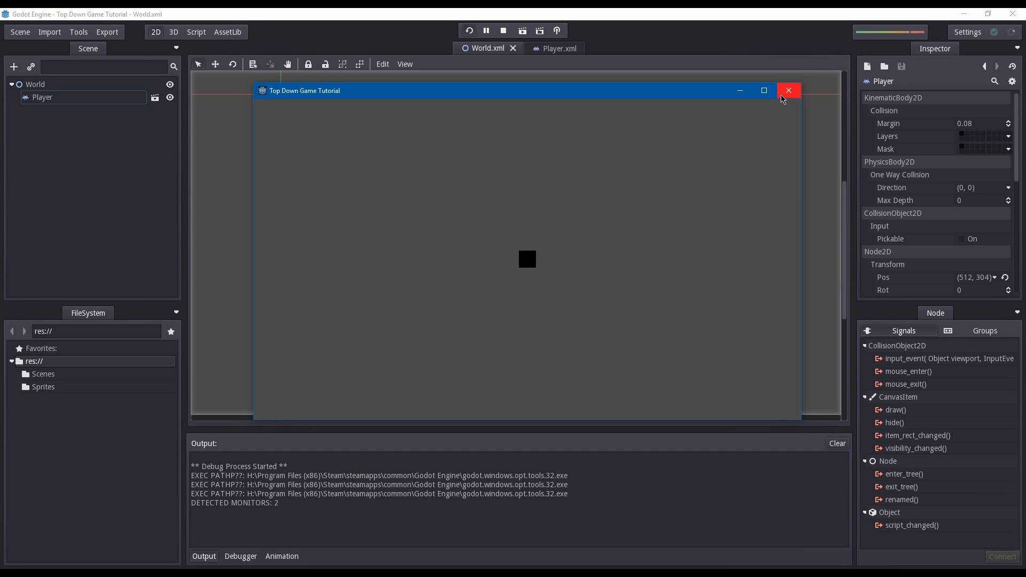
Close the test game window and return from the Script workspace to World's 2D view.
{"action": "left_click", "coordinate": [789, 90]}
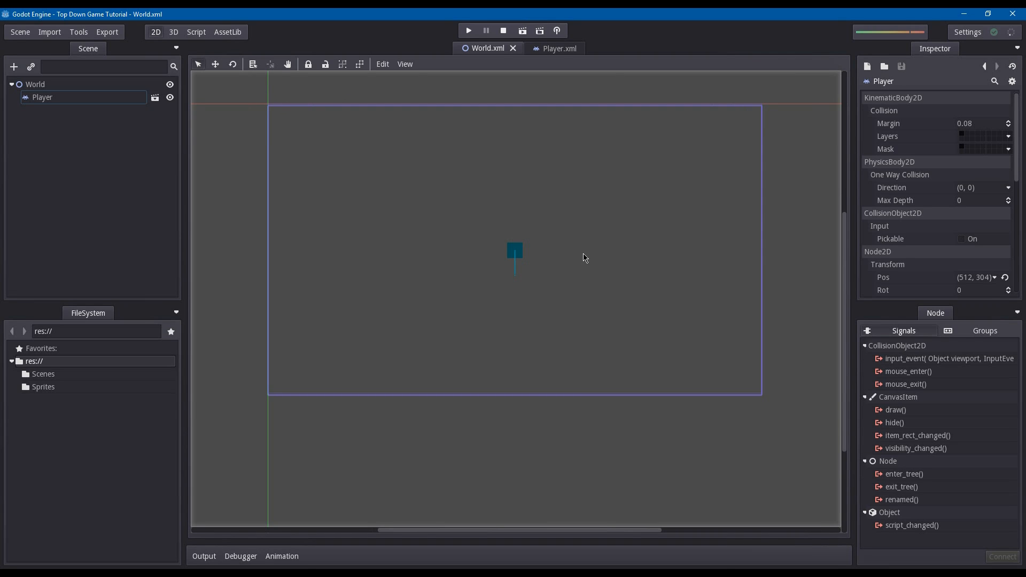
{"action": "mouse_move", "coordinate": [559, 282]}
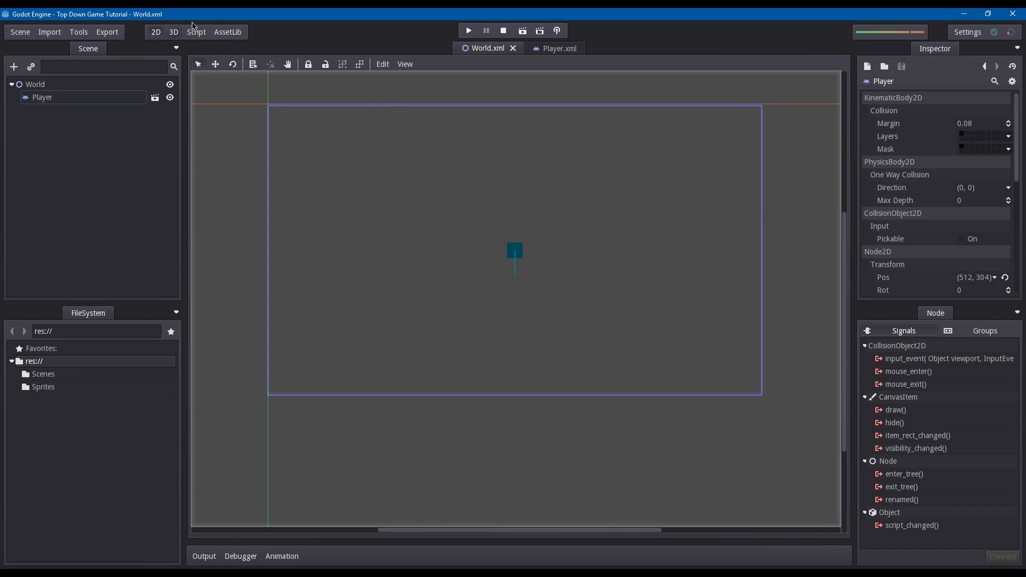
{"action": "left_click", "coordinate": [195, 32]}
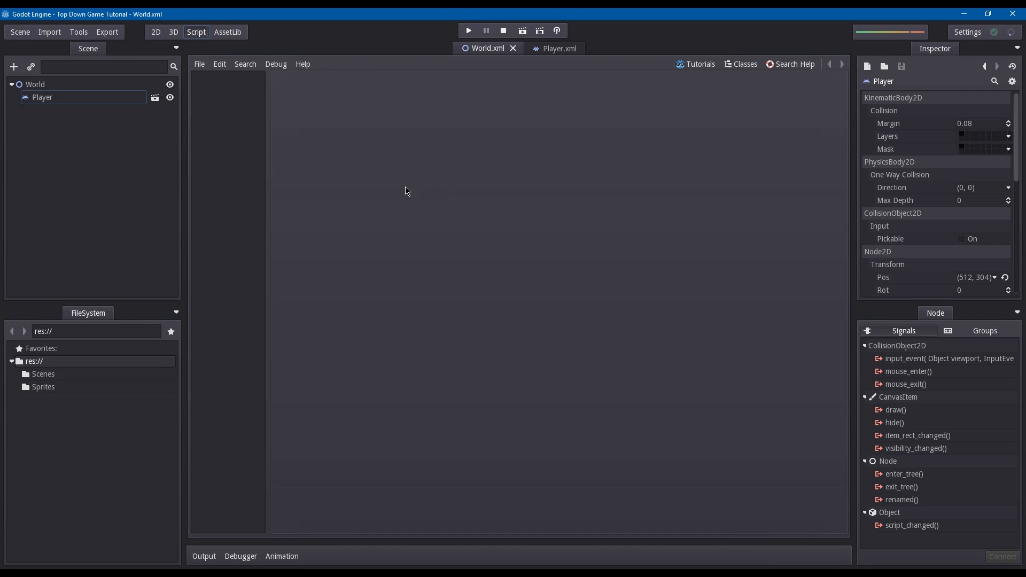
{"action": "left_click", "coordinate": [156, 32]}
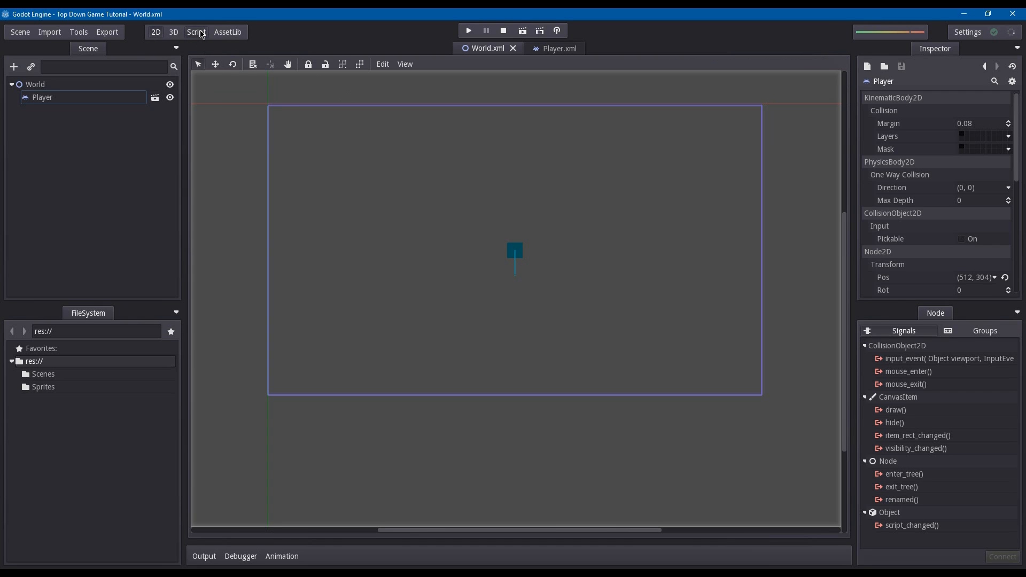
{"action": "mouse_move", "coordinate": [312, 182]}
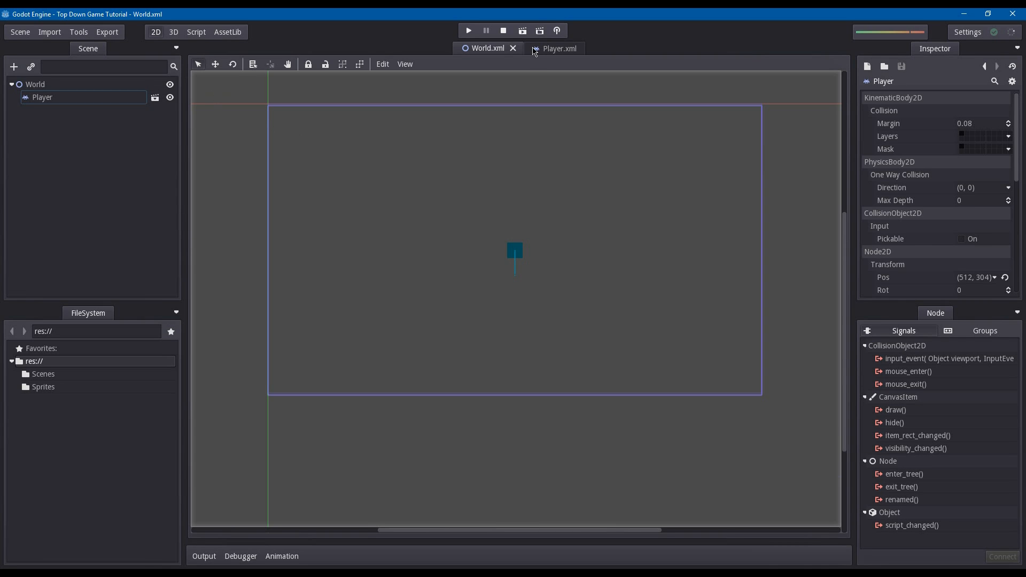
Add a script to the Player node, saving Player.gd into a new Scripts folder.
{"action": "left_click", "coordinate": [553, 48]}
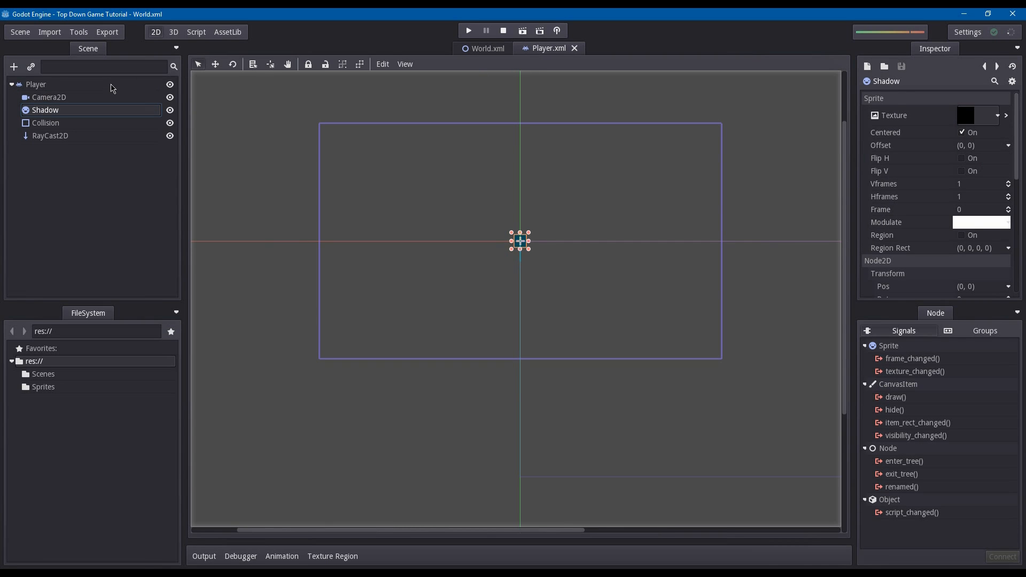
{"action": "right_click", "coordinate": [36, 84]}
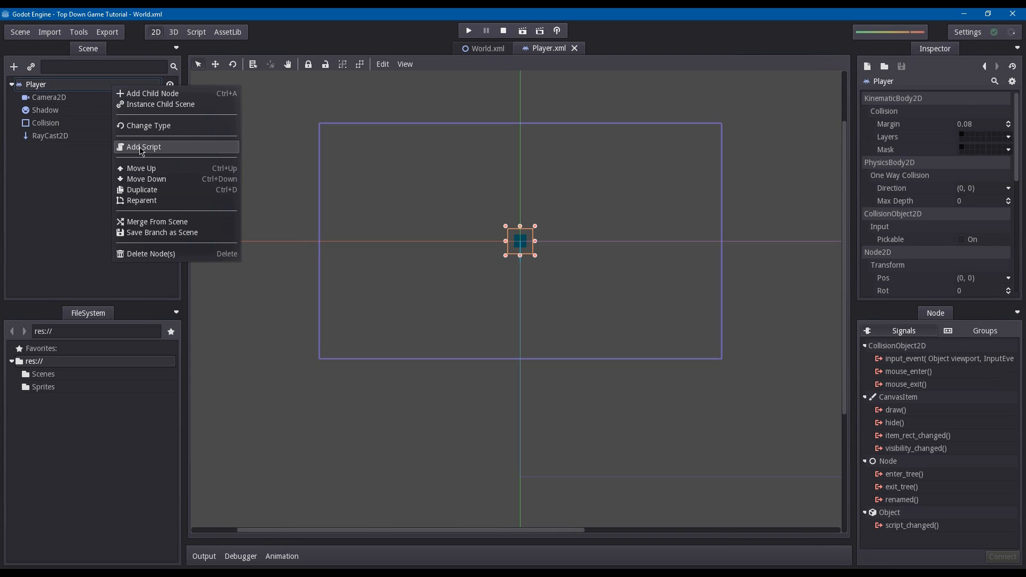
{"action": "left_click", "coordinate": [143, 147]}
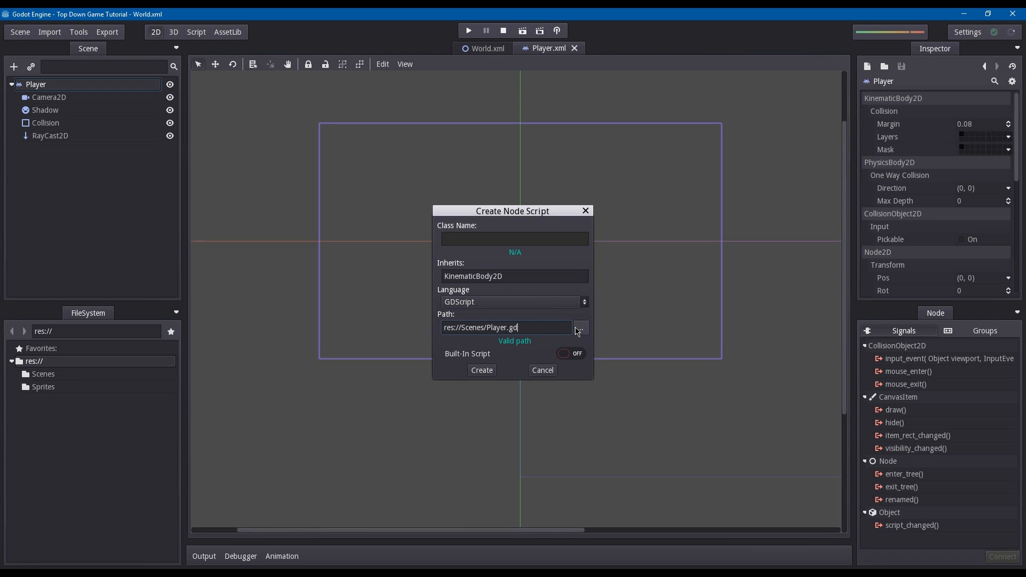
{"action": "left_click", "coordinate": [580, 328]}
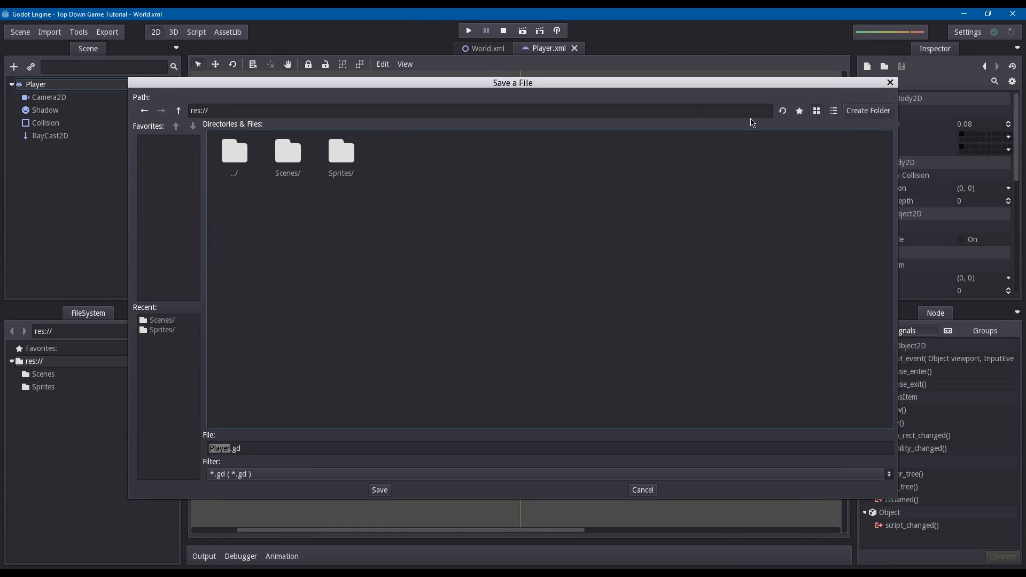
{"action": "left_click", "coordinate": [868, 110]}
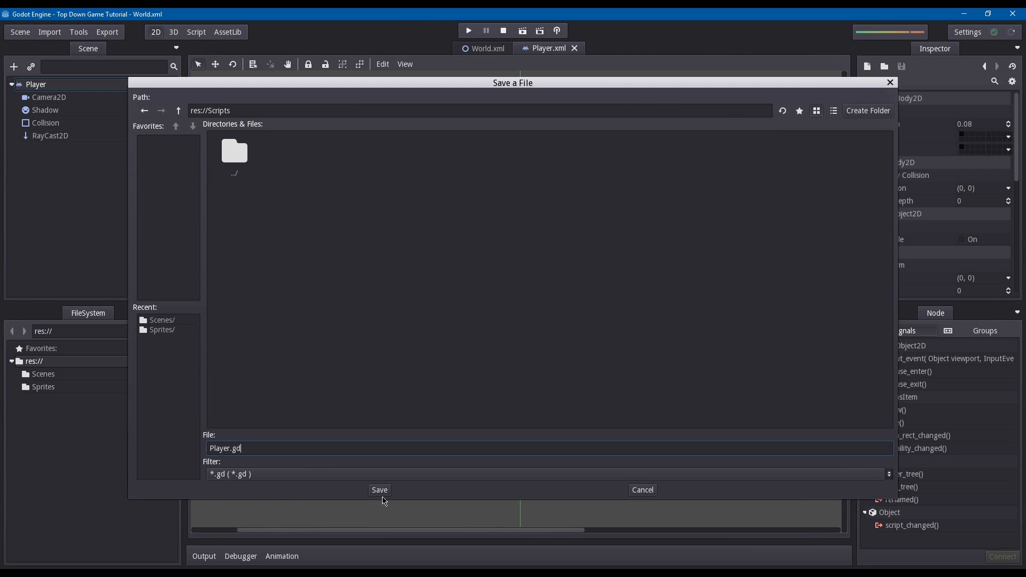
{"action": "left_click", "coordinate": [379, 489]}
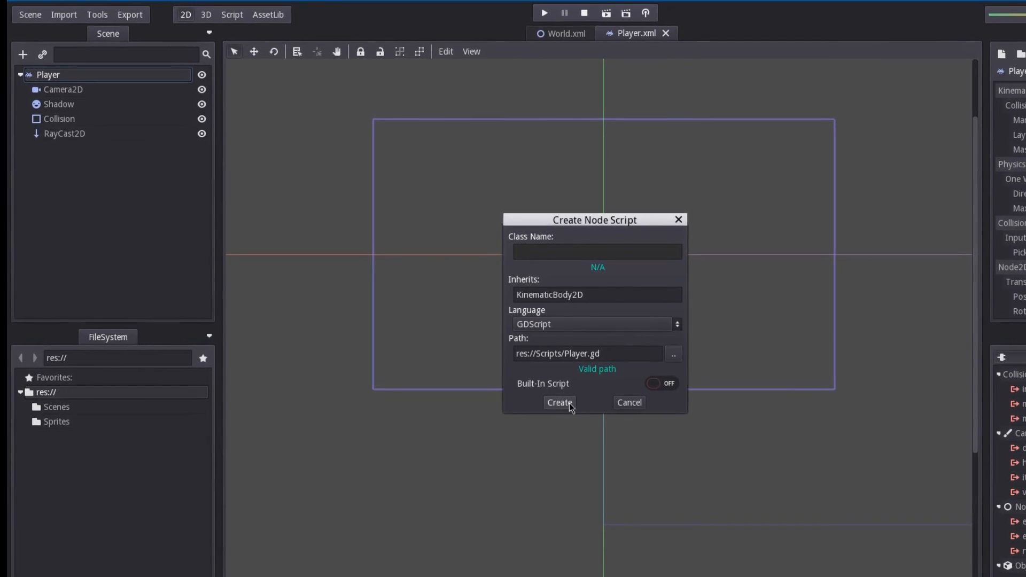
{"action": "left_click", "coordinate": [558, 403]}
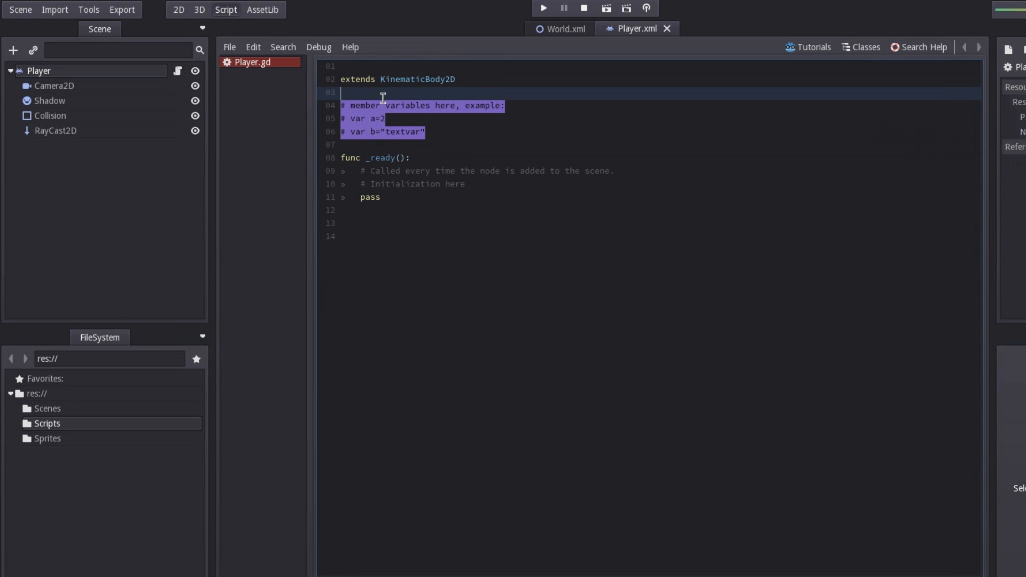
Replace the template comments and pass in _ready with set_fixed_process(true).
{"action": "key", "text": "Delete"}
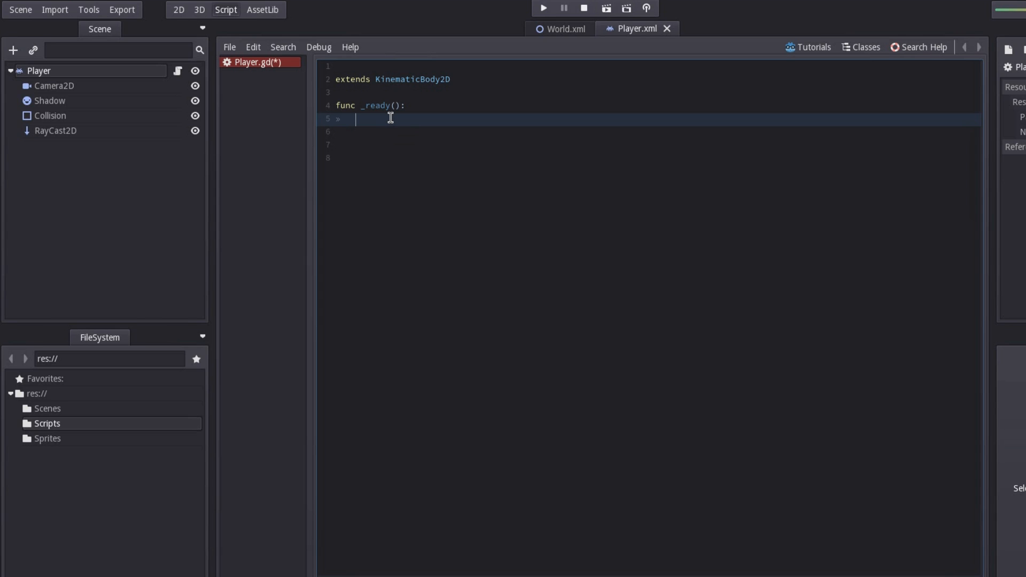
{"action": "key", "text": "enter"}
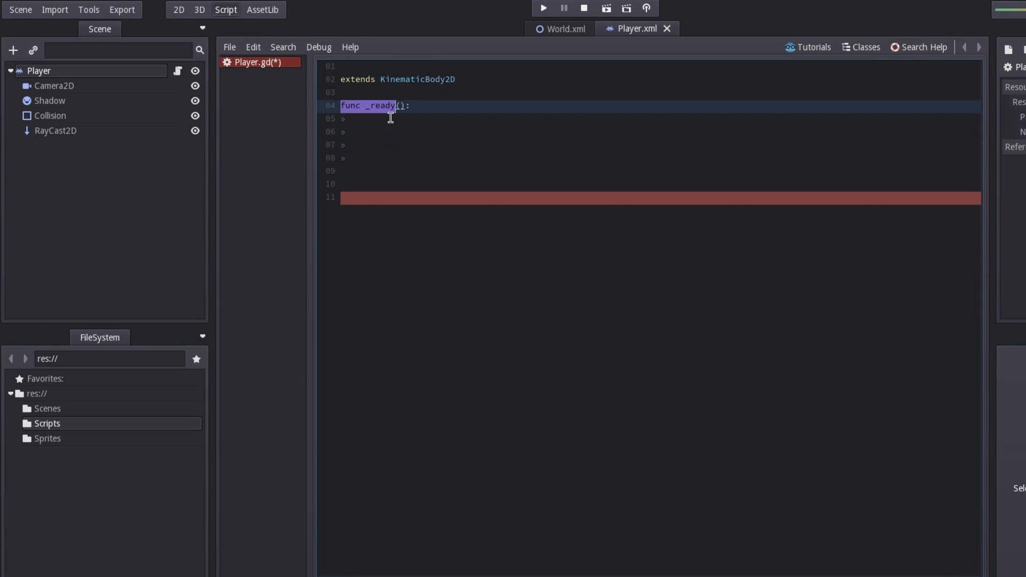
{"action": "type", "text": "()"}
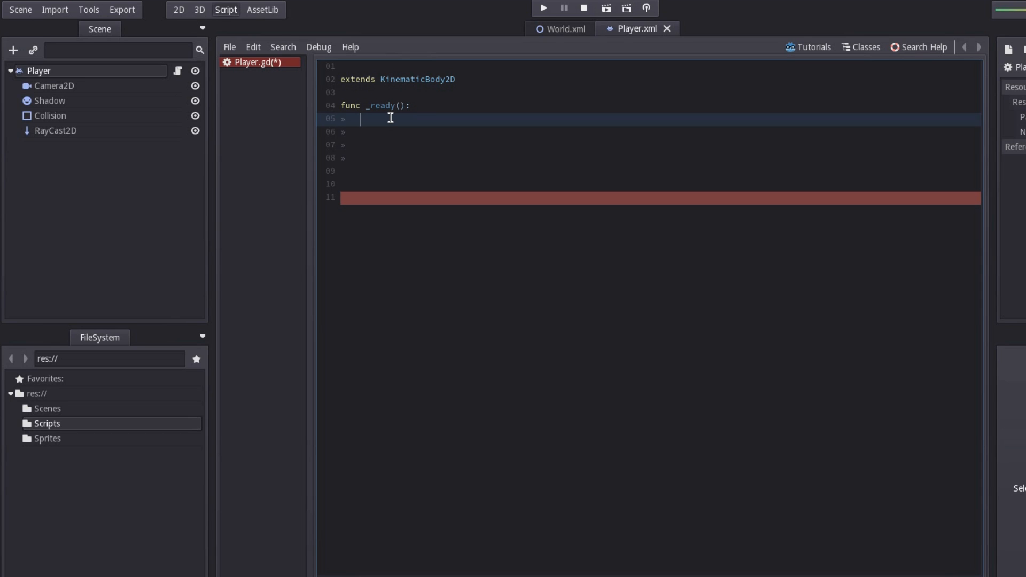
{"action": "type", "text": "s"}
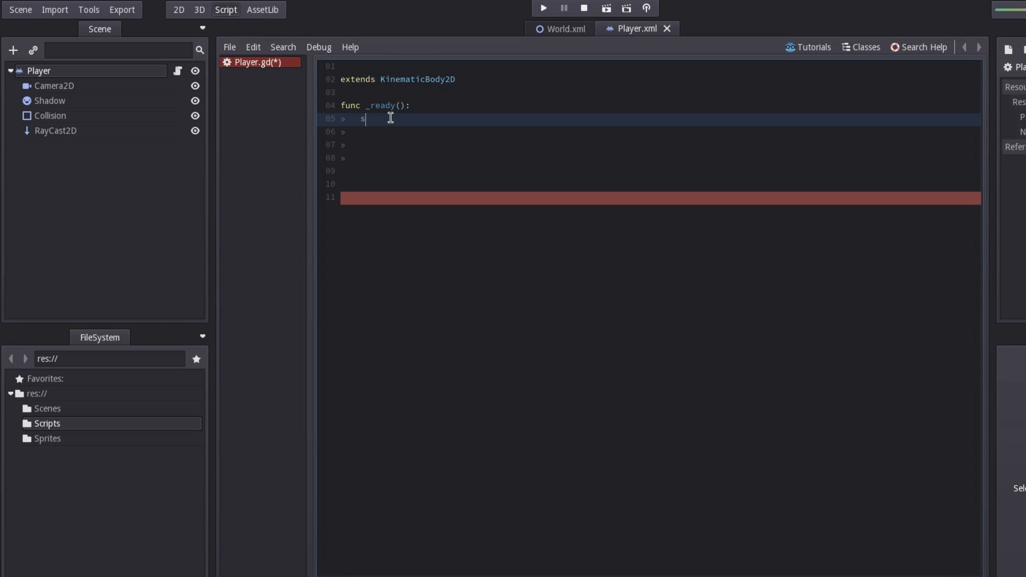
{"action": "type", "text": "et_fixed"}
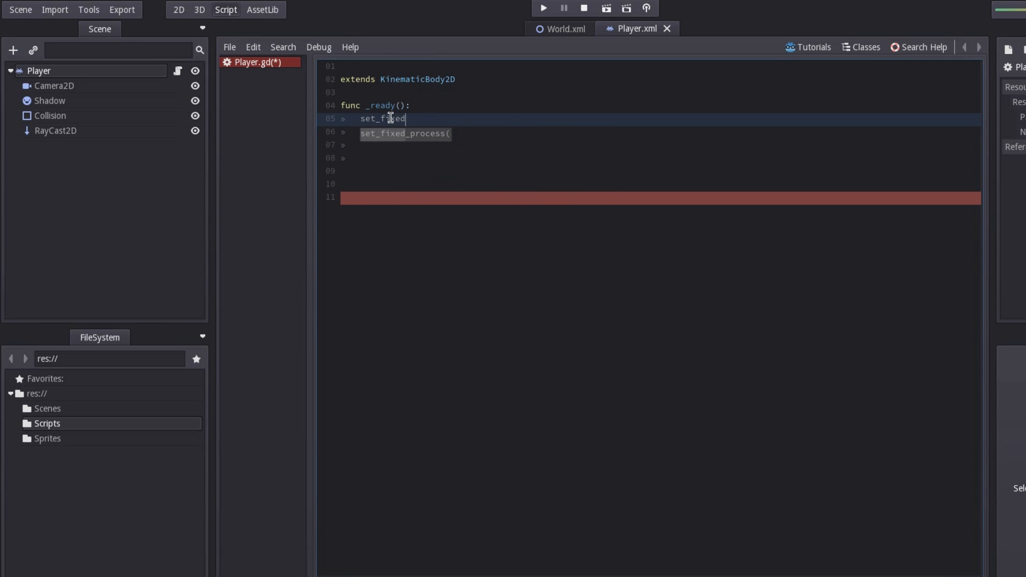
{"action": "type", "text": "_process(true"}
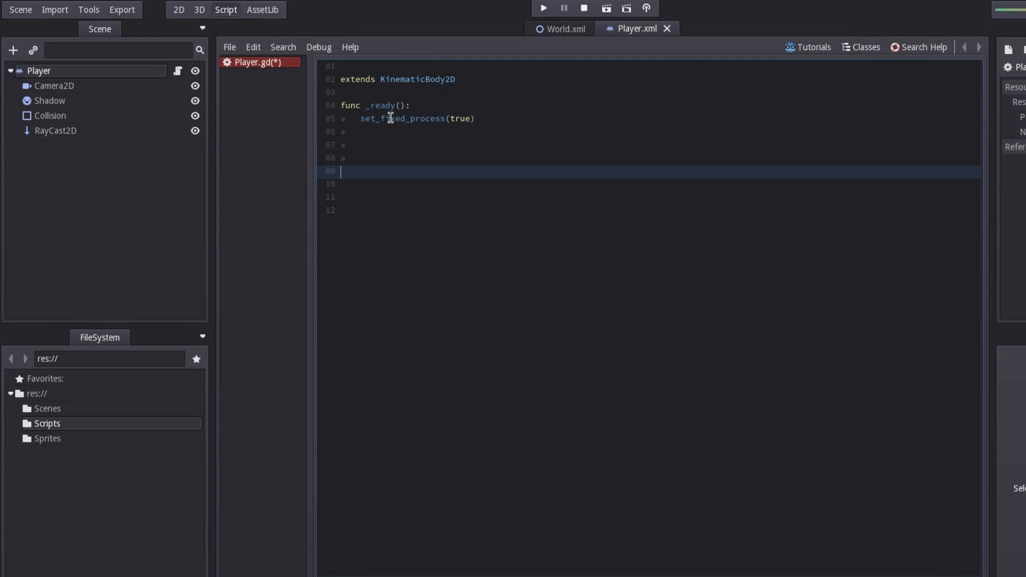
Declare func _fixed_process(delta): using the autocomplete suggestion.
{"action": "type", "text": "f"}
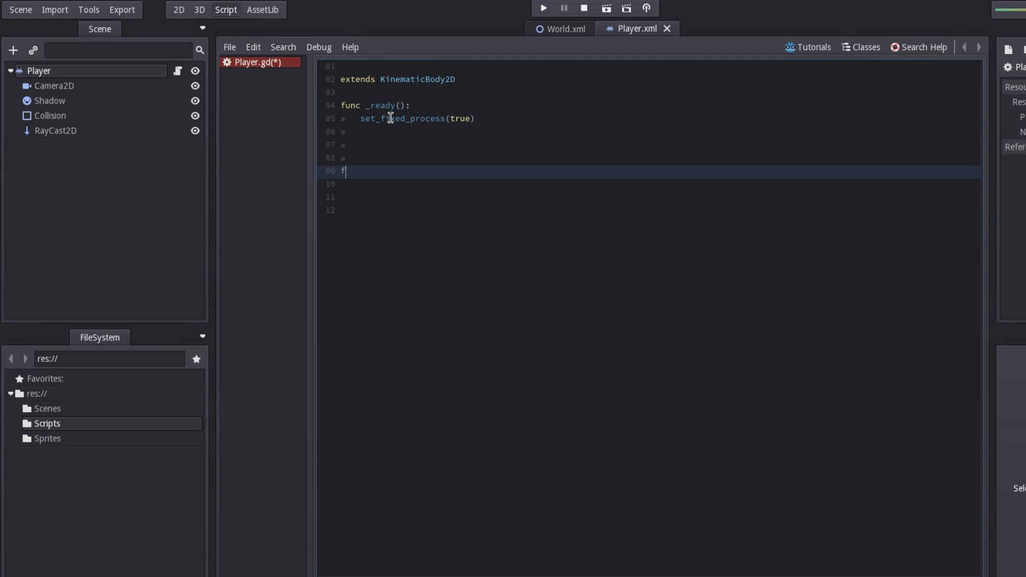
{"action": "type", "text": "unc"}
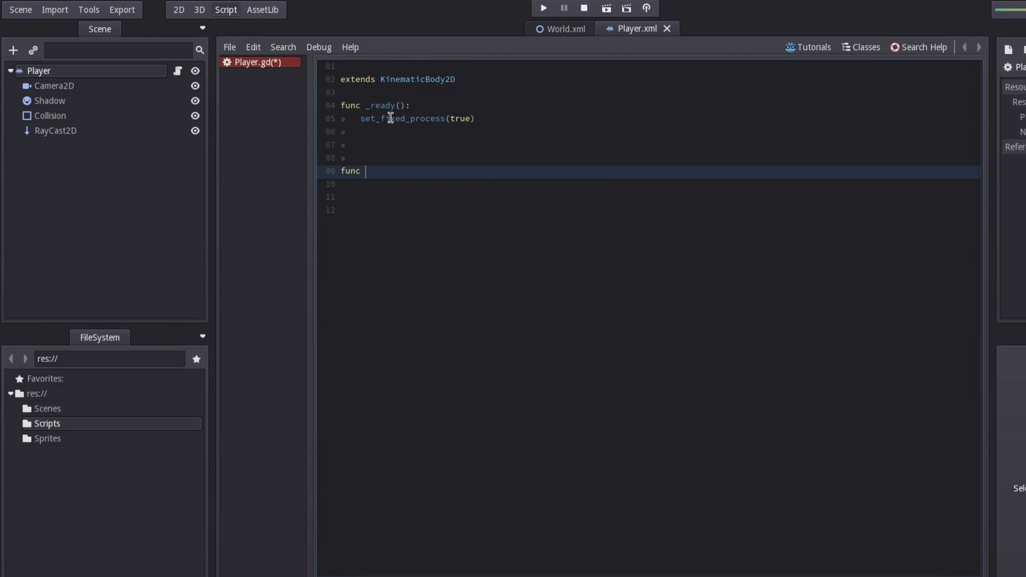
{"action": "type", "text": "_f"}
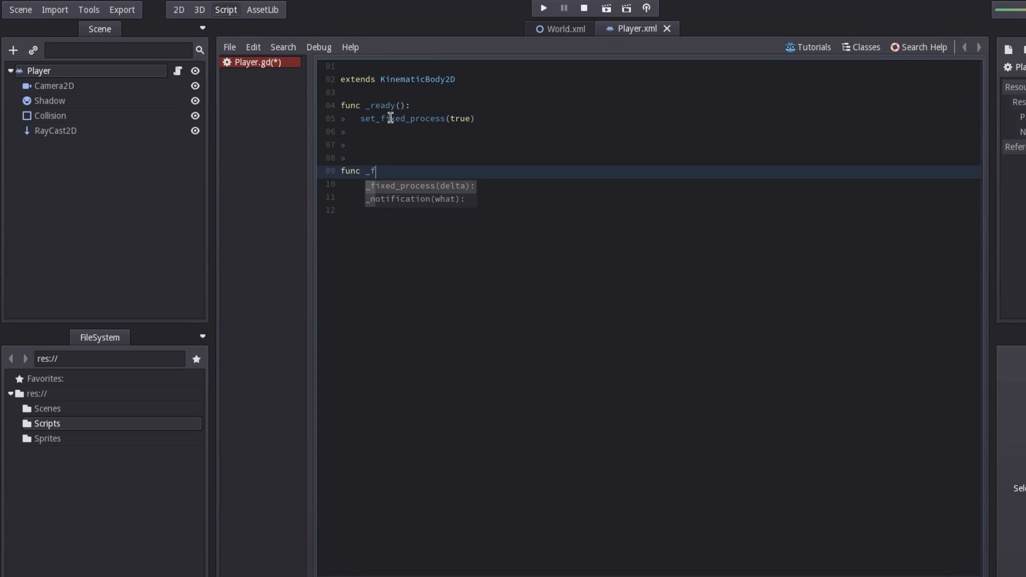
{"action": "left_click", "coordinate": [419, 186]}
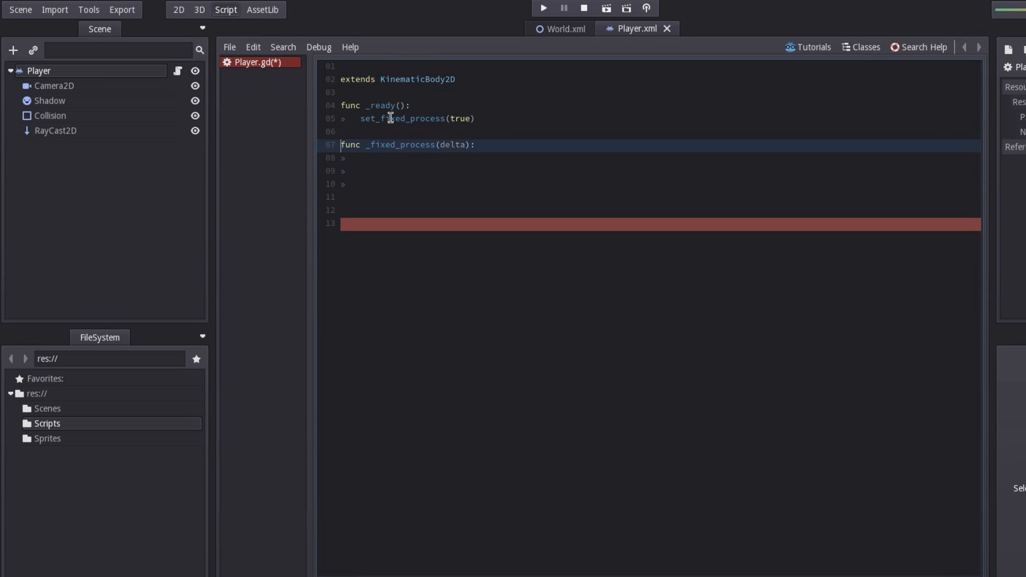
Add 'export var MOTION_SPEED = 140' below the extends line in Player.gd.
{"action": "left_click", "coordinate": [366, 158]}
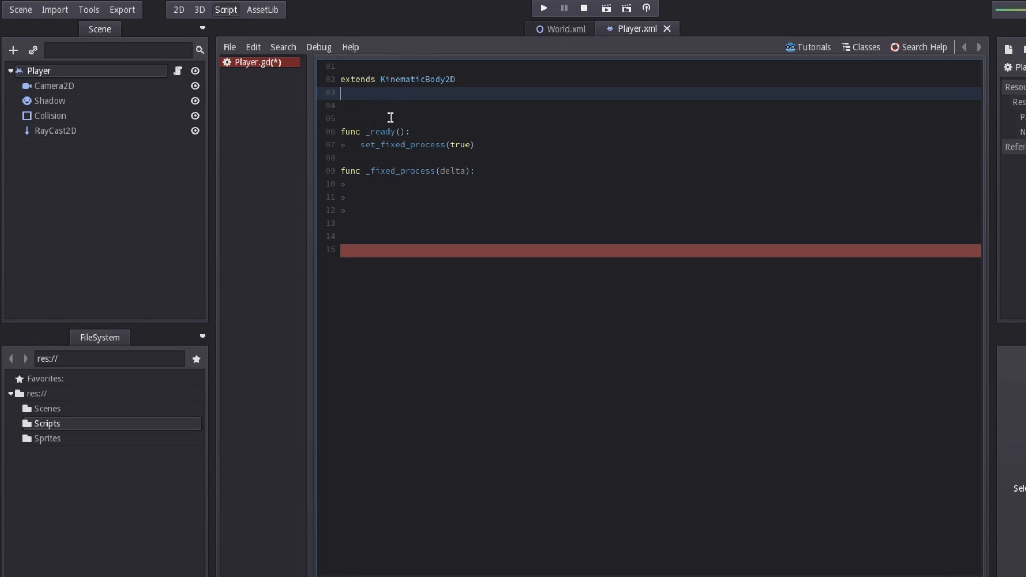
{"action": "key", "text": "Down"}
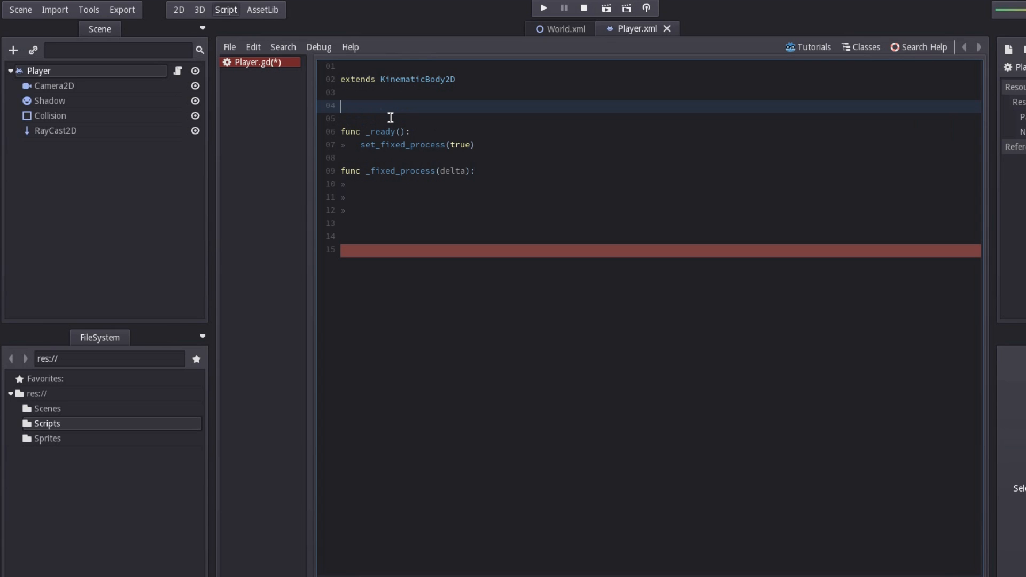
{"action": "type", "text": "export var"}
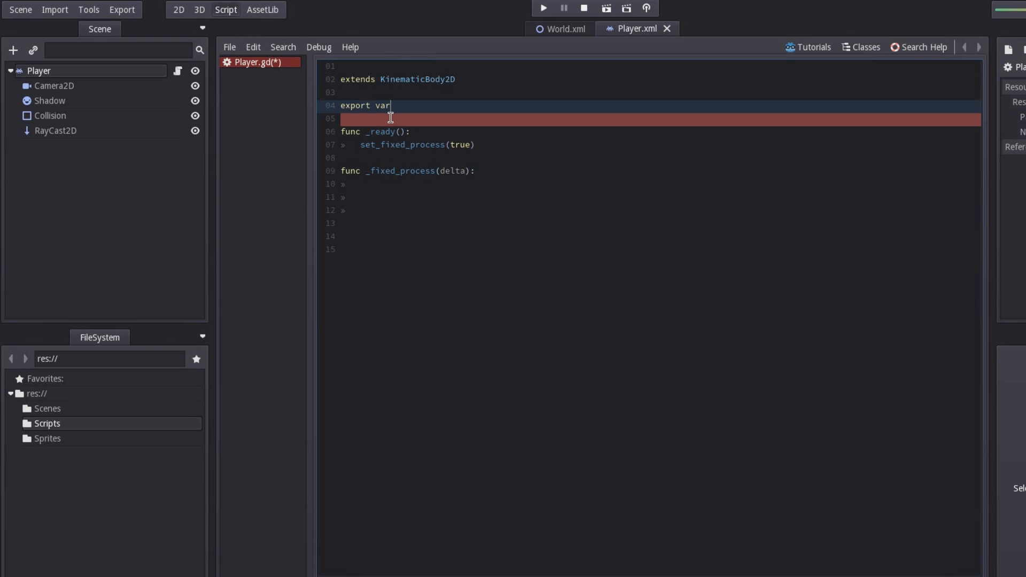
{"action": "double_click", "coordinate": [353, 105]}
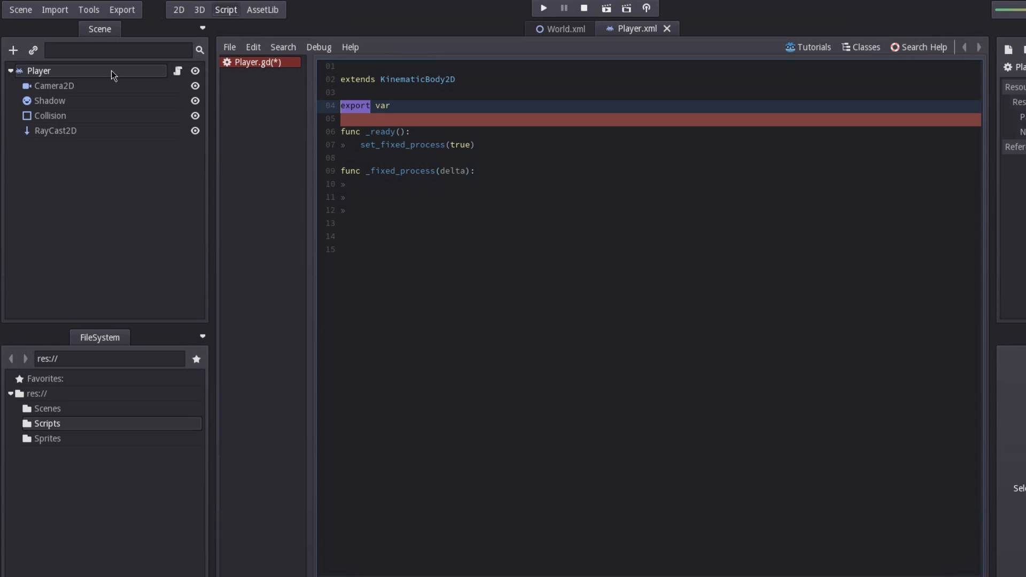
{"action": "left_click", "coordinate": [405, 79]}
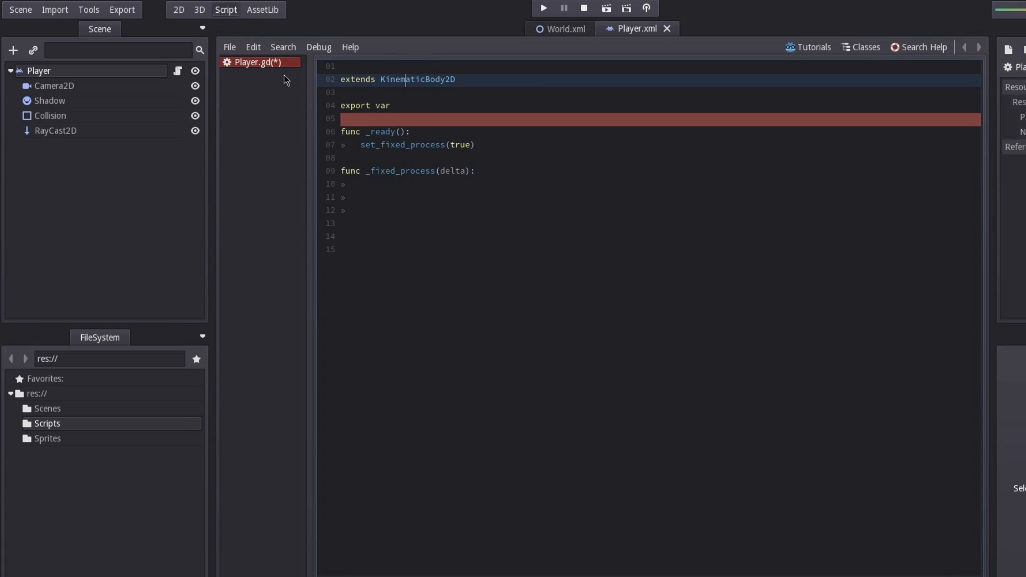
{"action": "left_click", "coordinate": [178, 10]}
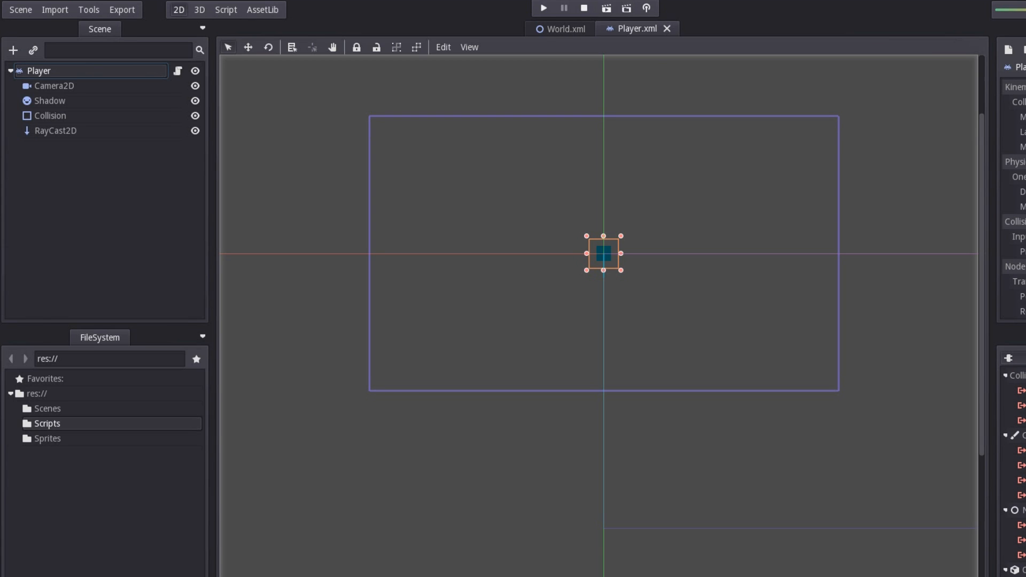
{"action": "left_click", "coordinate": [225, 9]}
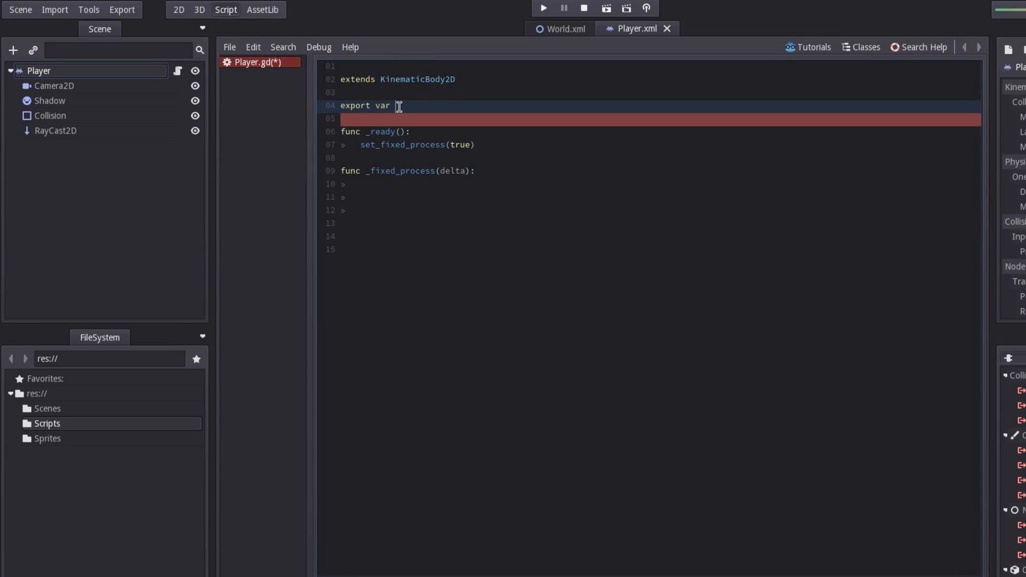
{"action": "type", "text": "MOTIO"}
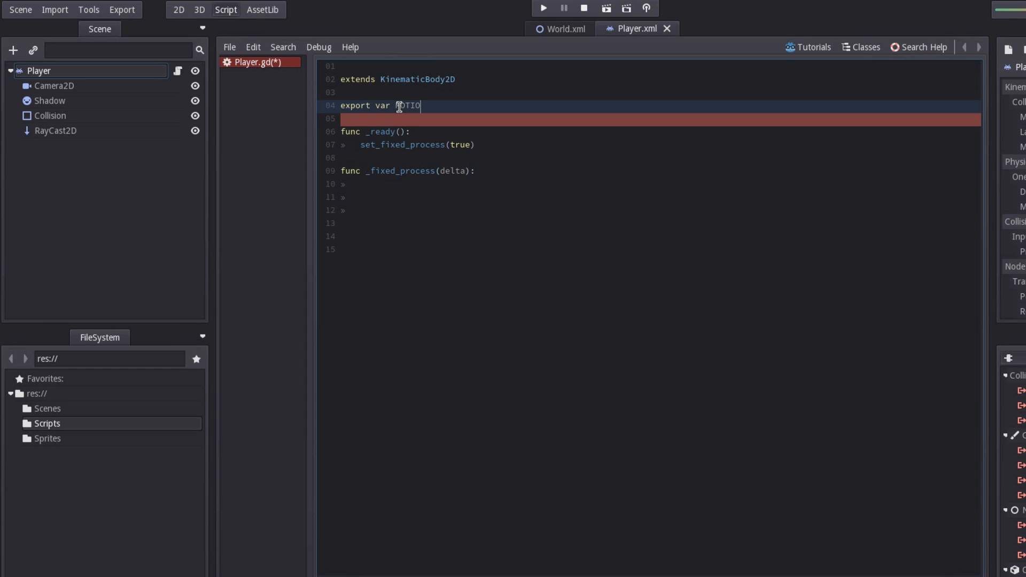
{"action": "type", "text": "_SPEED"}
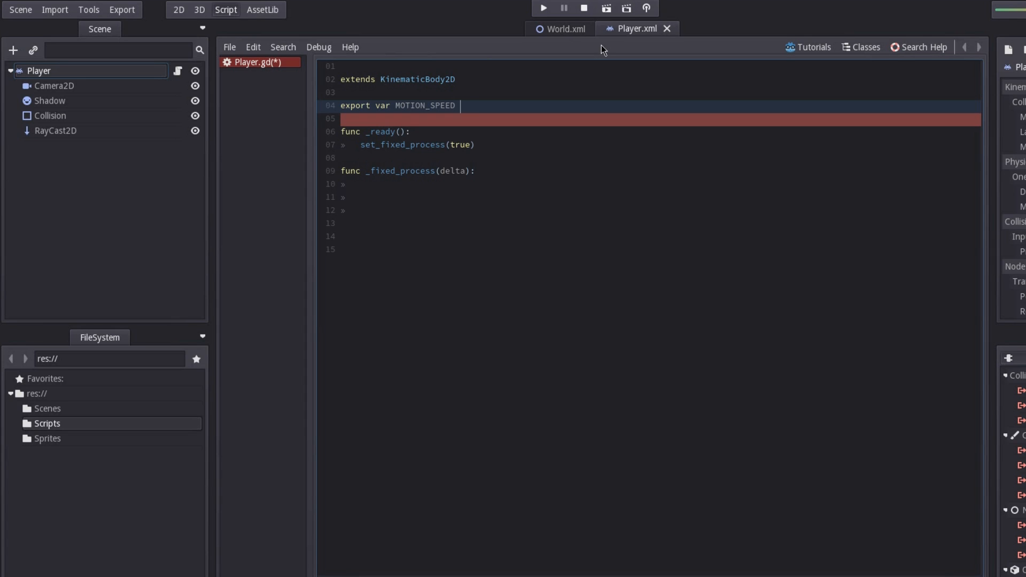
{"action": "type", "text": "= 1"}
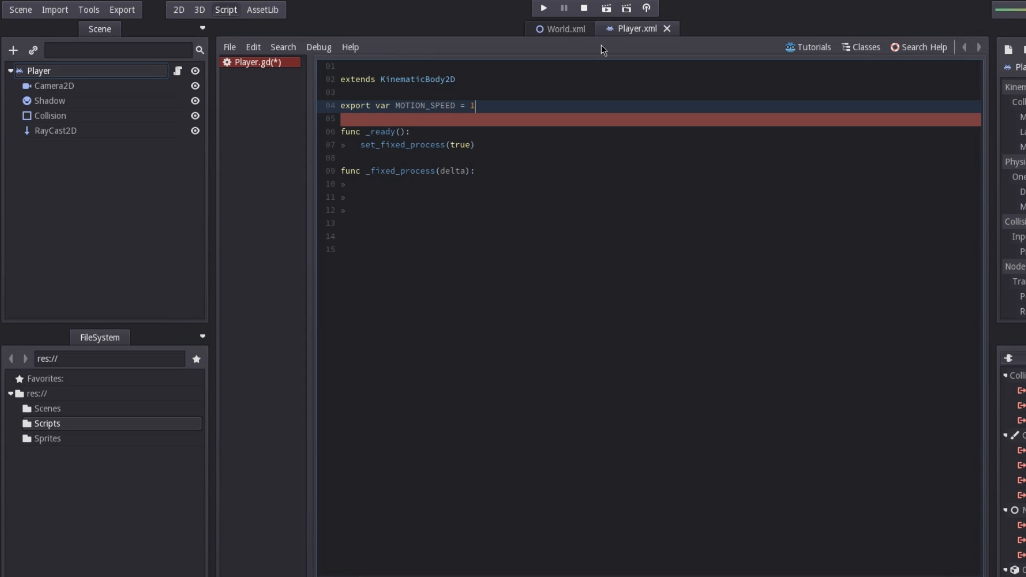
{"action": "type", "text": "40"}
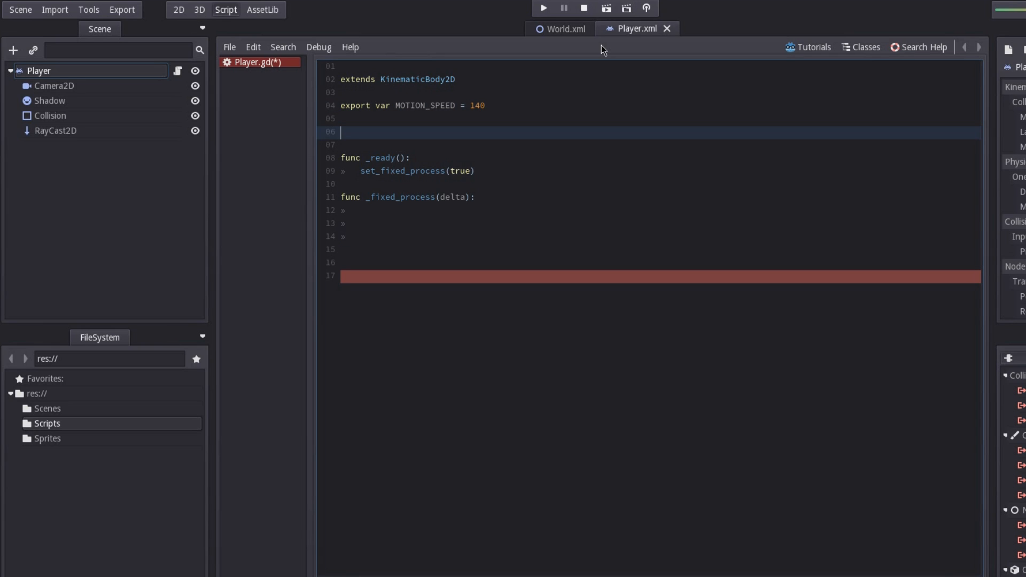
Declare var RayNode and assign RayNode = get_node("RayCast2D") inside _ready.
{"action": "type", "text": "var Ra"}
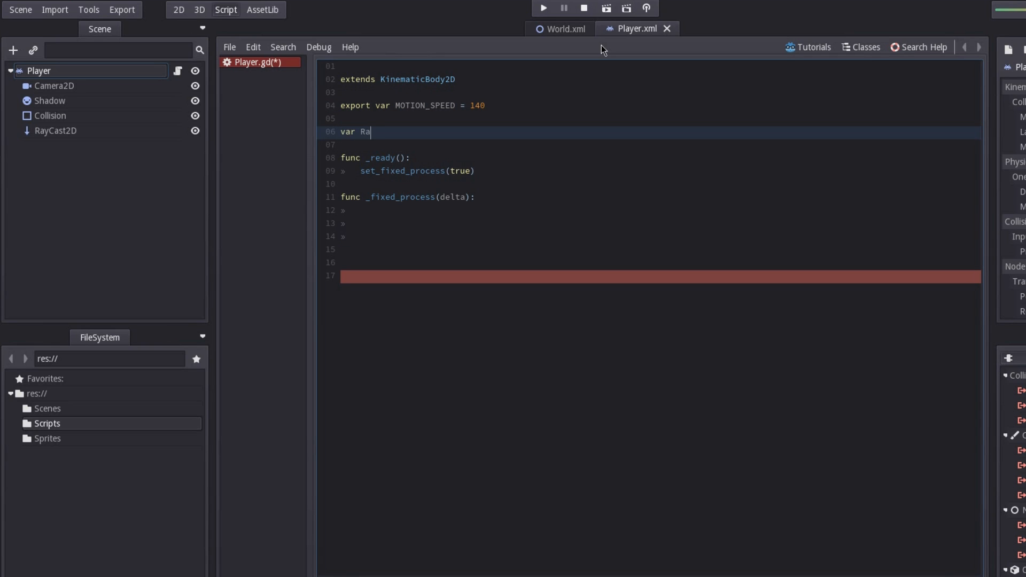
{"action": "type", "text": "yNode"}
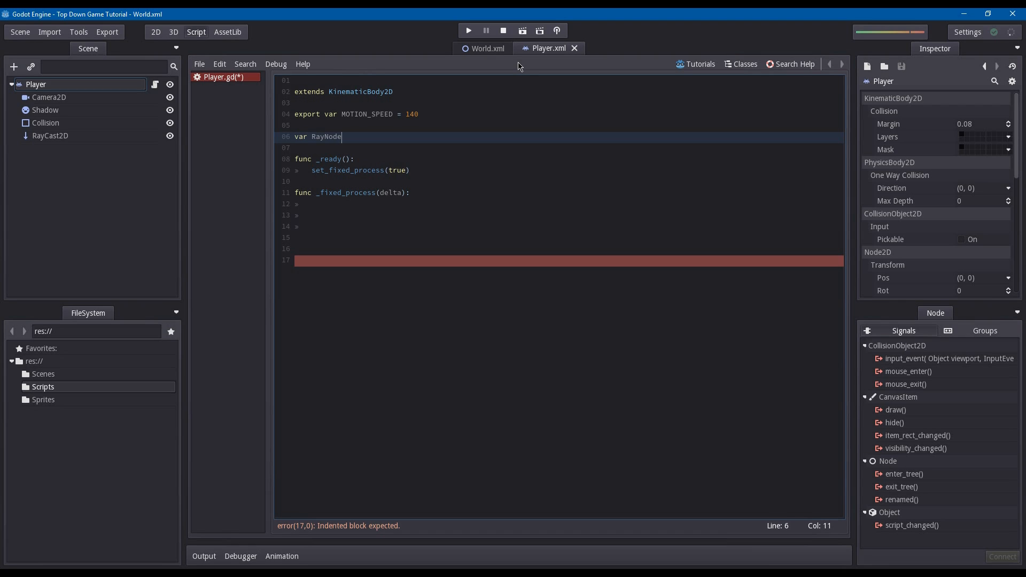
{"action": "mouse_move", "coordinate": [526, 66]}
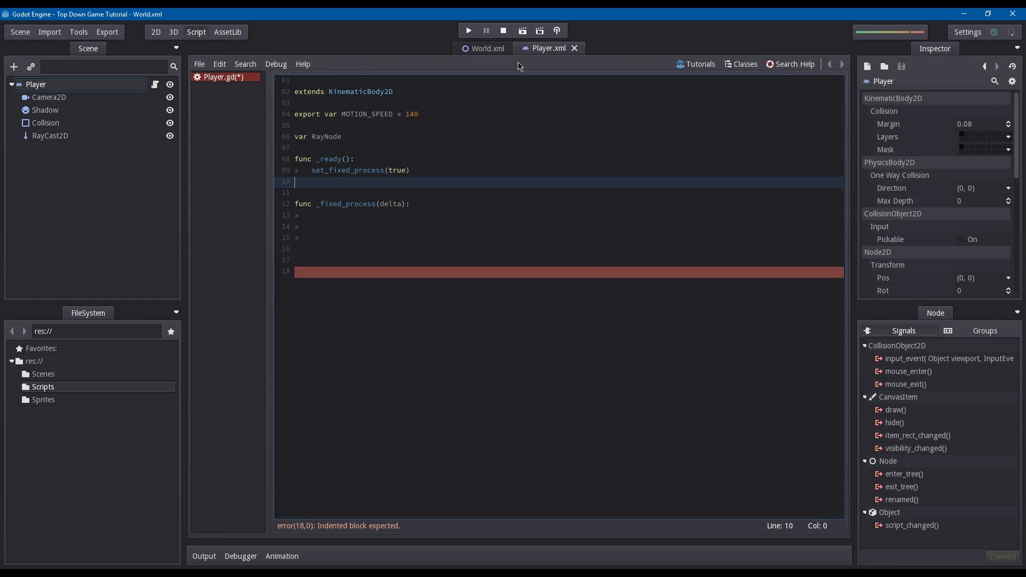
{"action": "key", "text": "Tab"}
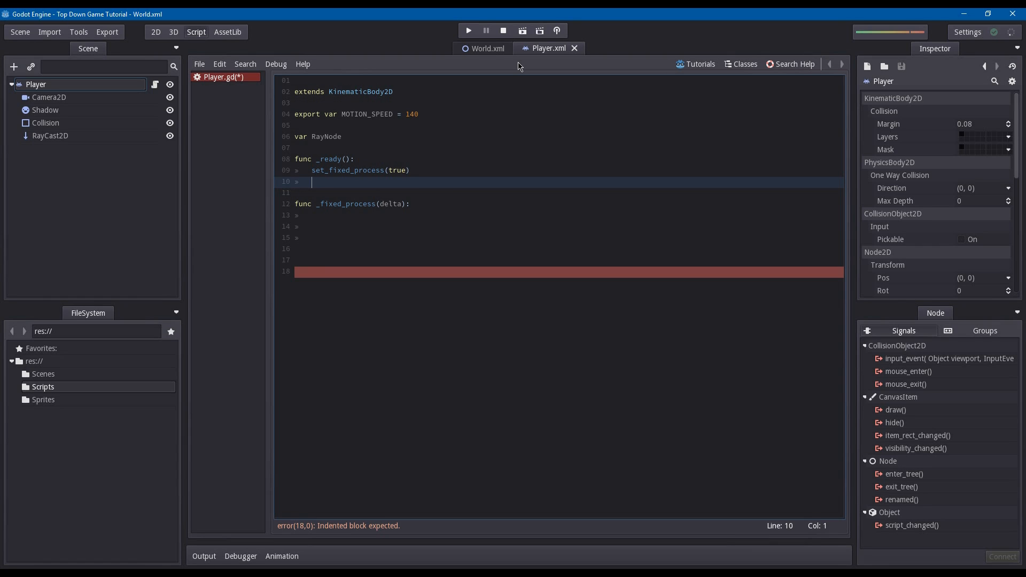
{"action": "type", "text": "R"}
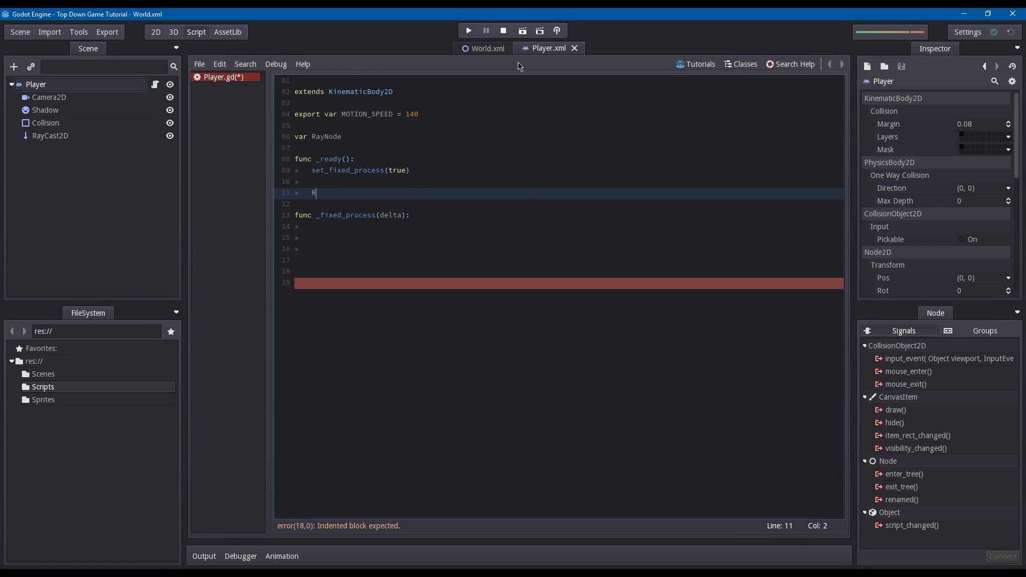
{"action": "type", "text": "ayNode ="}
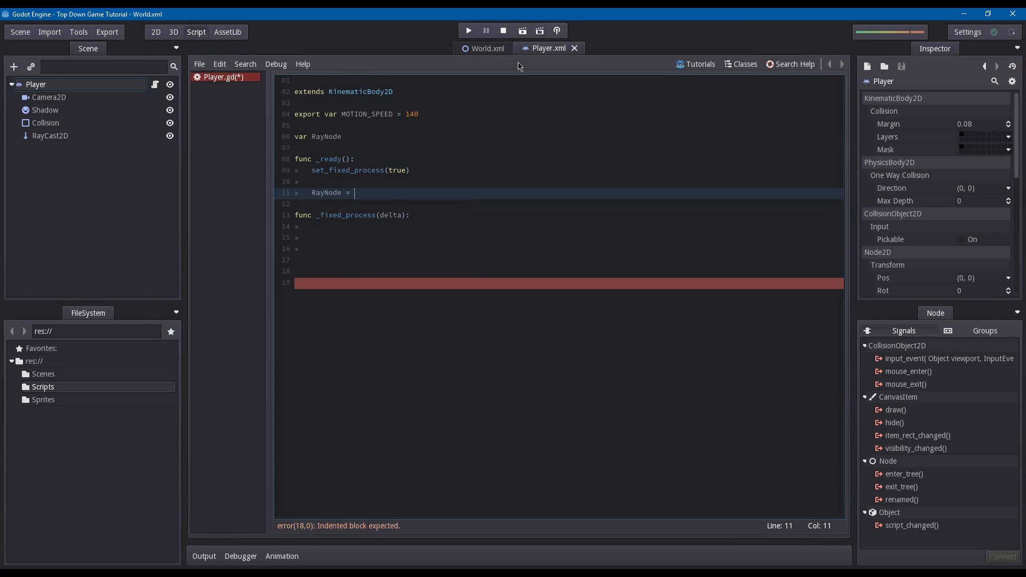
{"action": "type", "text": "get_"}
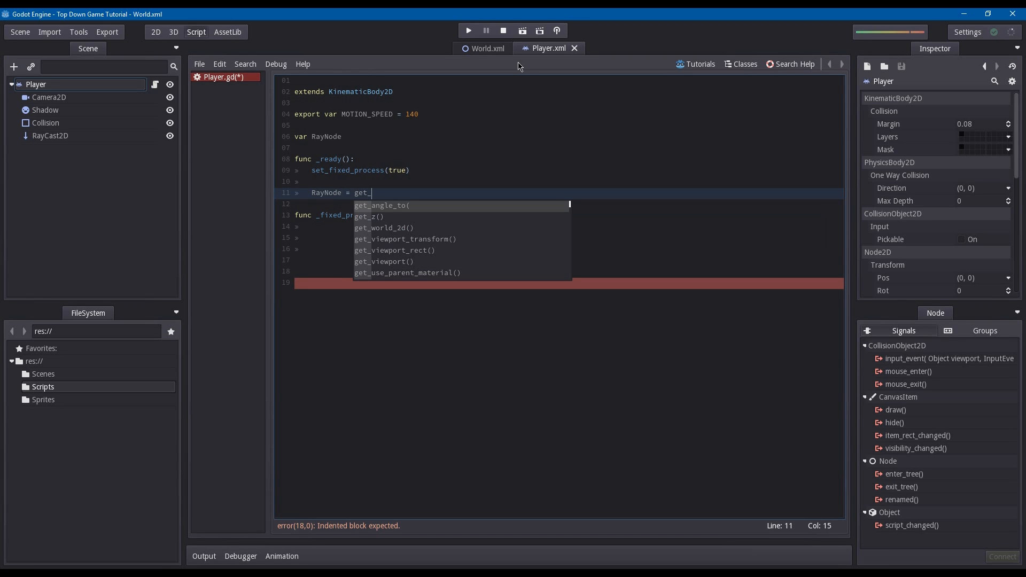
{"action": "type", "text": "node"}
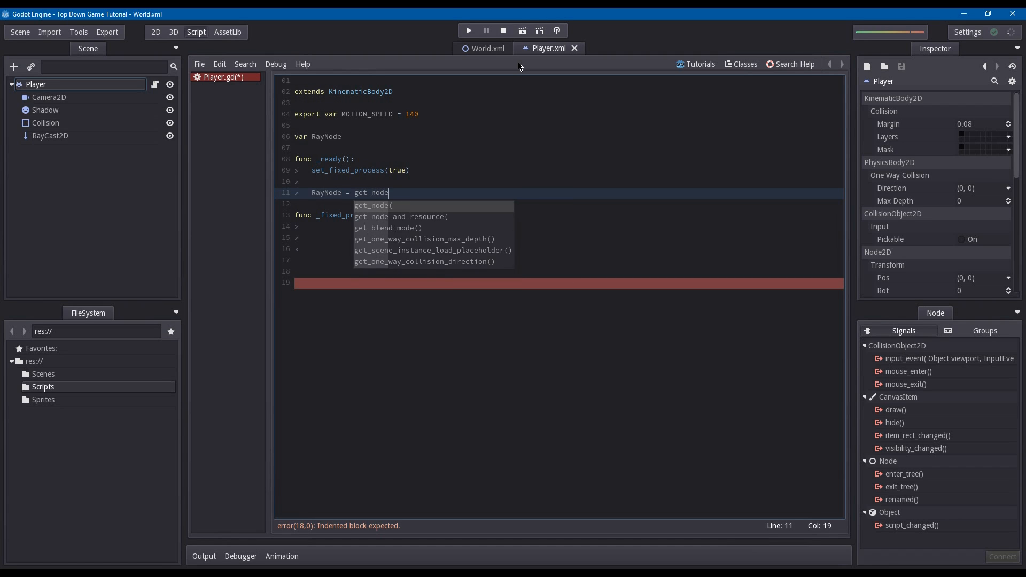
{"action": "type", "text": "("}
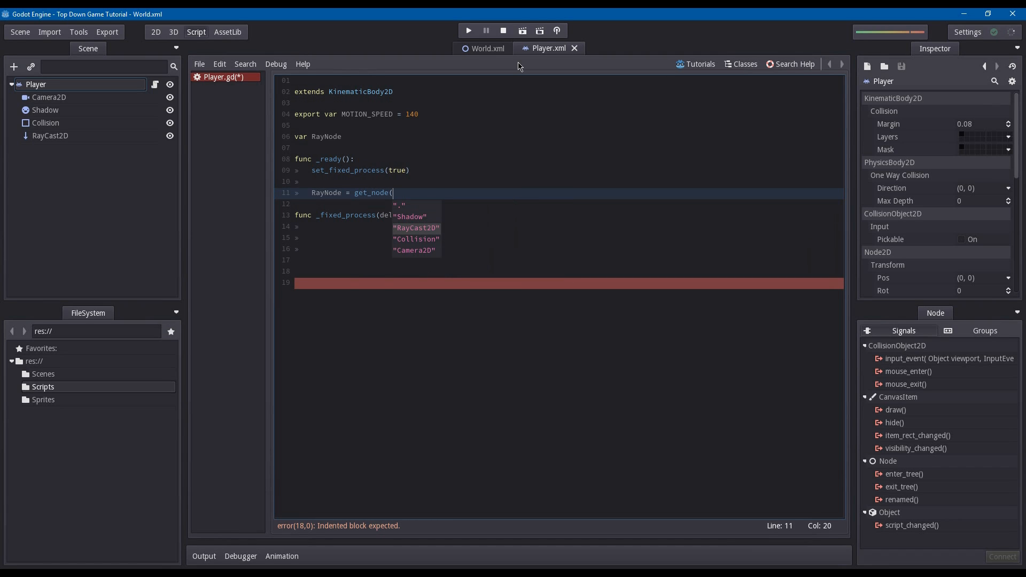
{"action": "left_click", "coordinate": [415, 227]}
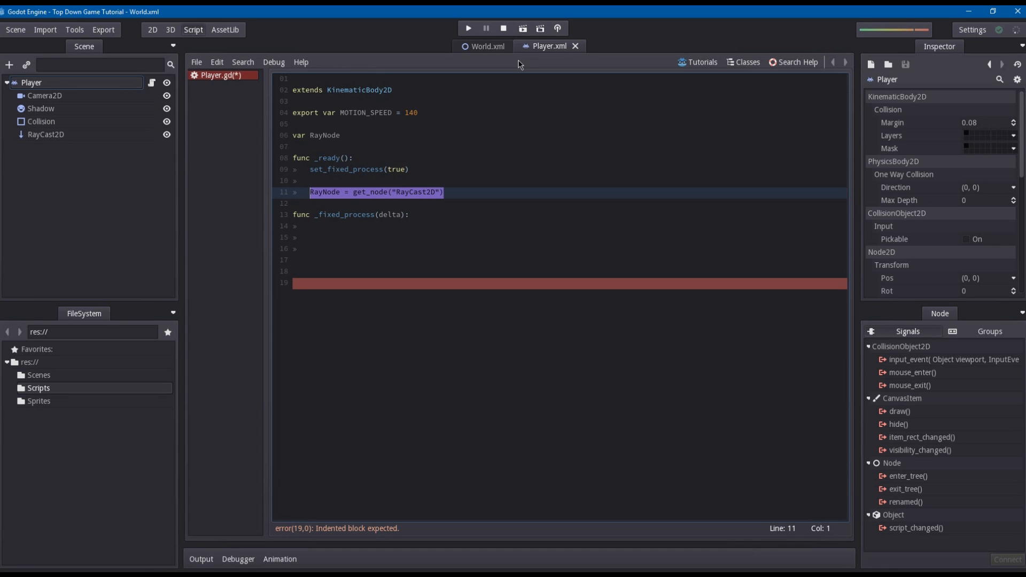
{"action": "left_click", "coordinate": [323, 135]}
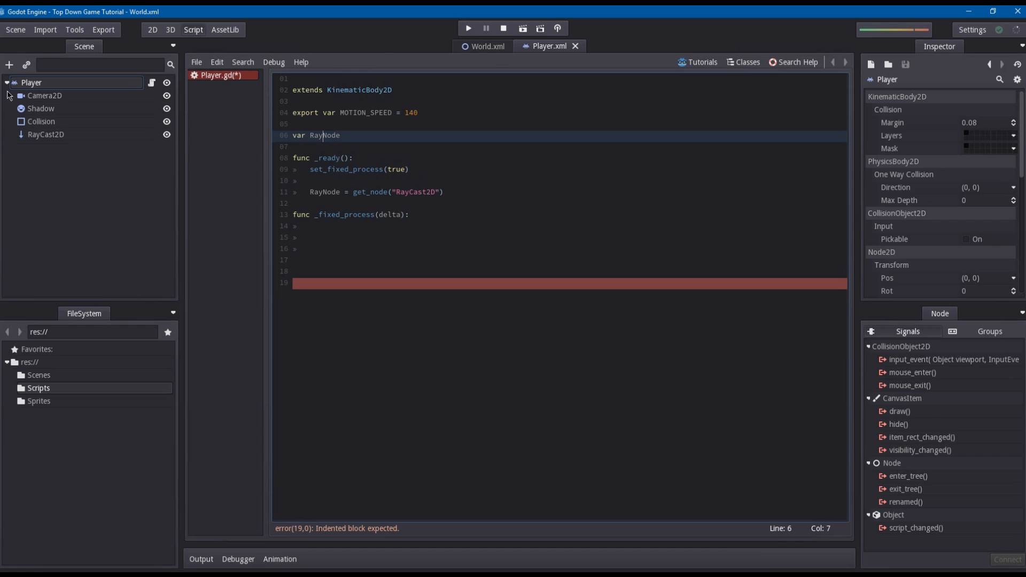
Inspect the RayCast2D, Camera2D and Collision nodes, then return to the script.
{"action": "left_click", "coordinate": [46, 134]}
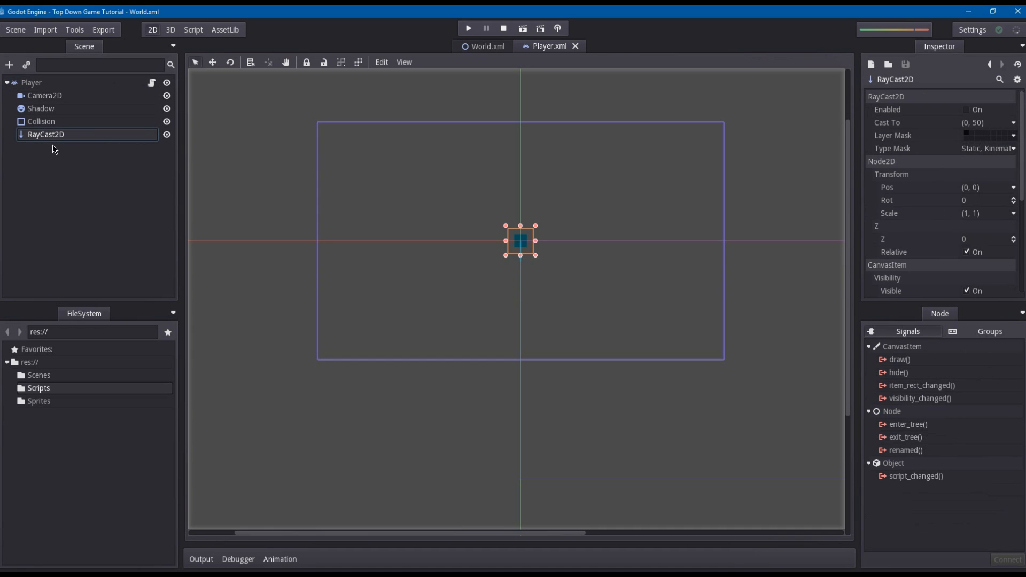
{"action": "mouse_move", "coordinate": [249, 10]}
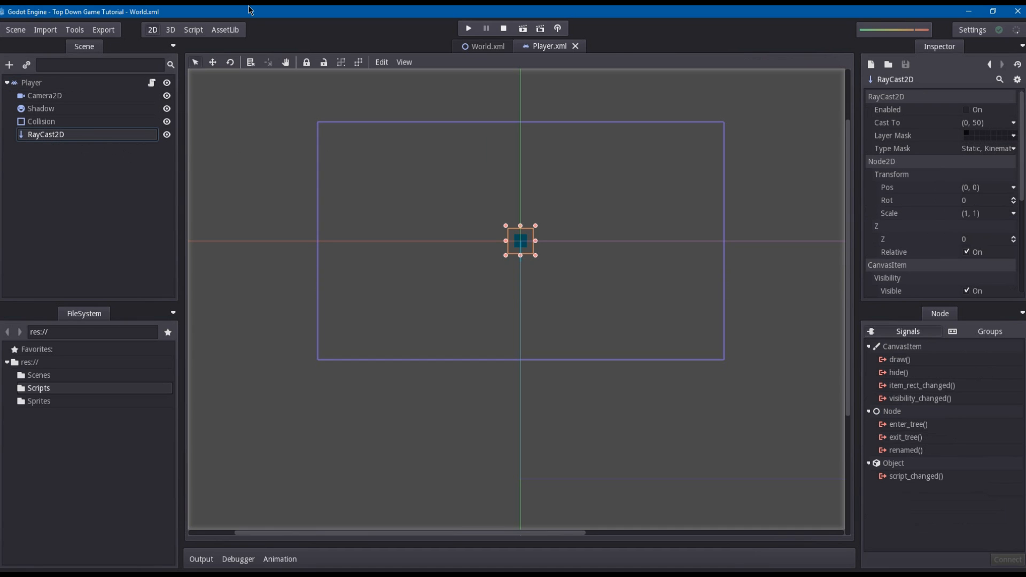
{"action": "left_click", "coordinate": [192, 30]}
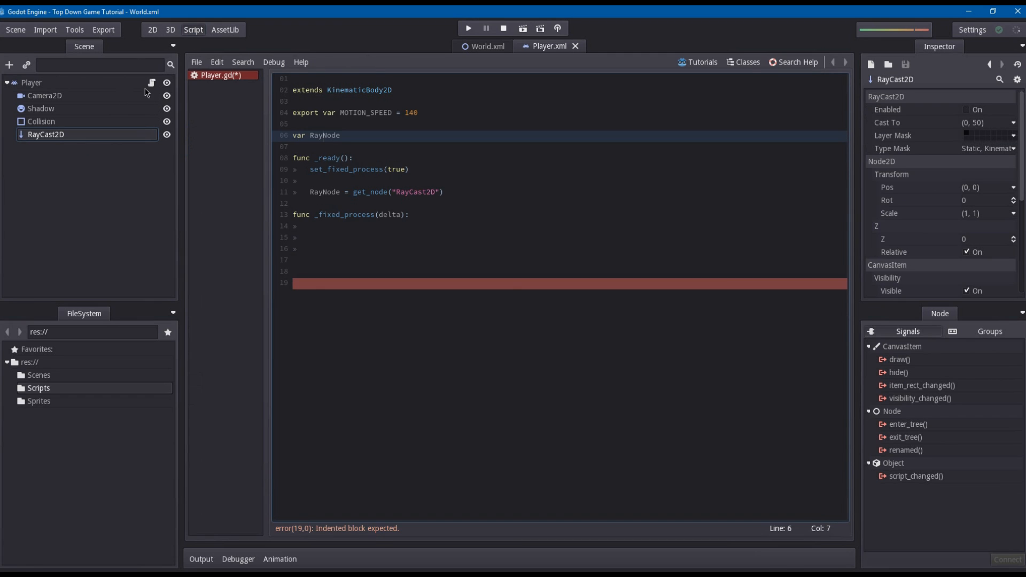
{"action": "left_click", "coordinate": [44, 95]}
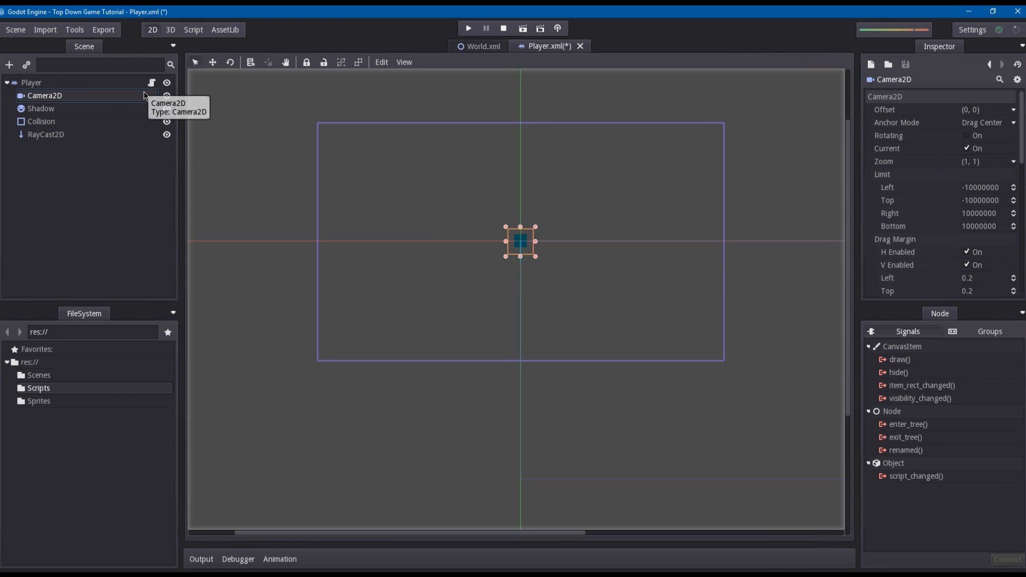
{"action": "left_click", "coordinate": [41, 122]}
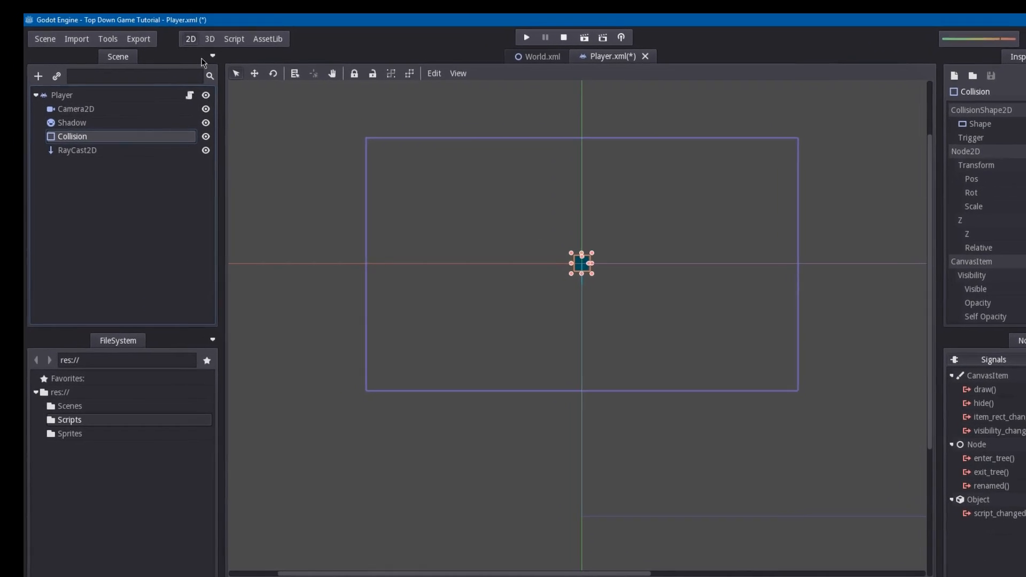
{"action": "left_click", "coordinate": [234, 38]}
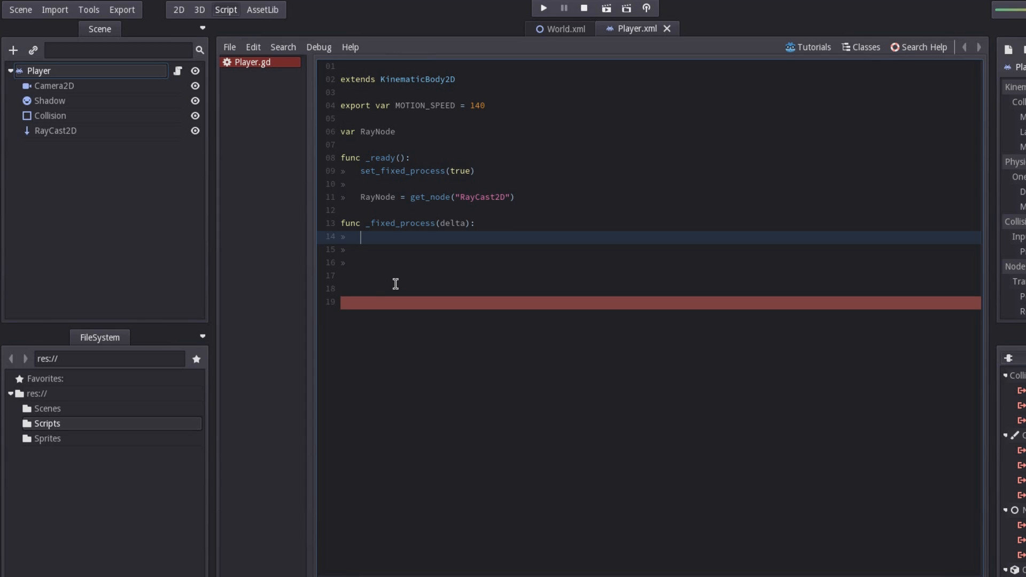
In _fixed_process, declare var motion = Vector2() and add a #motion comment line.
{"action": "type", "text": "var motion ="}
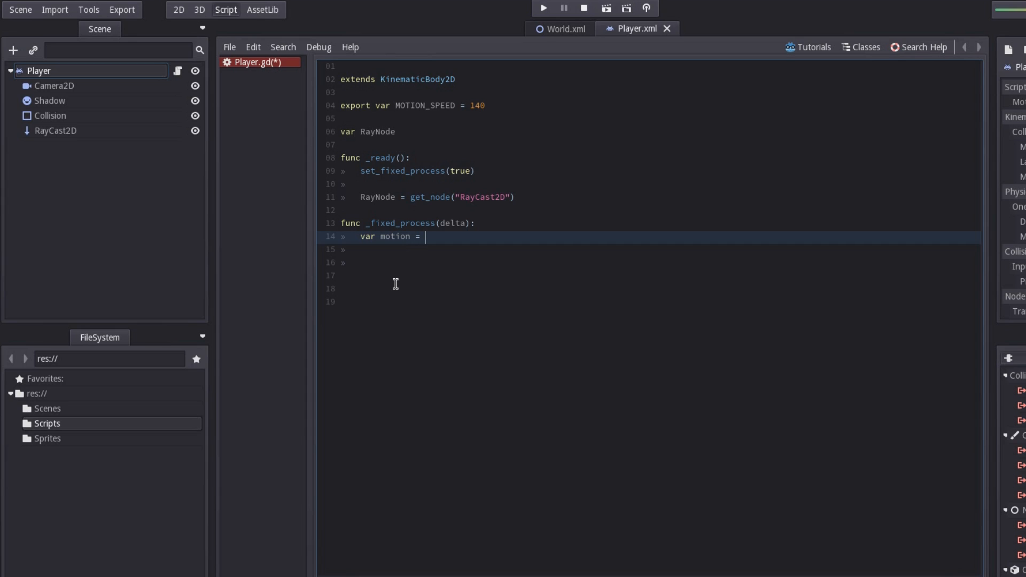
{"action": "type", "text": "Vector"}
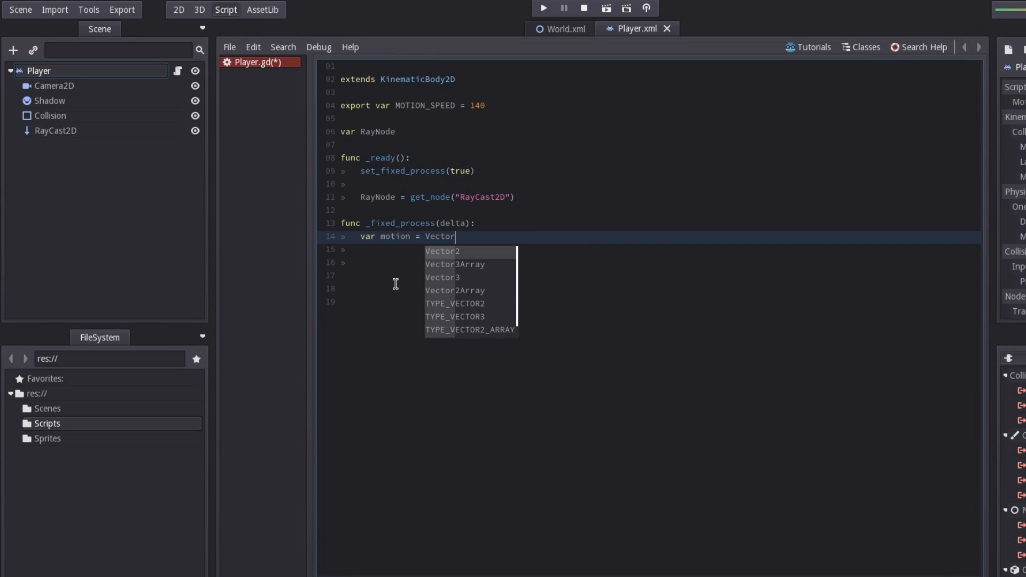
{"action": "left_click", "coordinate": [441, 251]}
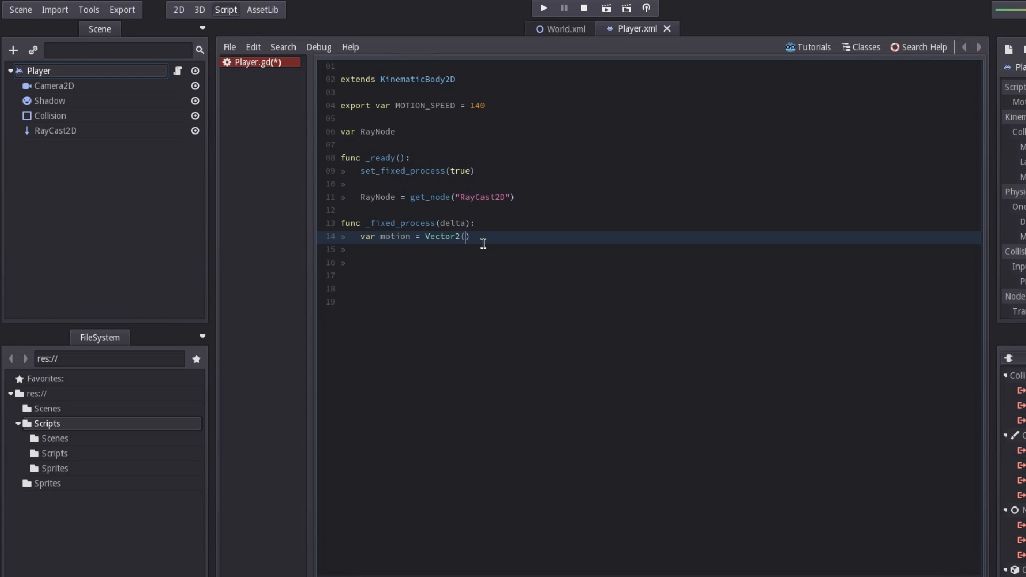
{"action": "type", "text": "x"}
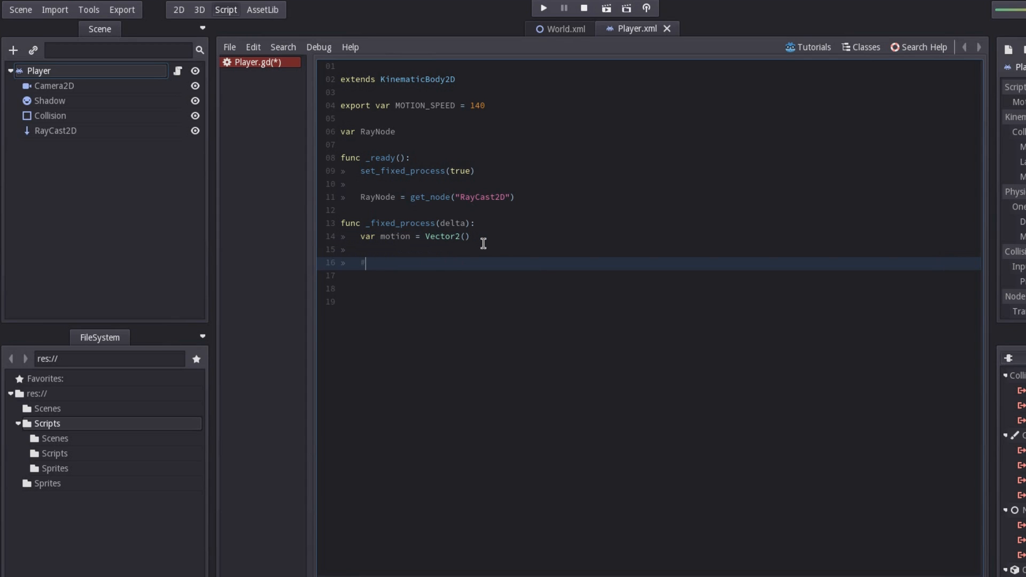
{"action": "type", "text": "#mti"}
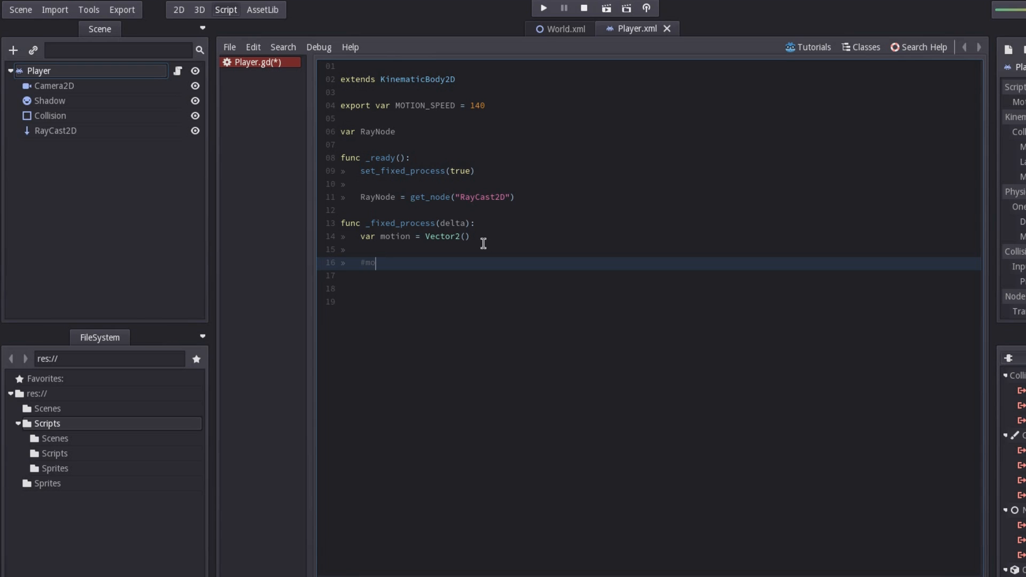
{"action": "type", "text": "tion"}
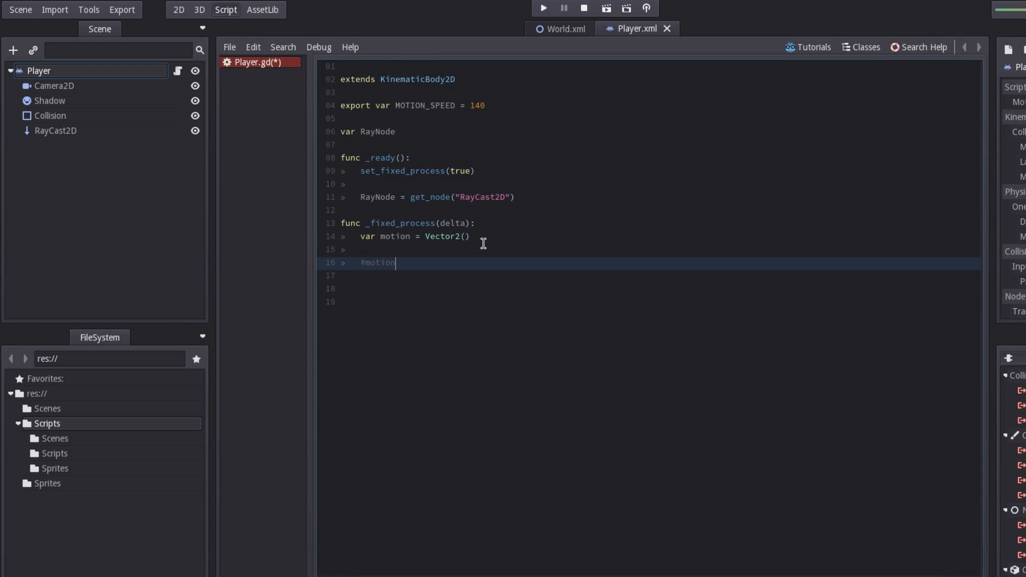
{"action": "key", "text": "Enter"}
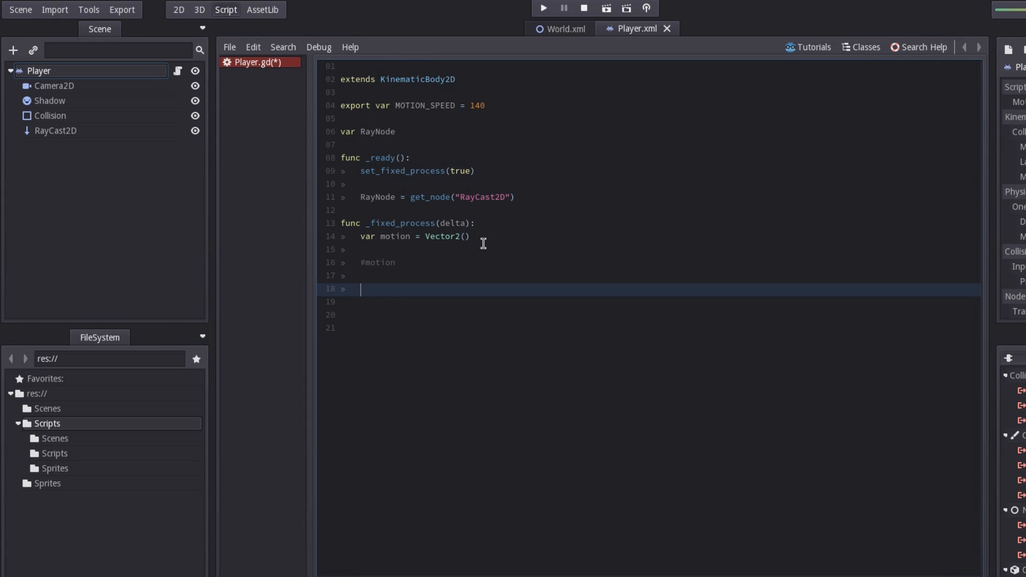
Add the branch if (Input.is_action_pressed("ui_up")): to _fixed_process.
{"action": "type", "text": "if ()"}
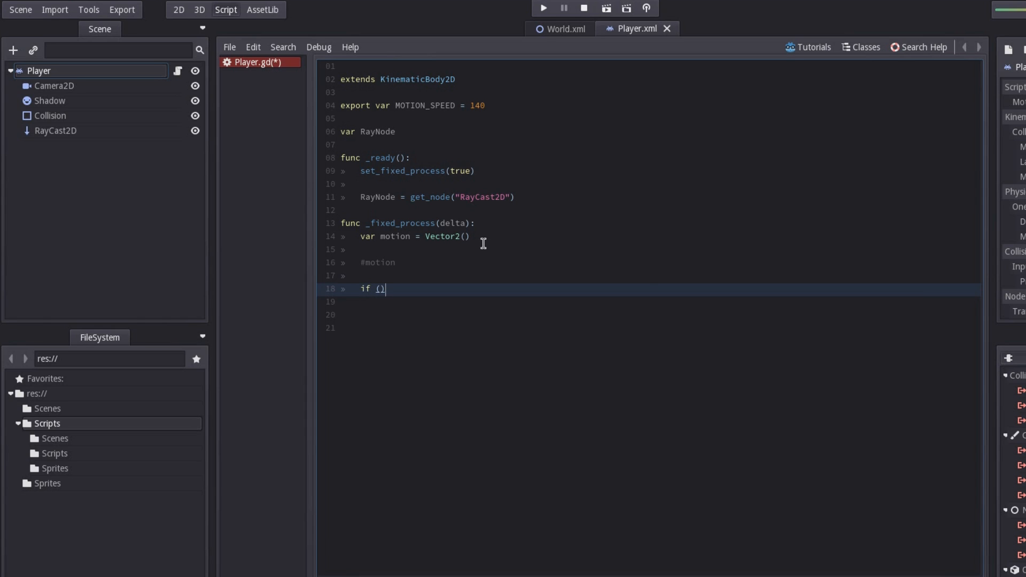
{"action": "type", "text": "In"}
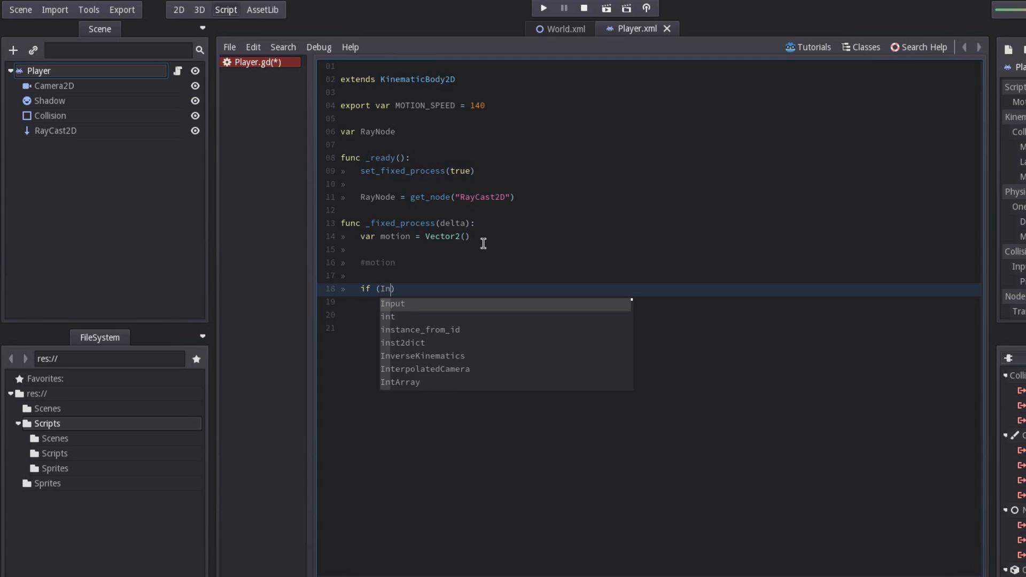
{"action": "type", "text": "put."}
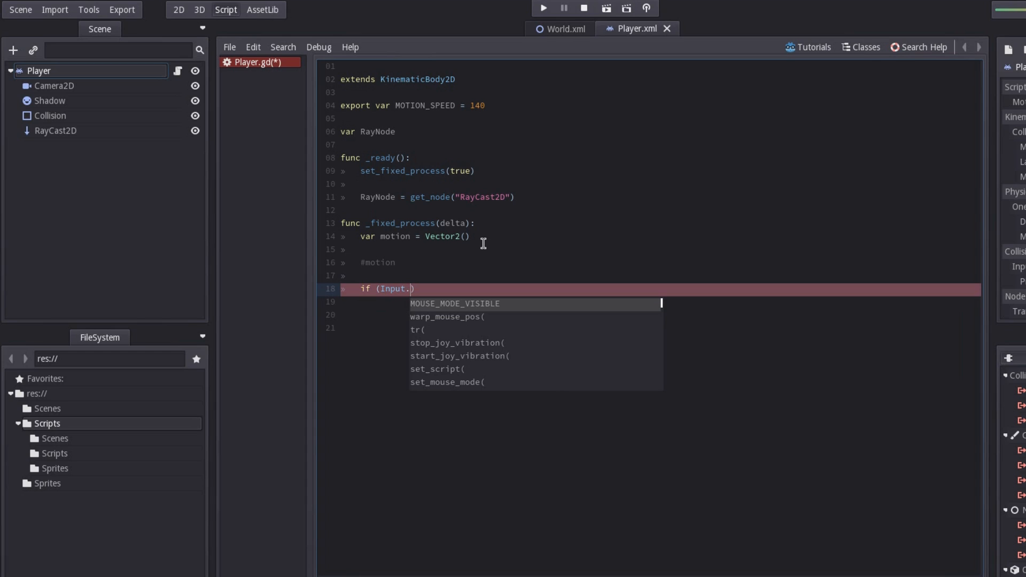
{"action": "type", "text": "is_action_pressed("}
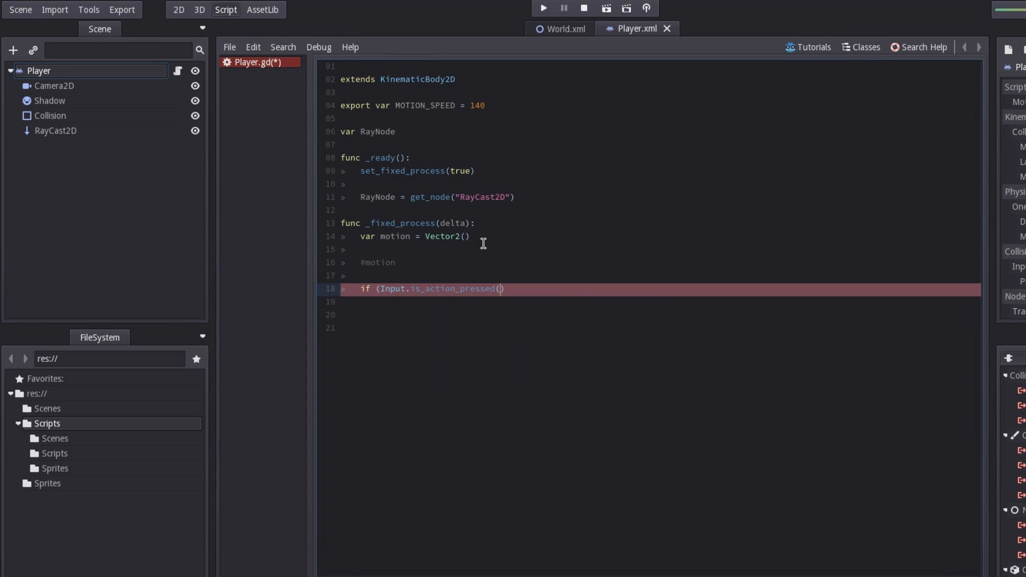
{"action": "type", "text": "("}
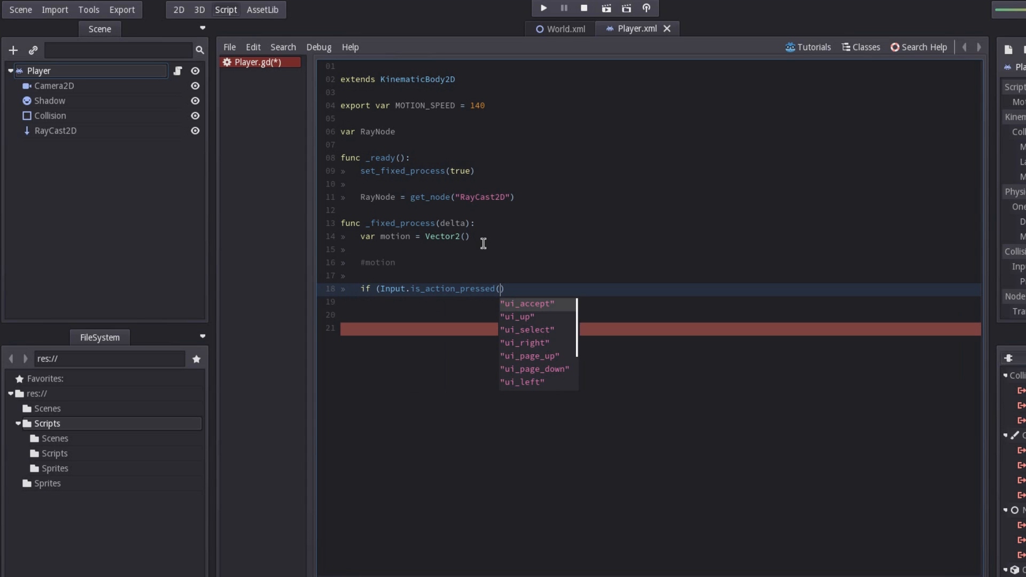
{"action": "key", "text": "Down"}
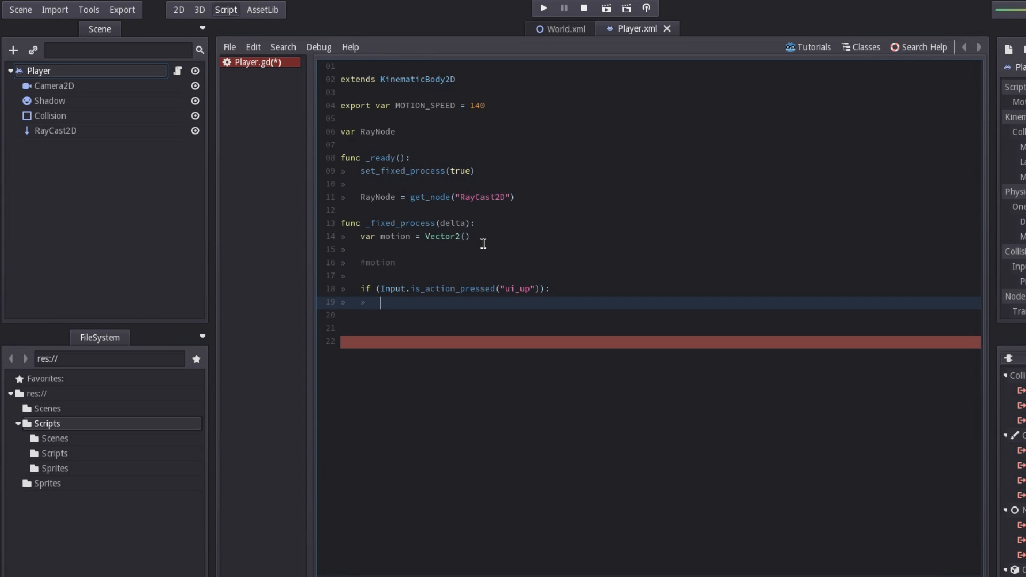
Inside the ui_up branch, add motion += Vector2(0, -1) on line 19.
{"action": "type", "text": "m"}
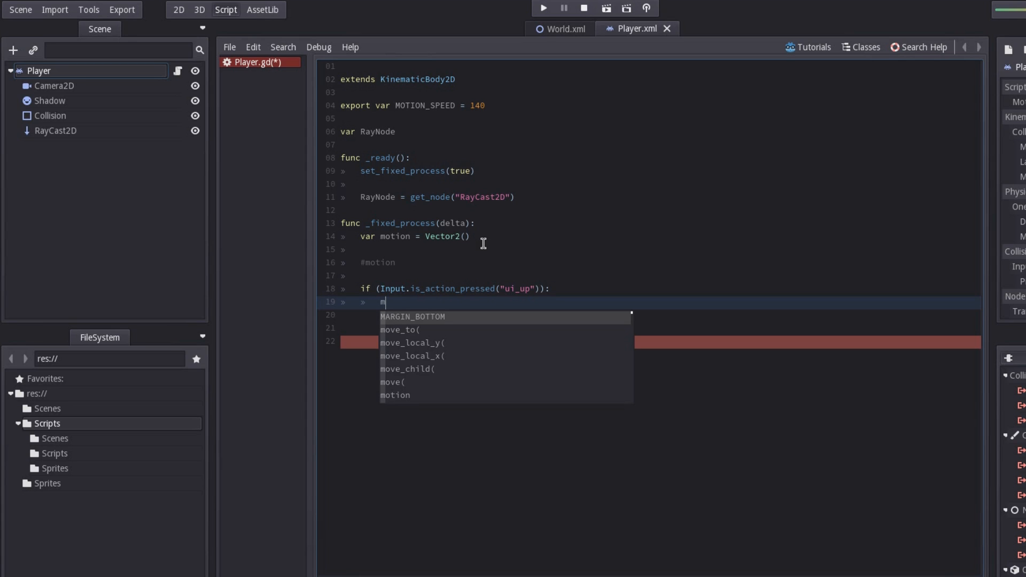
{"action": "type", "text": "otion +"}
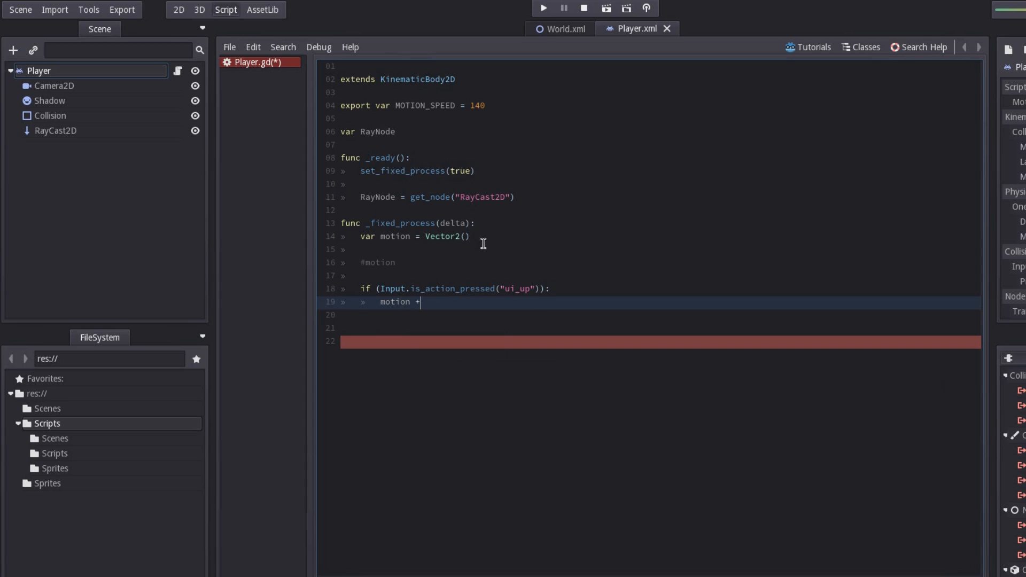
{"action": "type", "text": "="}
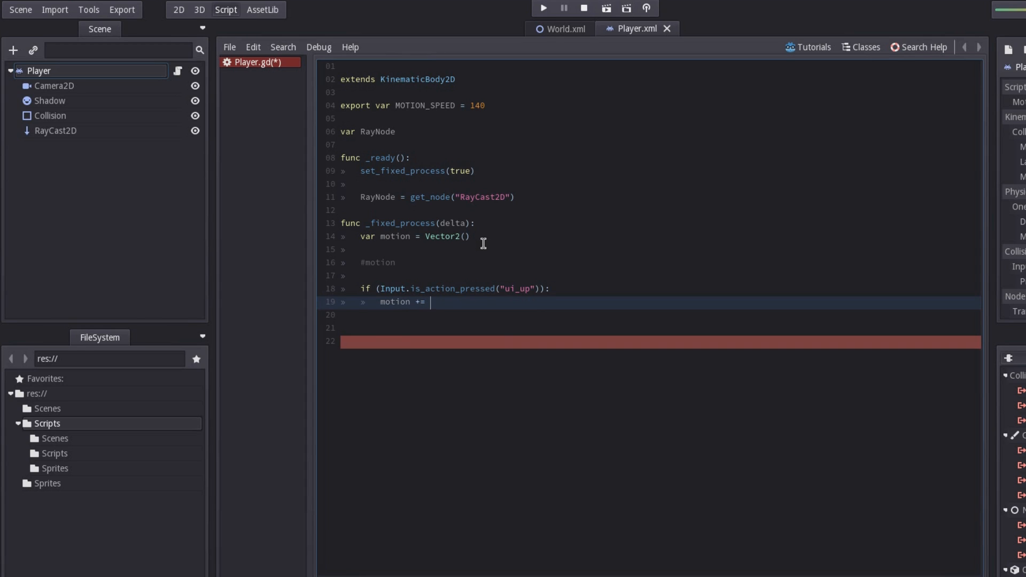
{"action": "type", "text": "Vector2("}
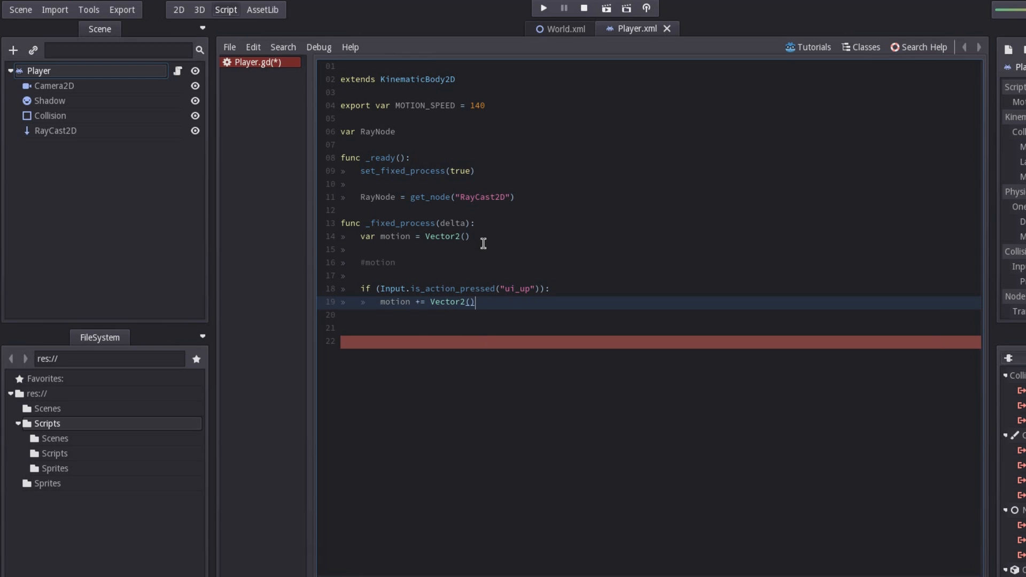
{"action": "type", "text": "0"}
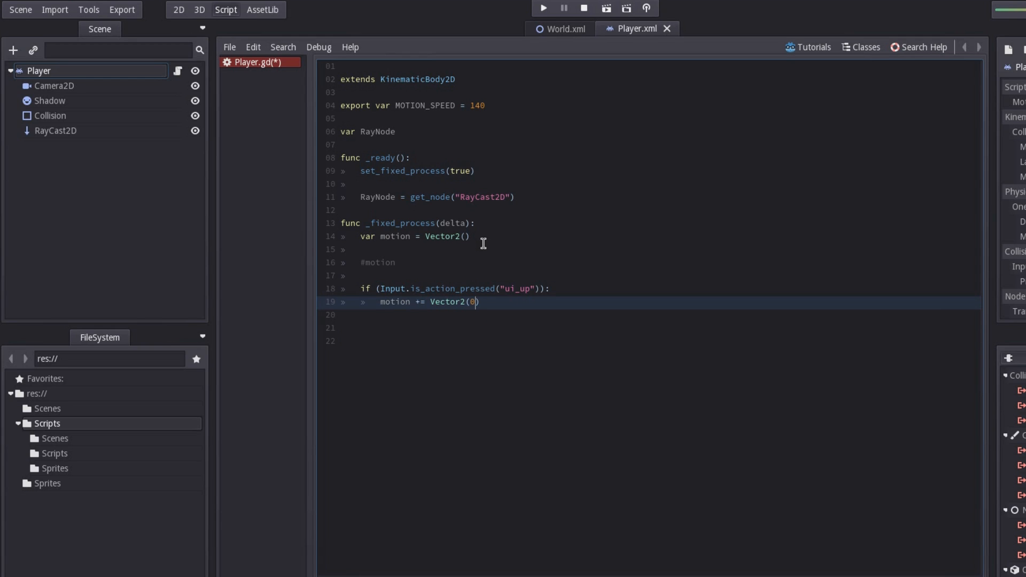
{"action": "type", "text": ","}
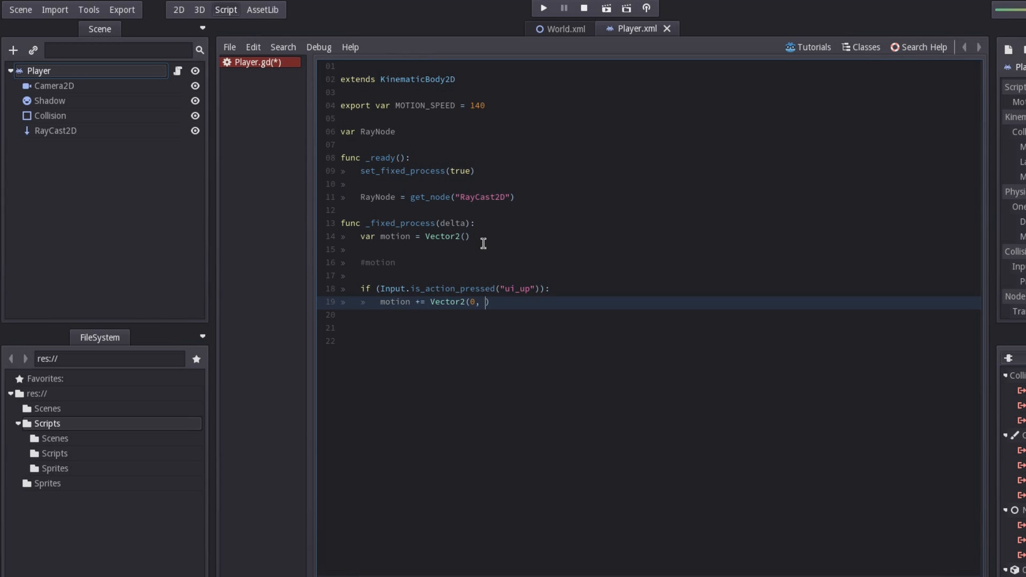
{"action": "type", "text": "-1"}
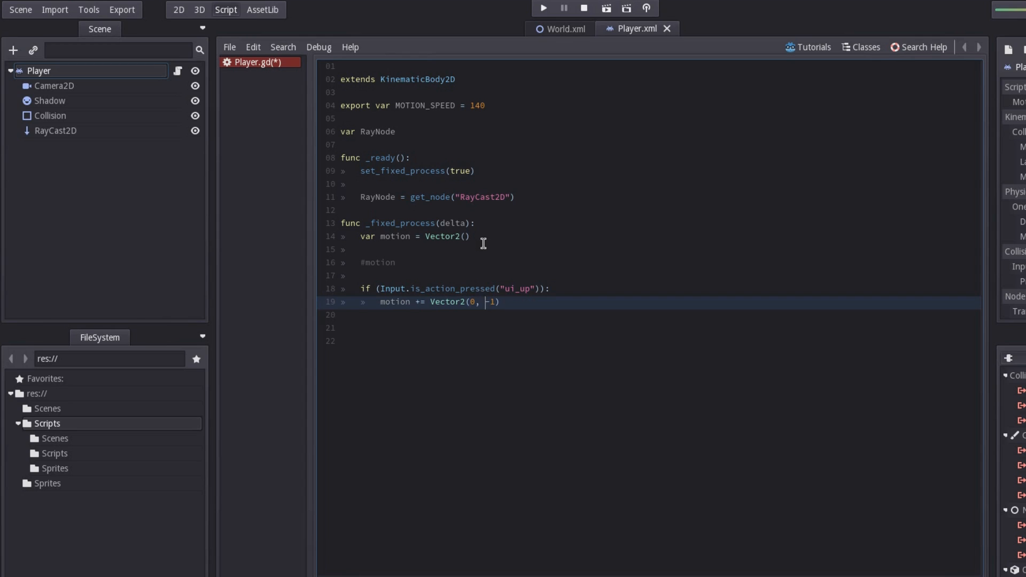
{"action": "double_click", "coordinate": [490, 302]}
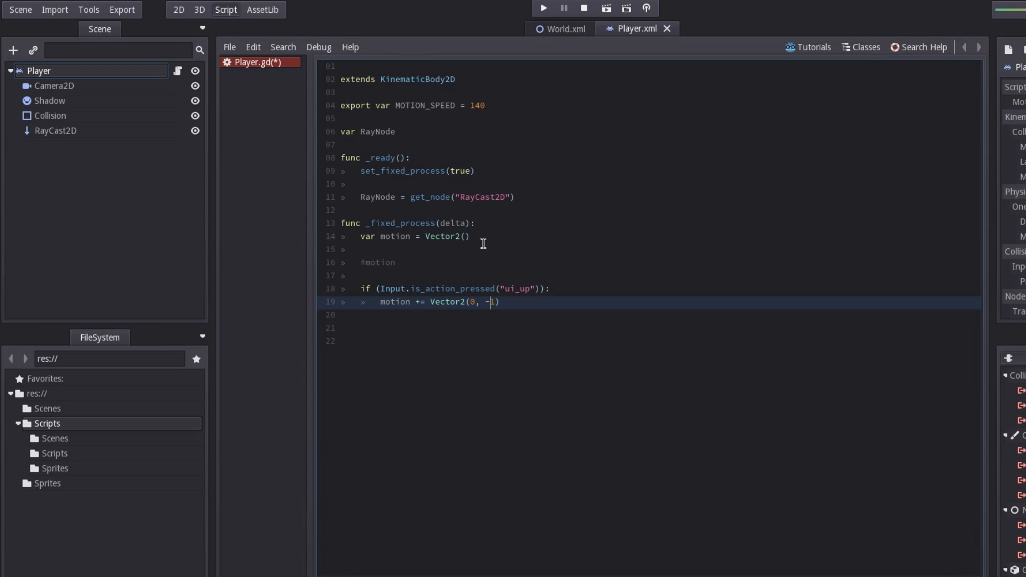
{"action": "type", "text": ")"}
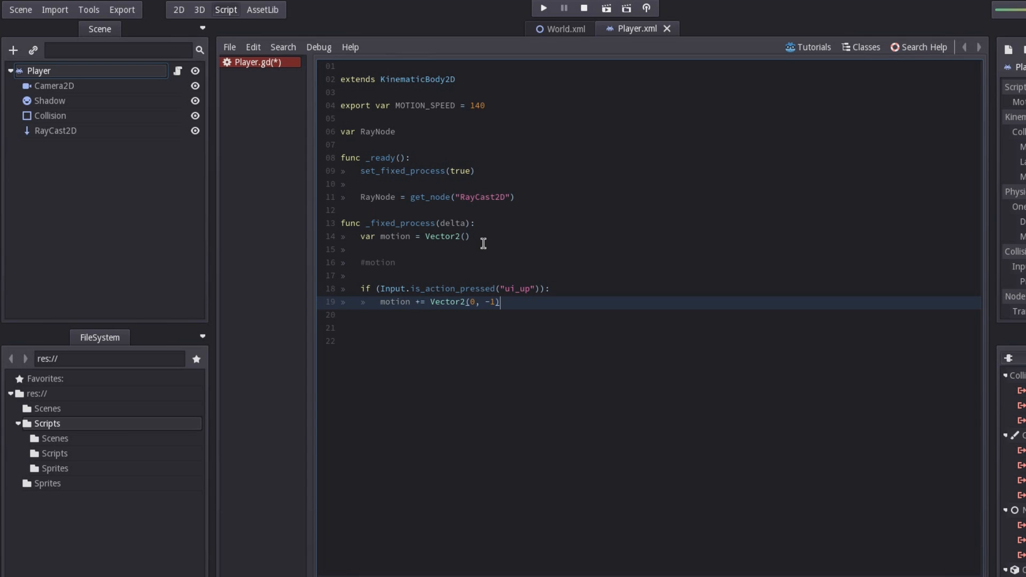
{"action": "key", "text": "enter"}
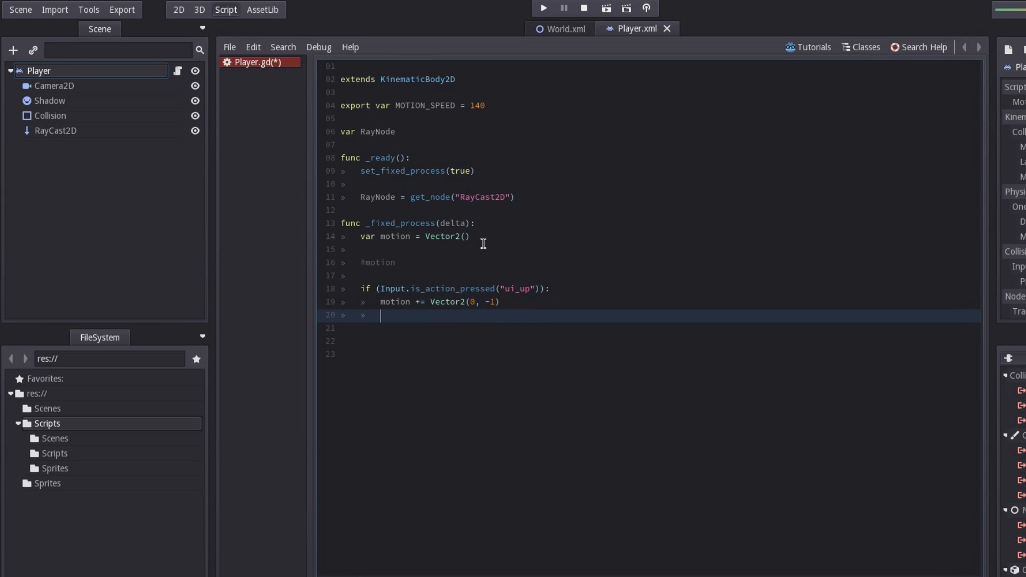
Write RayNode.set_rotd(180) on line 20 inside the ui_up branch.
{"action": "type", "text": "R"}
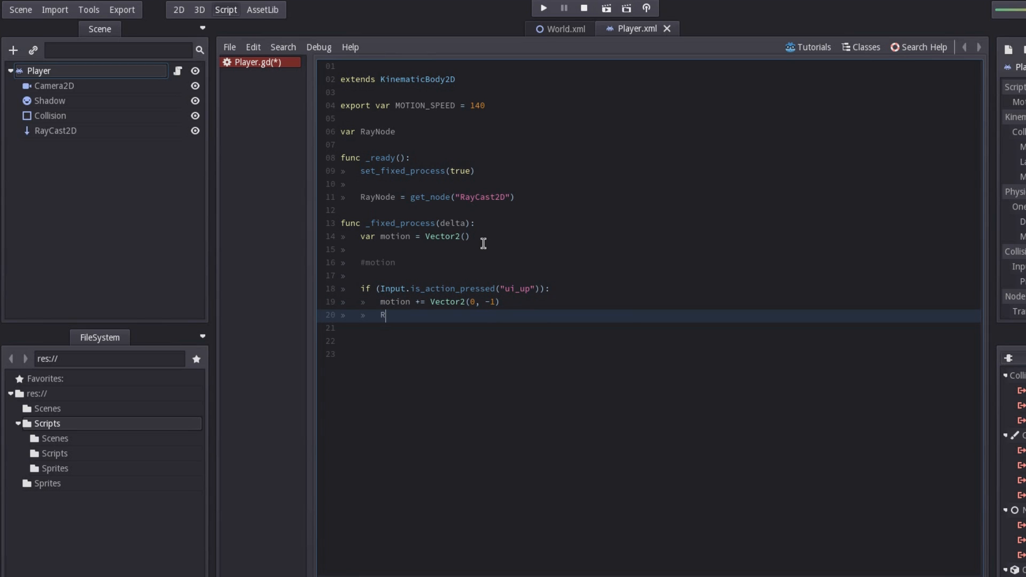
{"action": "type", "text": "ayNode"}
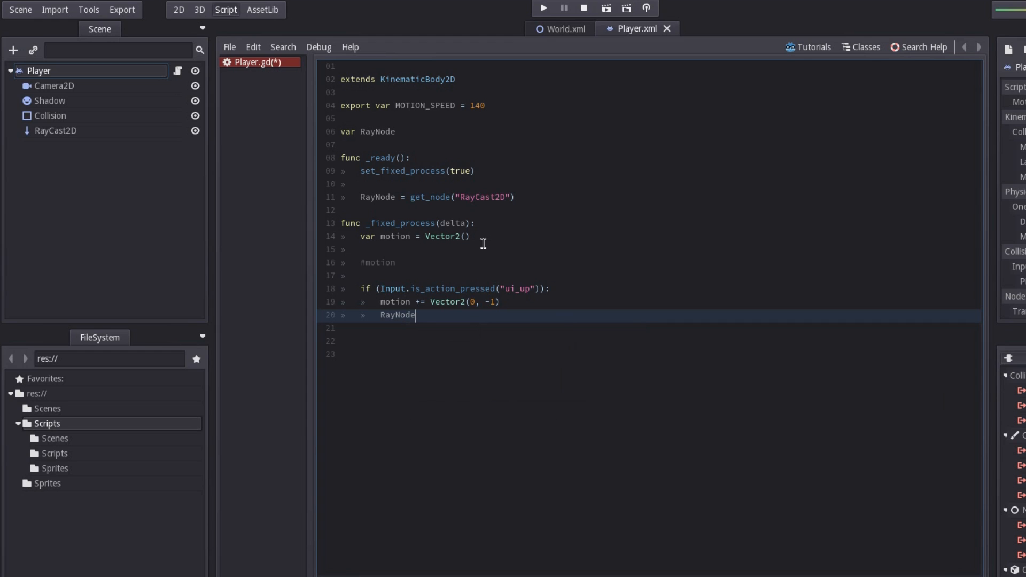
{"action": "type", "text": "."}
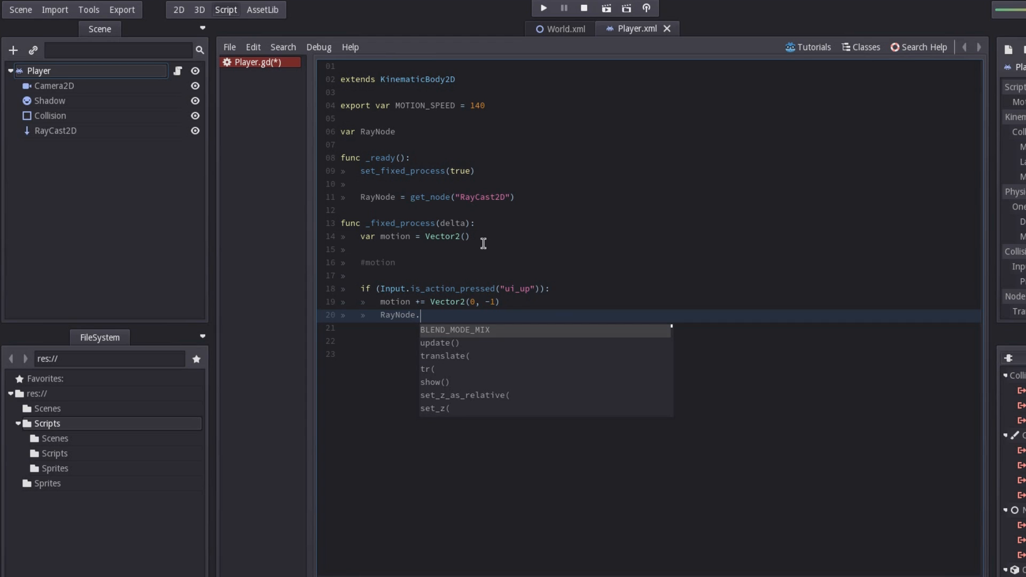
{"action": "type", "text": "set"}
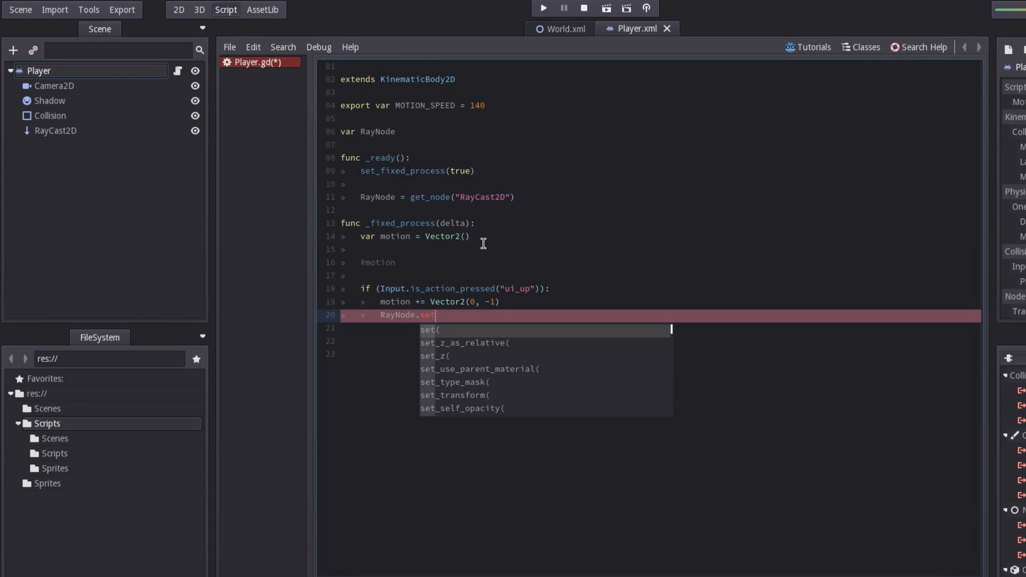
{"action": "type", "text": "_r"}
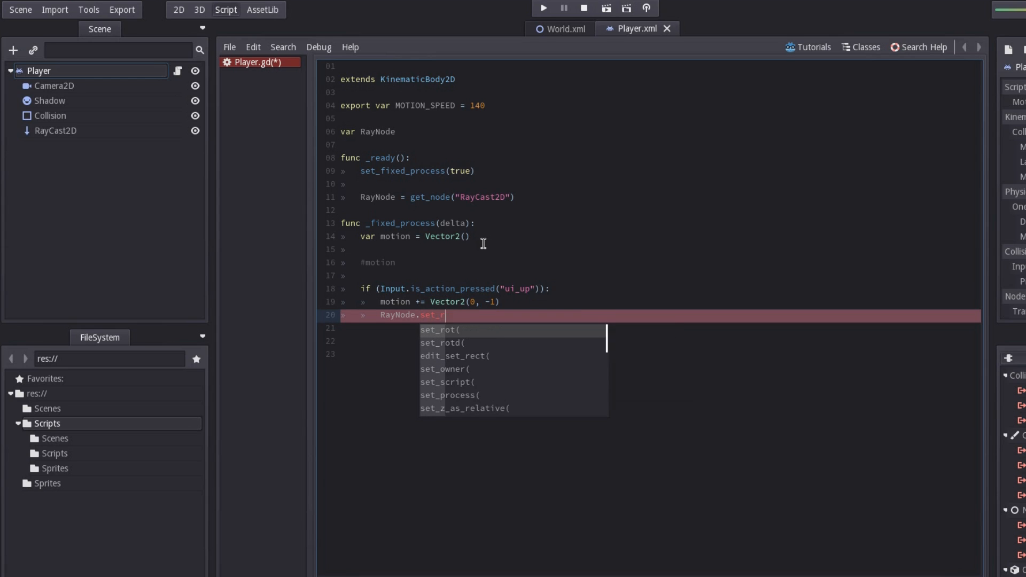
{"action": "type", "text": "otd("}
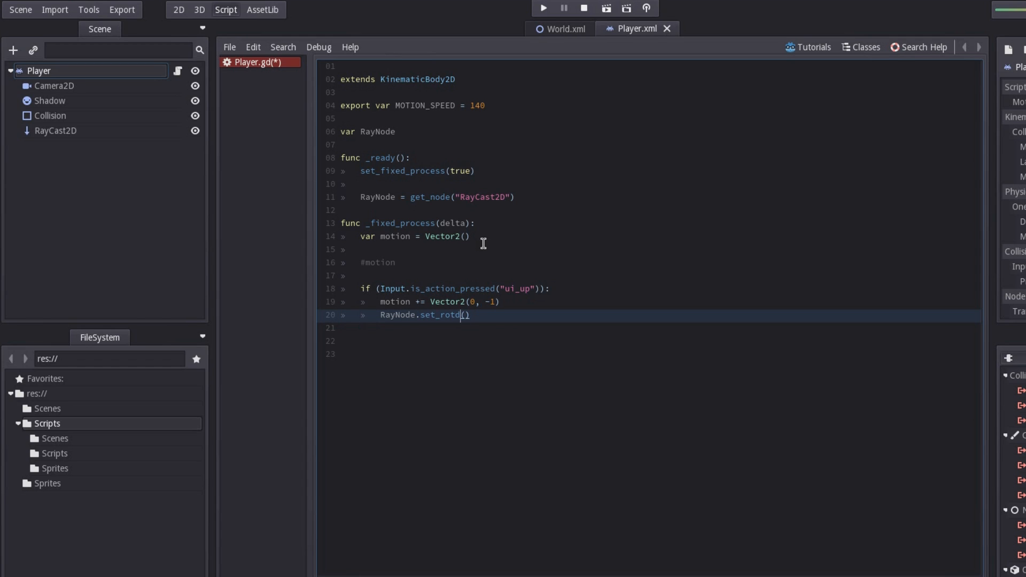
{"action": "double_click", "coordinate": [397, 315]}
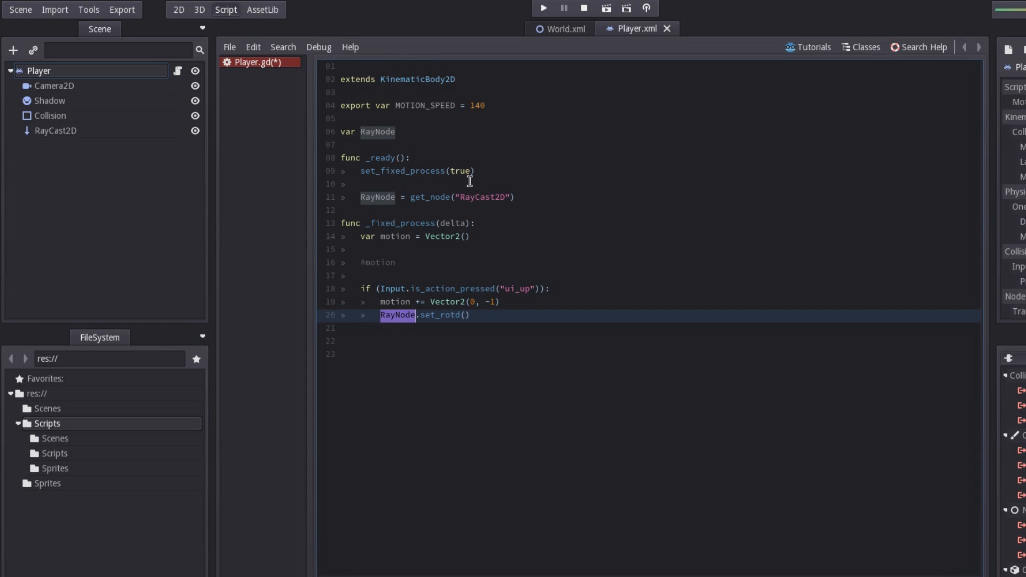
{"action": "mouse_move", "coordinate": [411, 301]}
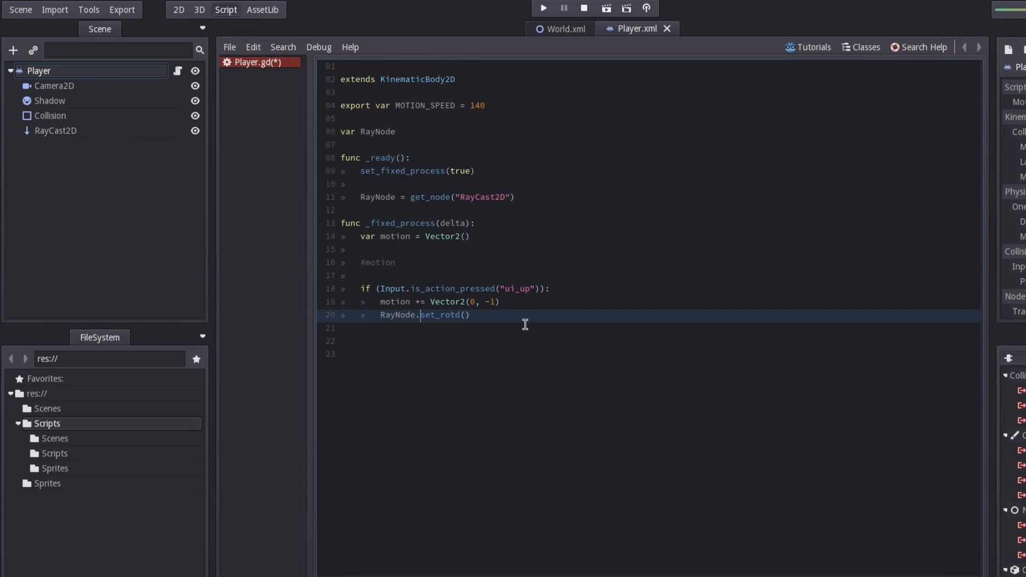
{"action": "double_click", "coordinate": [440, 315]}
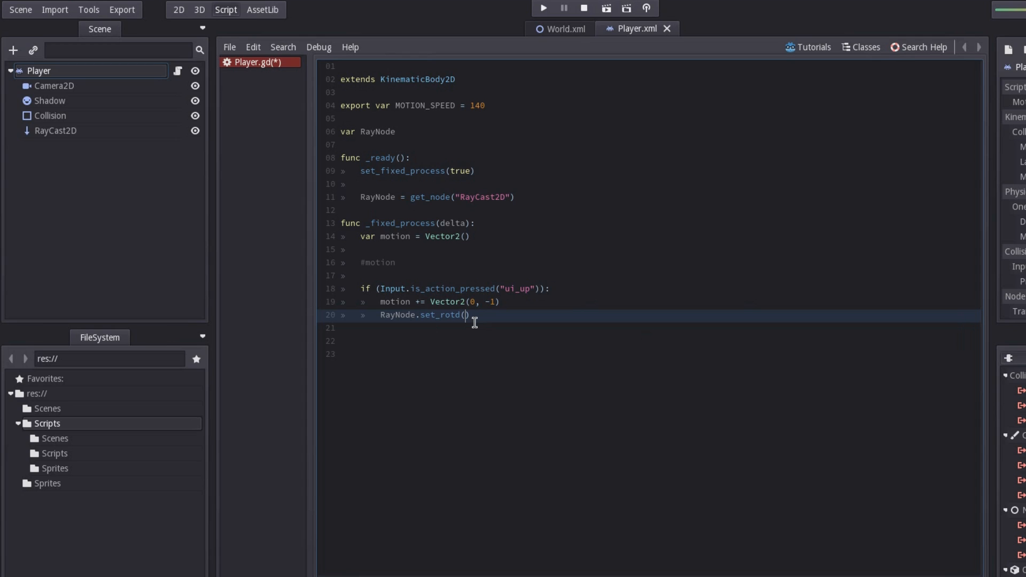
{"action": "type", "text": "18"}
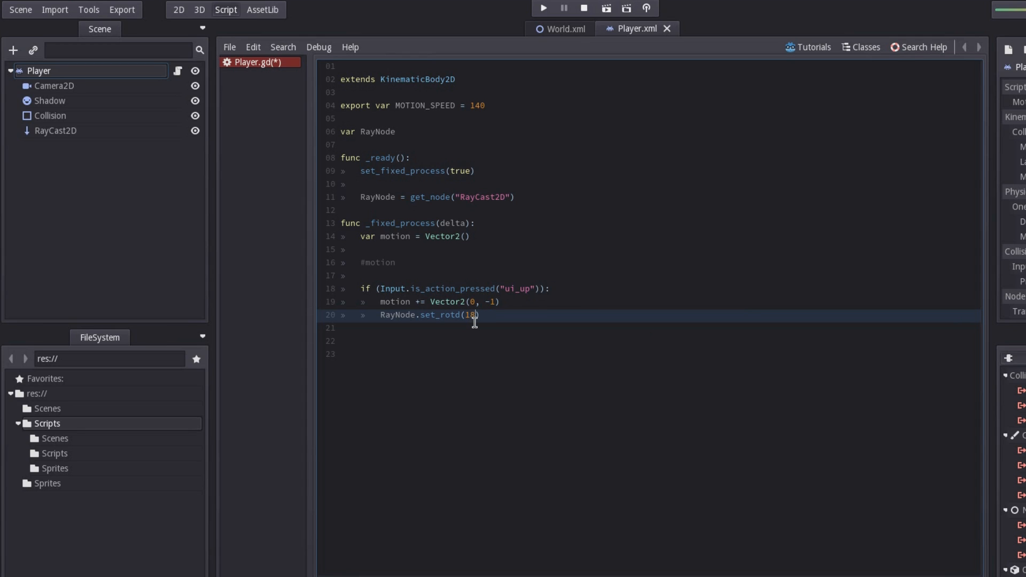
{"action": "type", "text": "0)"}
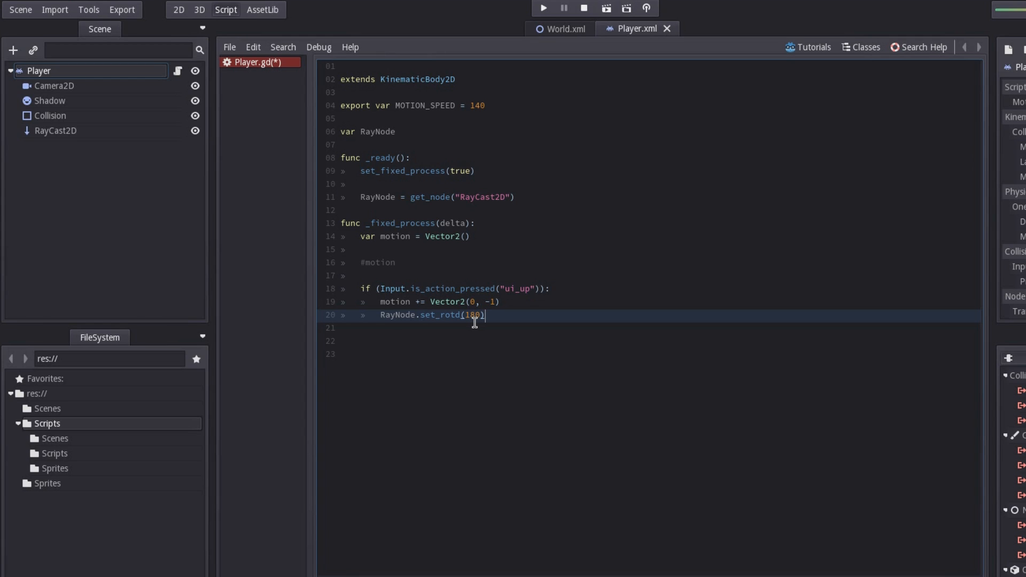
{"action": "key", "text": "enter"}
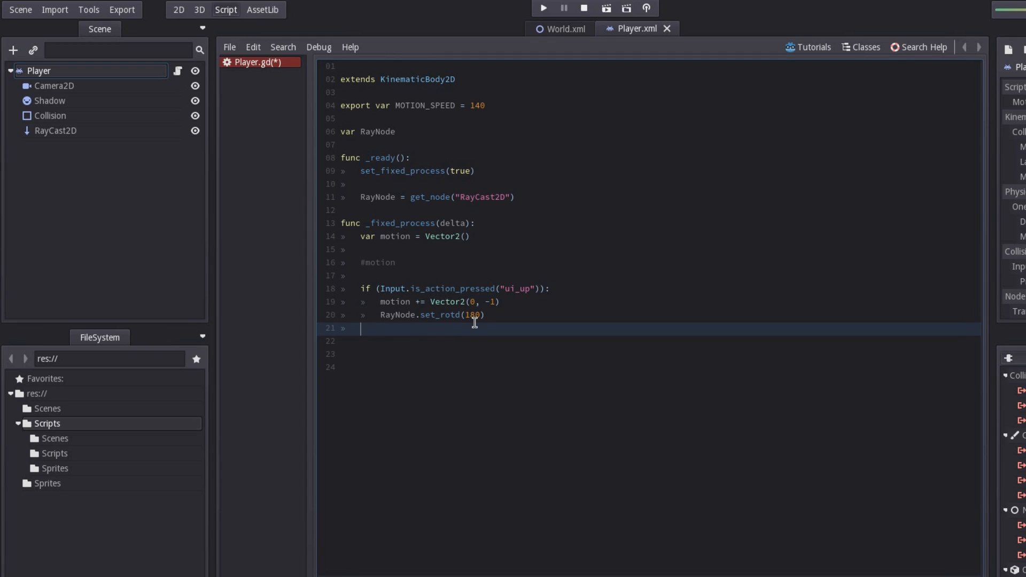
Add if (Input.is_action_pressed("ui_down")): on line 22 with an indented line beneath.
{"action": "type", "text": "if"}
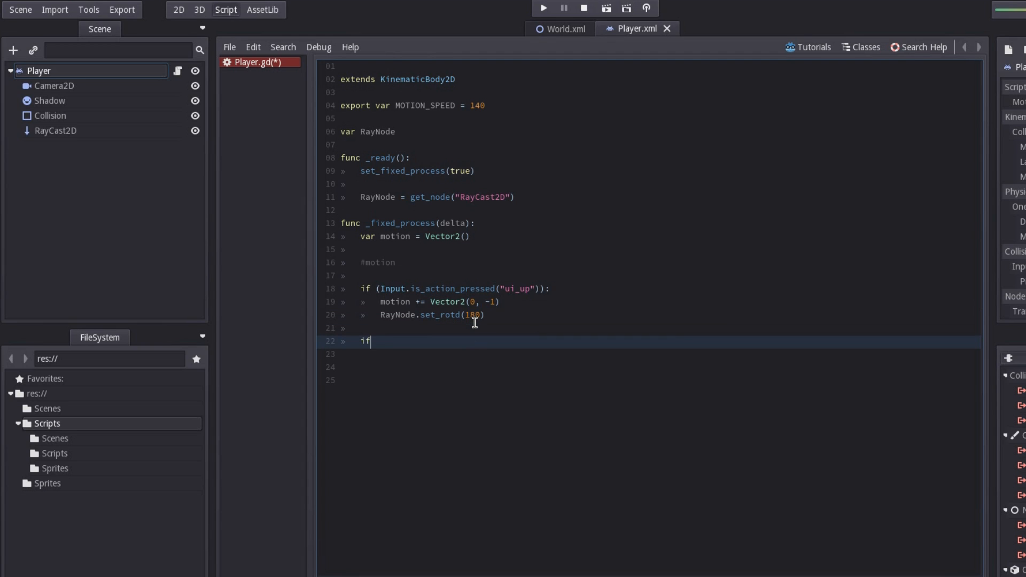
{"action": "type", "text": "():"}
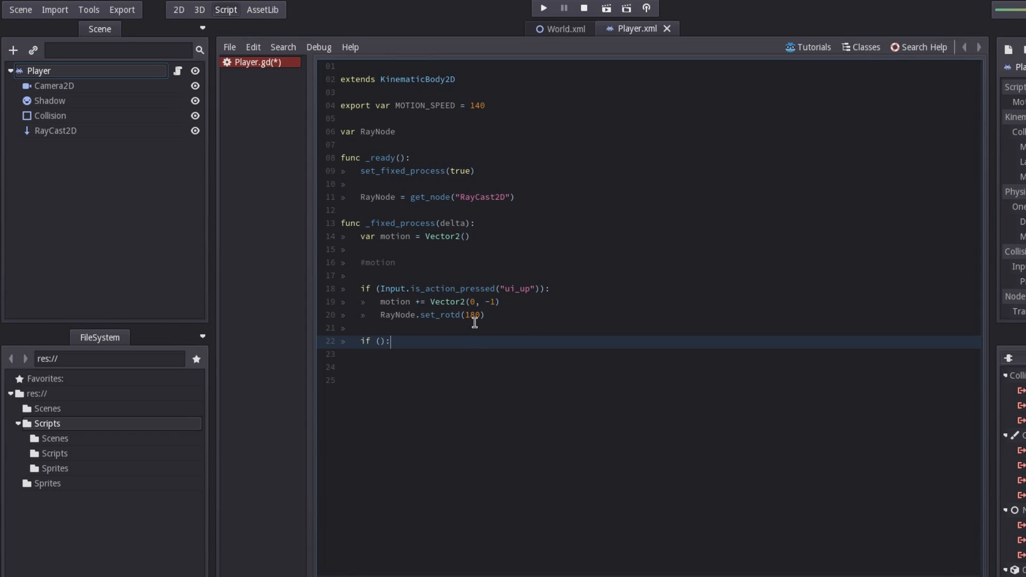
{"action": "type", "text": "Input"}
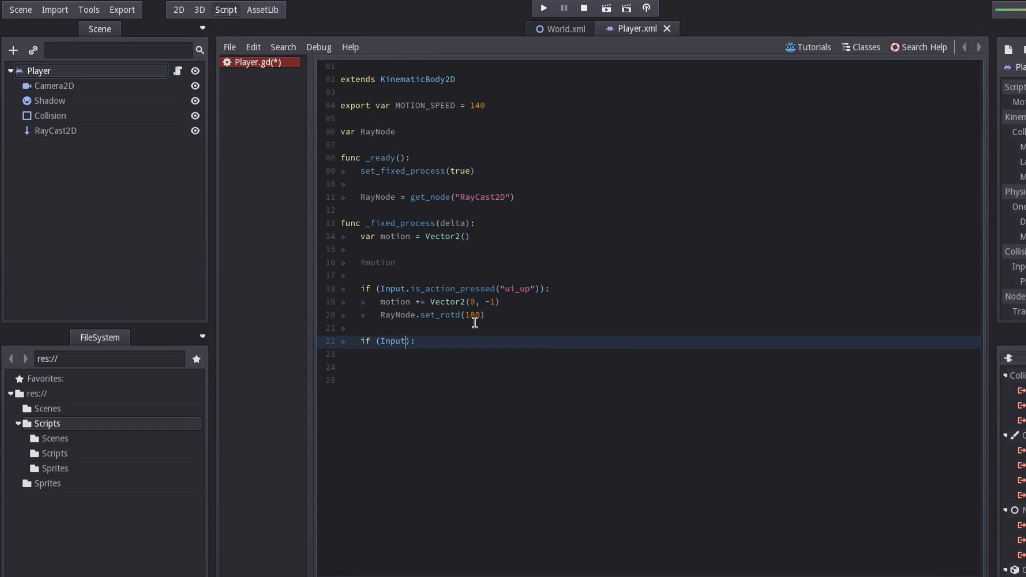
{"action": "type", "text": ".is"}
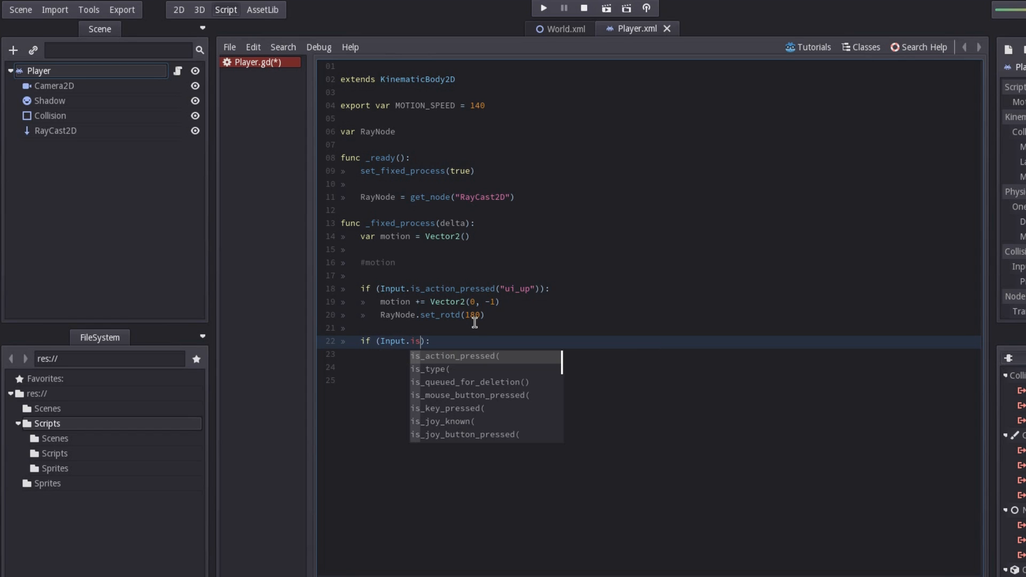
{"action": "left_click", "coordinate": [454, 356]}
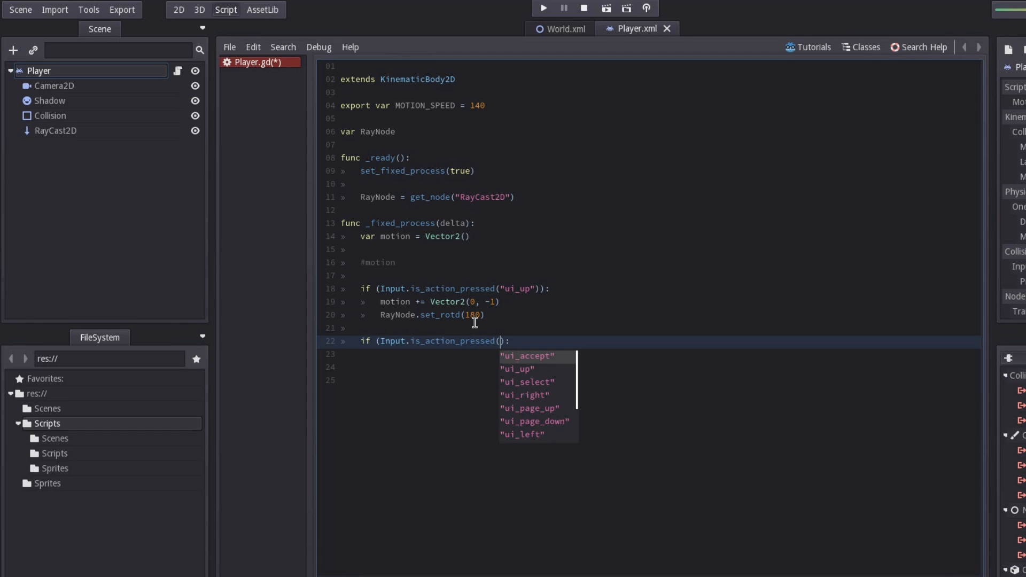
{"action": "type", "text": "ui"}
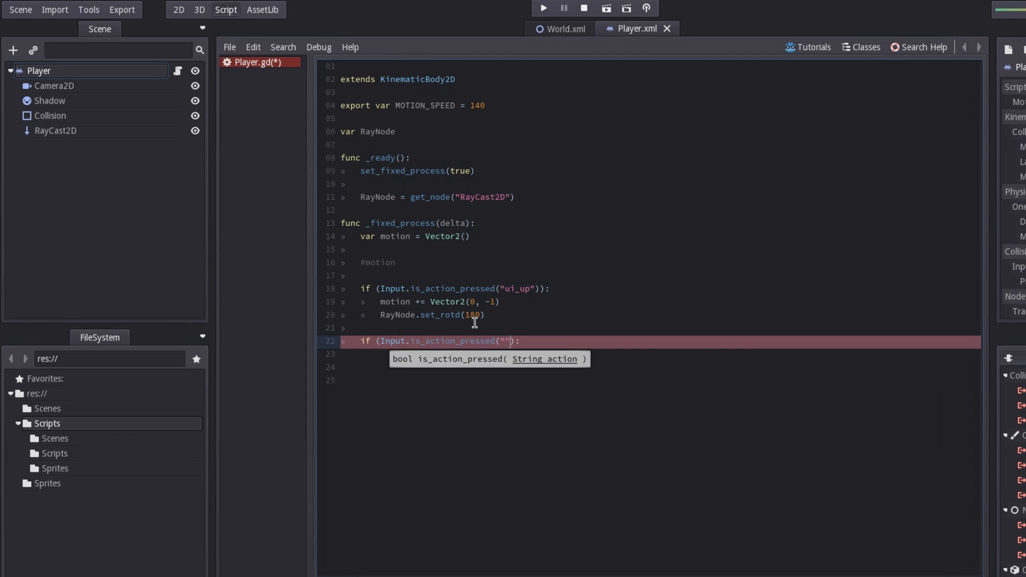
{"action": "type", "text": "ui"}
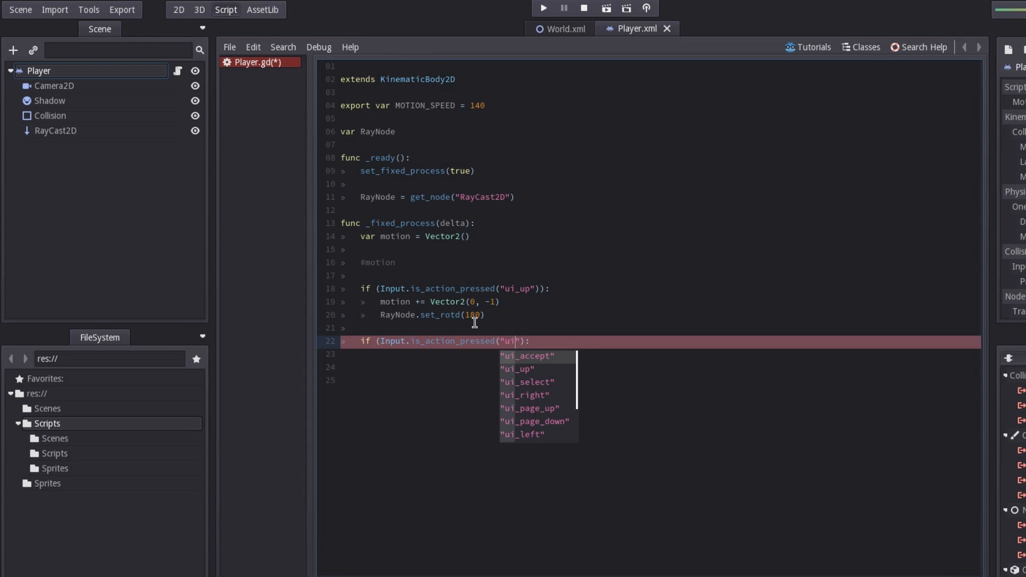
{"action": "type", "text": "_down"}
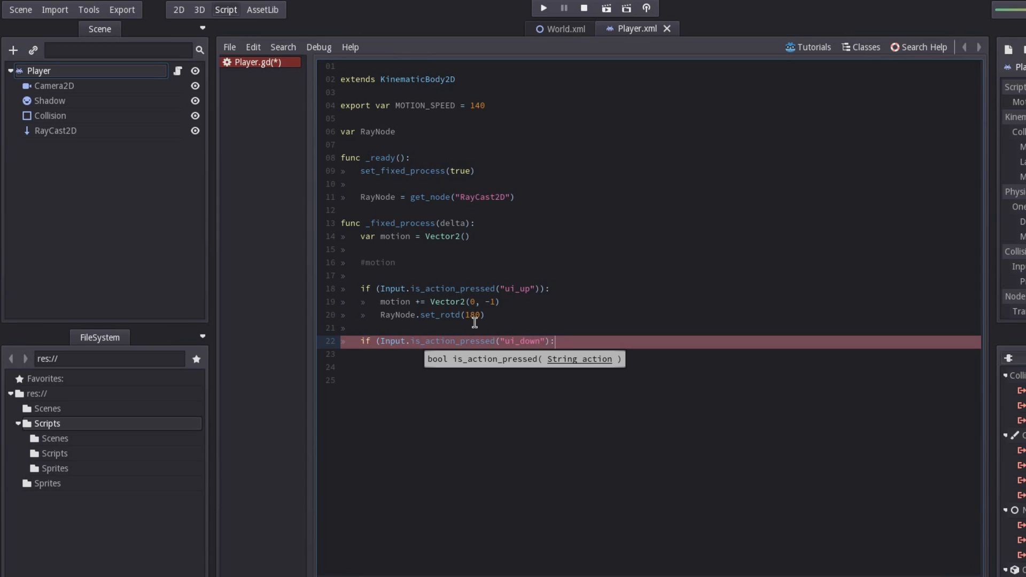
{"action": "key", "text": "enter"}
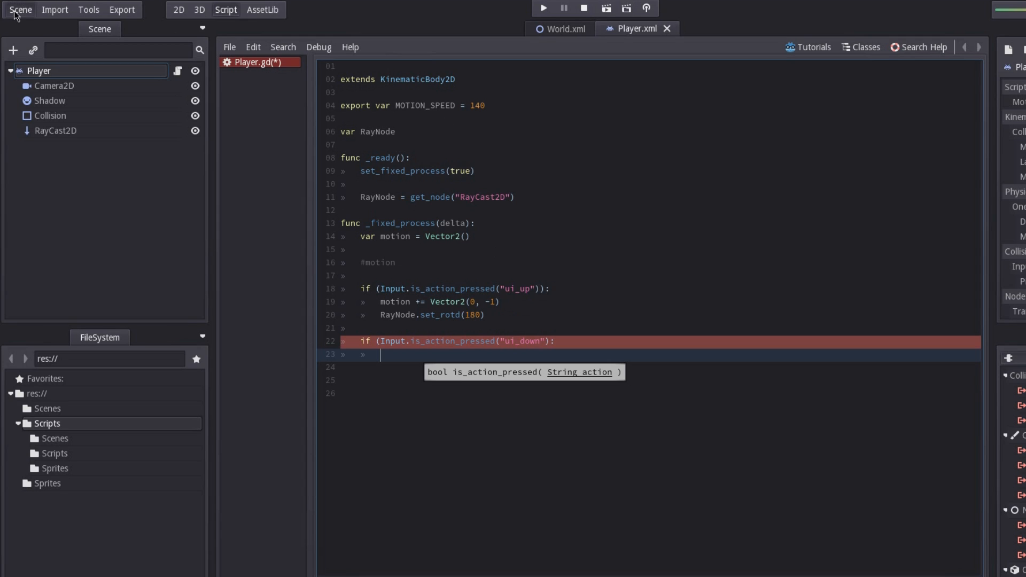
{"action": "mouse_move", "coordinate": [20, 9]}
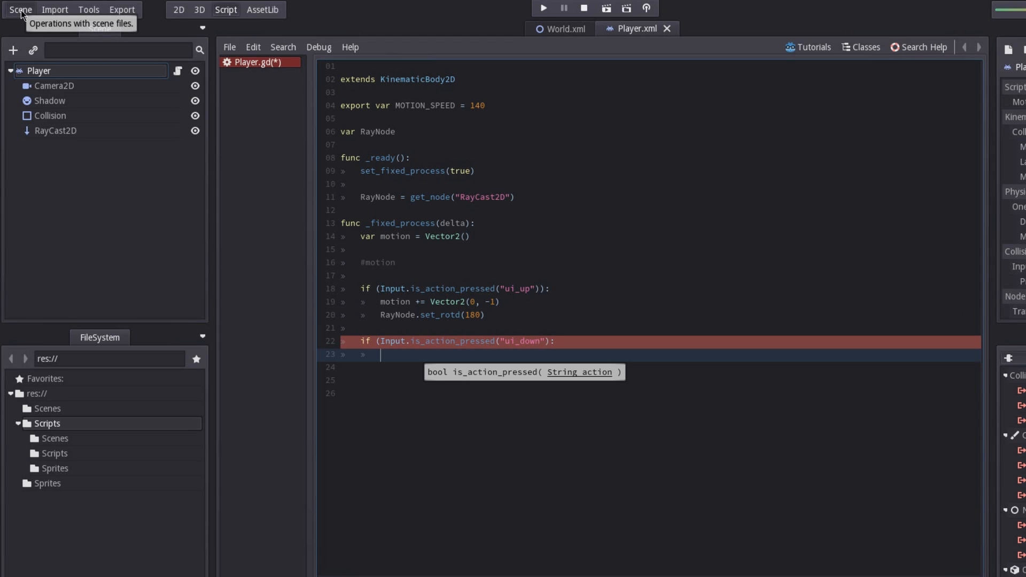
Add the W key as an extra binding for the ui_up action in Project Settings' Input Map.
{"action": "left_click", "coordinate": [21, 9]}
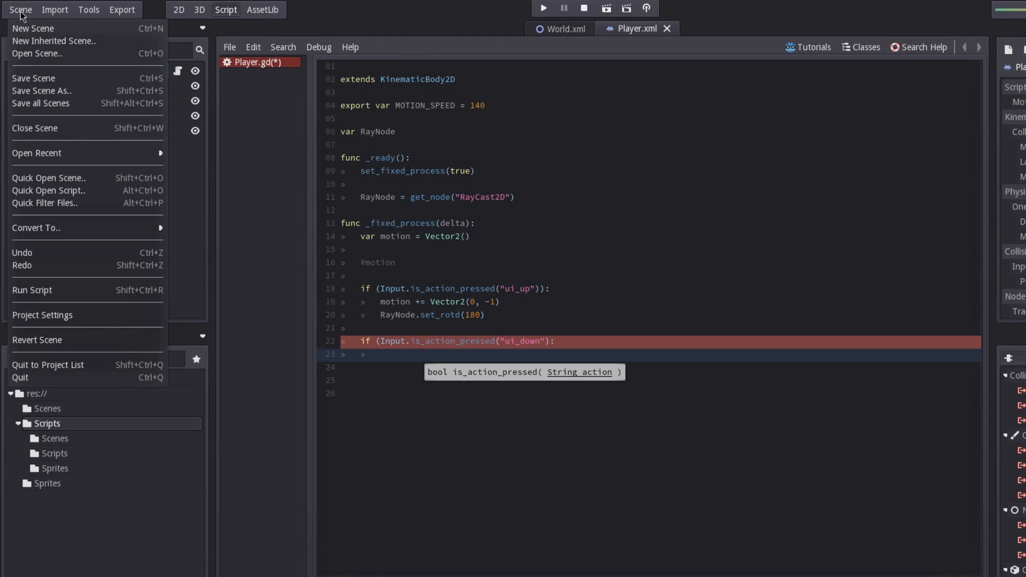
{"action": "mouse_move", "coordinate": [46, 322]}
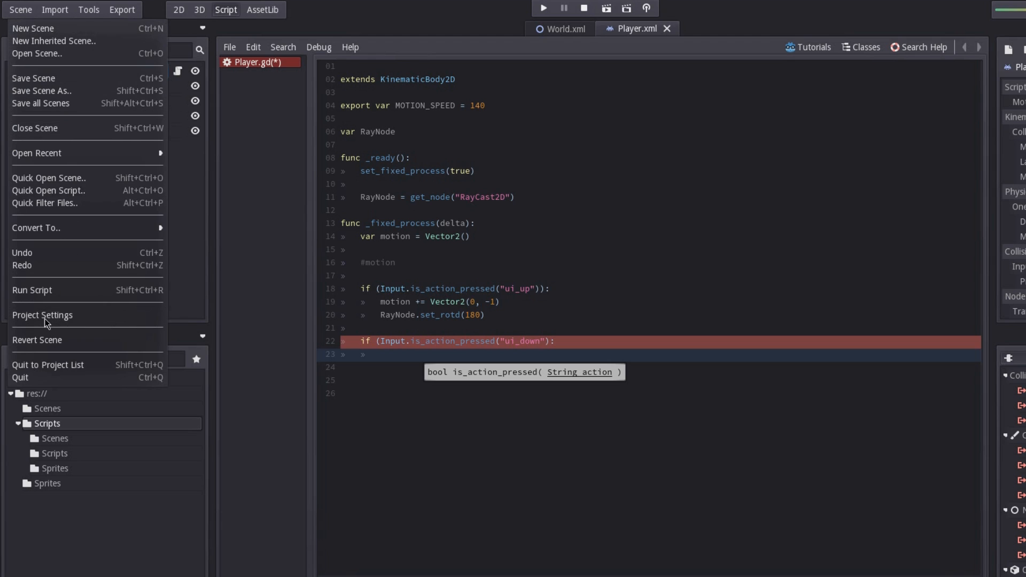
{"action": "left_click", "coordinate": [42, 315]}
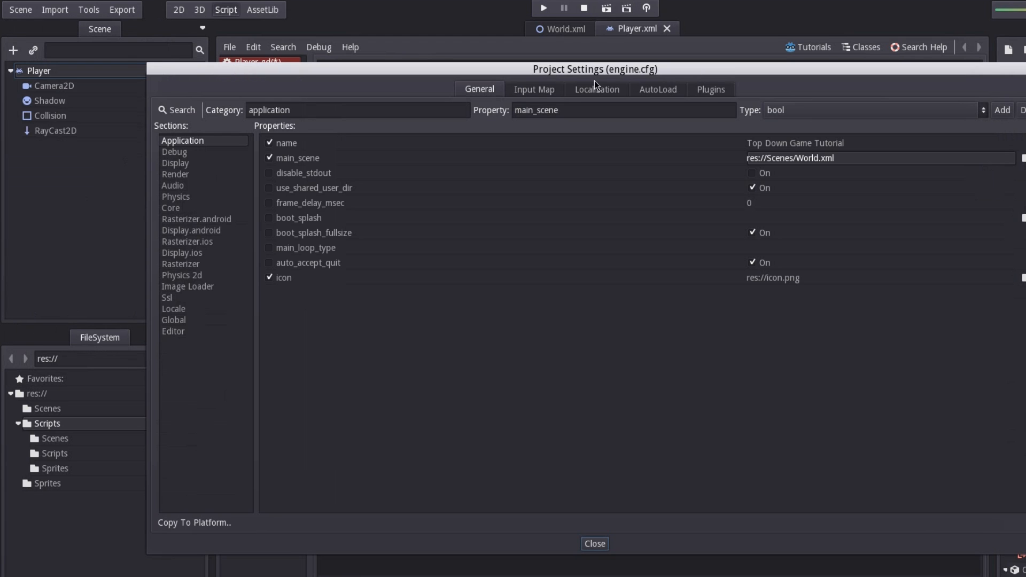
{"action": "left_click", "coordinate": [534, 90]}
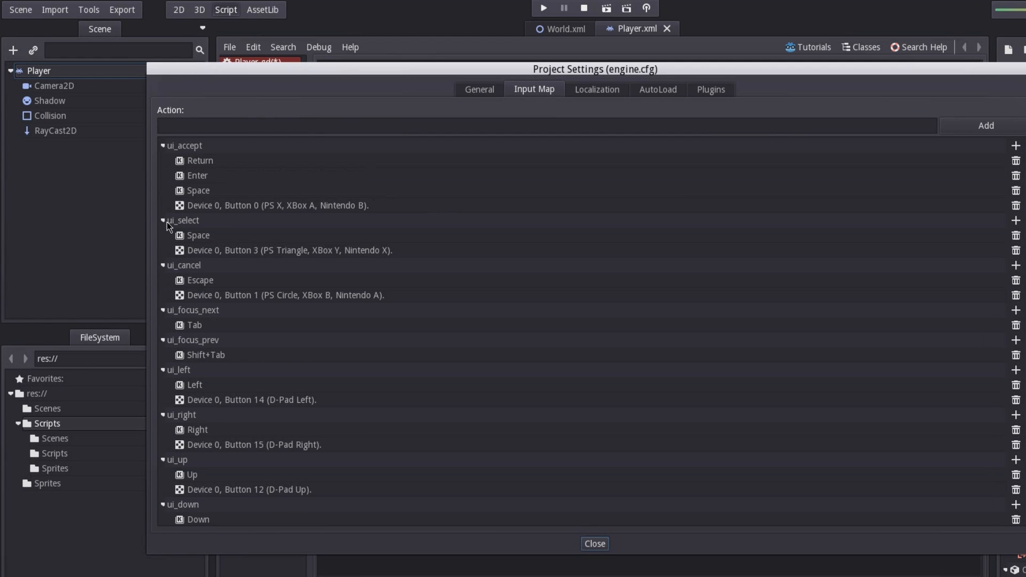
{"action": "scroll", "scroll_direction": "down", "scroll_amount": 3}
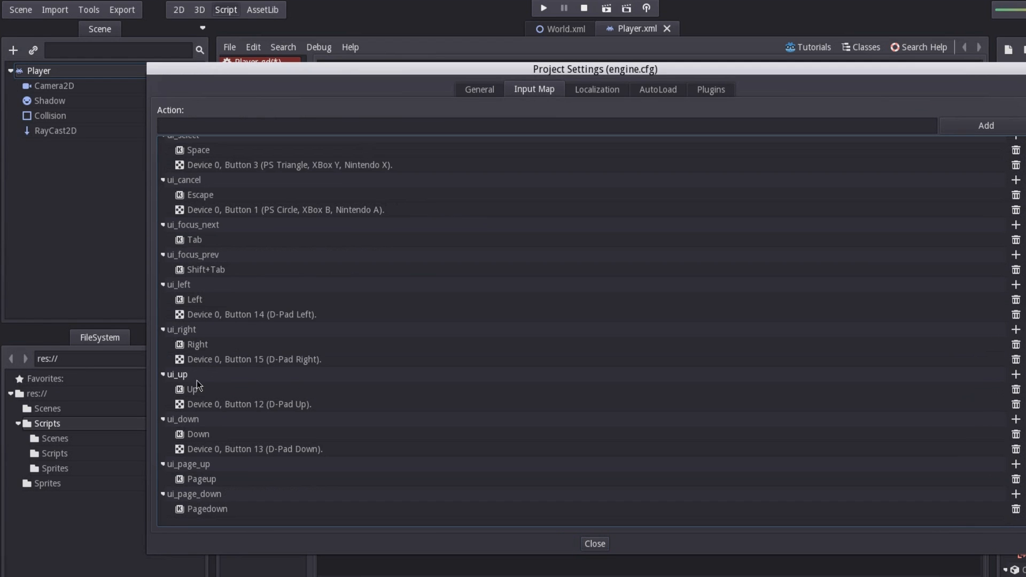
{"action": "mouse_move", "coordinate": [1014, 380]}
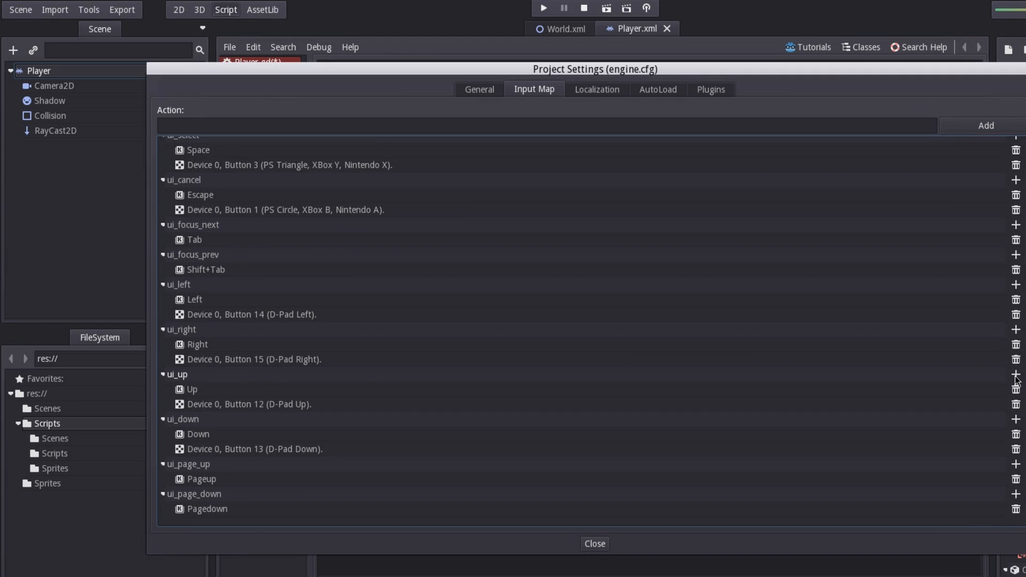
{"action": "left_click", "coordinate": [1015, 374]}
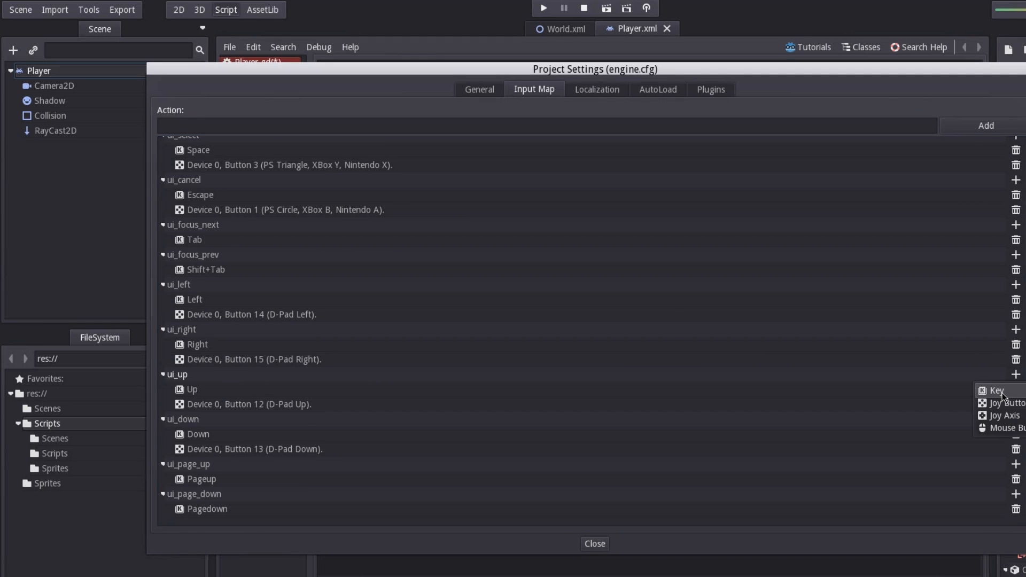
{"action": "left_click", "coordinate": [995, 390]}
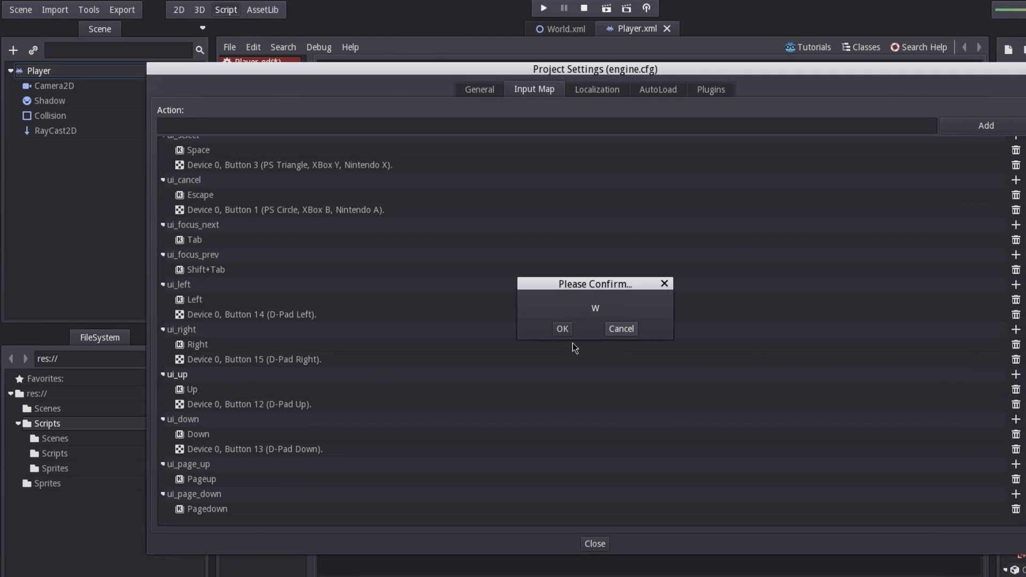
{"action": "left_click", "coordinate": [562, 329]}
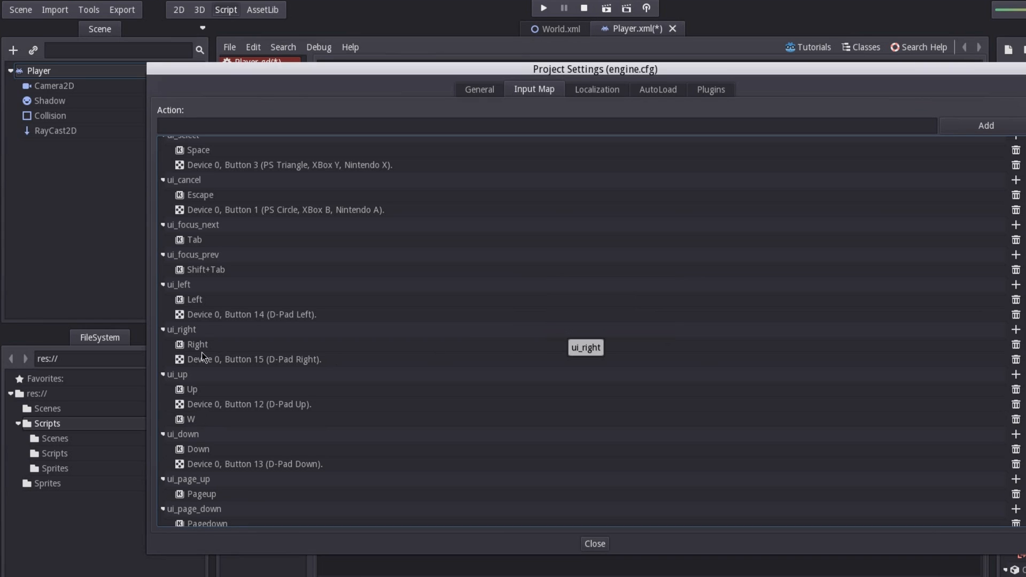
{"action": "mouse_move", "coordinate": [347, 220]}
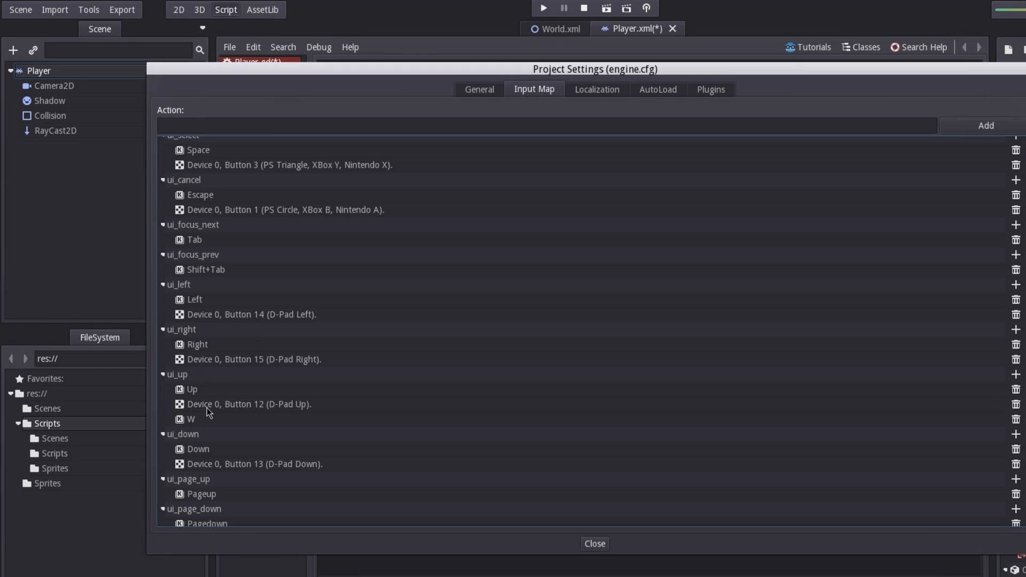
{"action": "scroll", "scroll_direction": "down", "scroll_amount": 3}
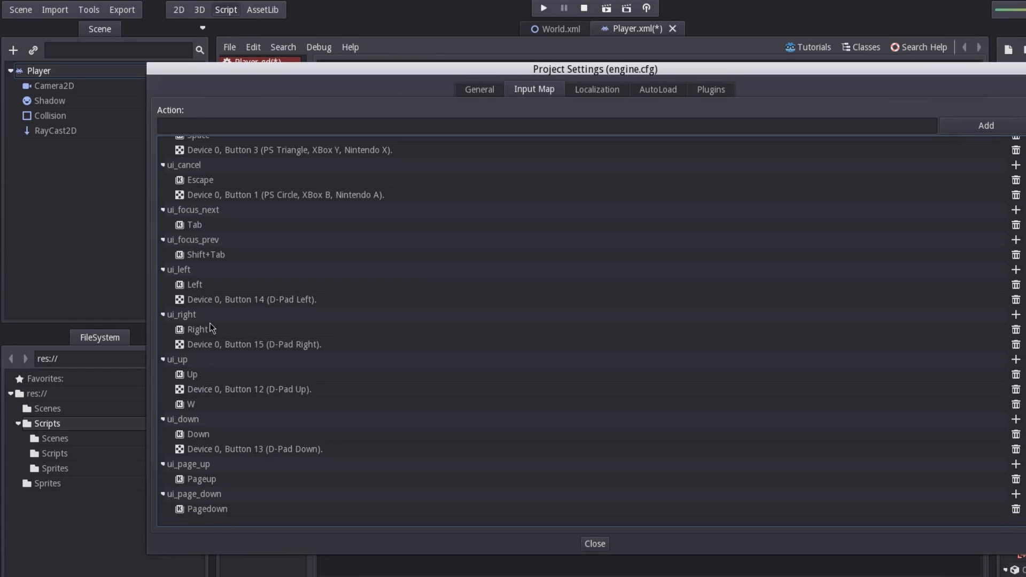
{"action": "mouse_move", "coordinate": [572, 514]}
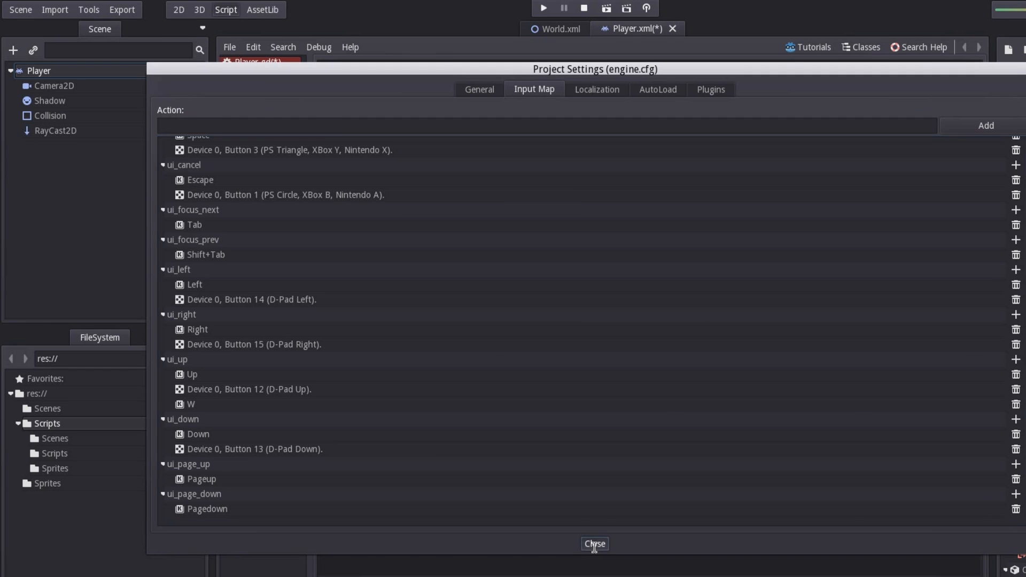
Back in Player.gd, add motion += Vector2(0, 1) under the ui_down check.
{"action": "left_click", "coordinate": [593, 544]}
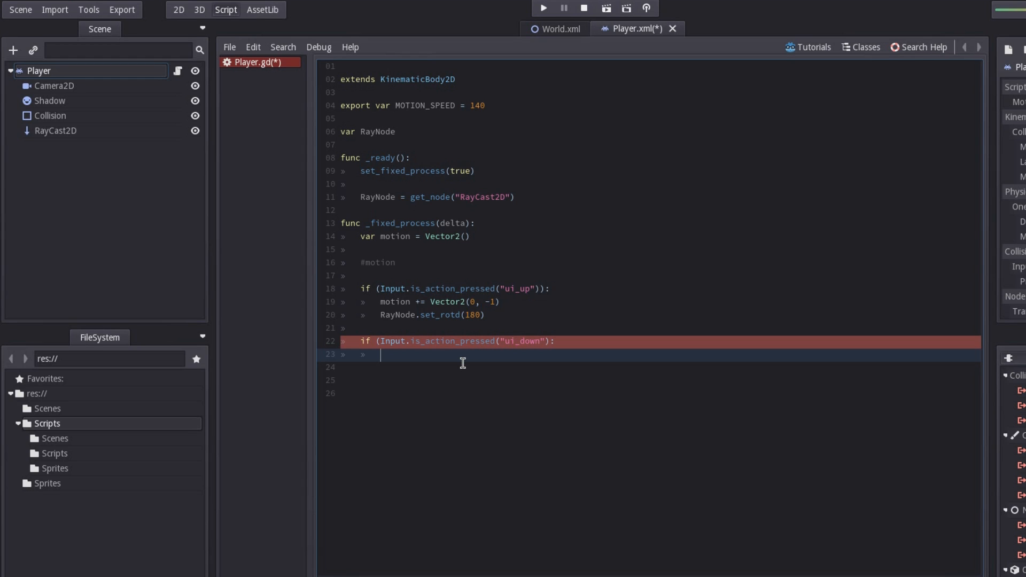
{"action": "type", "text": "motion +="}
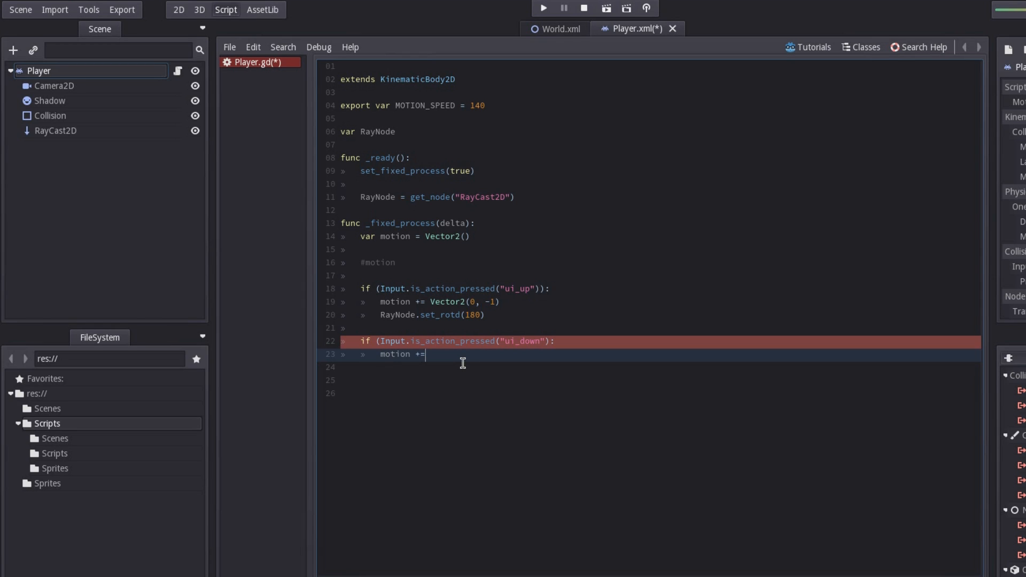
{"action": "type", "text": "Vector"}
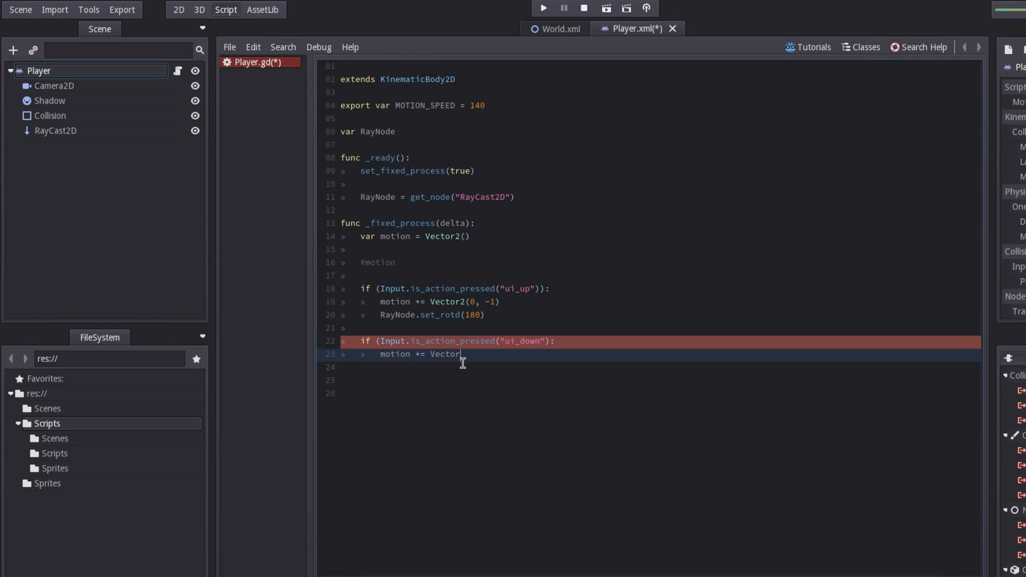
{"action": "type", "text": "2()"}
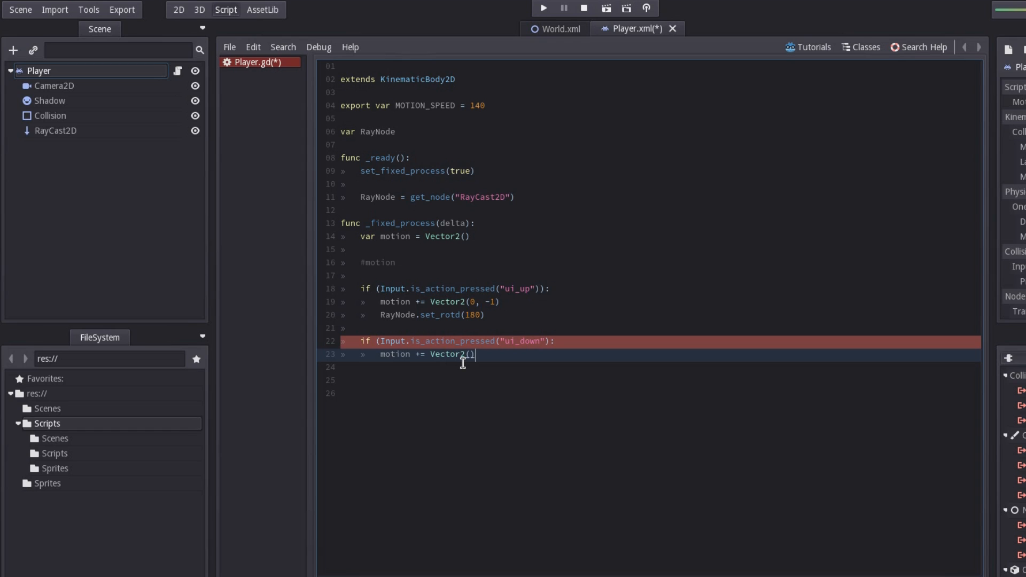
{"action": "type", "text": "0"}
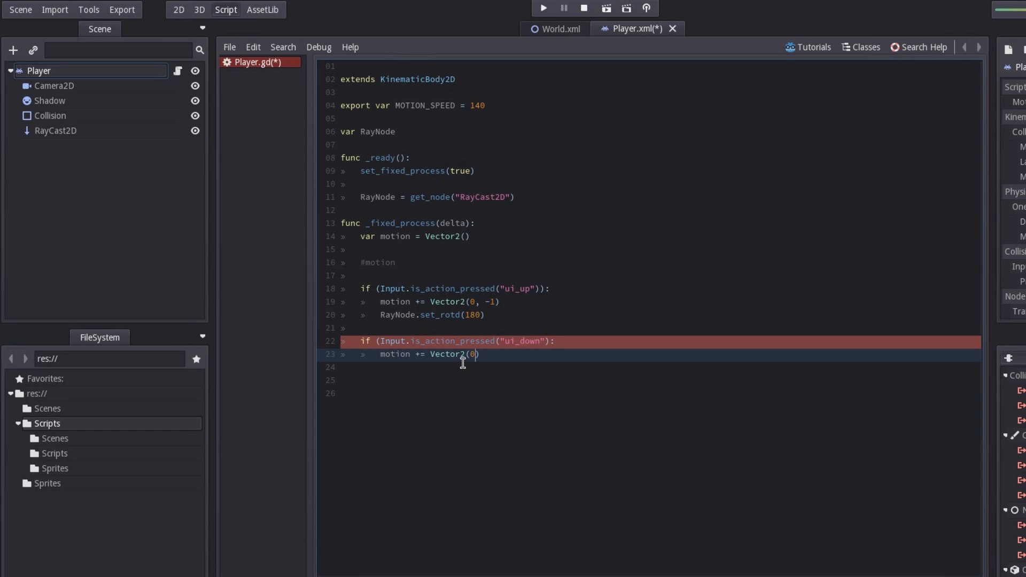
{"action": "type", "text": ","}
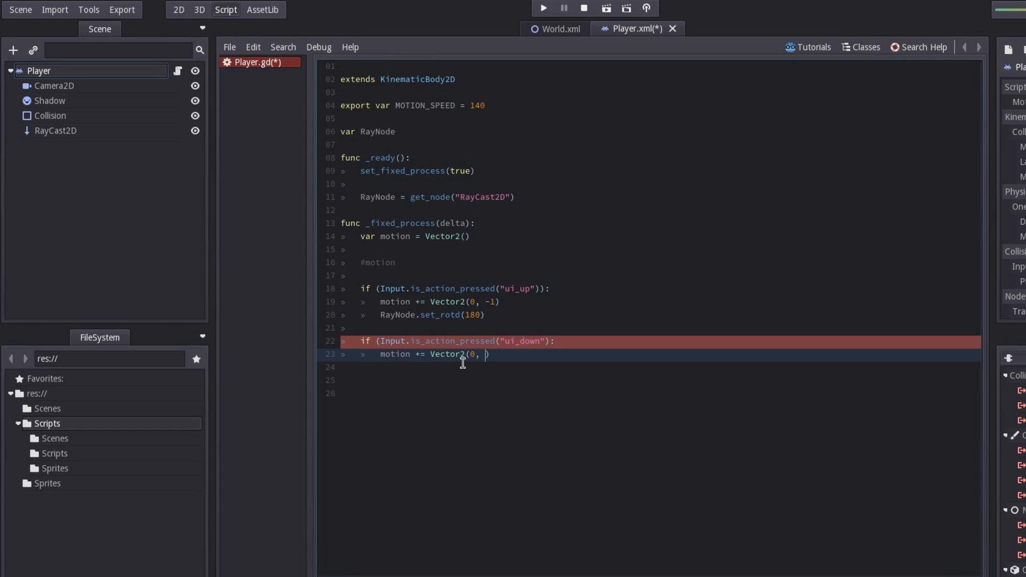
{"action": "type", "text": "1"}
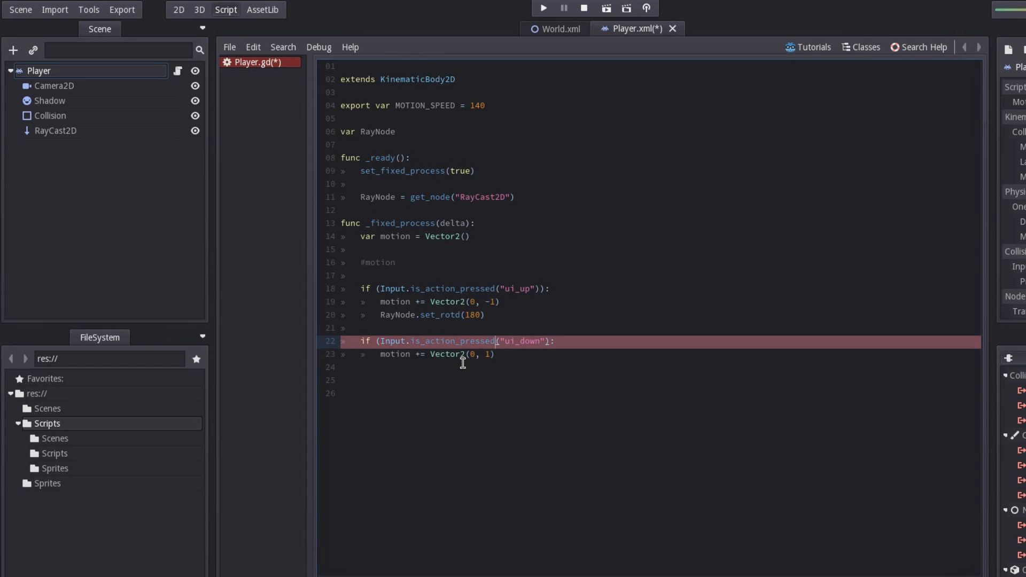
{"action": "key", "text": "enter"}
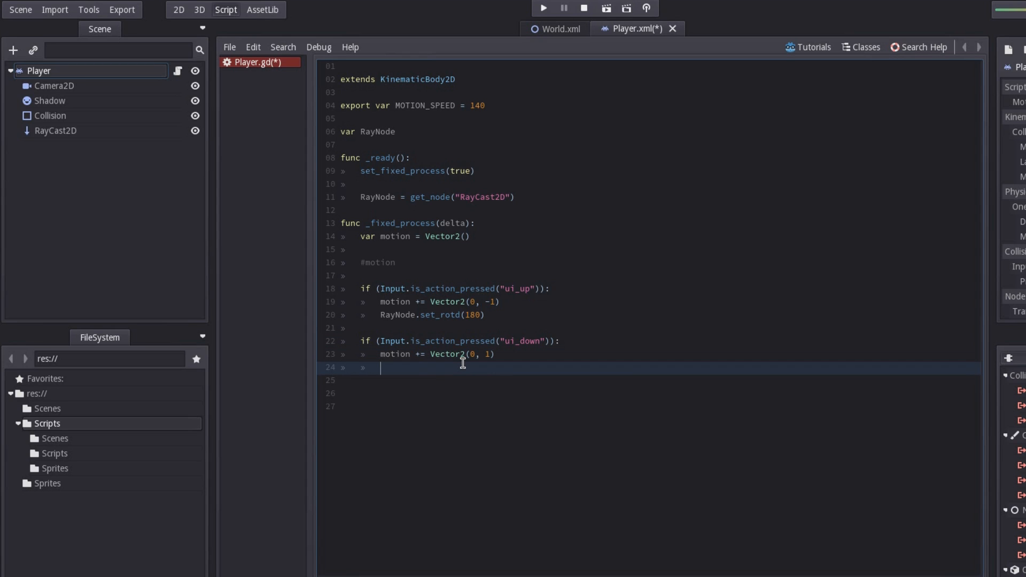
Add Raynode.set_rotd(0) to the ui_down block.
{"action": "type", "text": "Rayn"}
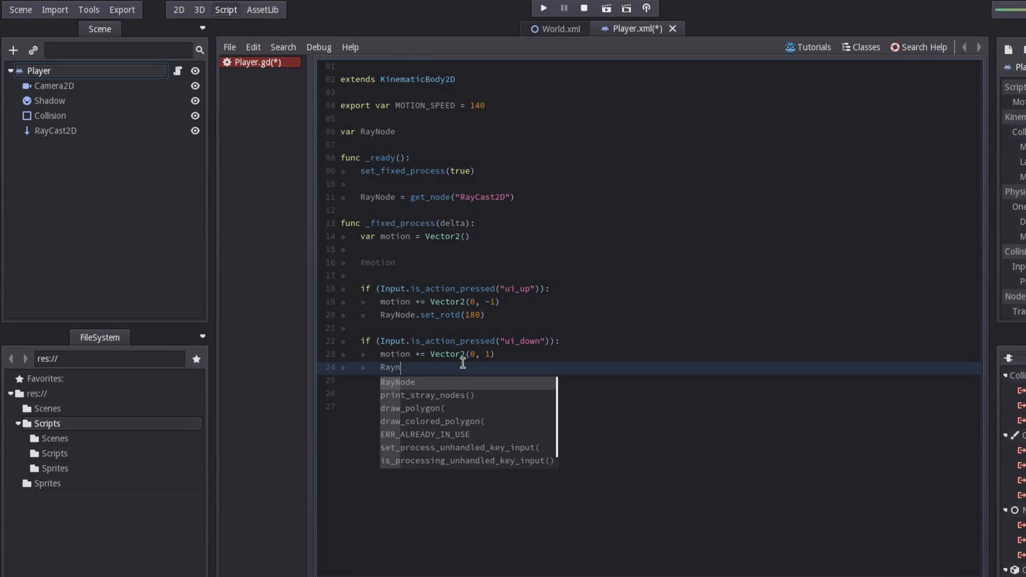
{"action": "type", "text": "ode"}
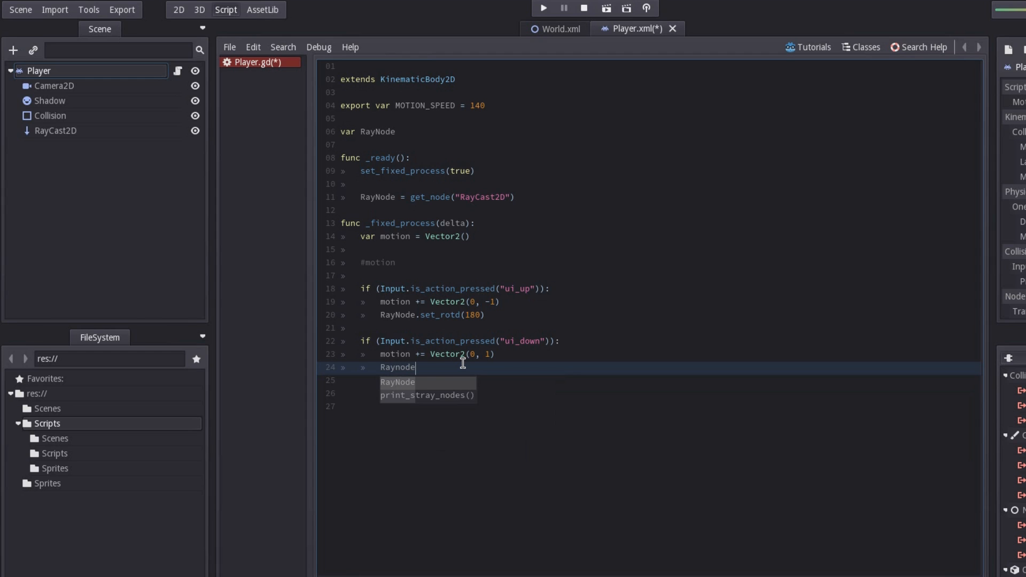
{"action": "type", "text": ".set_"}
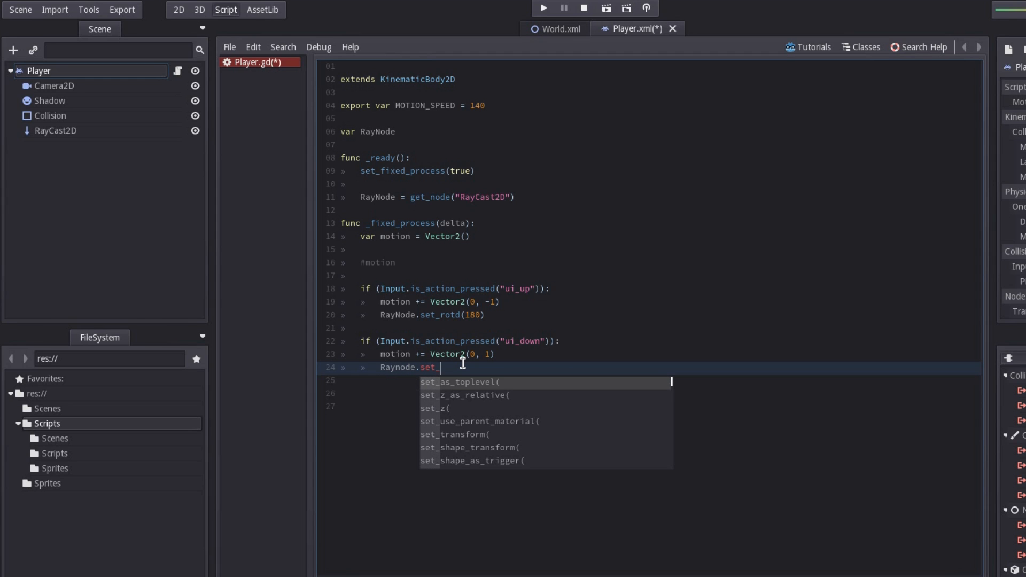
{"action": "type", "text": "rotd"}
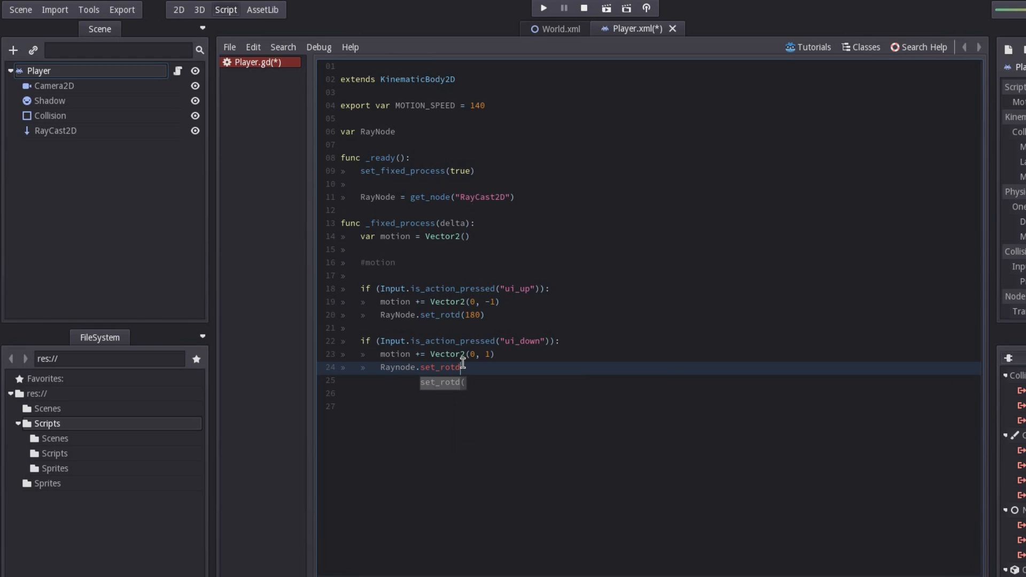
{"action": "type", "text": "0"}
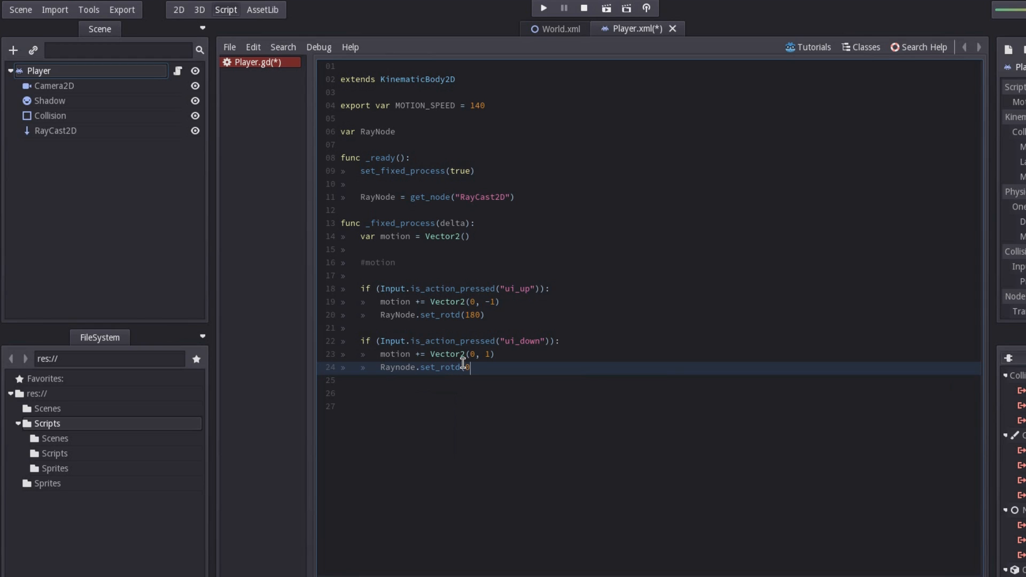
{"action": "type", "text": ")"}
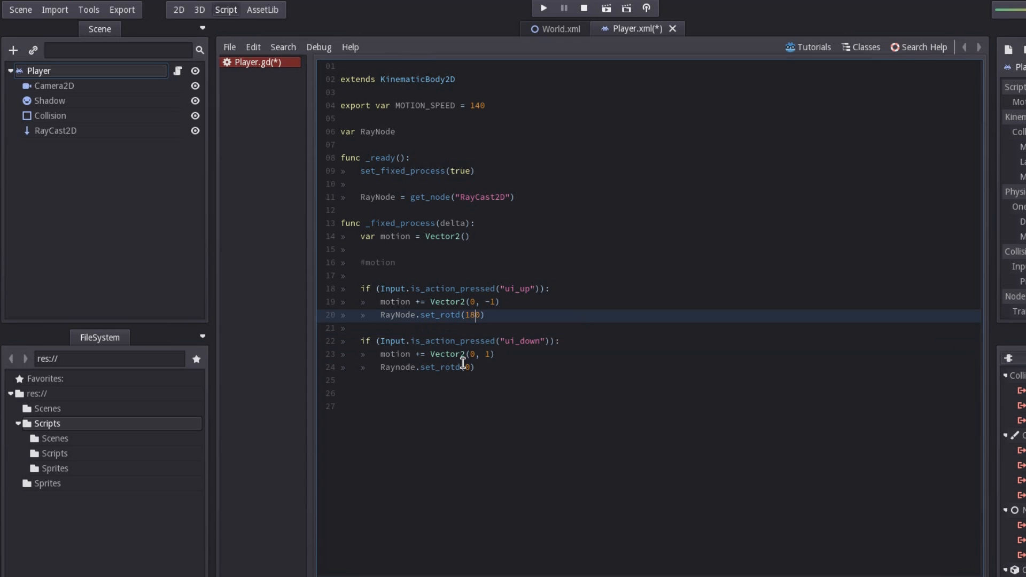
{"action": "left_click", "coordinate": [462, 340]}
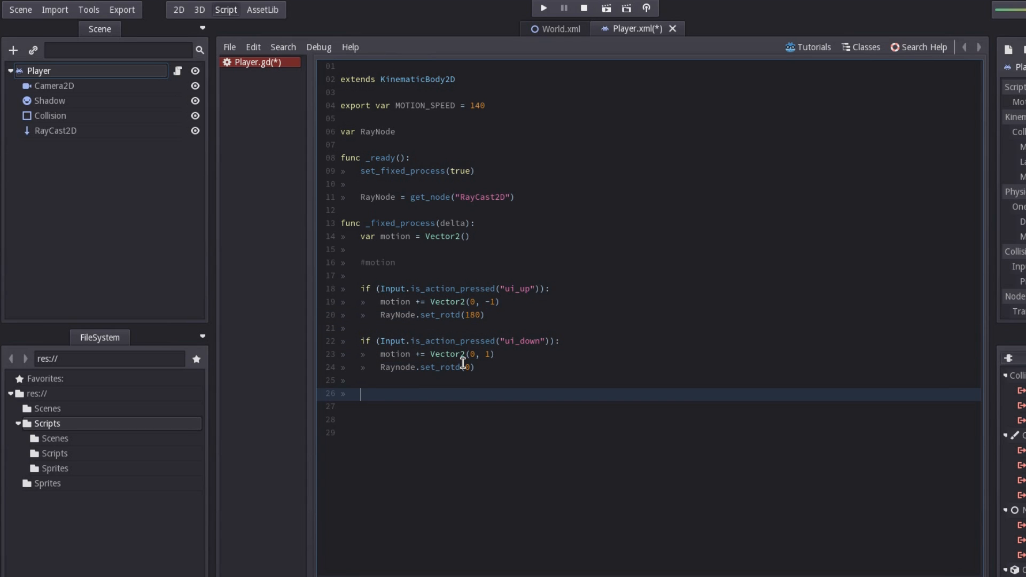
Write the ui_left if check adding Vector2(-1, 0) to motion.
{"action": "type", "text": "if (Input.is_action_pressed(\"ui_left\")):"}
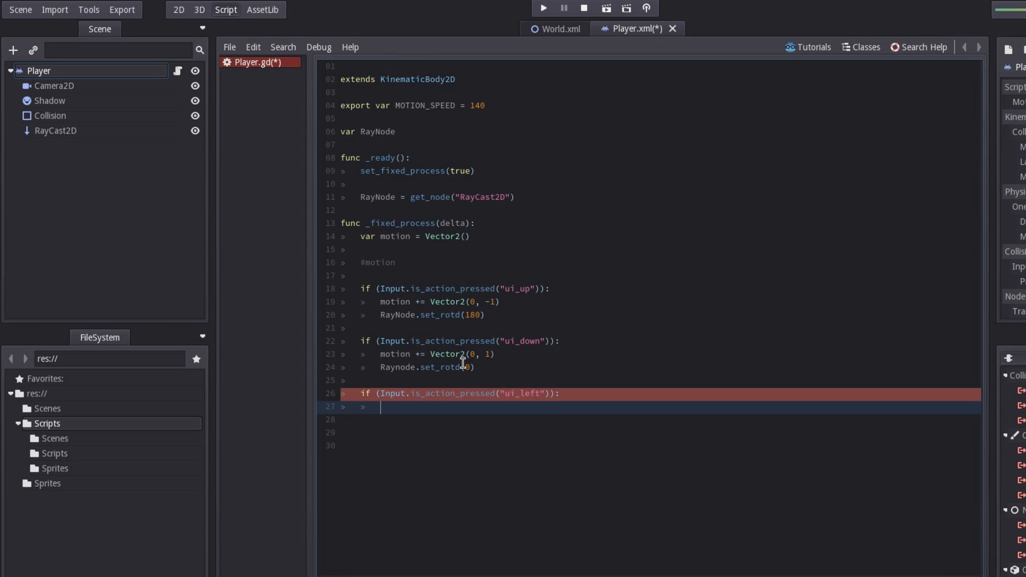
{"action": "type", "text": "mti"}
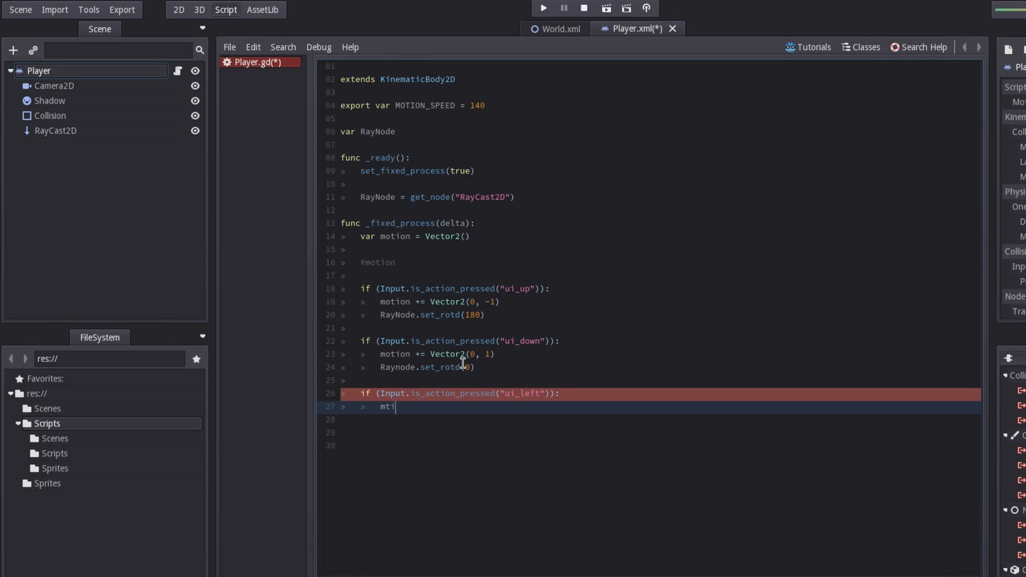
{"action": "type", "text": "otion"}
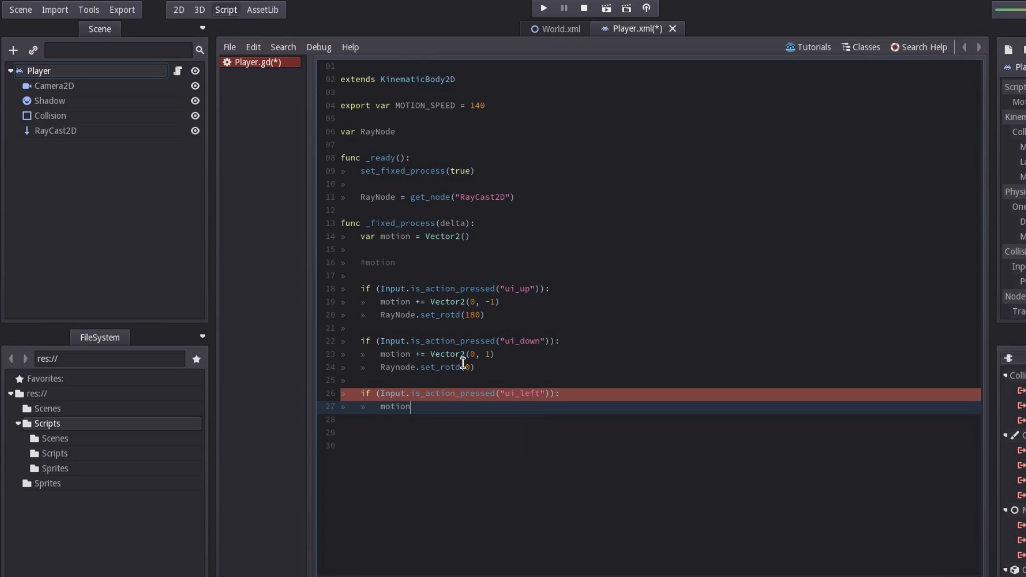
{"action": "type", "text": "+="}
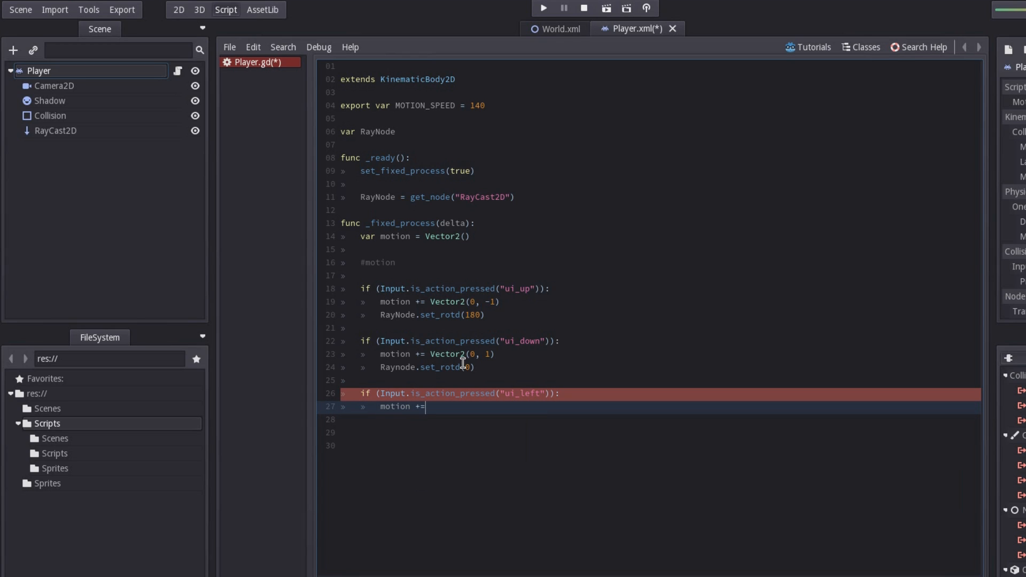
{"action": "type", "text": "Vector2("}
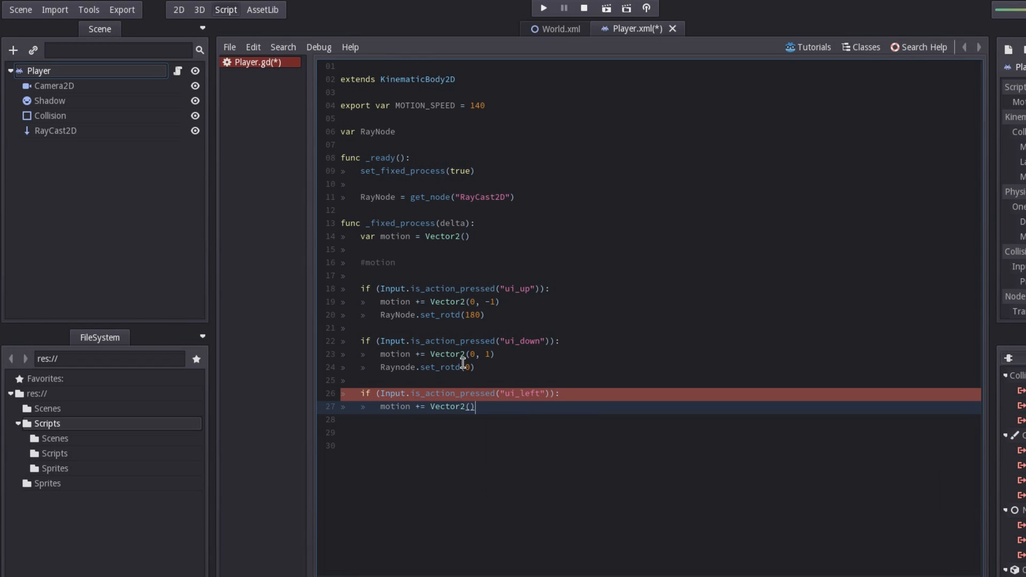
{"action": "type", "text": "-1"}
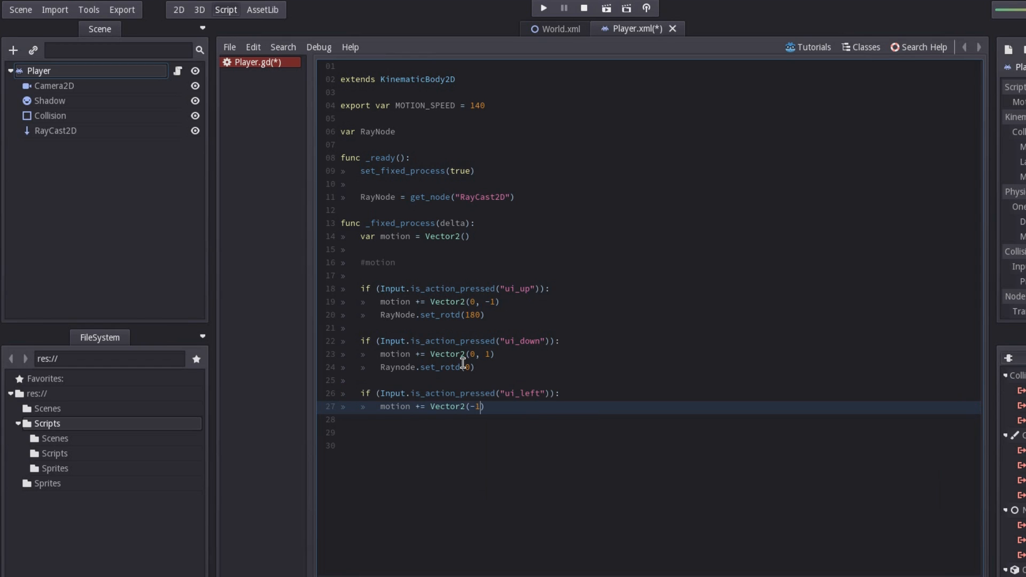
{"action": "type", "text": ", 0)"}
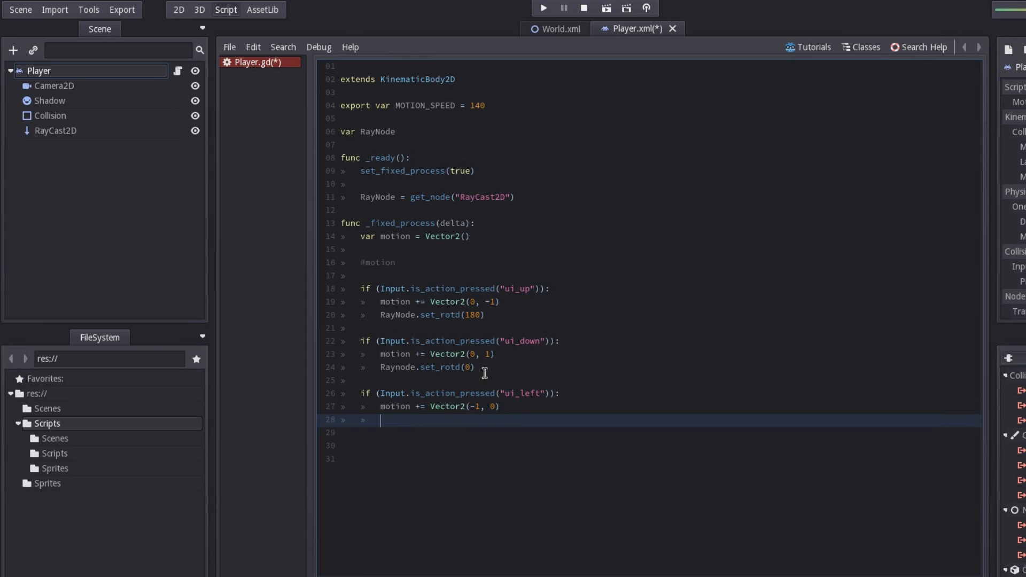
Add RayNode.set_rotd(-90) to the ui_left block via autocomplete.
{"action": "left_click_drag", "start_coordinate": [428, 394], "coordinate": [405, 407]}
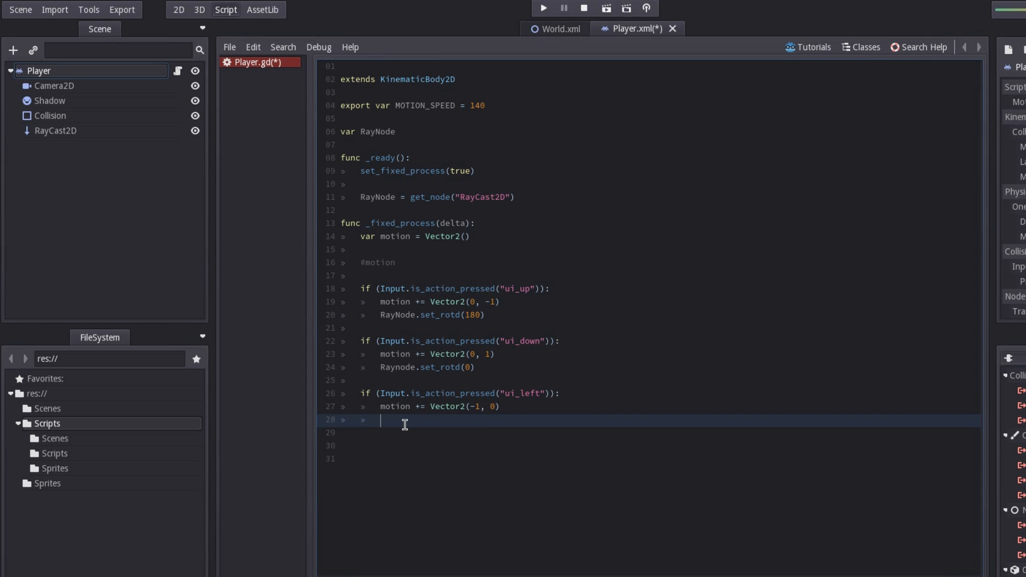
{"action": "type", "text": "RayNode"}
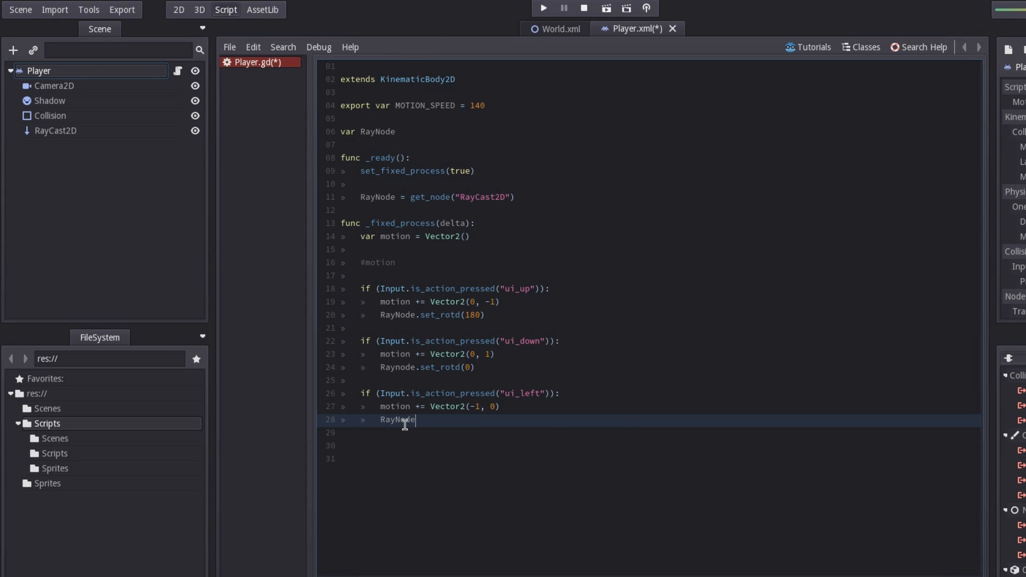
{"action": "type", "text": ".set"}
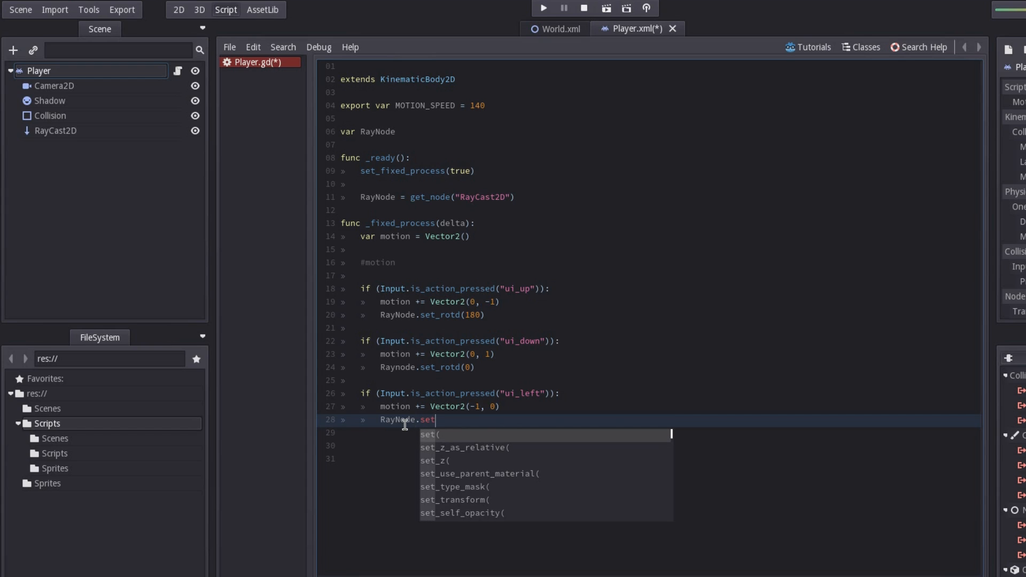
{"action": "type", "text": "_d"}
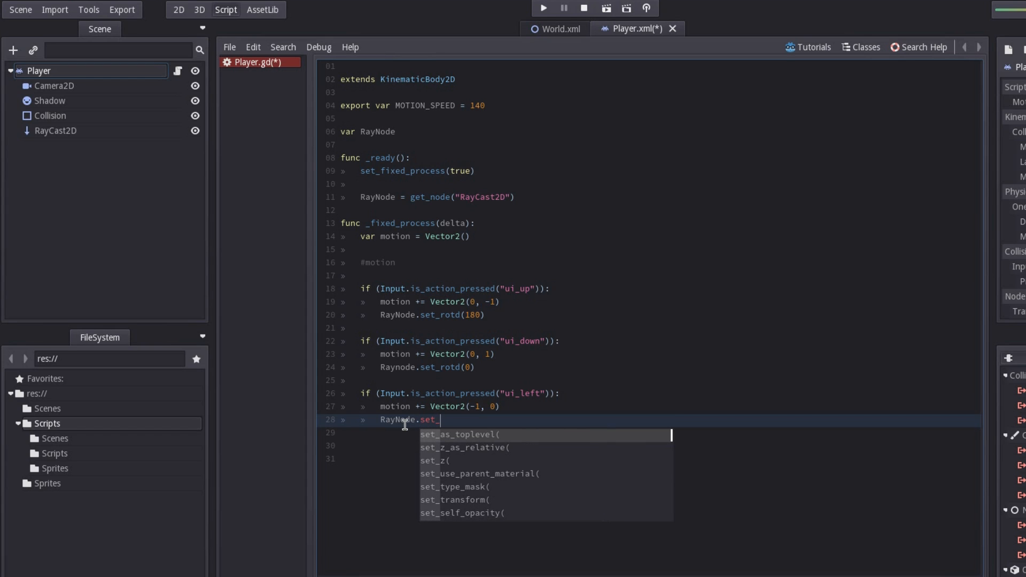
{"action": "type", "text": "ro"}
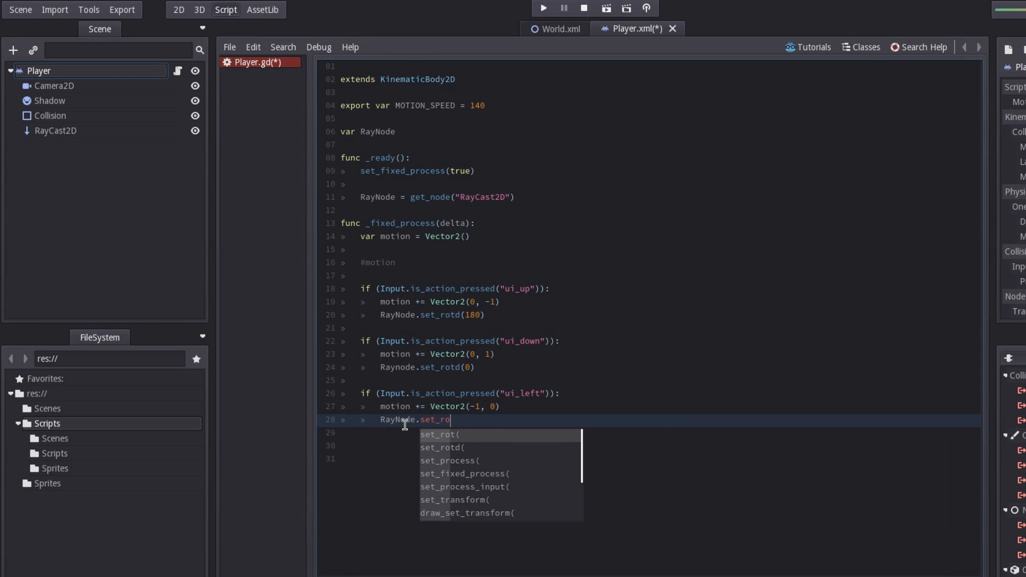
{"action": "left_click", "coordinate": [443, 447]}
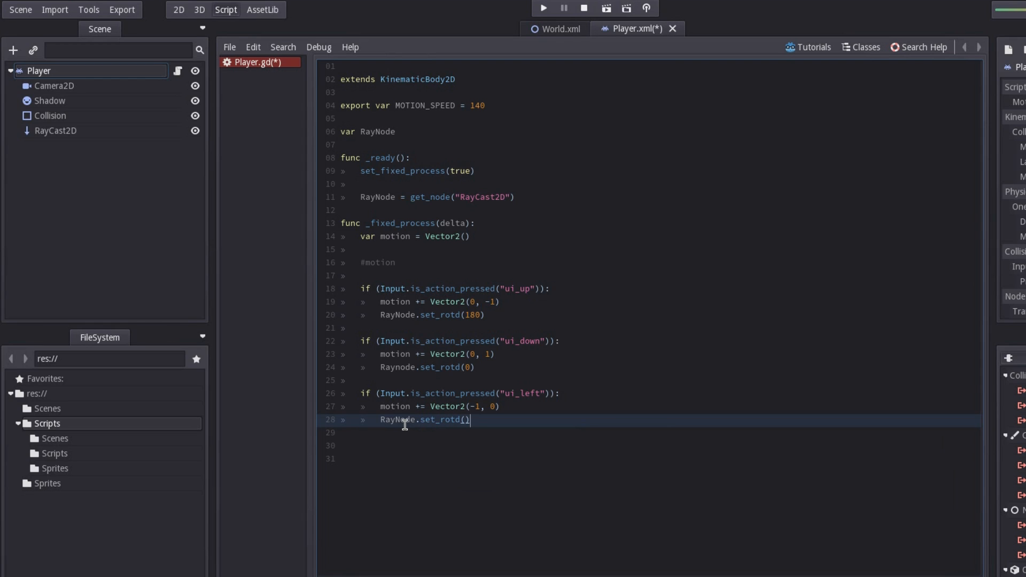
{"action": "type", "text": "-90"}
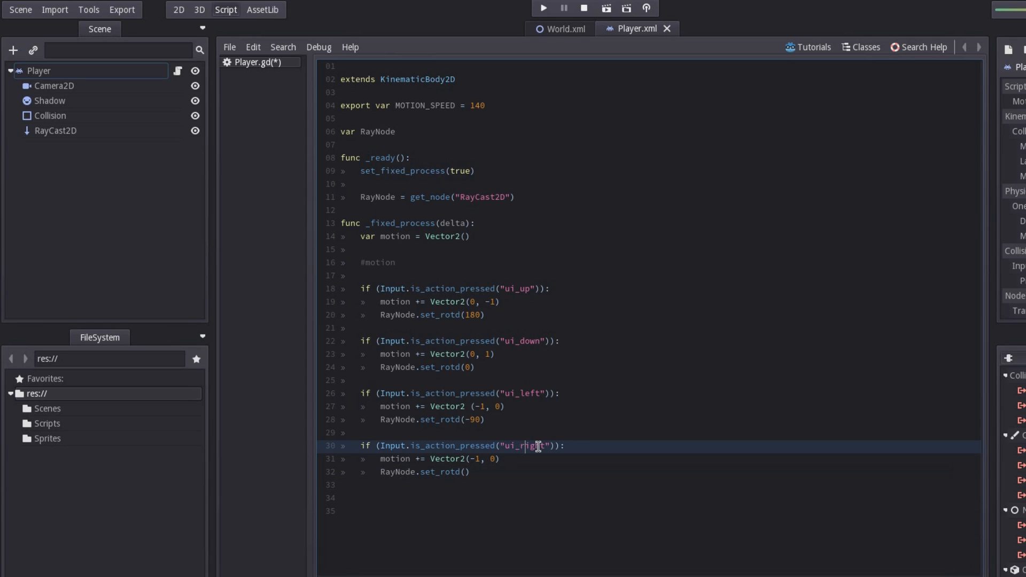
Fix the copied ui_right branch to use Vector2(1, 0) and set_rotd(90).
{"action": "left_click", "coordinate": [475, 458]}
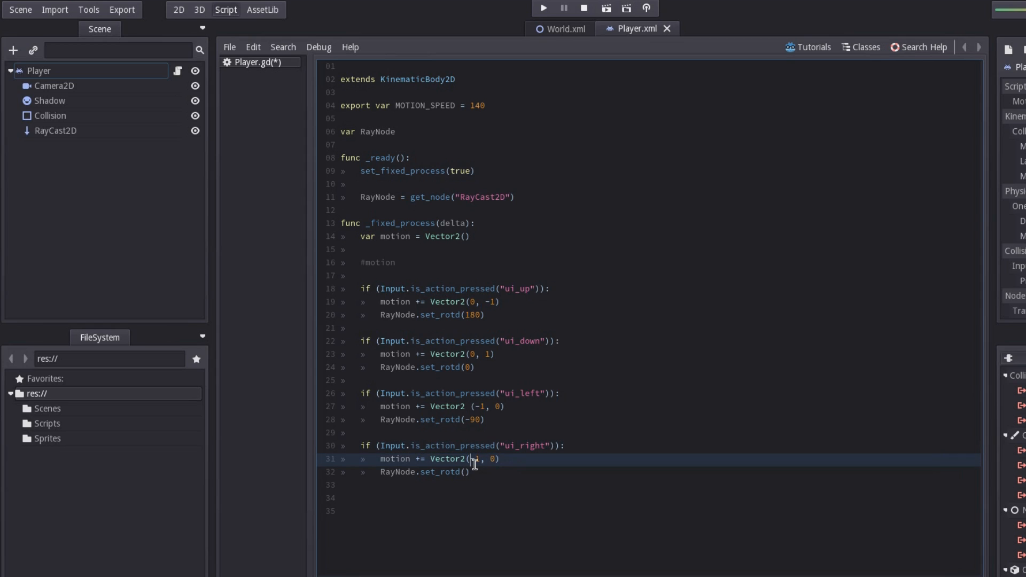
{"action": "left_click", "coordinate": [472, 459]}
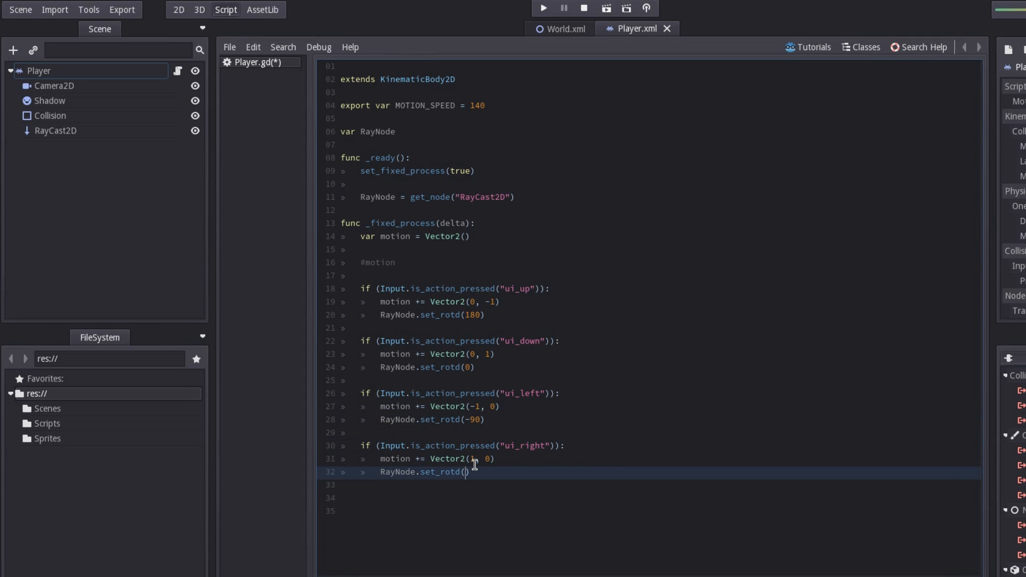
{"action": "type", "text": "90"}
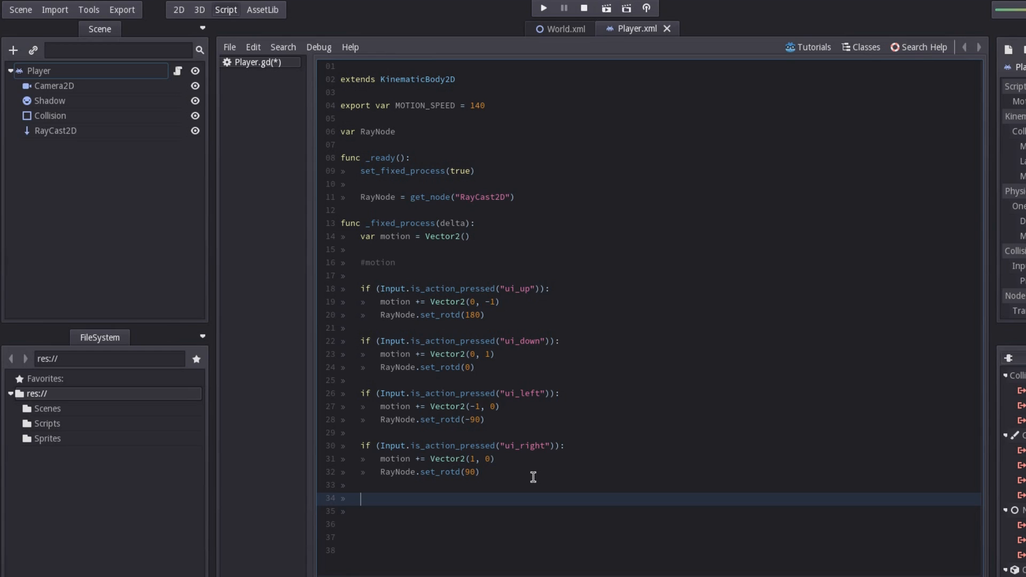
Write motion = motion.normalized()*MOTION_SPEED*delta.
{"action": "type", "text": "m"}
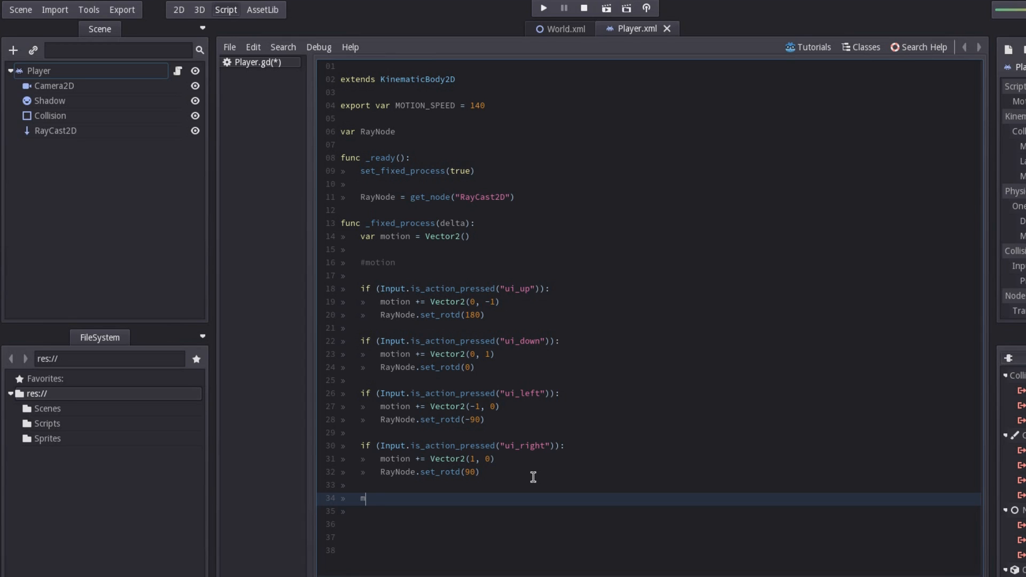
{"action": "type", "text": "otion = m"}
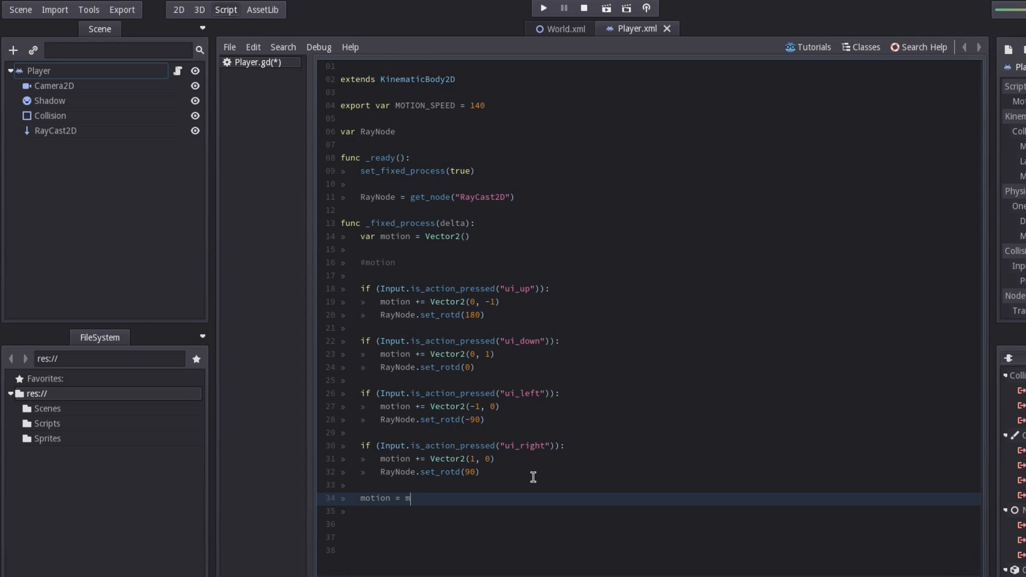
{"action": "type", "text": "otion"}
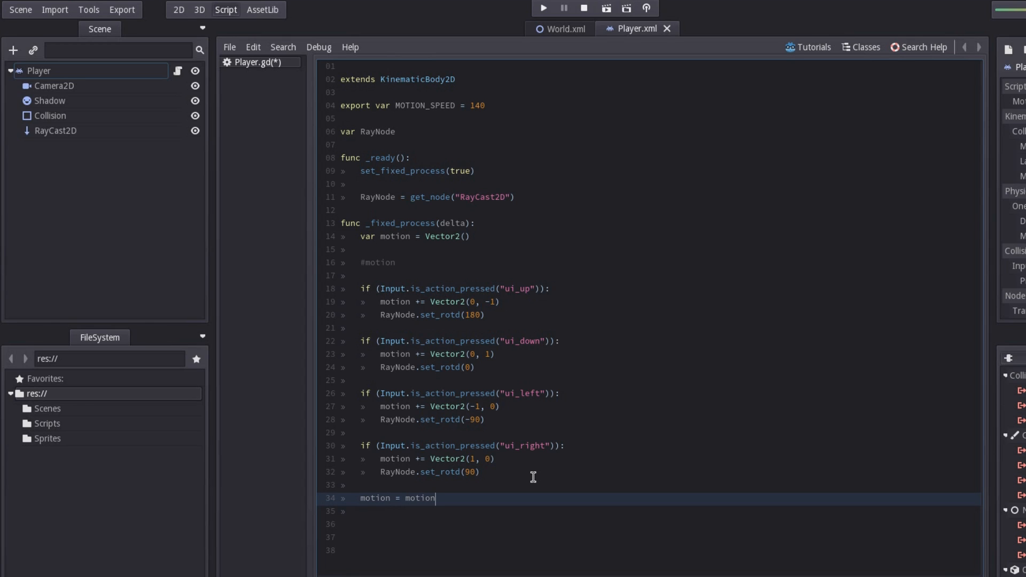
{"action": "type", "text": ".normalized("}
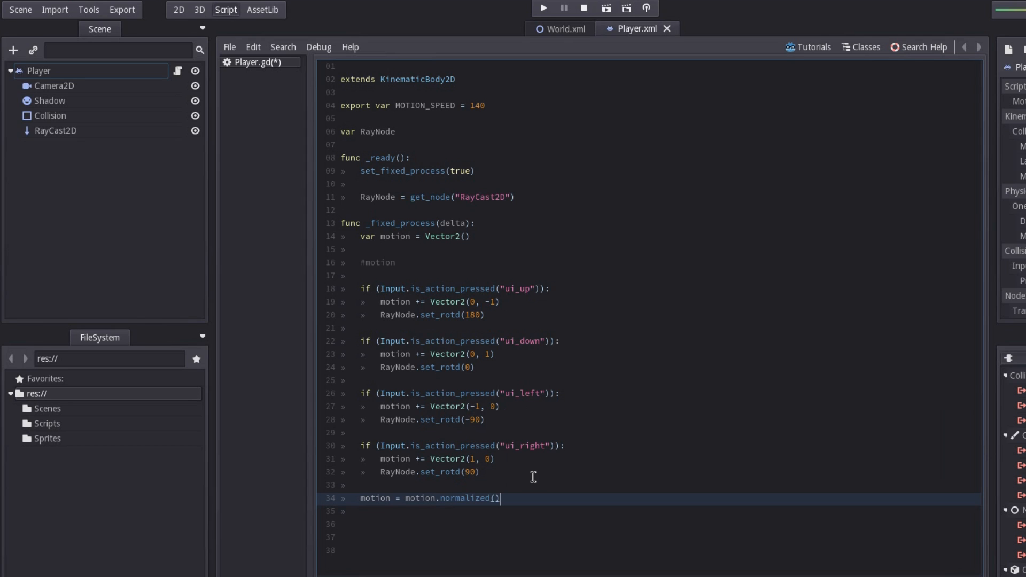
{"action": "type", "text": "*"}
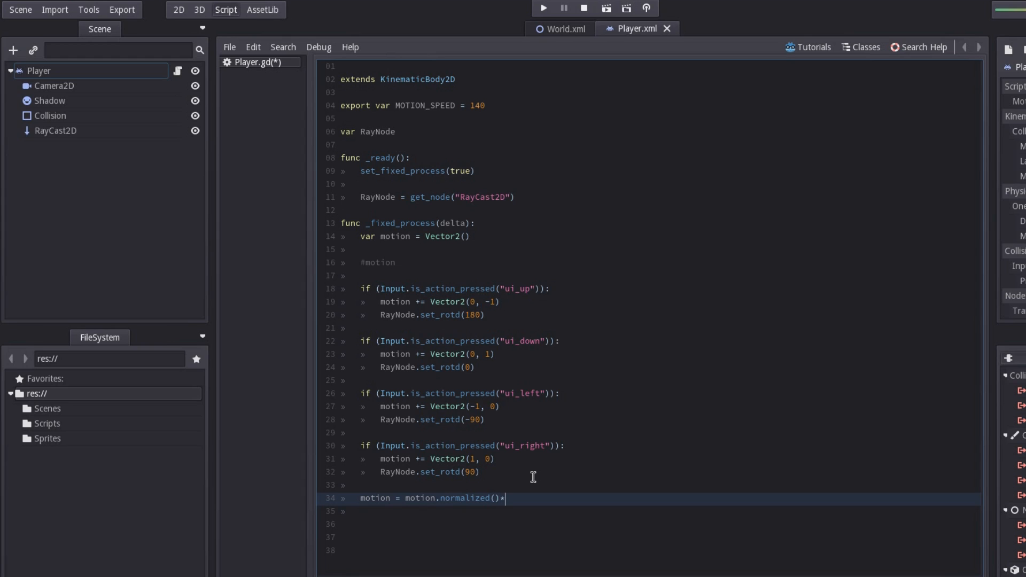
{"action": "type", "text": "MOTION_SPEED*de"}
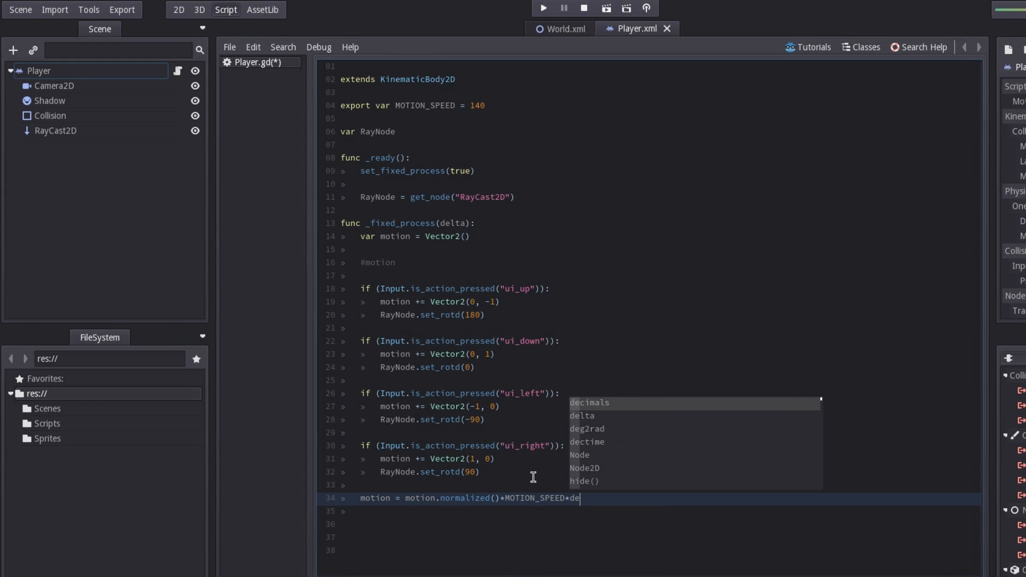
{"action": "key", "text": "enter"}
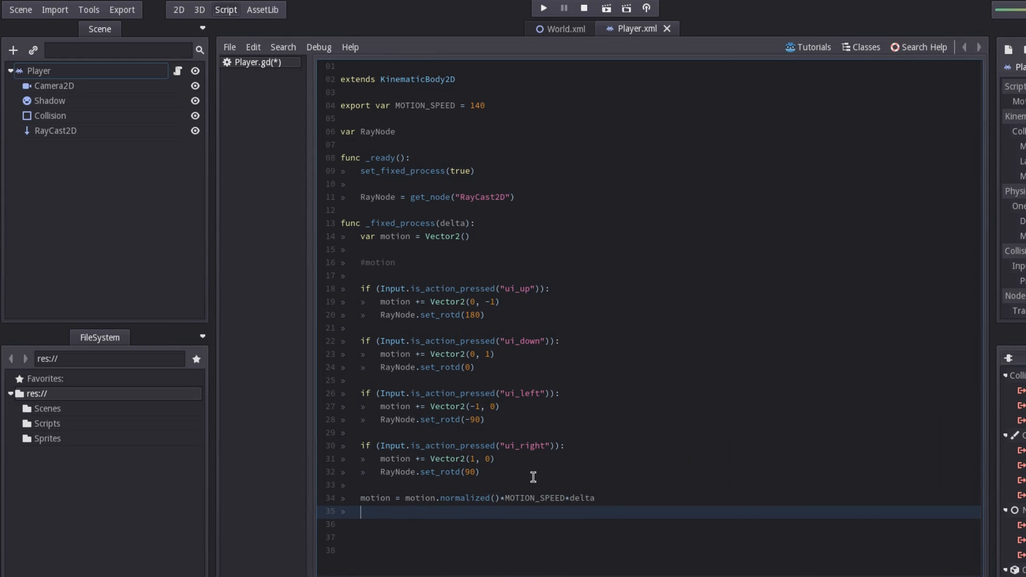
Call move(motion) and run the game to test movement.
{"action": "type", "text": "move"}
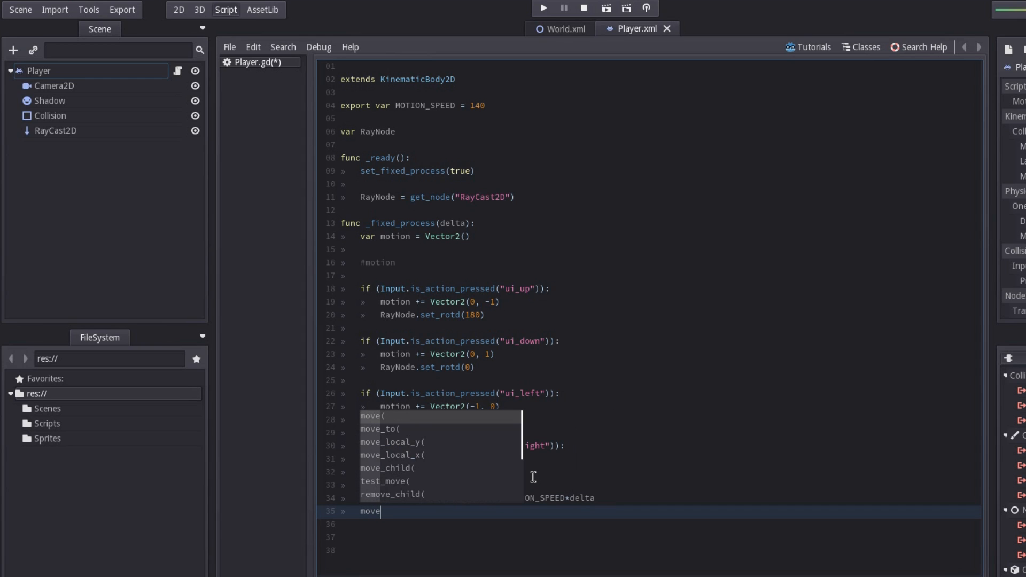
{"action": "type", "text": ","}
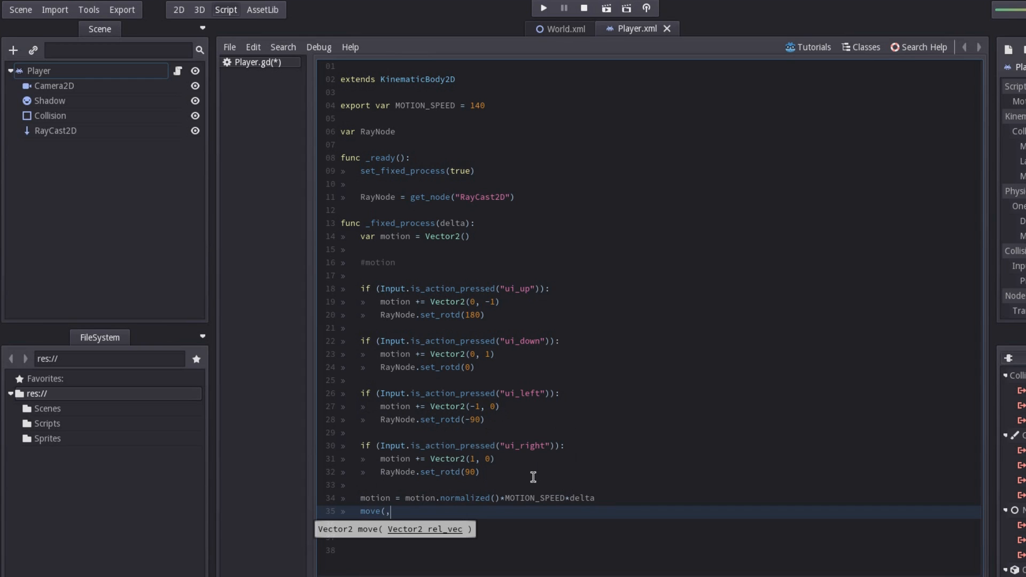
{"action": "type", "text": "motion"}
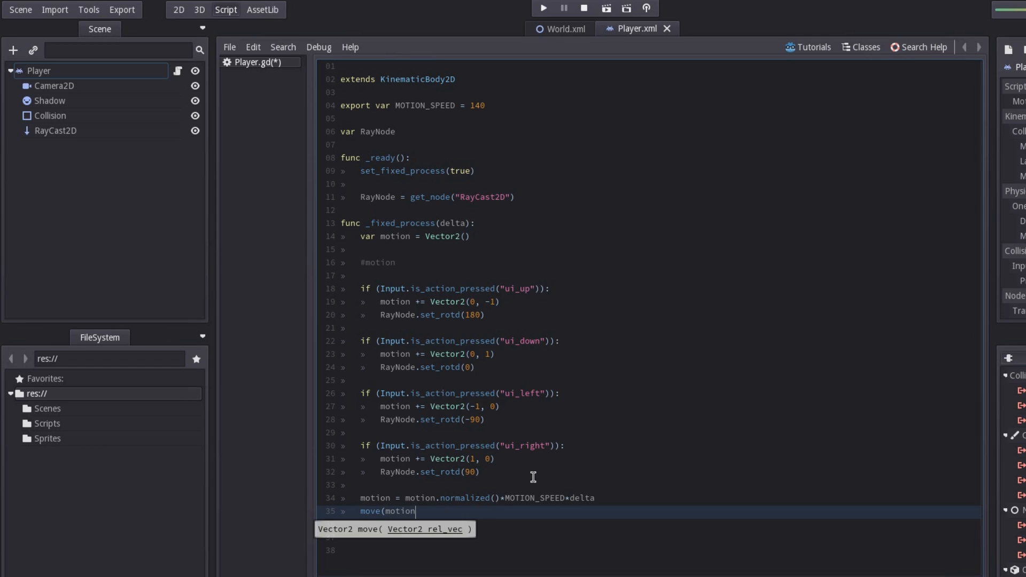
{"action": "type", "text": ")"}
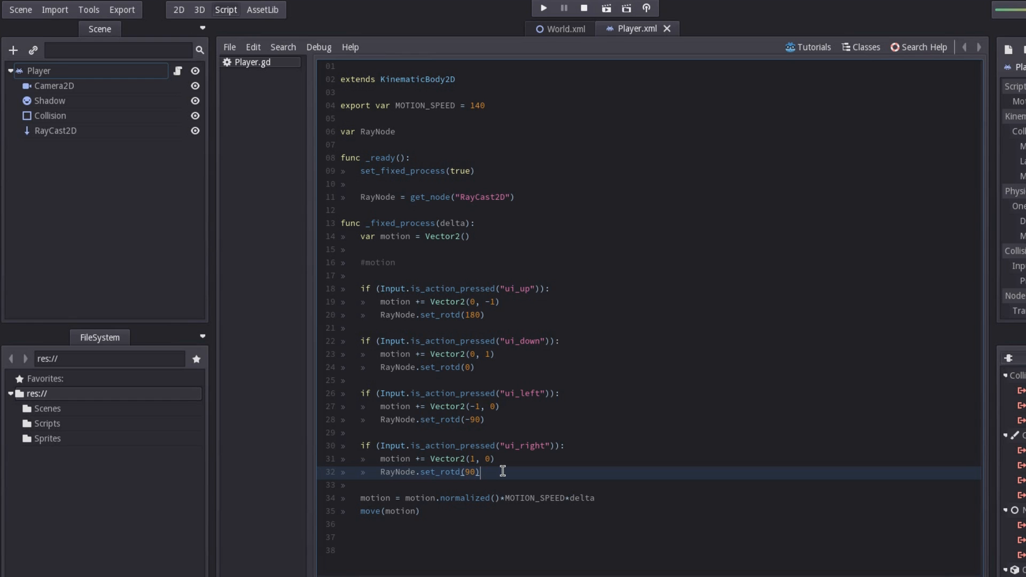
{"action": "left_click", "coordinate": [543, 8]}
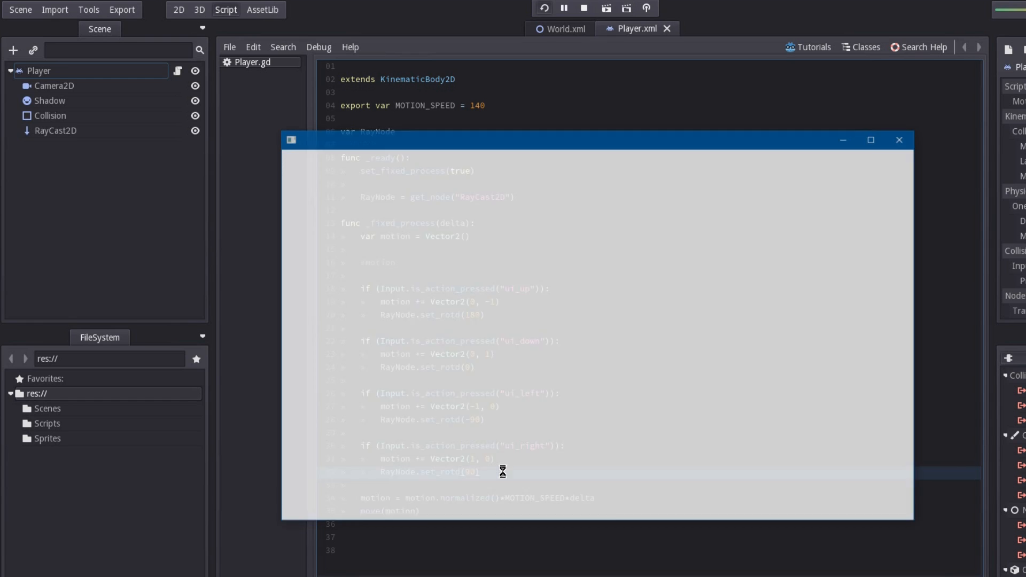